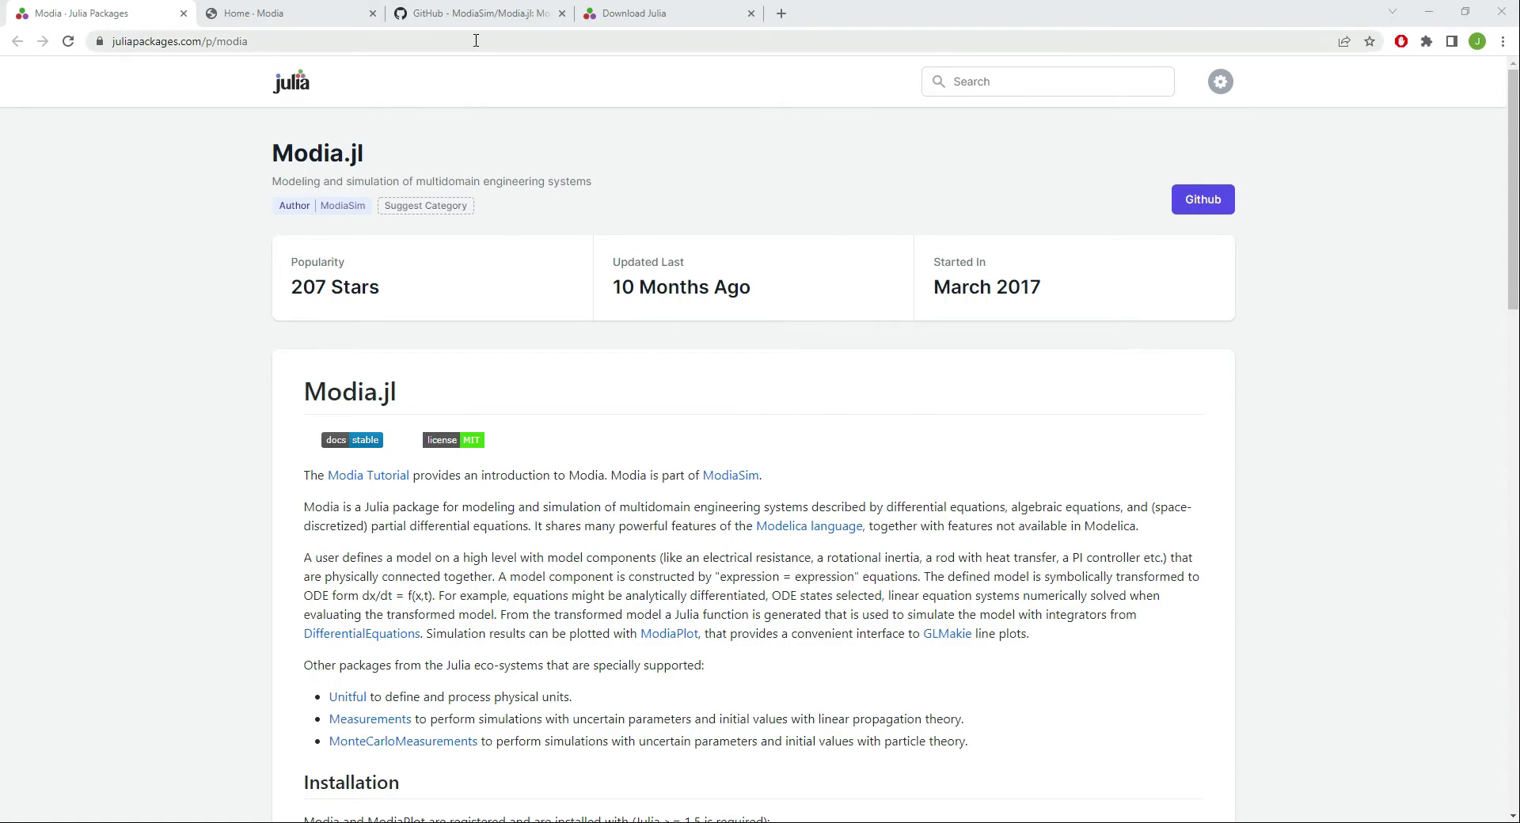
Step: Browse the Modia documentation and the Modia.jl GitHub readme across the Chrome tabs
{"action": "left_click", "coordinate": [259, 13]}
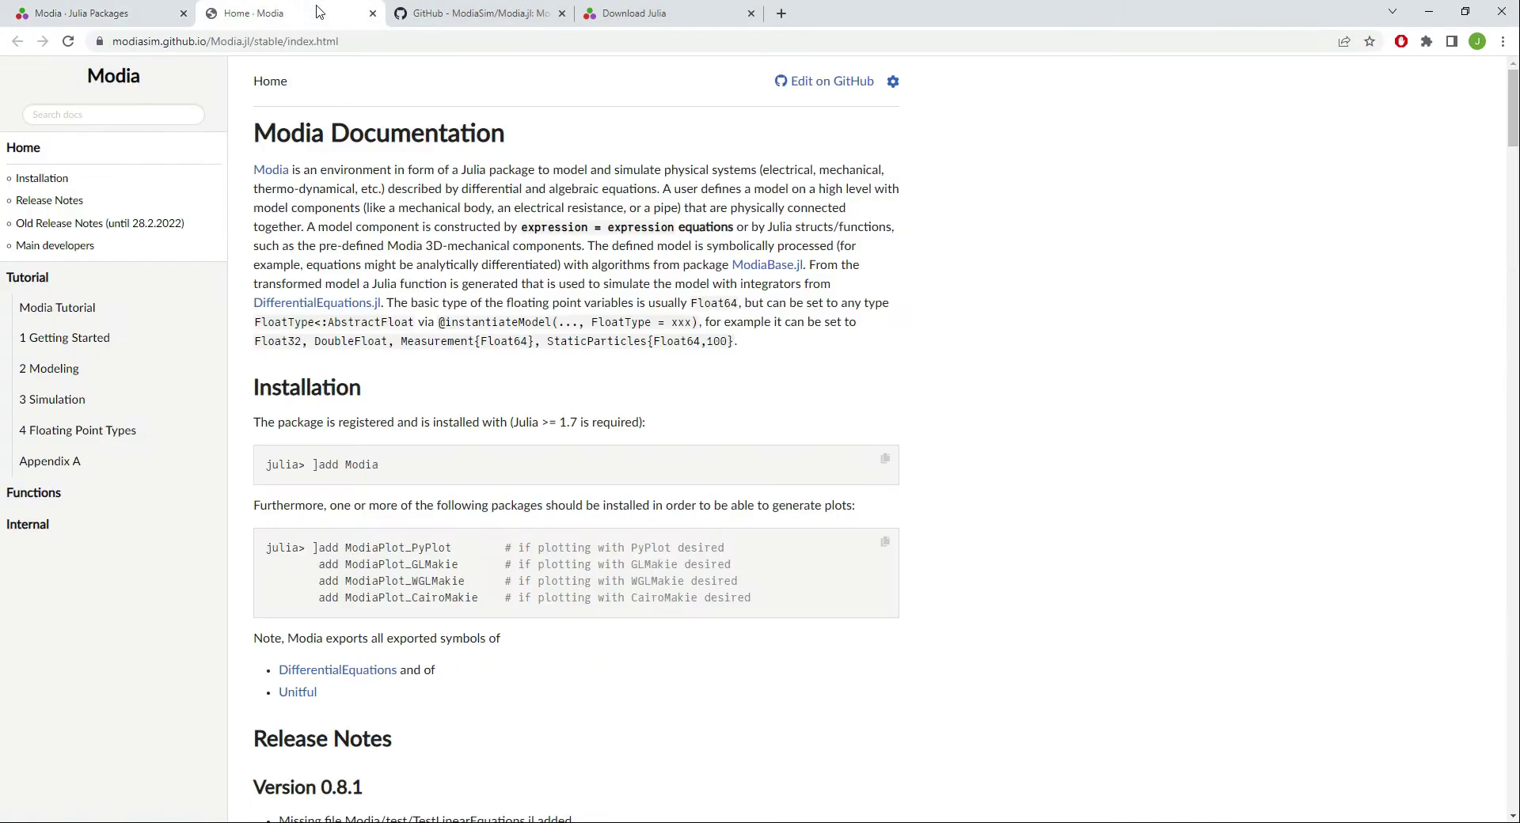
{"action": "scroll", "scroll_direction": "down", "scroll_amount": 3}
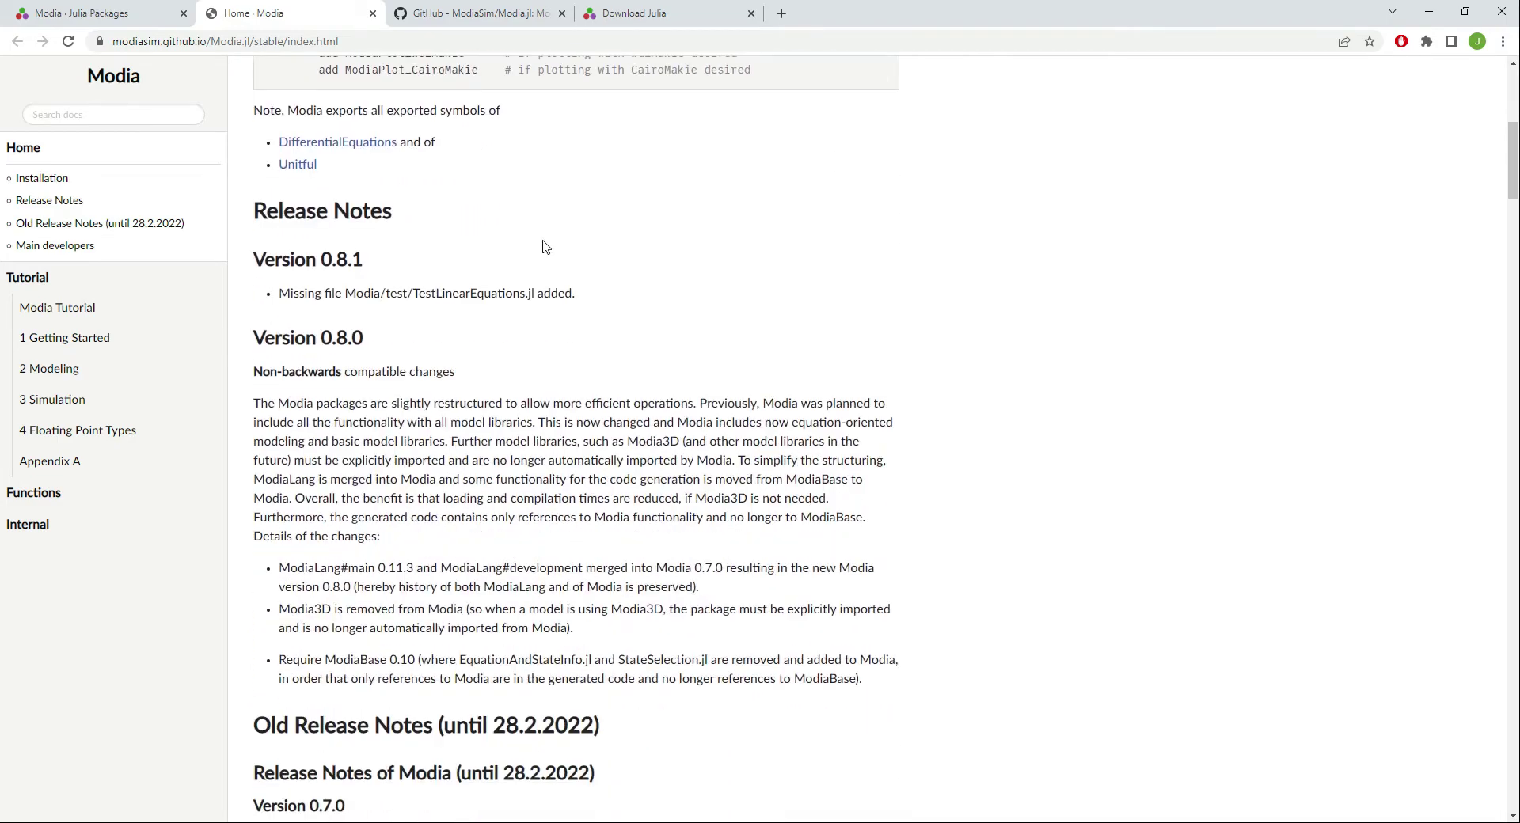
{"action": "scroll", "scroll_direction": "down", "scroll_amount": 3}
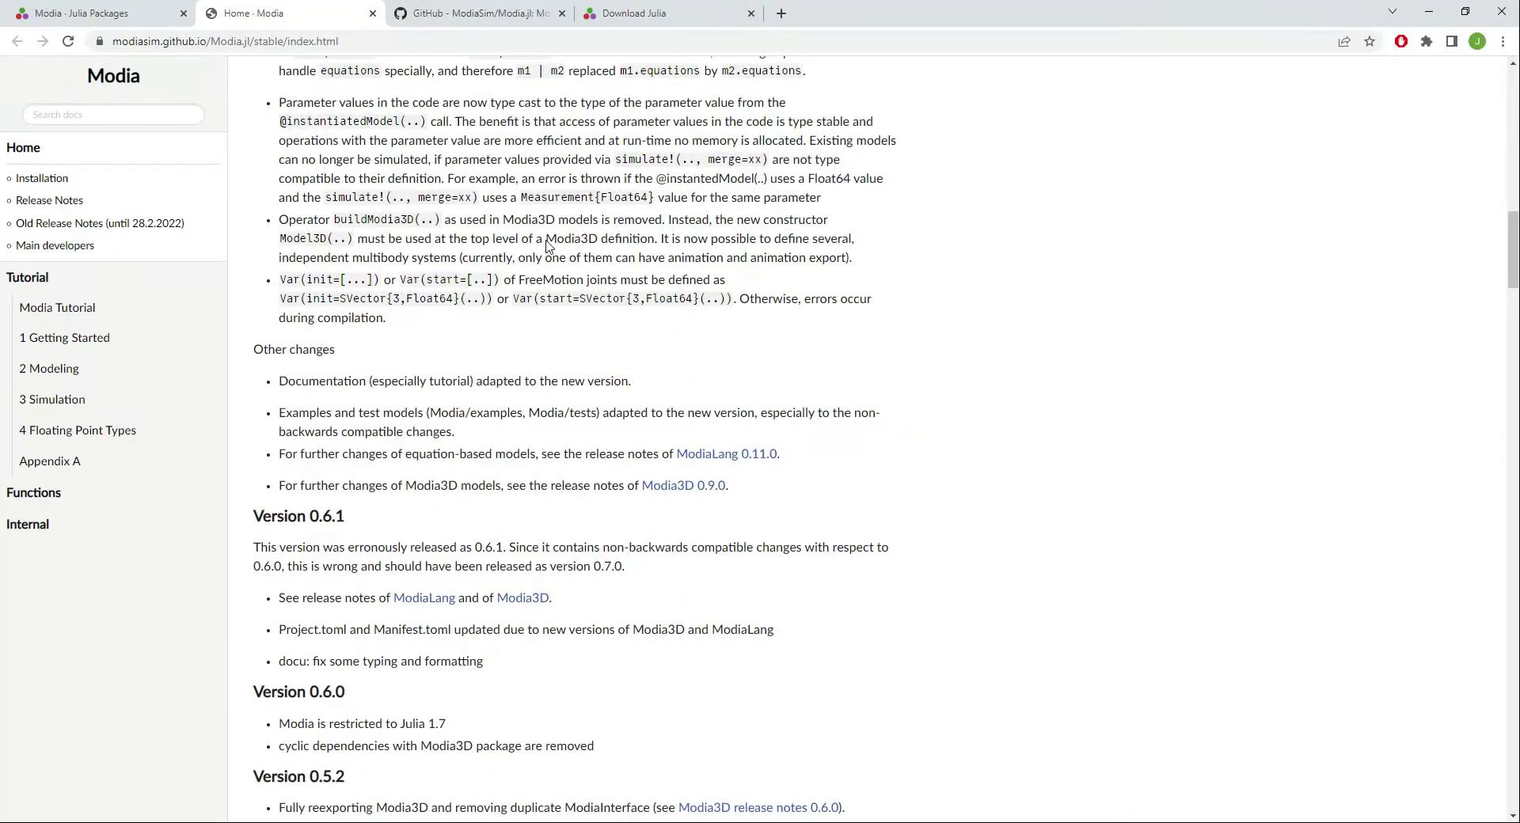
{"action": "left_click", "coordinate": [475, 13]}
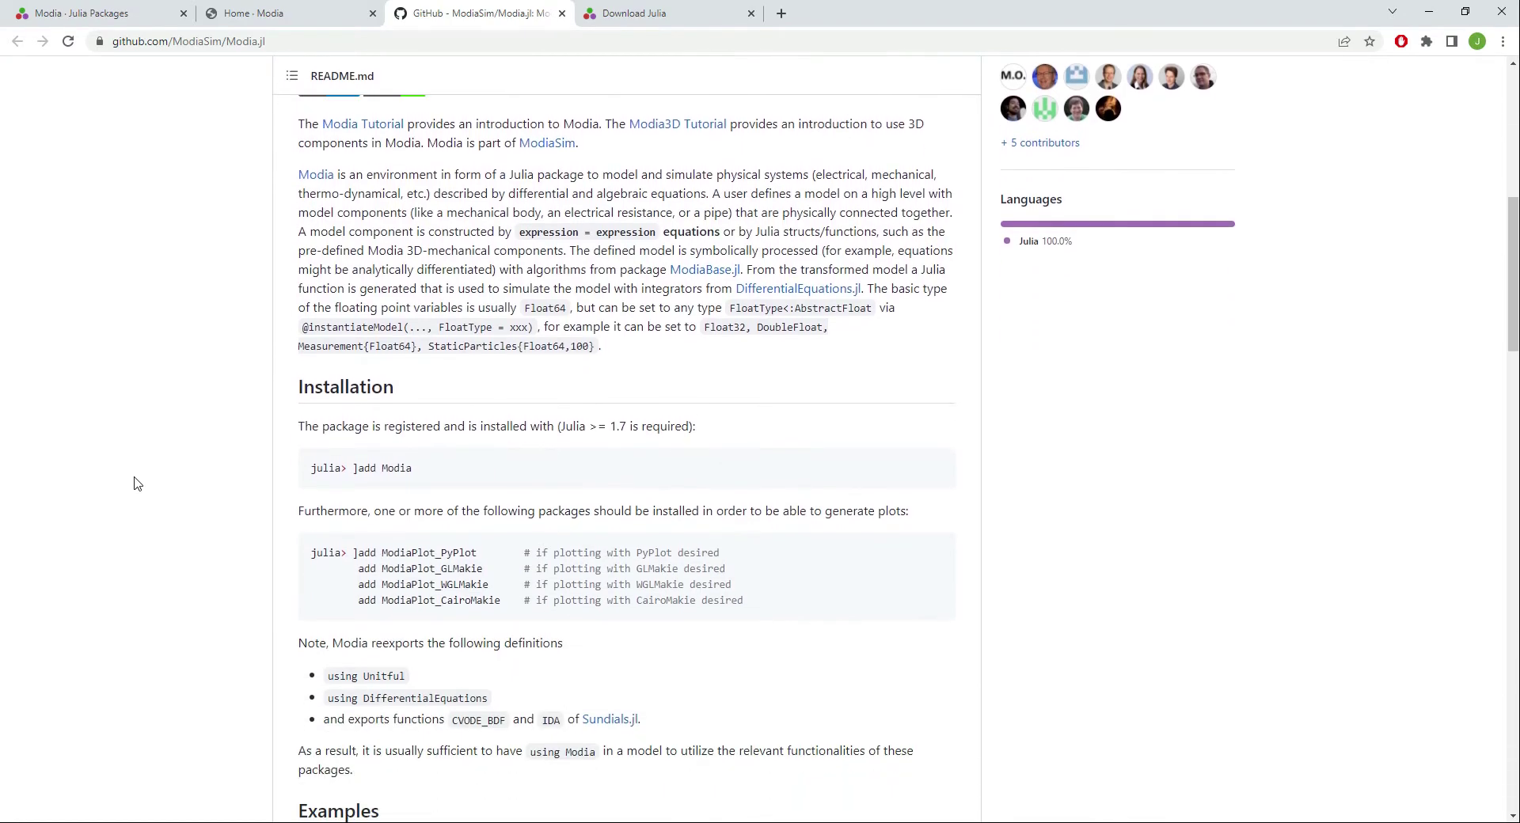
{"action": "scroll", "scroll_direction": "down", "scroll_amount": 3}
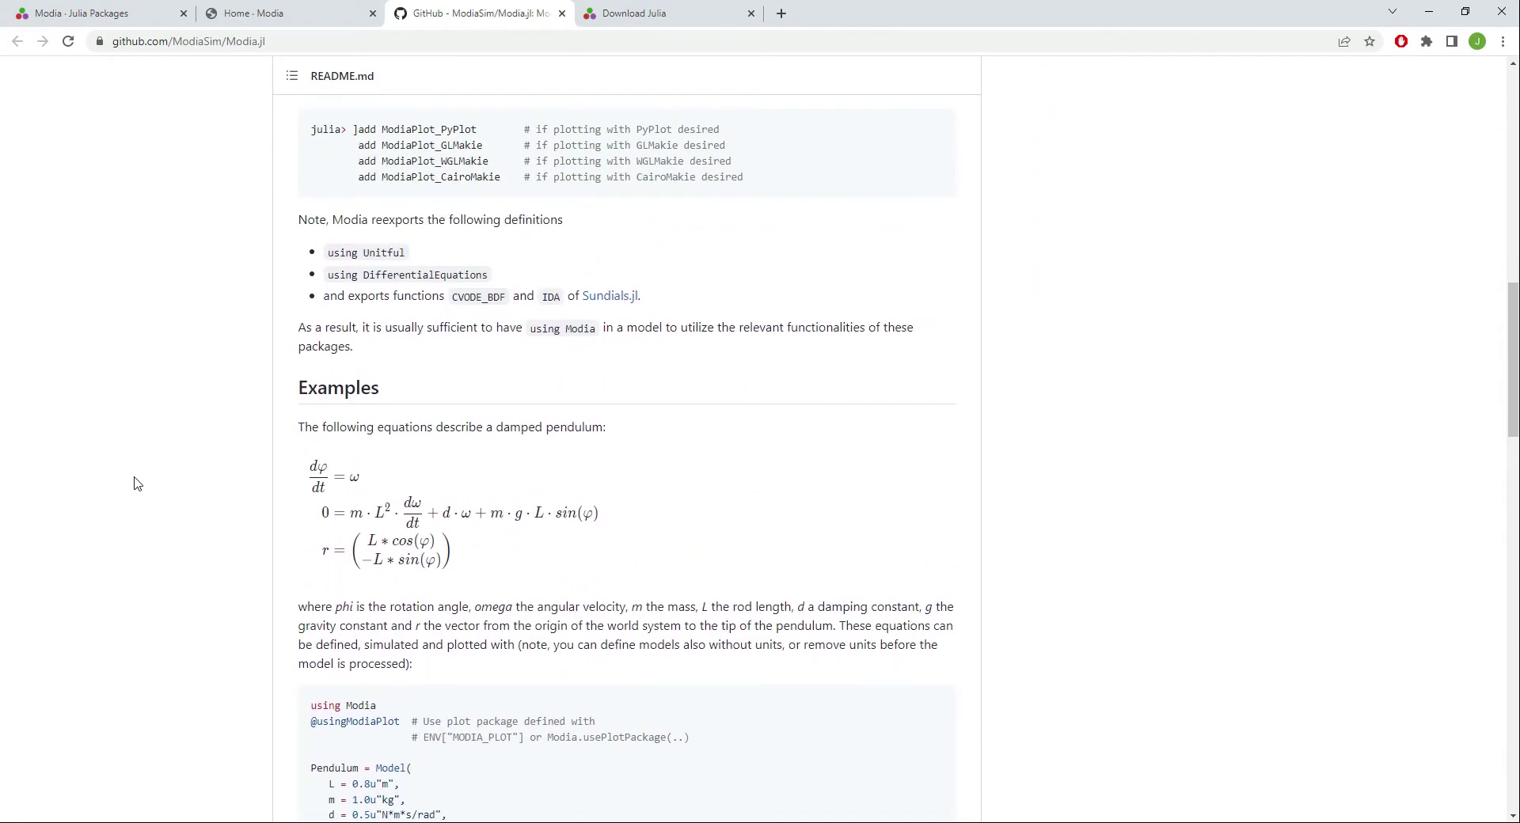
{"action": "scroll", "scroll_direction": "up", "scroll_amount": 3}
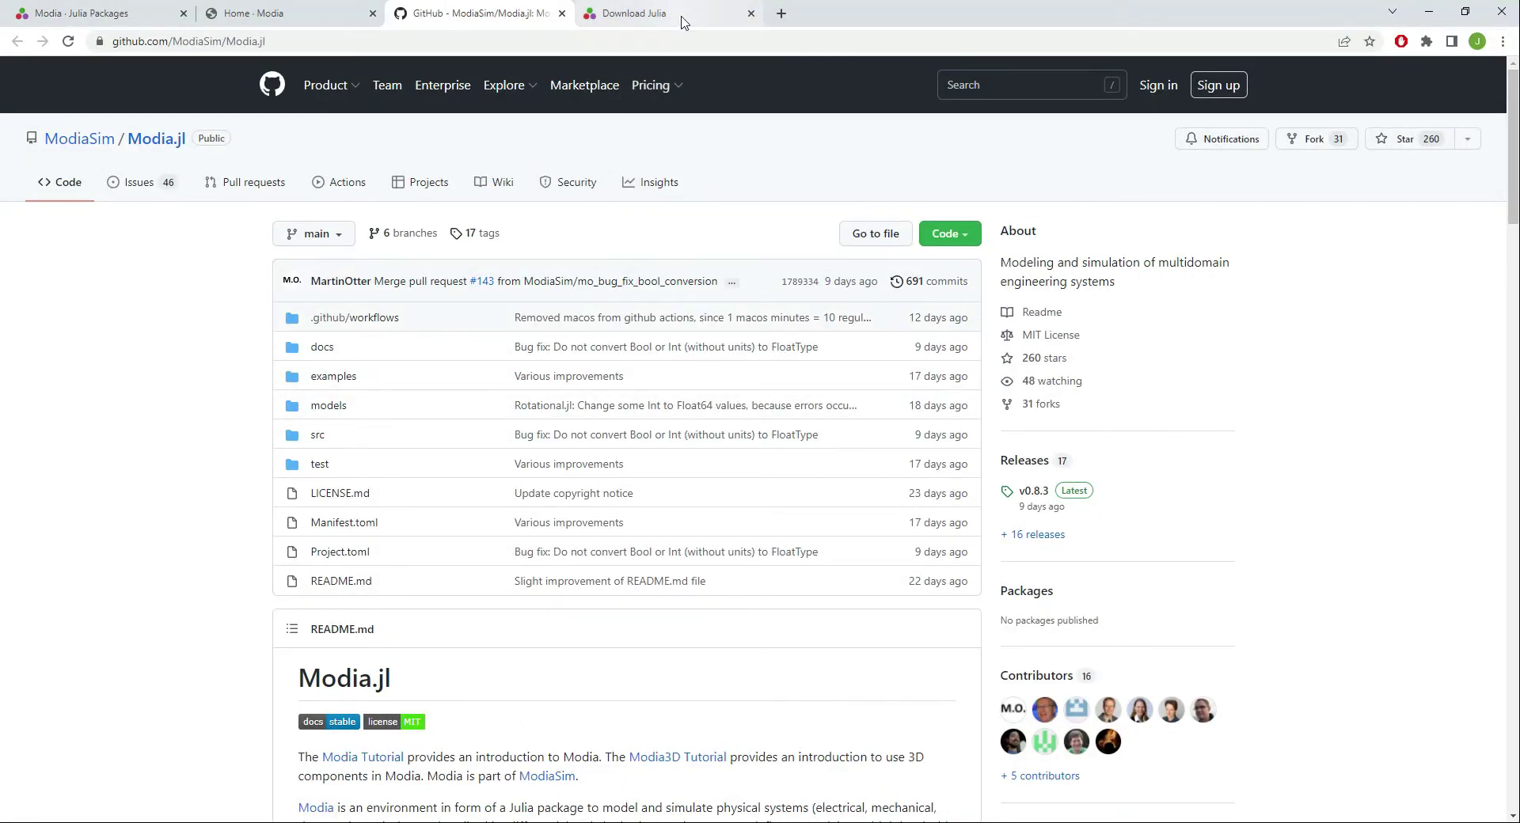
{"action": "left_click", "coordinate": [635, 12]}
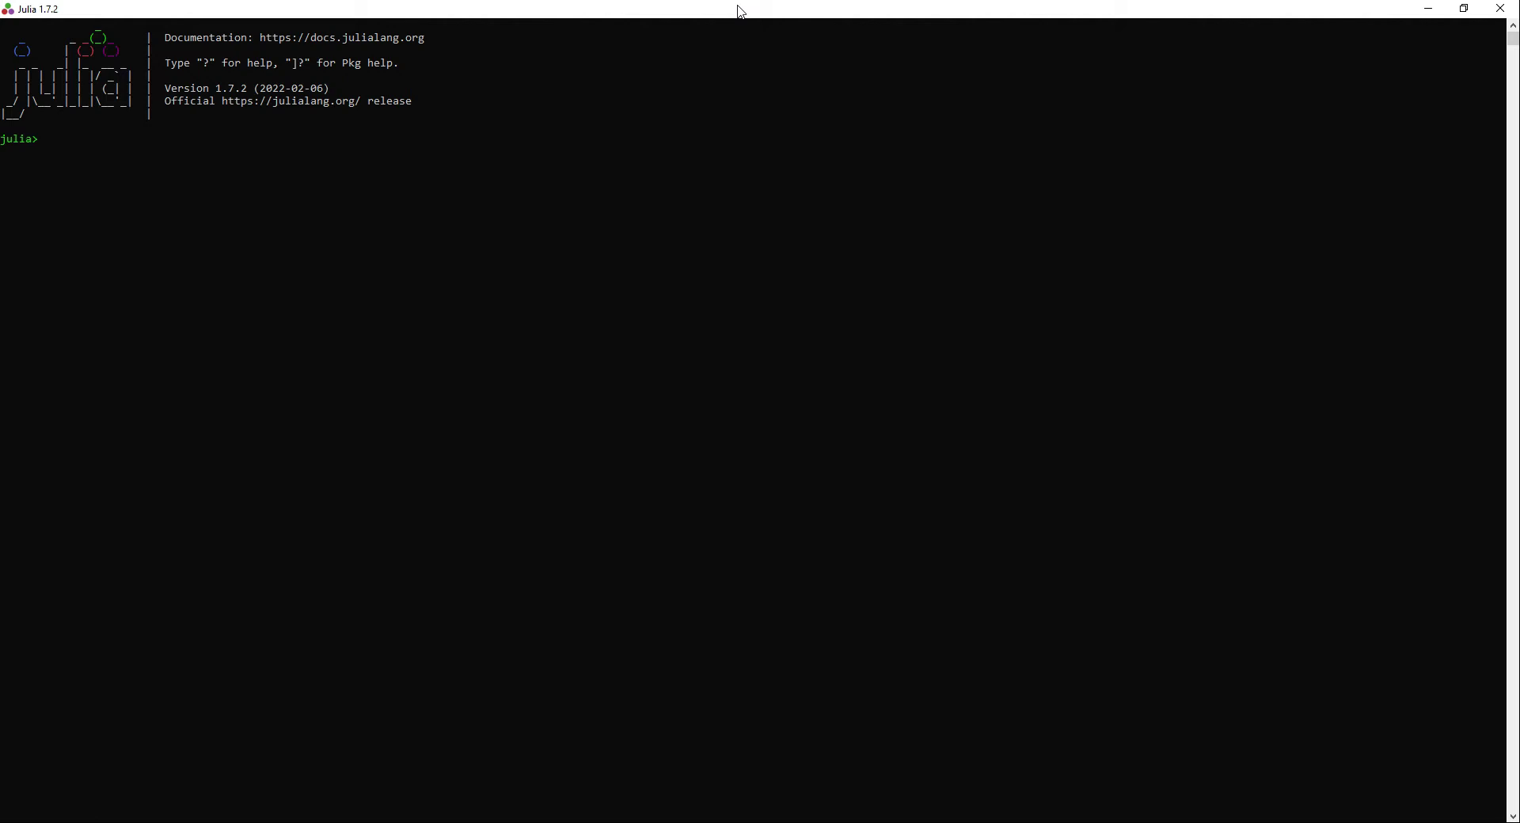
Step: Add Modia and Plots through Pkg, then load Plots and Modia with using
{"action": "type", "text": "using"}
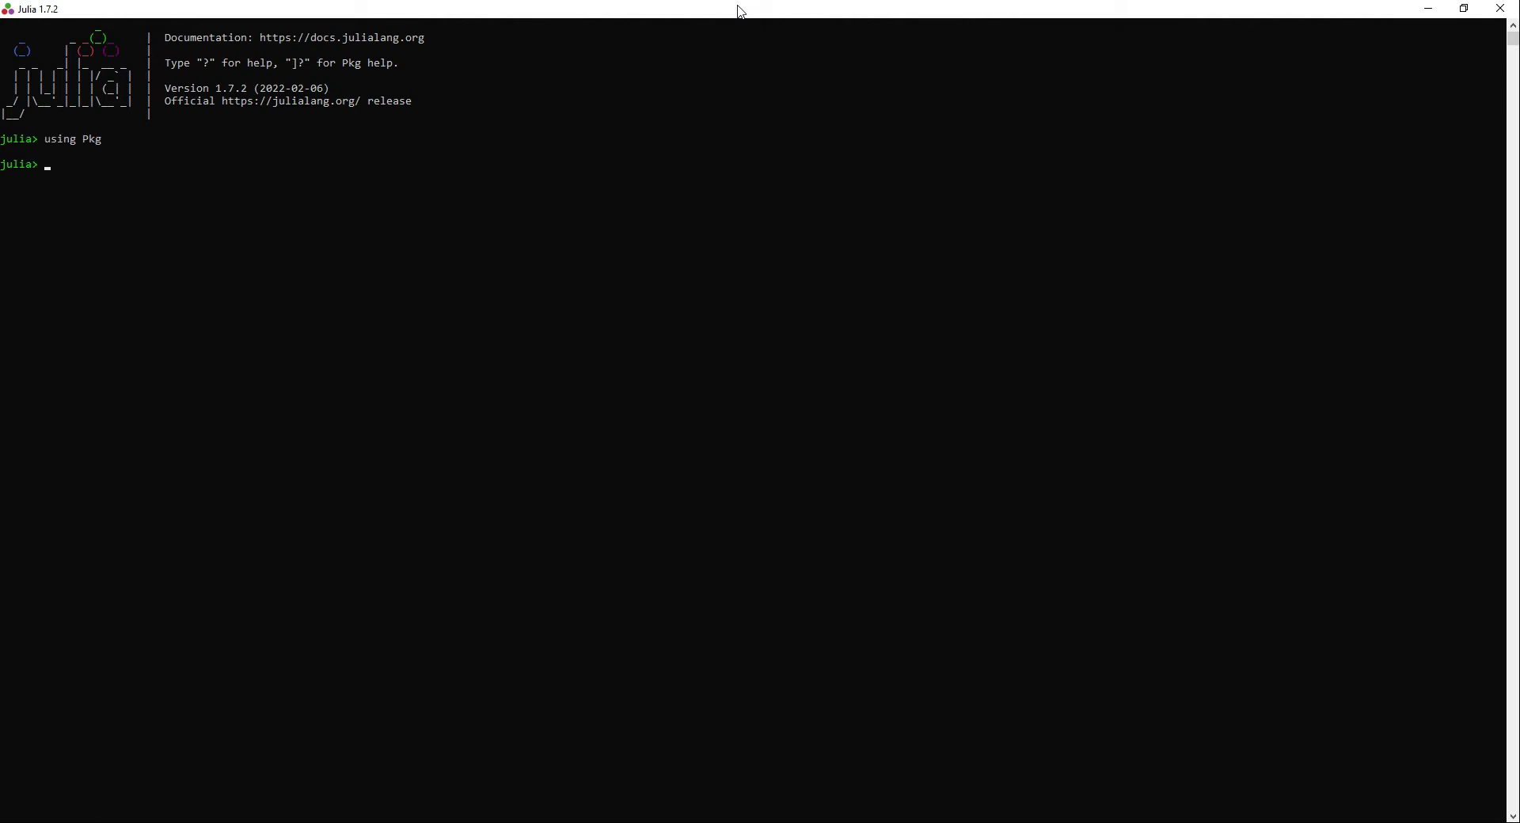
{"action": "type", "text": "Pkg.add(\"Modia"}
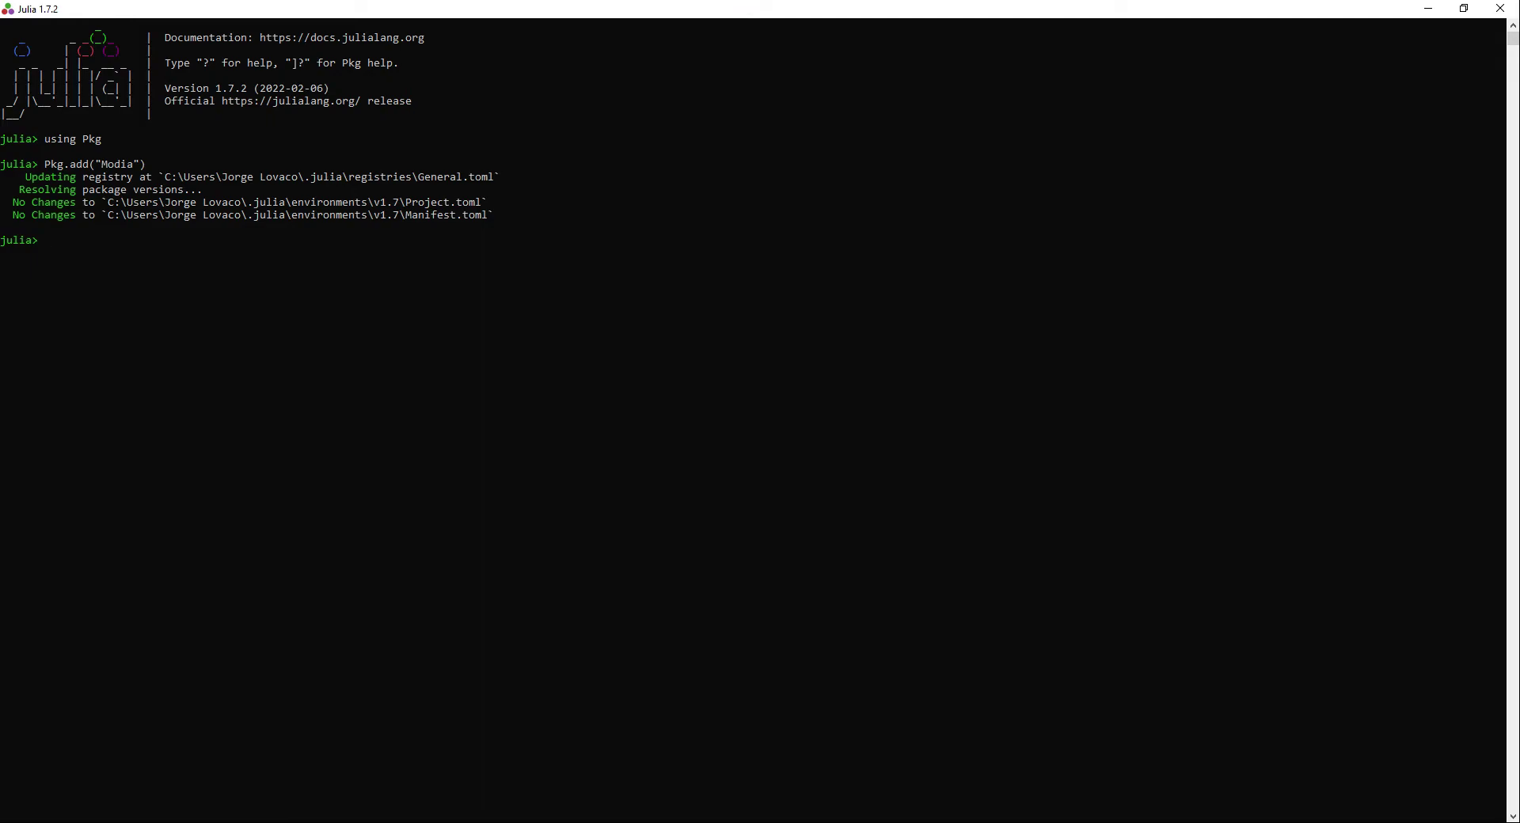
{"action": "type", "text": "Pkg.add("}
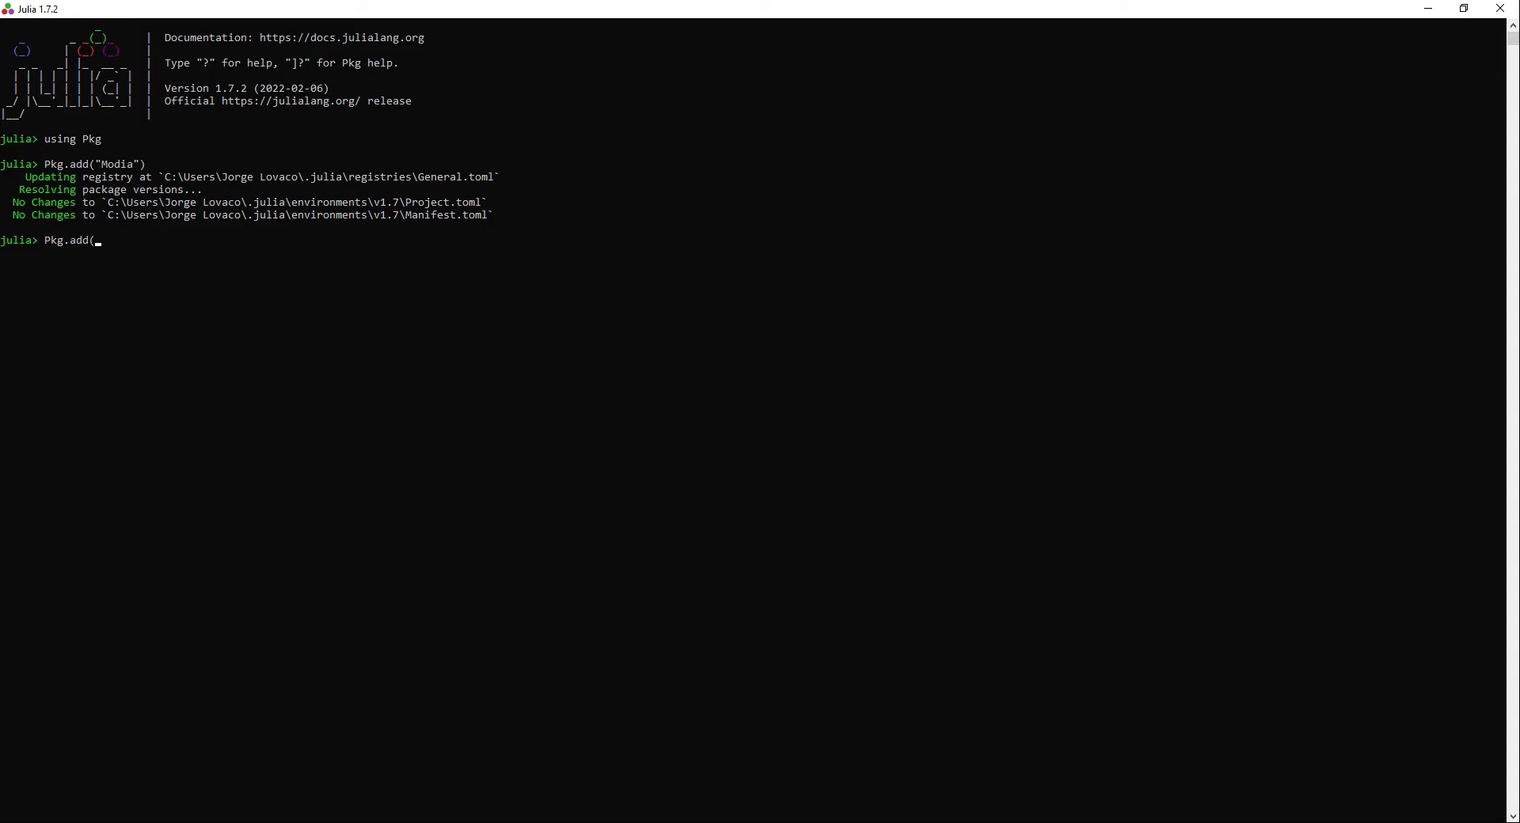
{"action": "type", "text": "\"Plots\")"}
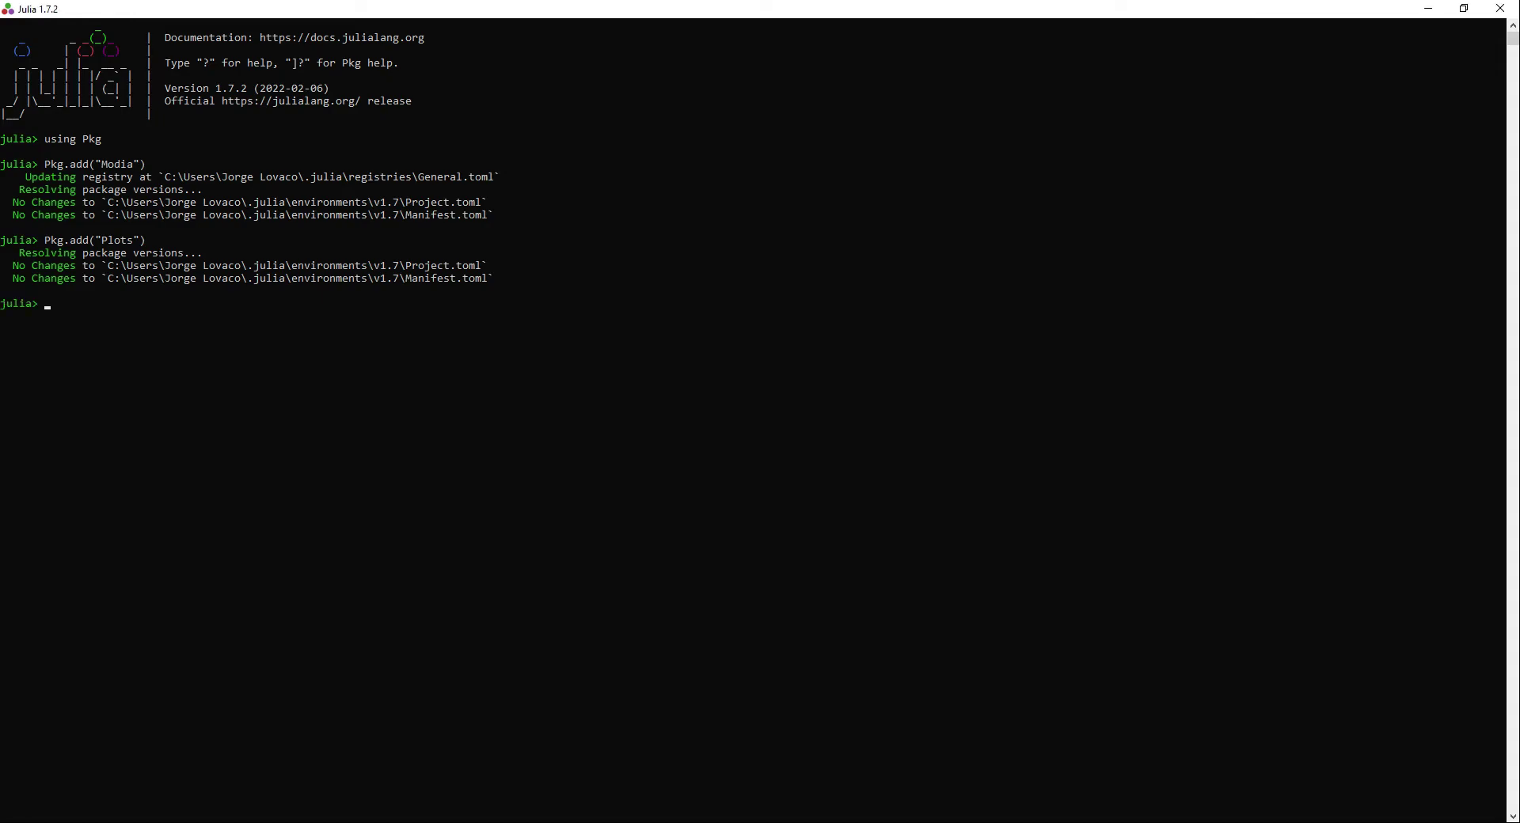
{"action": "type", "text": "Using Plots"}
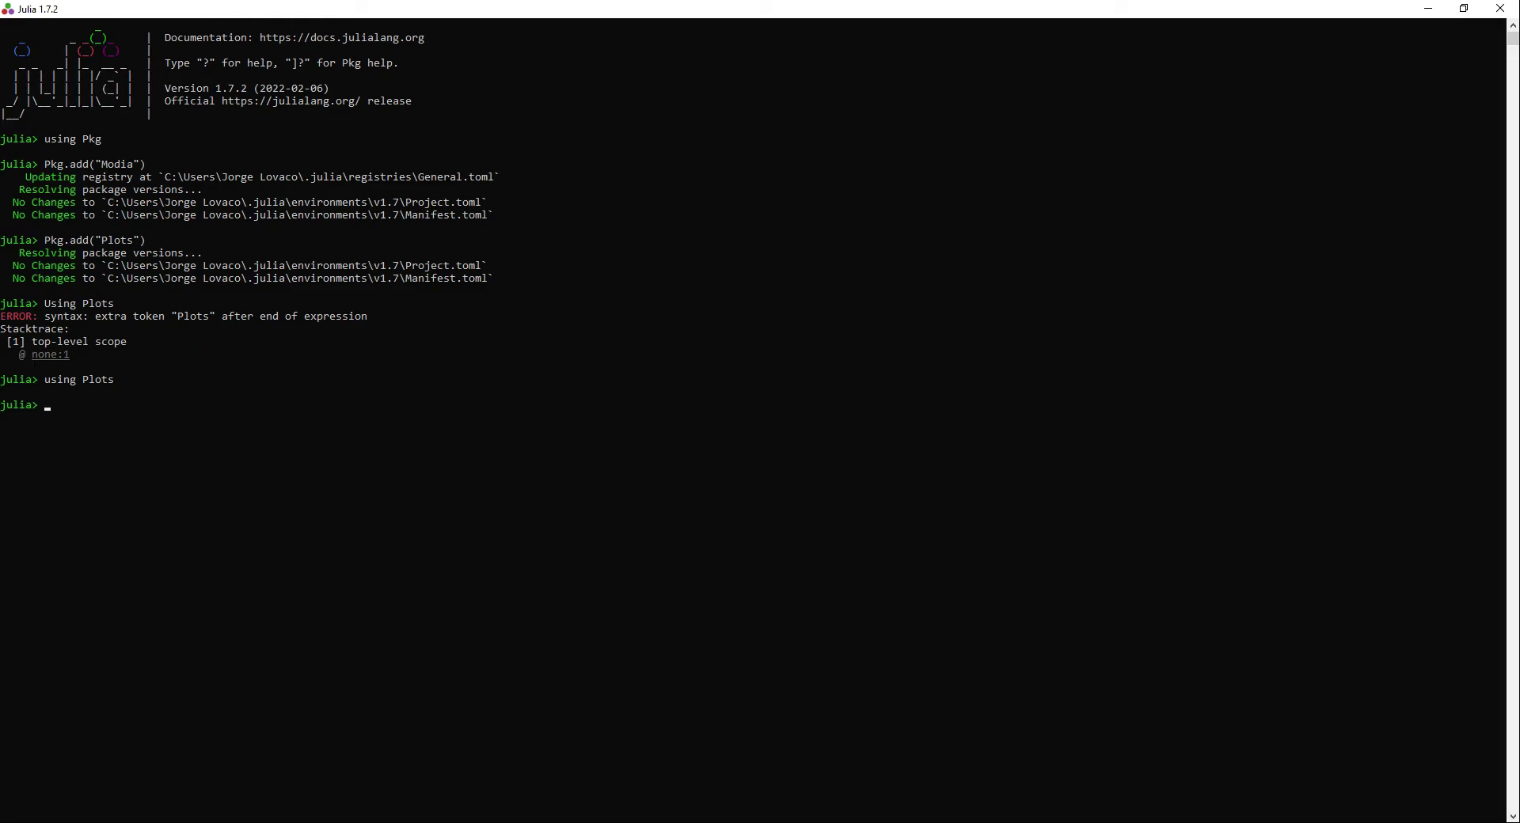
{"action": "type", "text": "using Modia"}
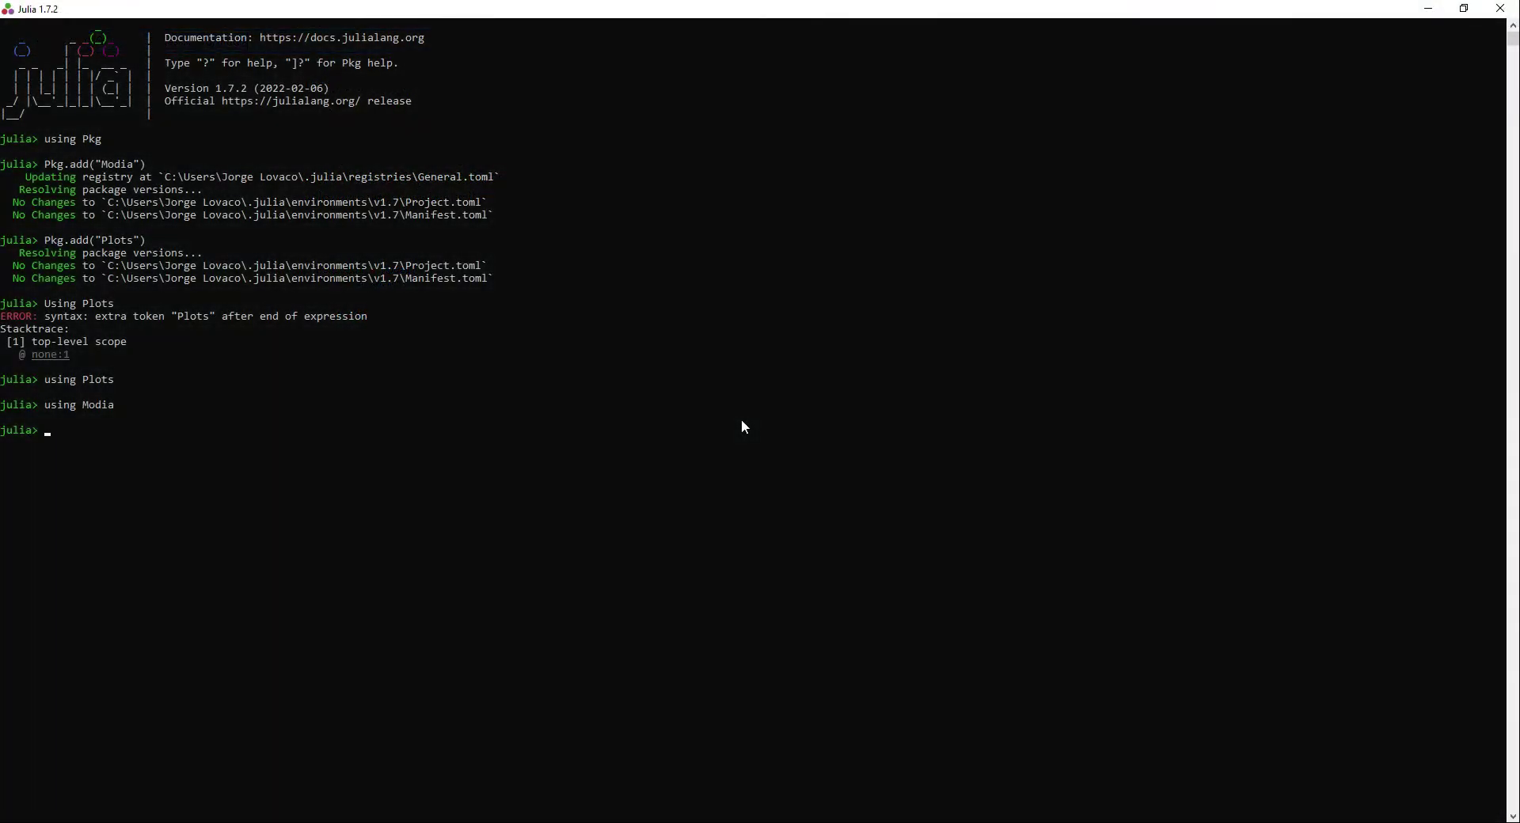
Step: Begin Test01=Model with k=3.5 and v=Var(init=0), continuing on a new line
{"action": "type", "text": "Test"}
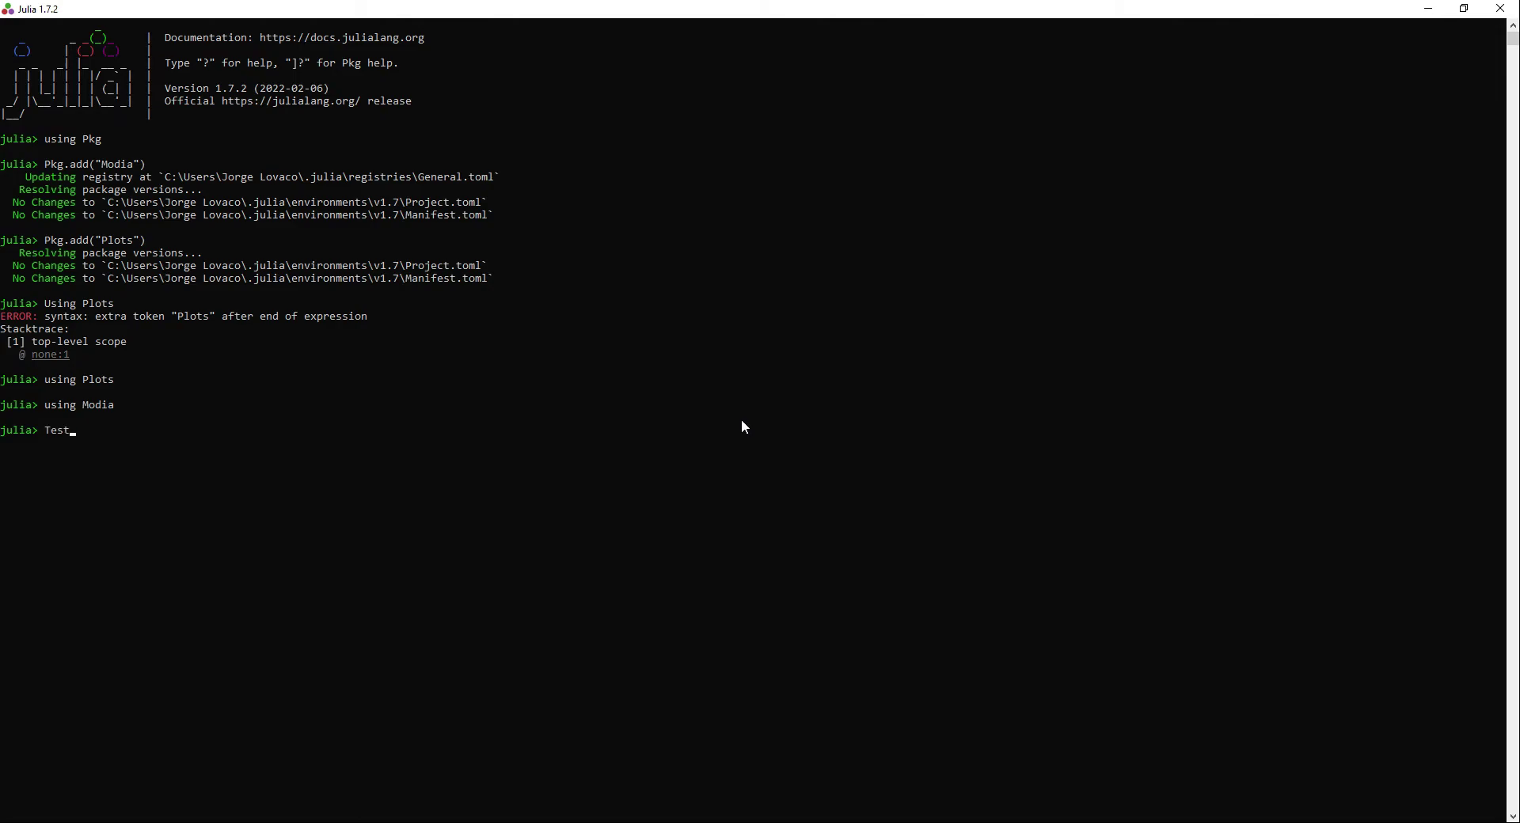
{"action": "type", "text": "01="}
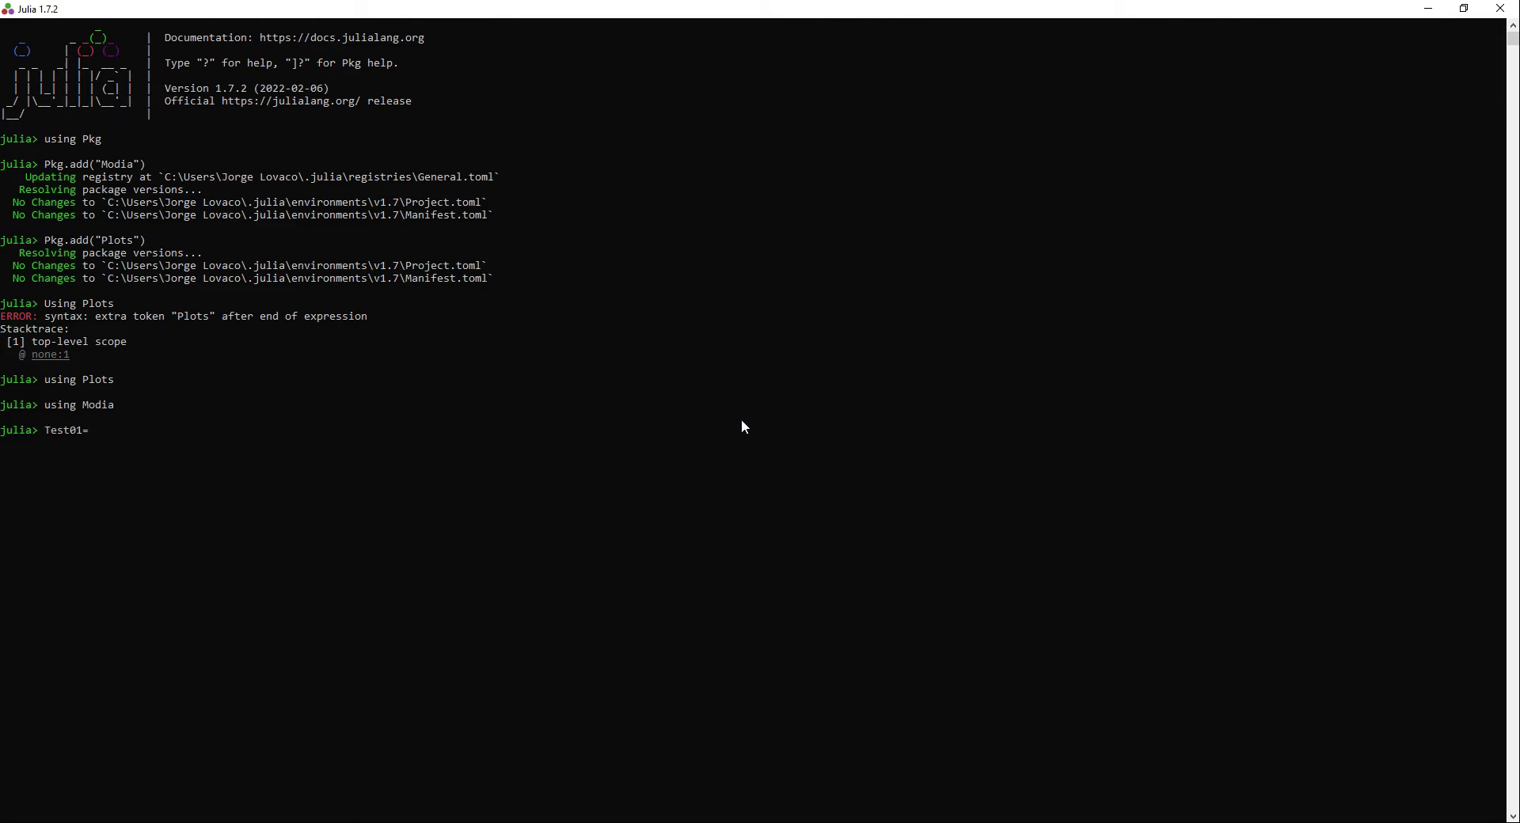
{"action": "type", "text": "Model("}
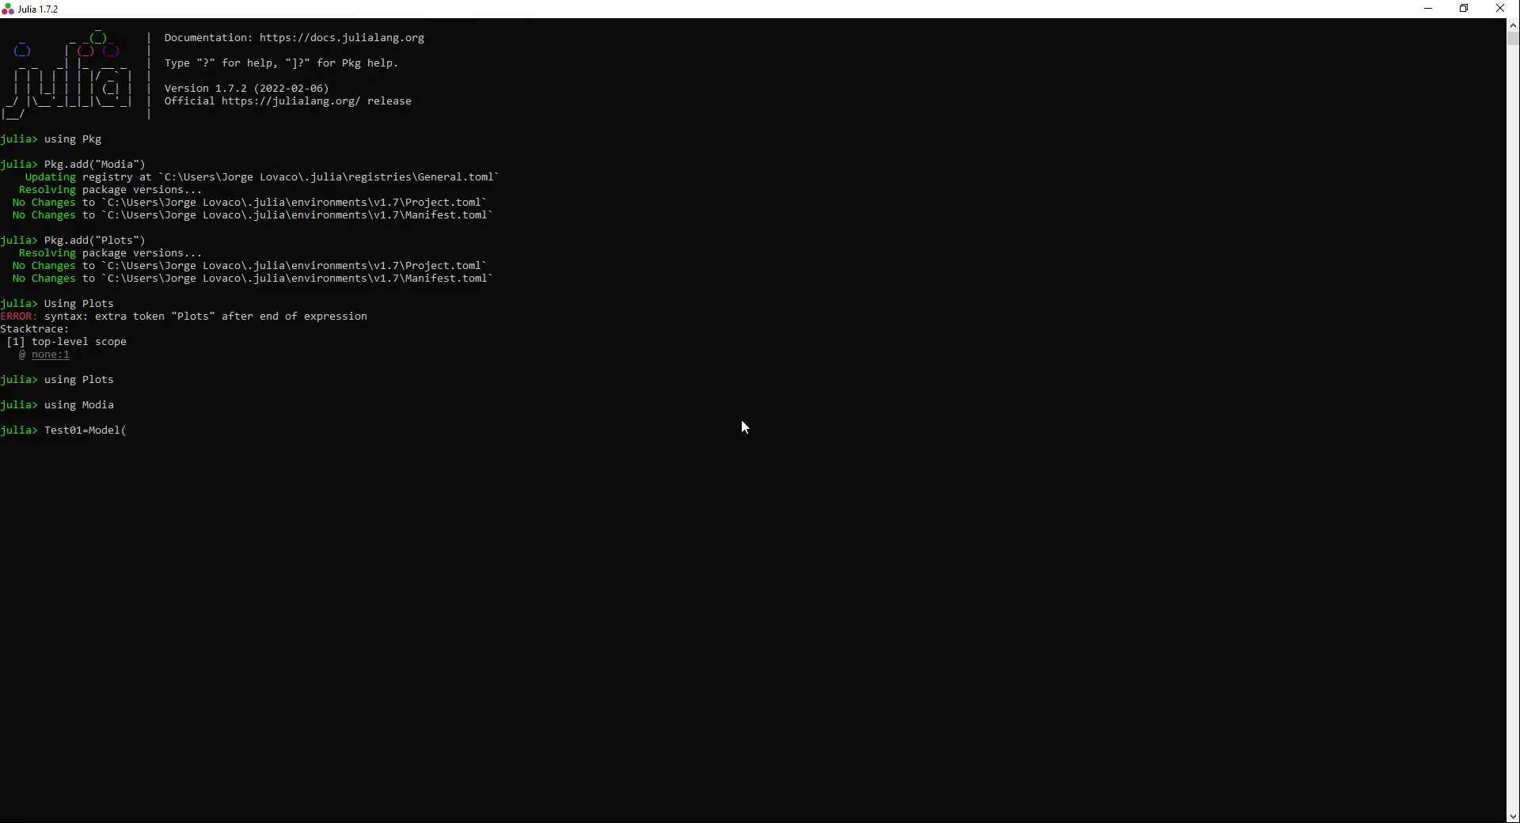
{"action": "type", "text": "k=3."}
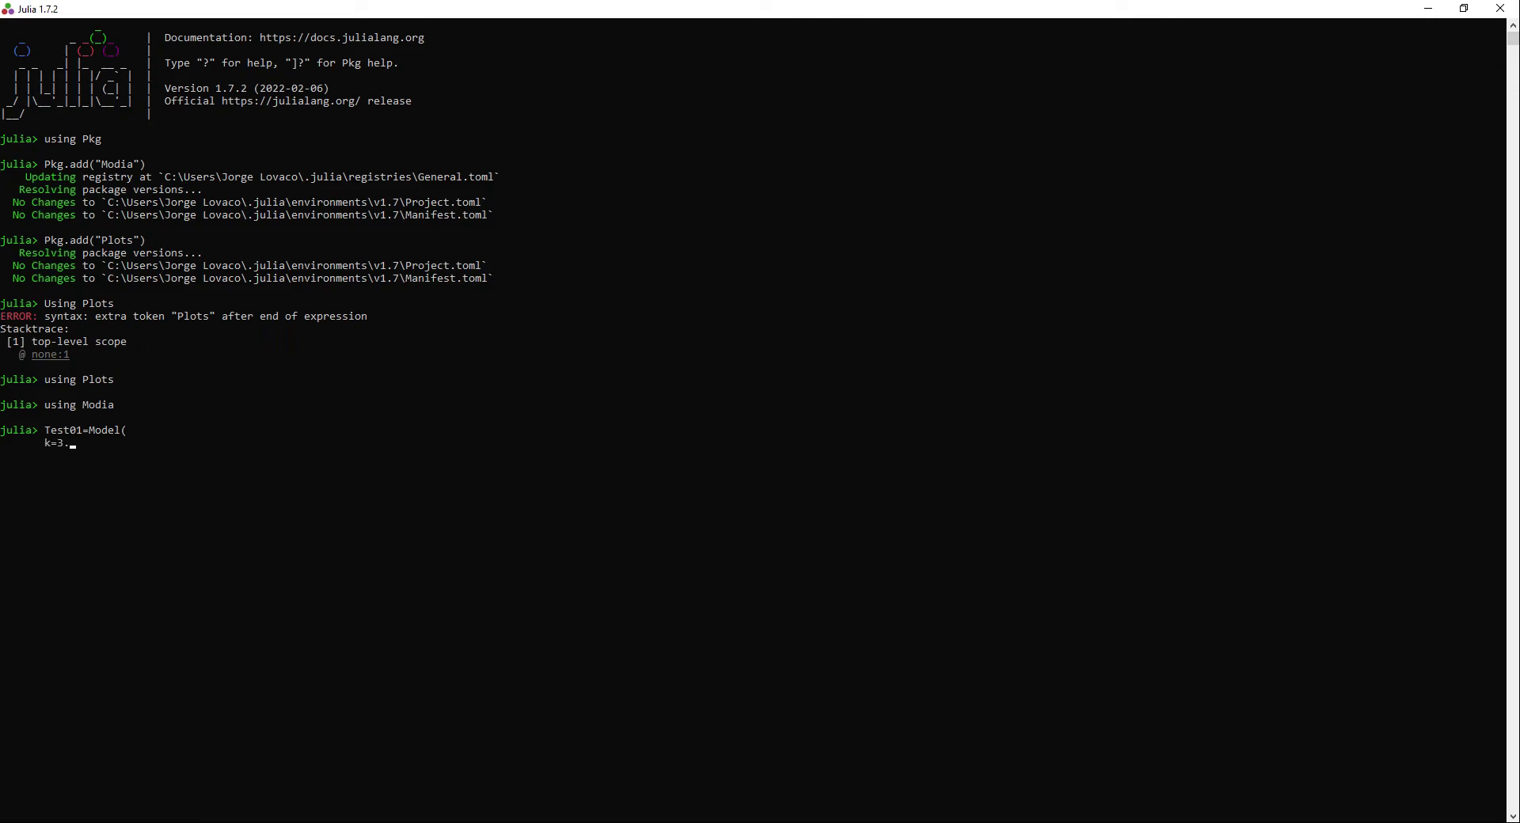
{"action": "type", "text": "5"}
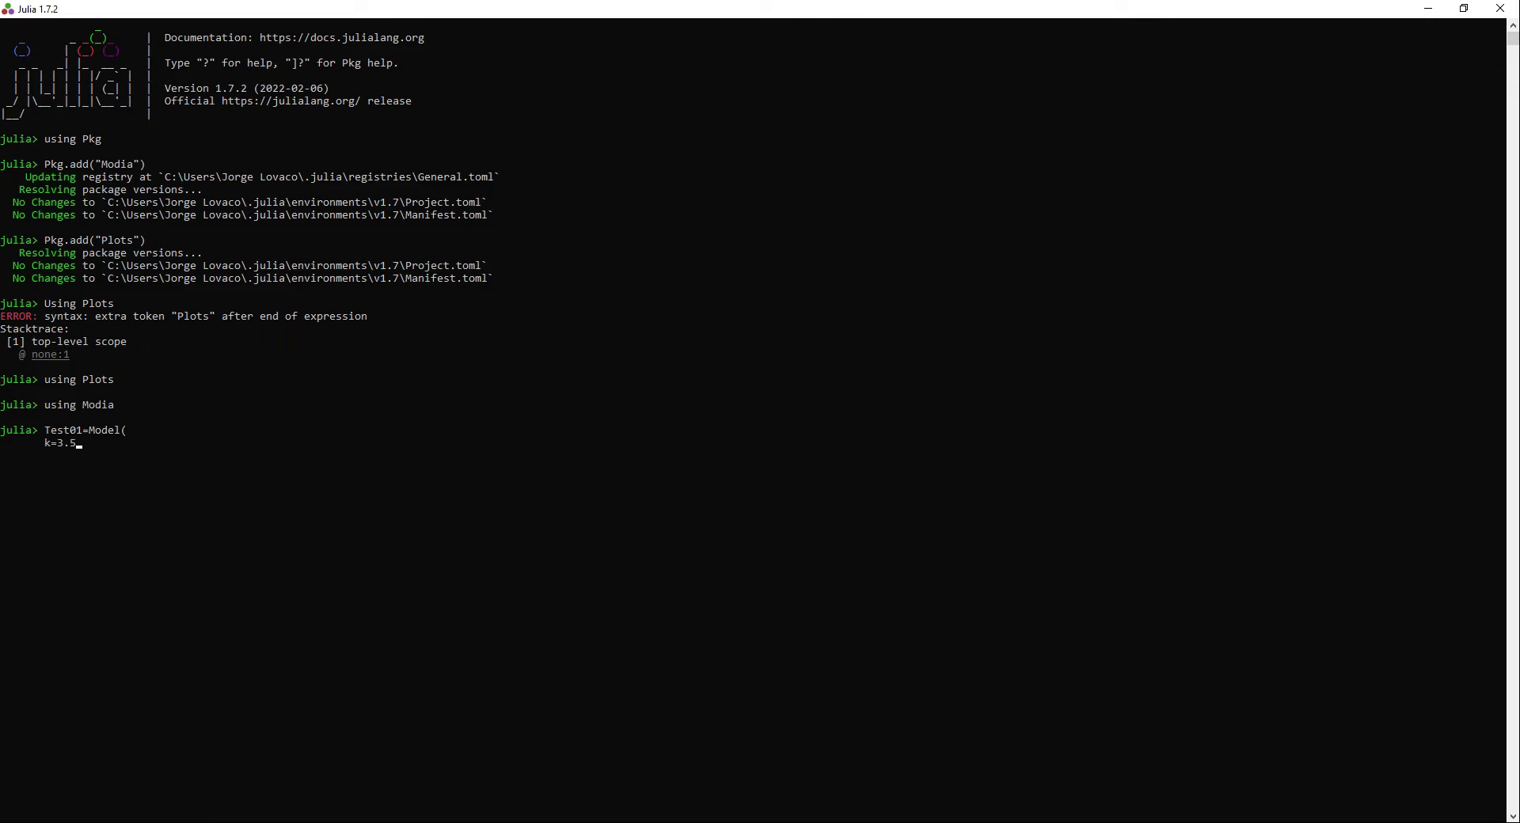
{"action": "type", "text": ","}
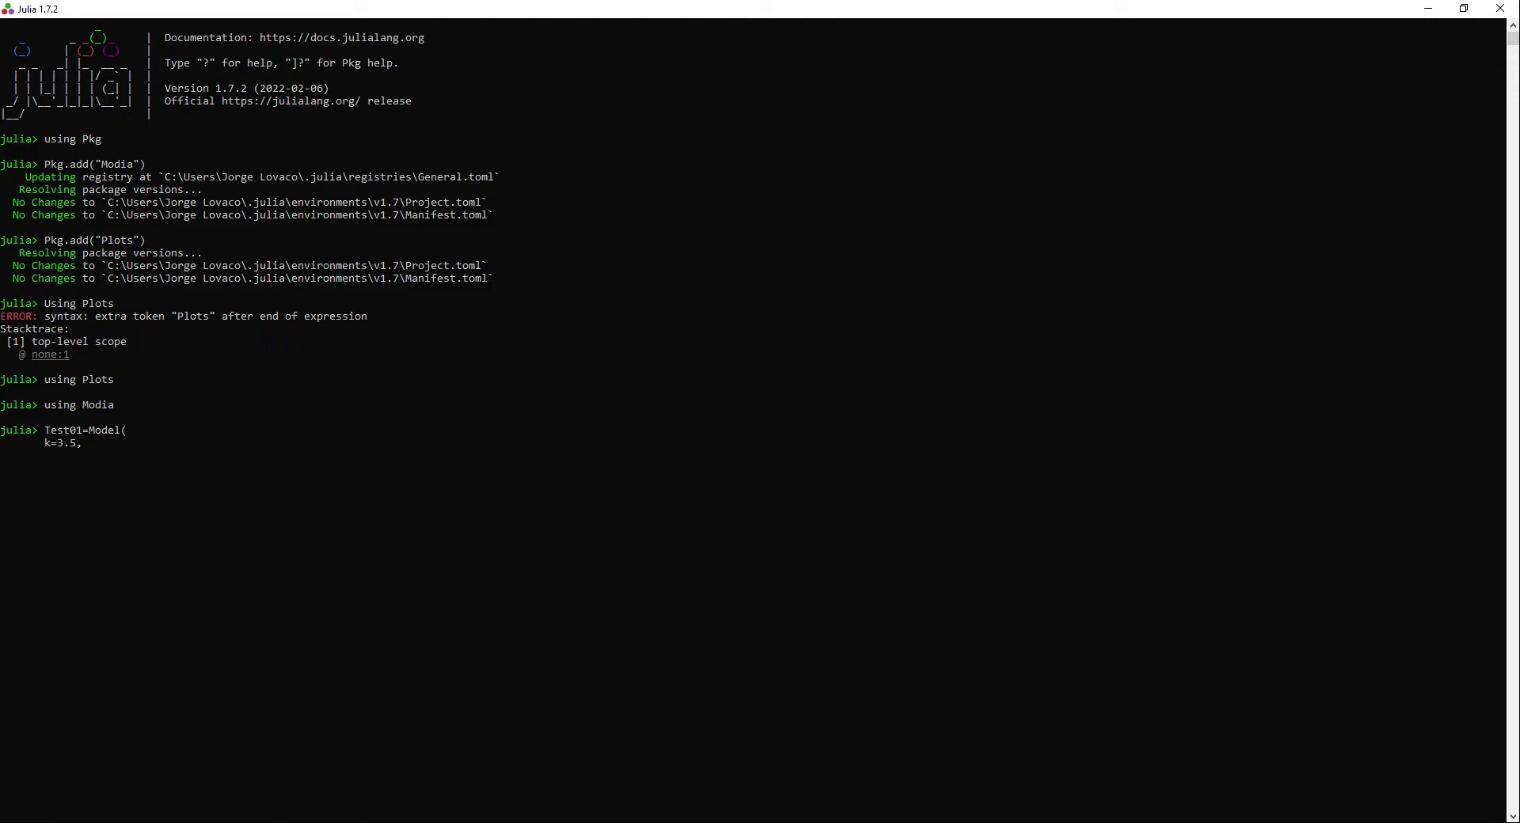
{"action": "type", "text": "v="}
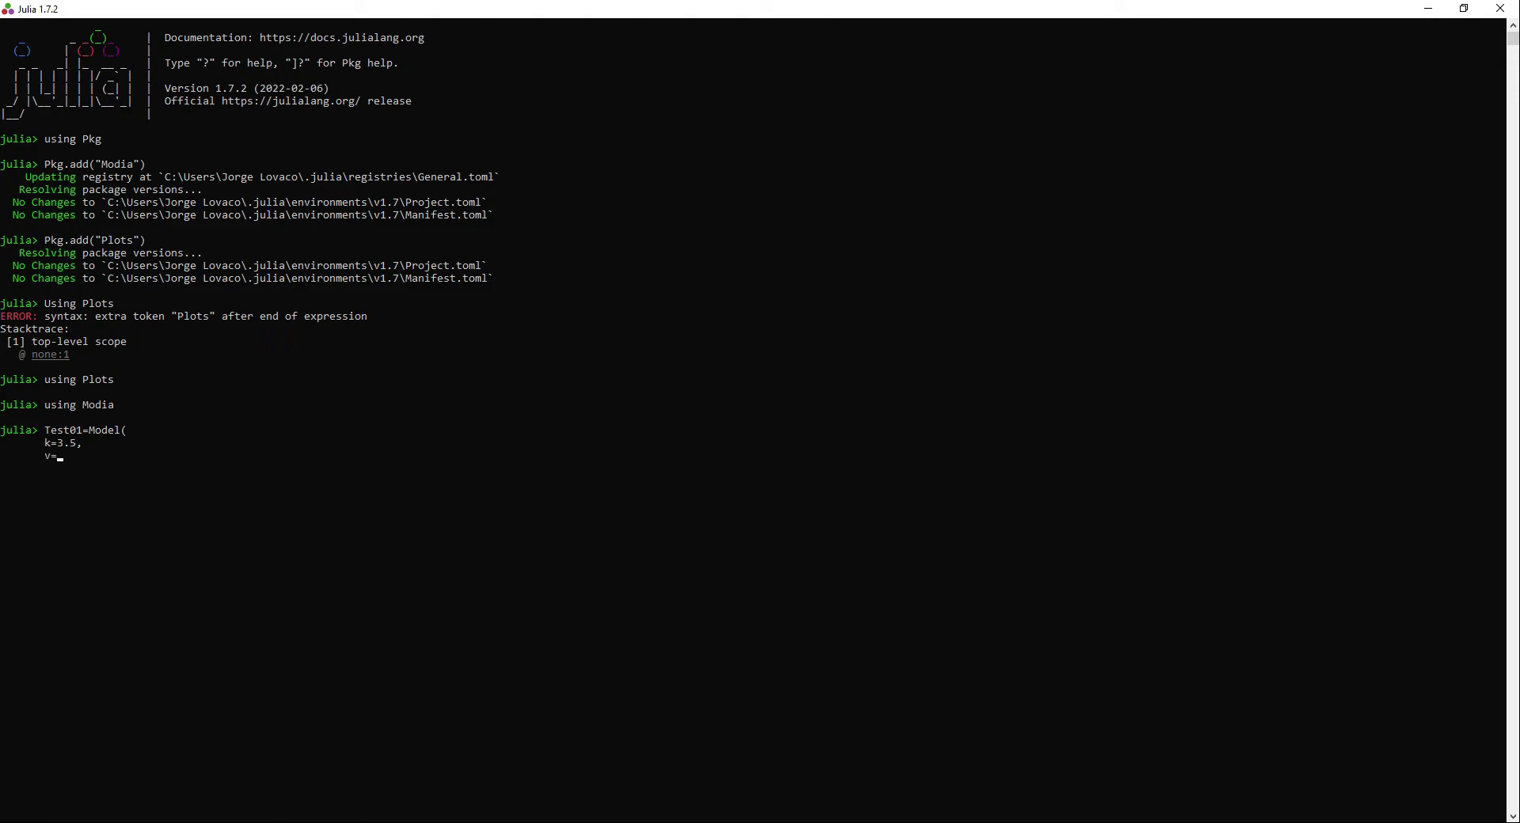
{"action": "type", "text": "Var"}
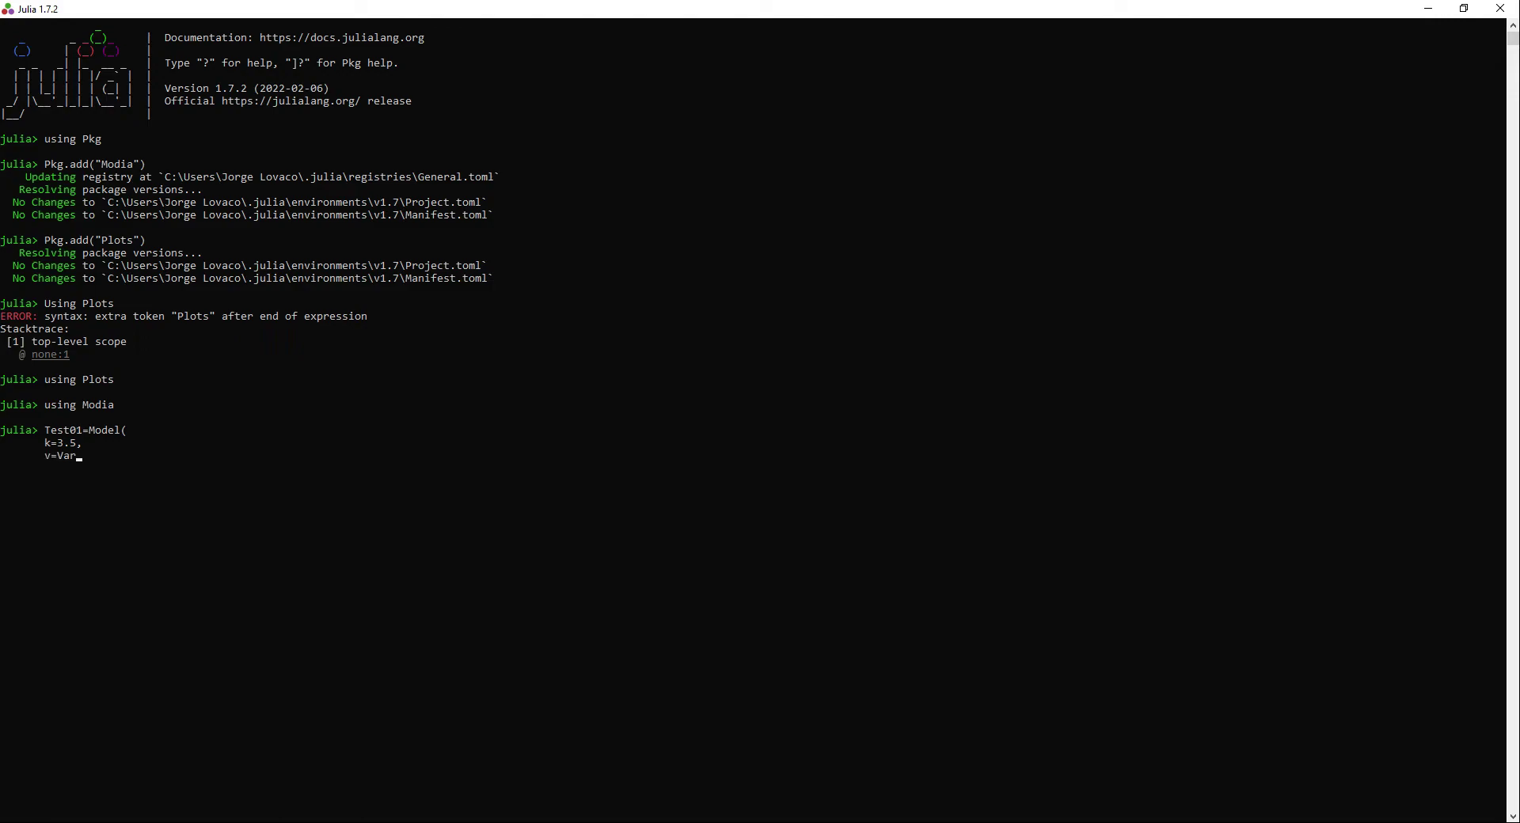
{"action": "type", "text": "(init"}
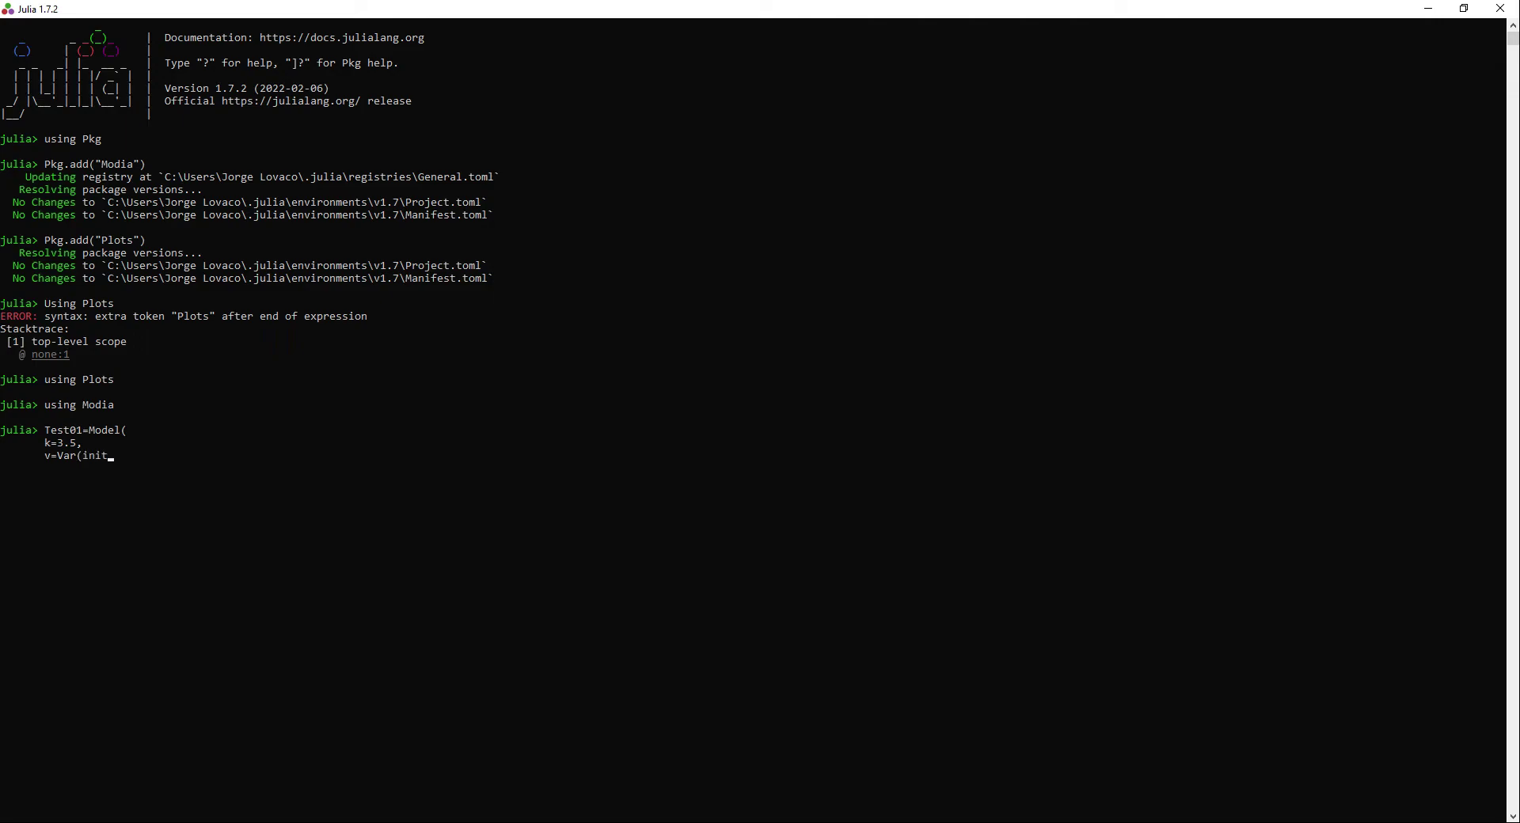
{"action": "type", "text": "=0)"}
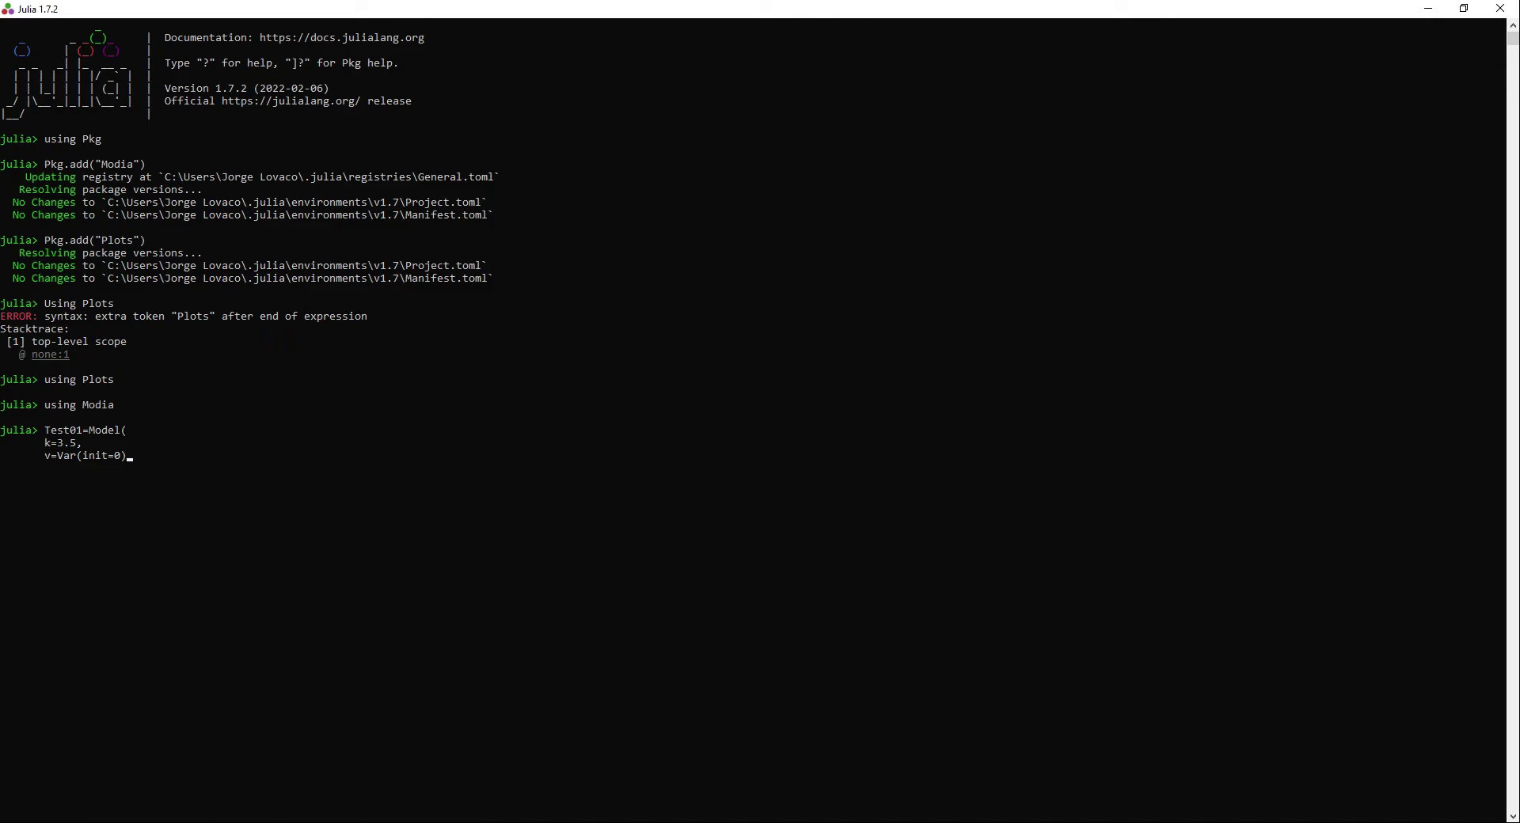
{"action": "key", "text": "enter"}
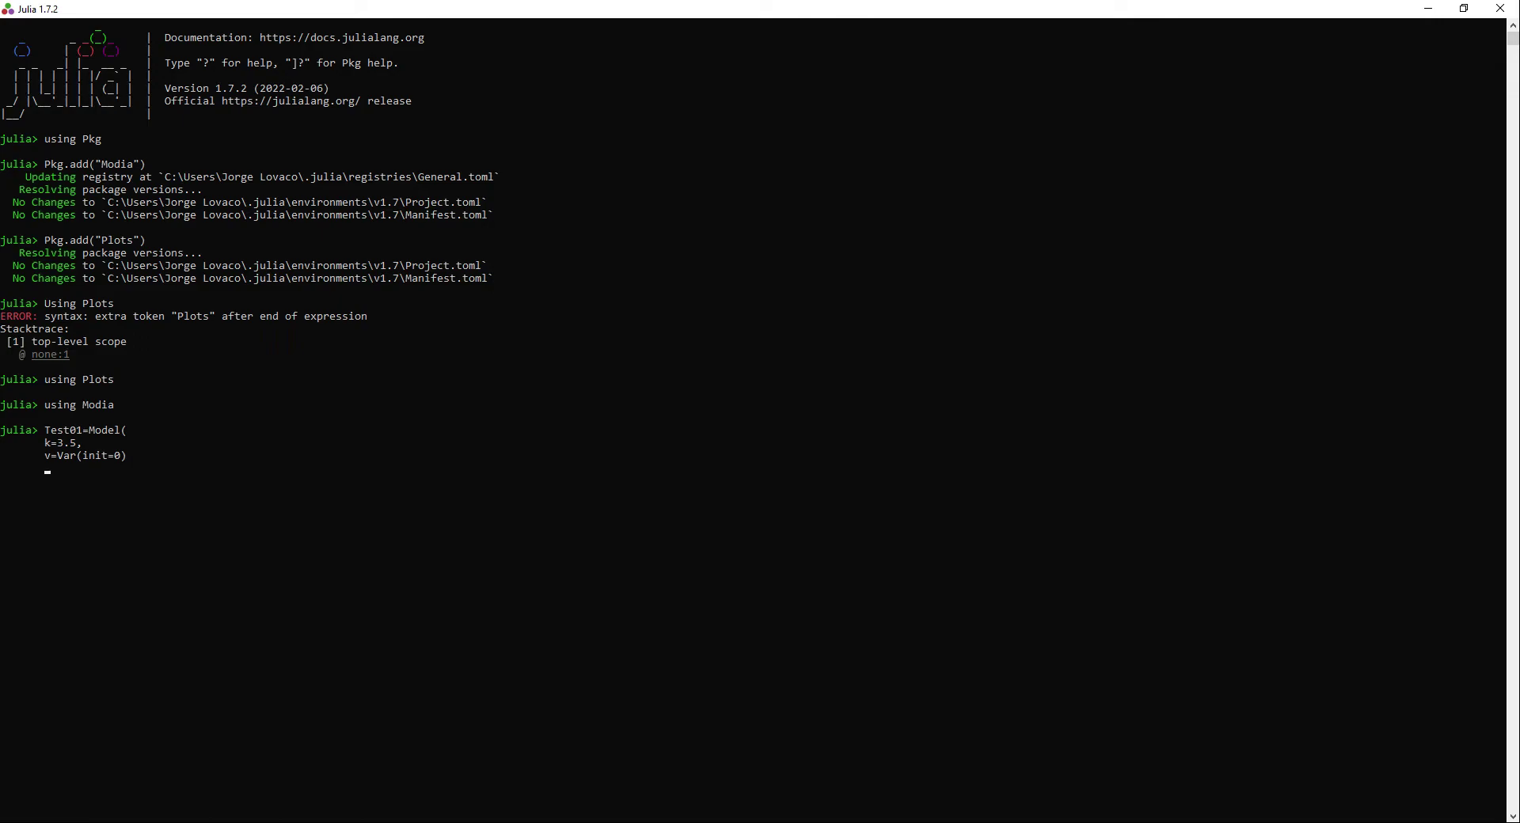
Step: Add the equation der(v)=k and close the Test01 model definition
{"action": "type", "text": "equations=:["}
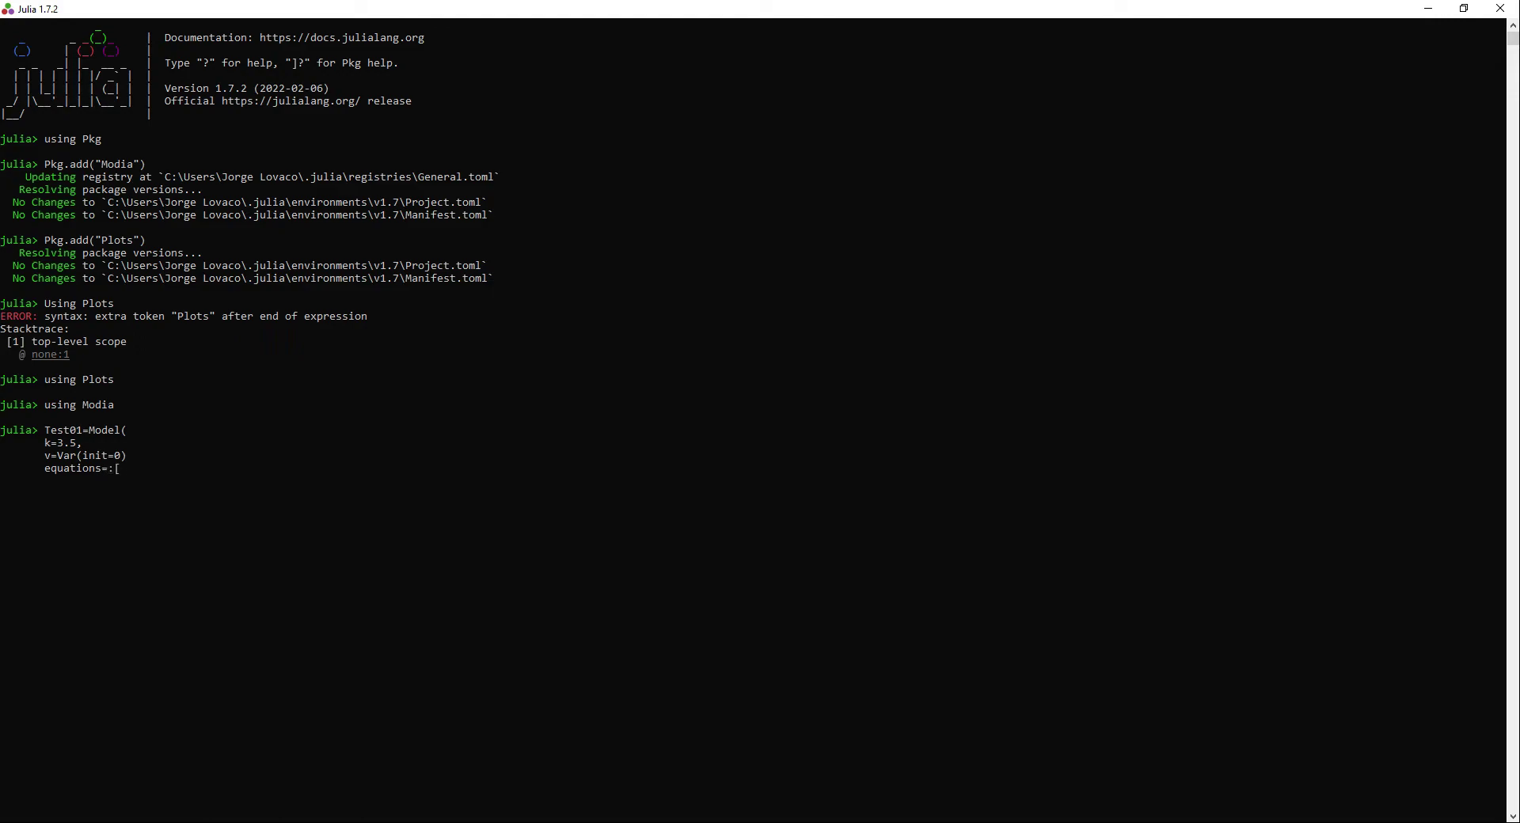
{"action": "key", "text": "enter"}
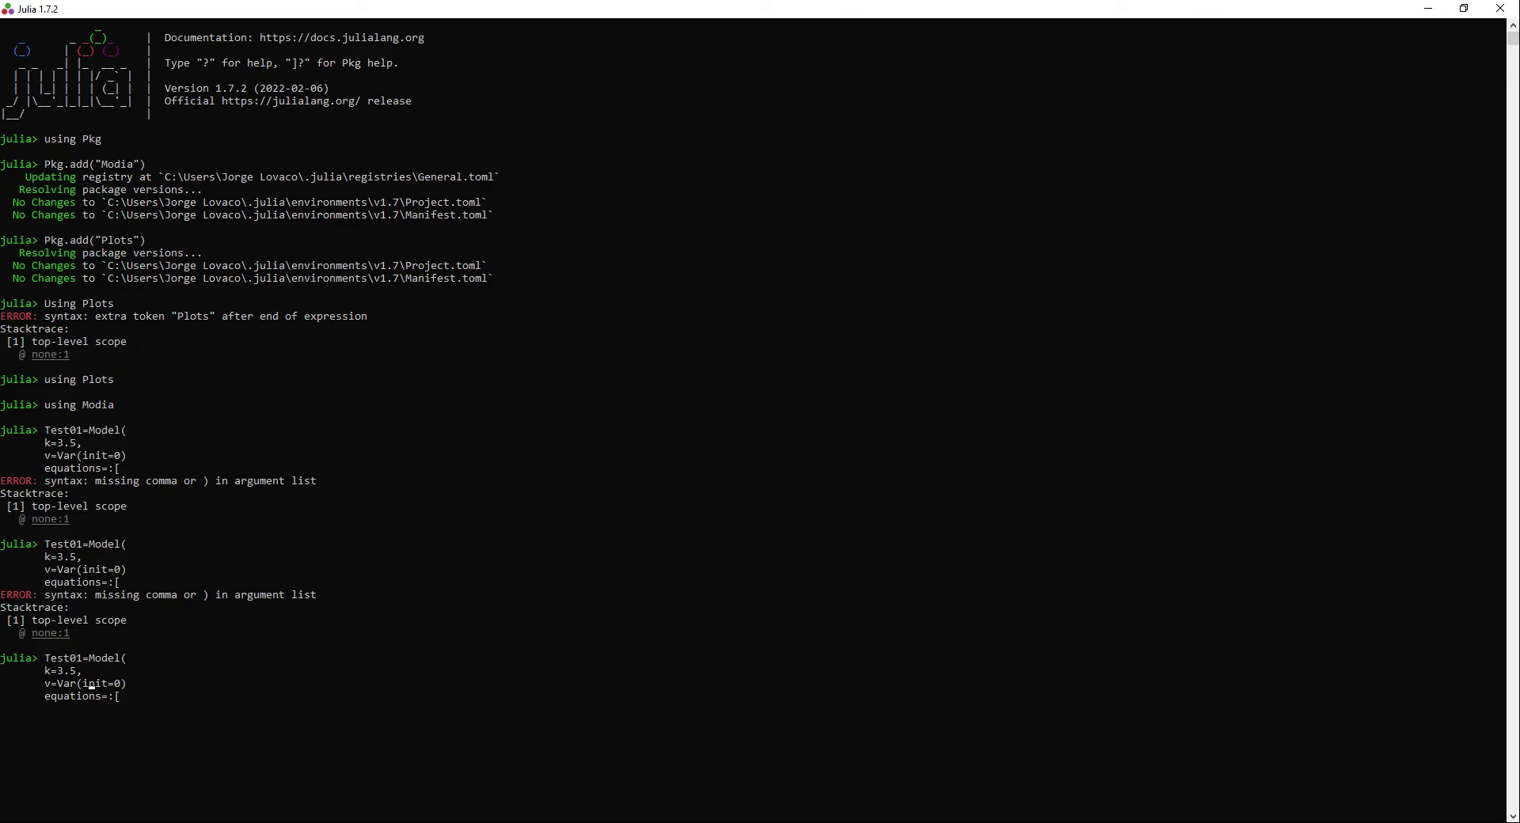
{"action": "type", "text": ","}
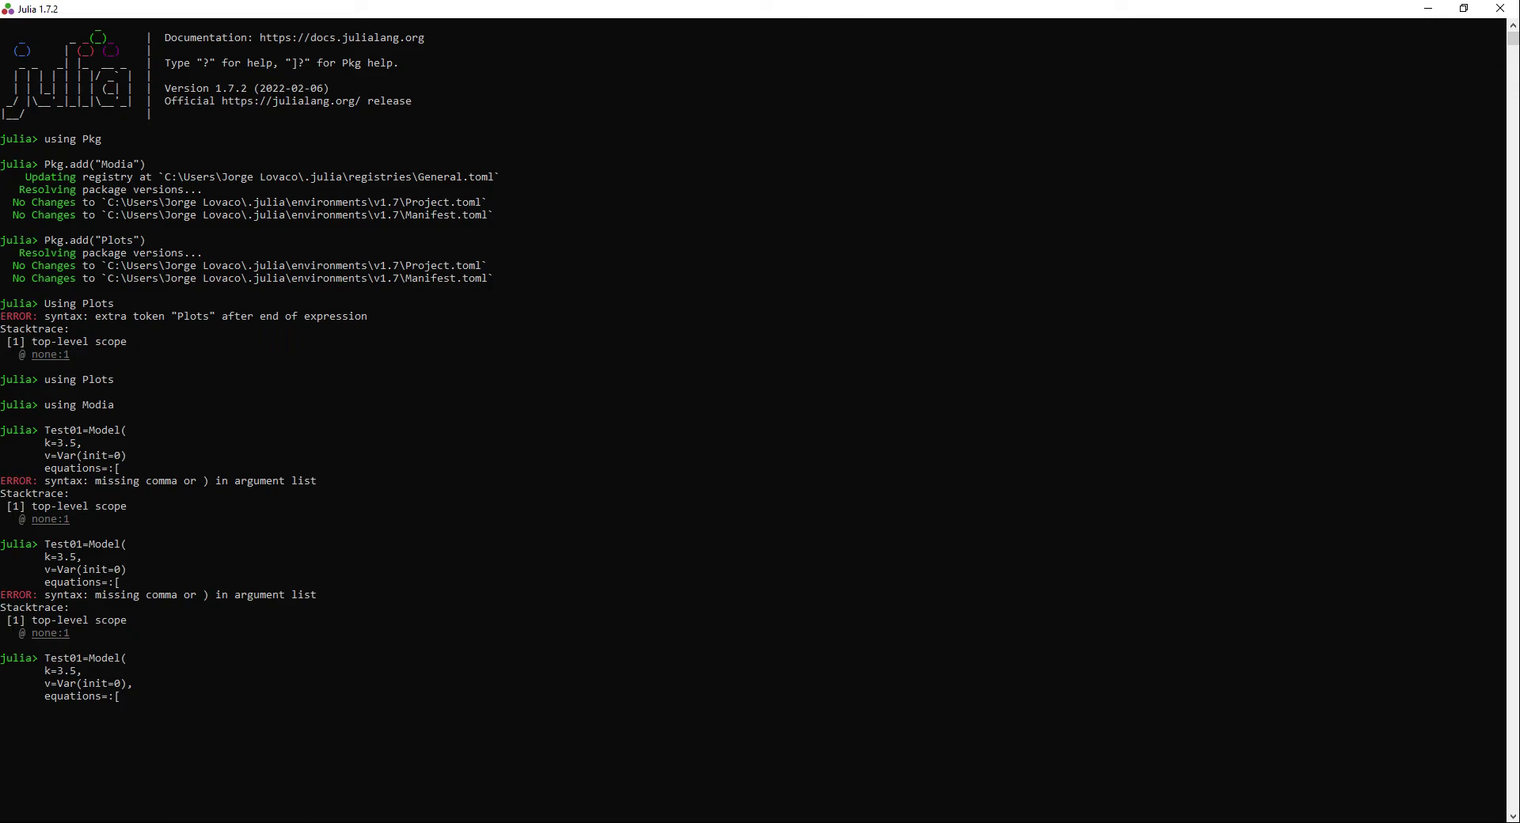
{"action": "type", "text": "der(v"}
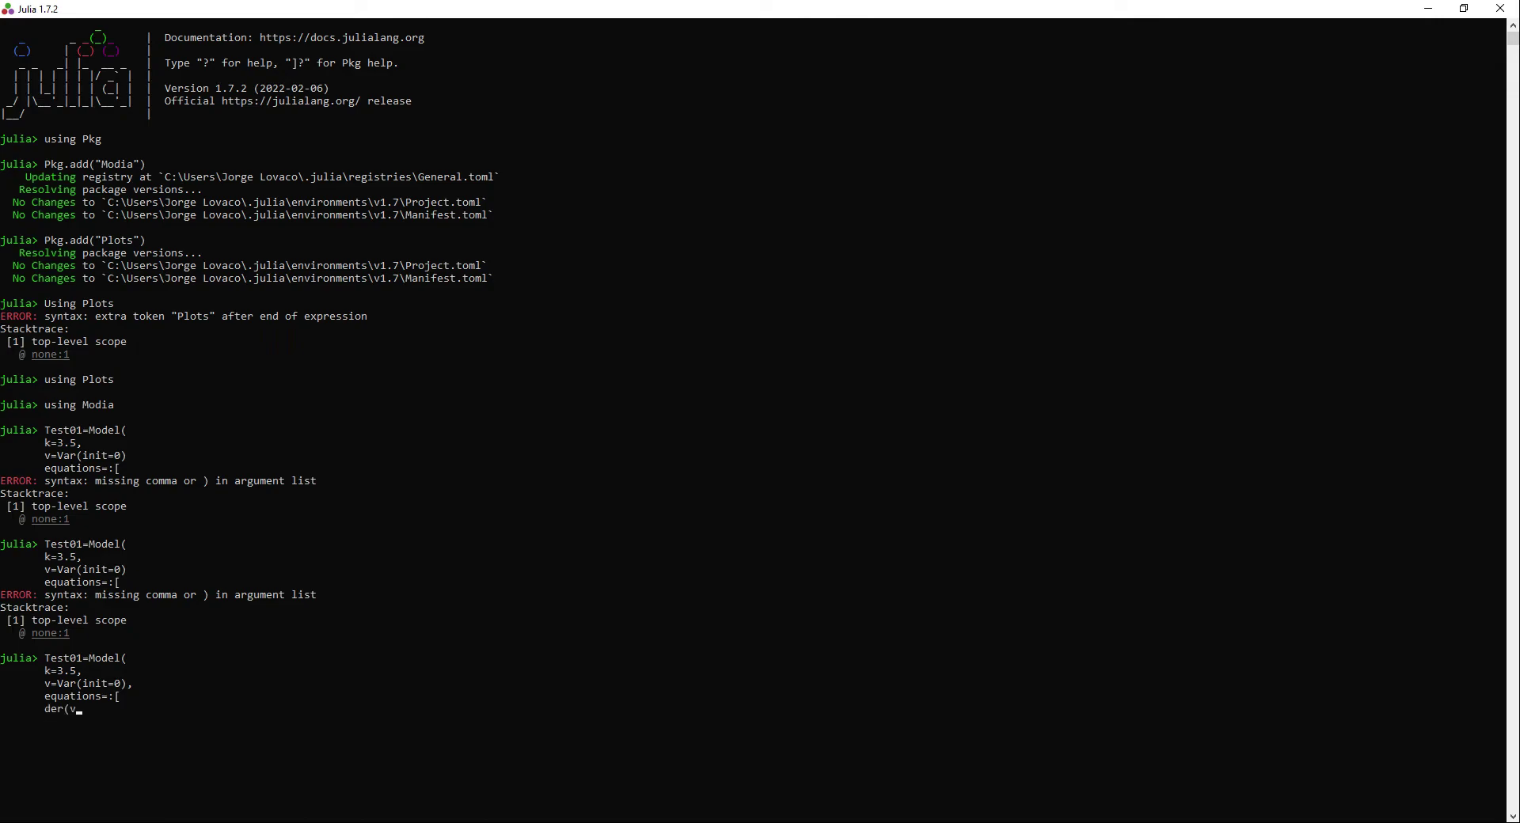
{"action": "type", "text": ")=k"}
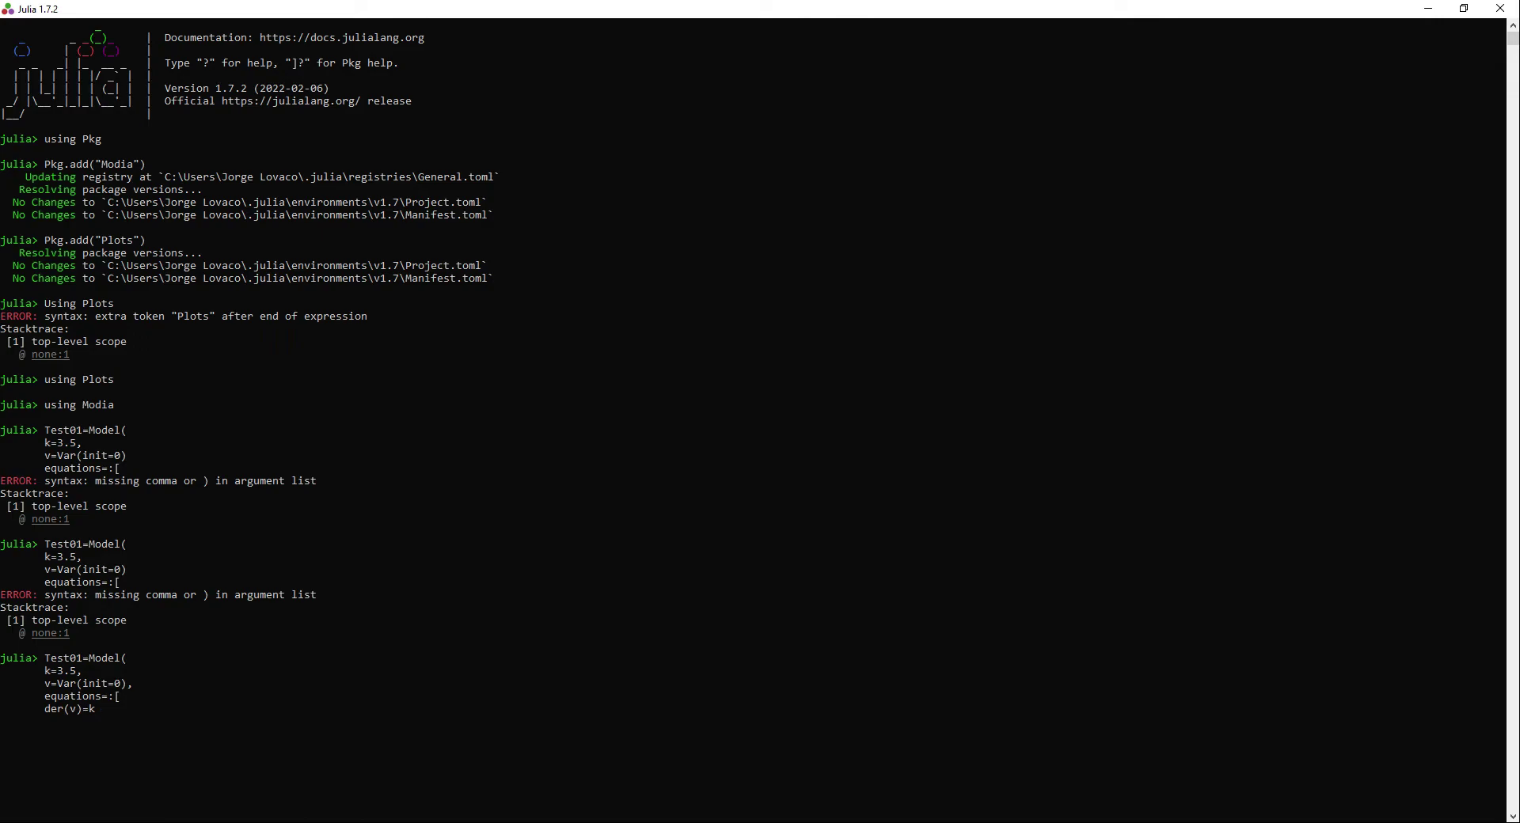
{"action": "type", "text": "]"}
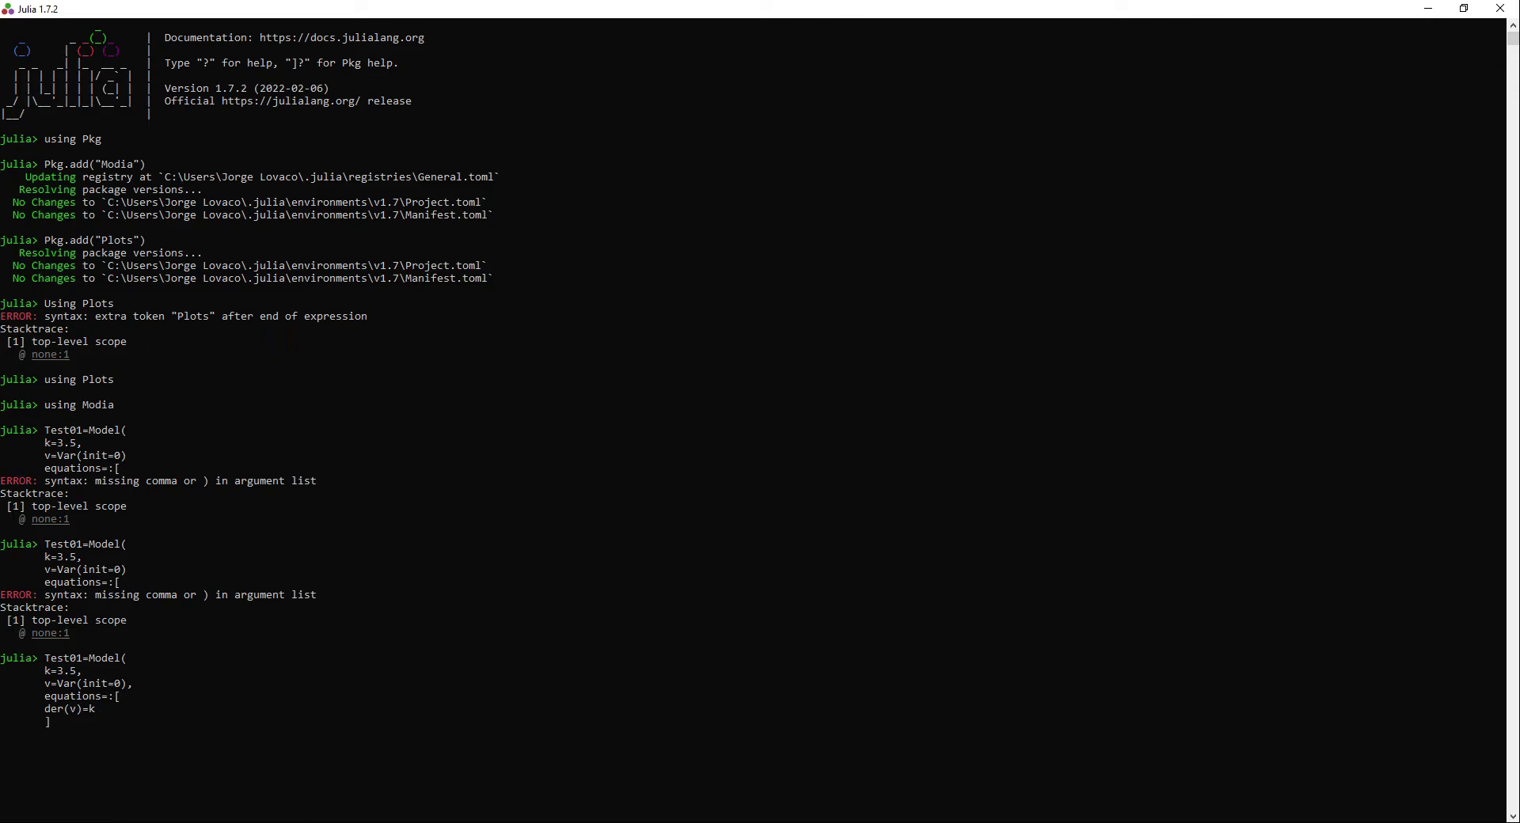
{"action": "type", "text": ")"}
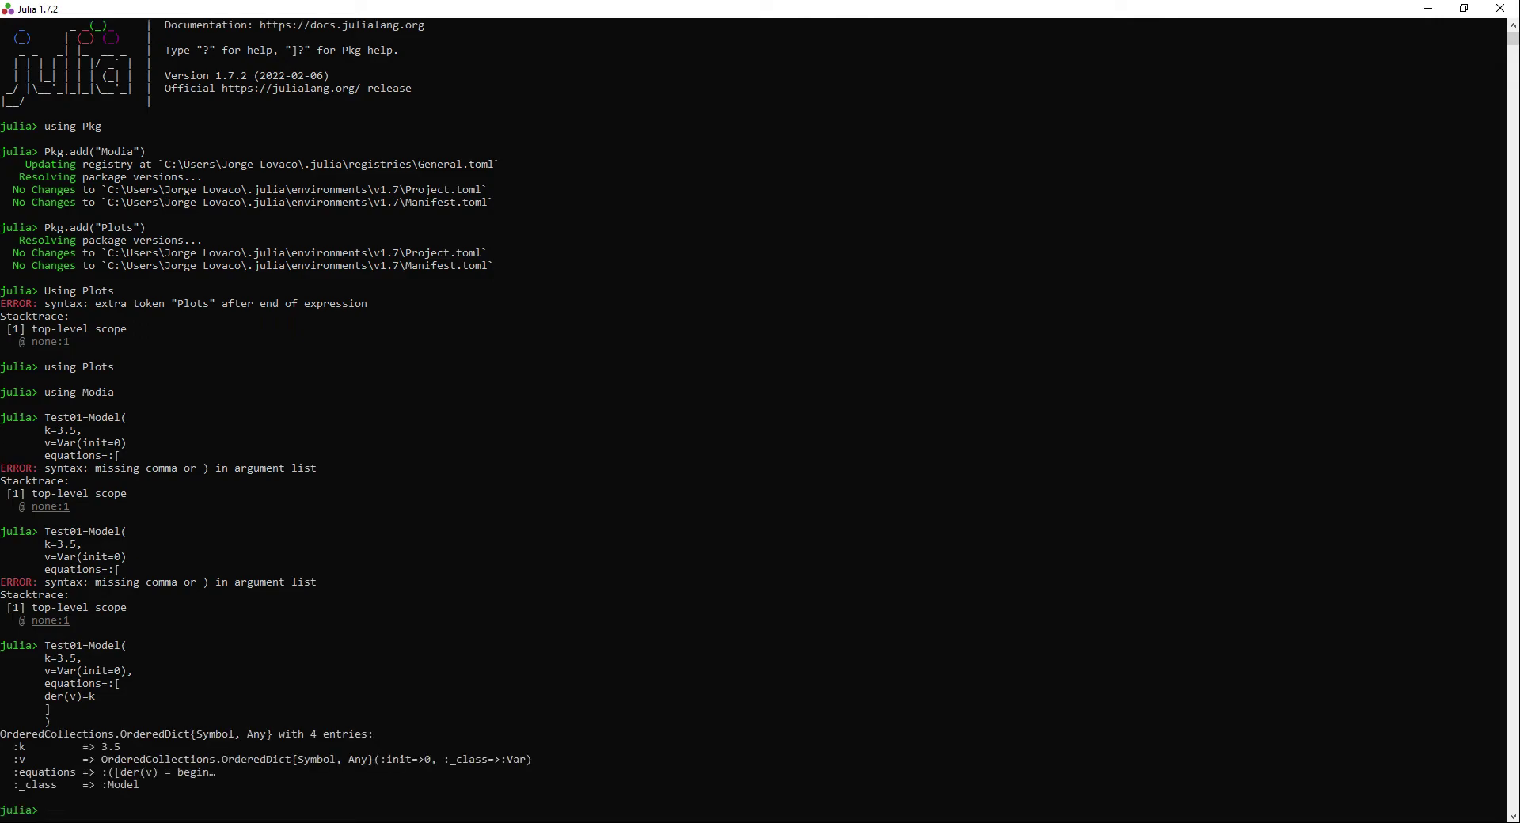
{"action": "type", "text": "mytest="}
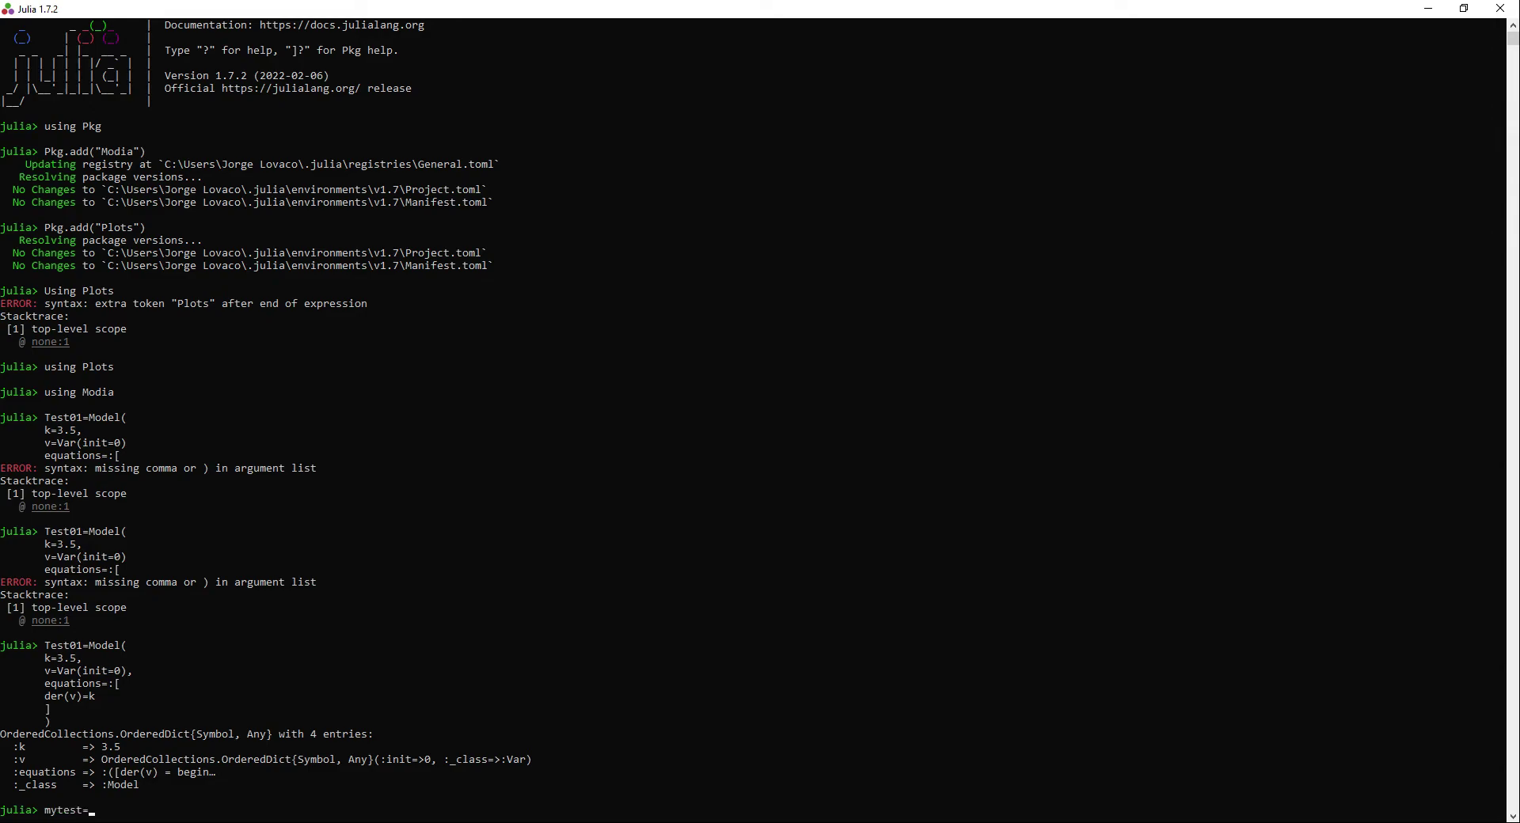
{"action": "type", "text": "@instant"}
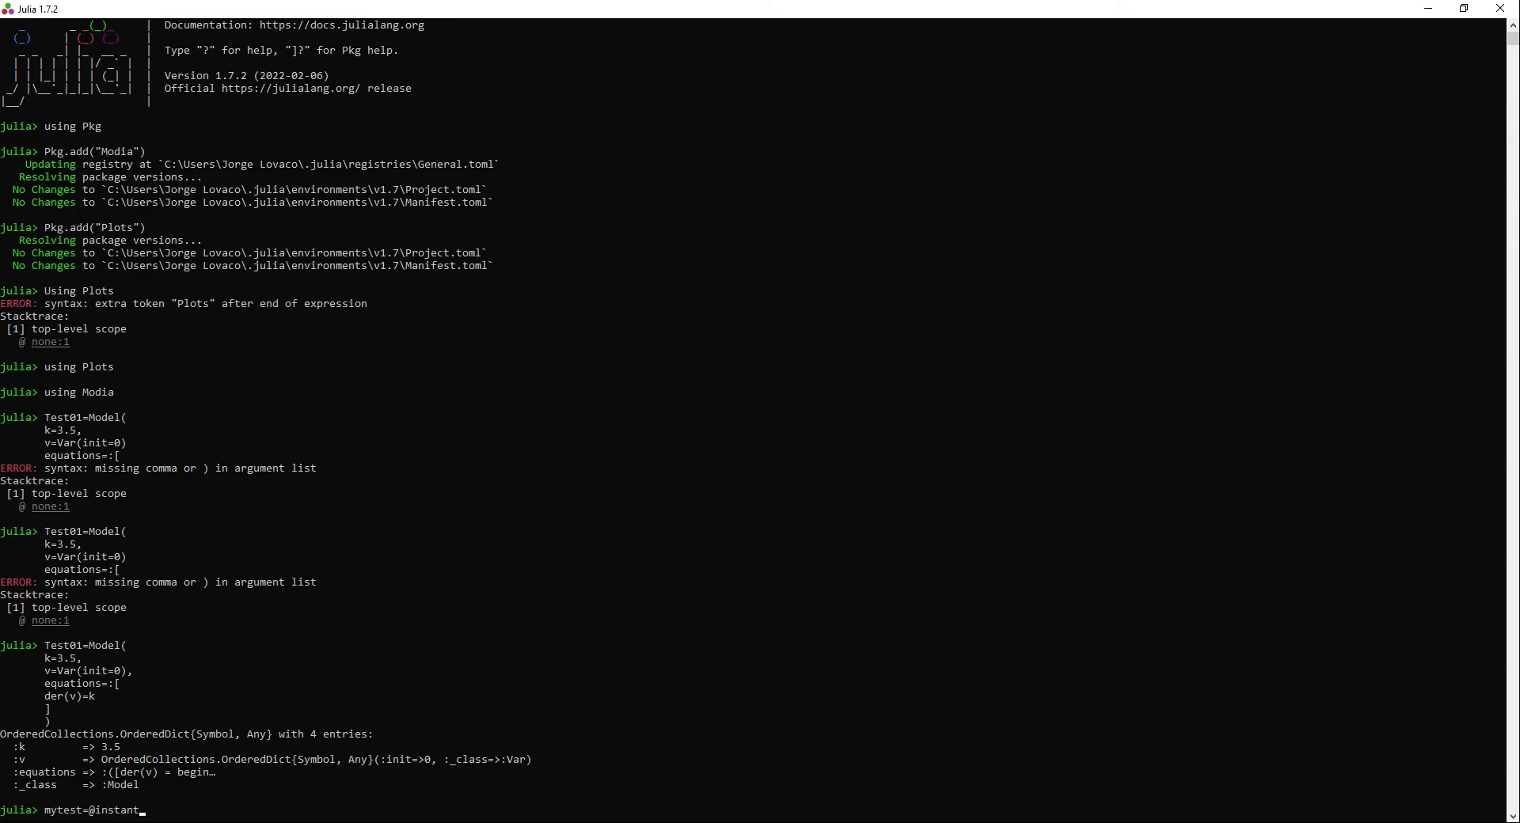
{"action": "type", "text": "iateModel("}
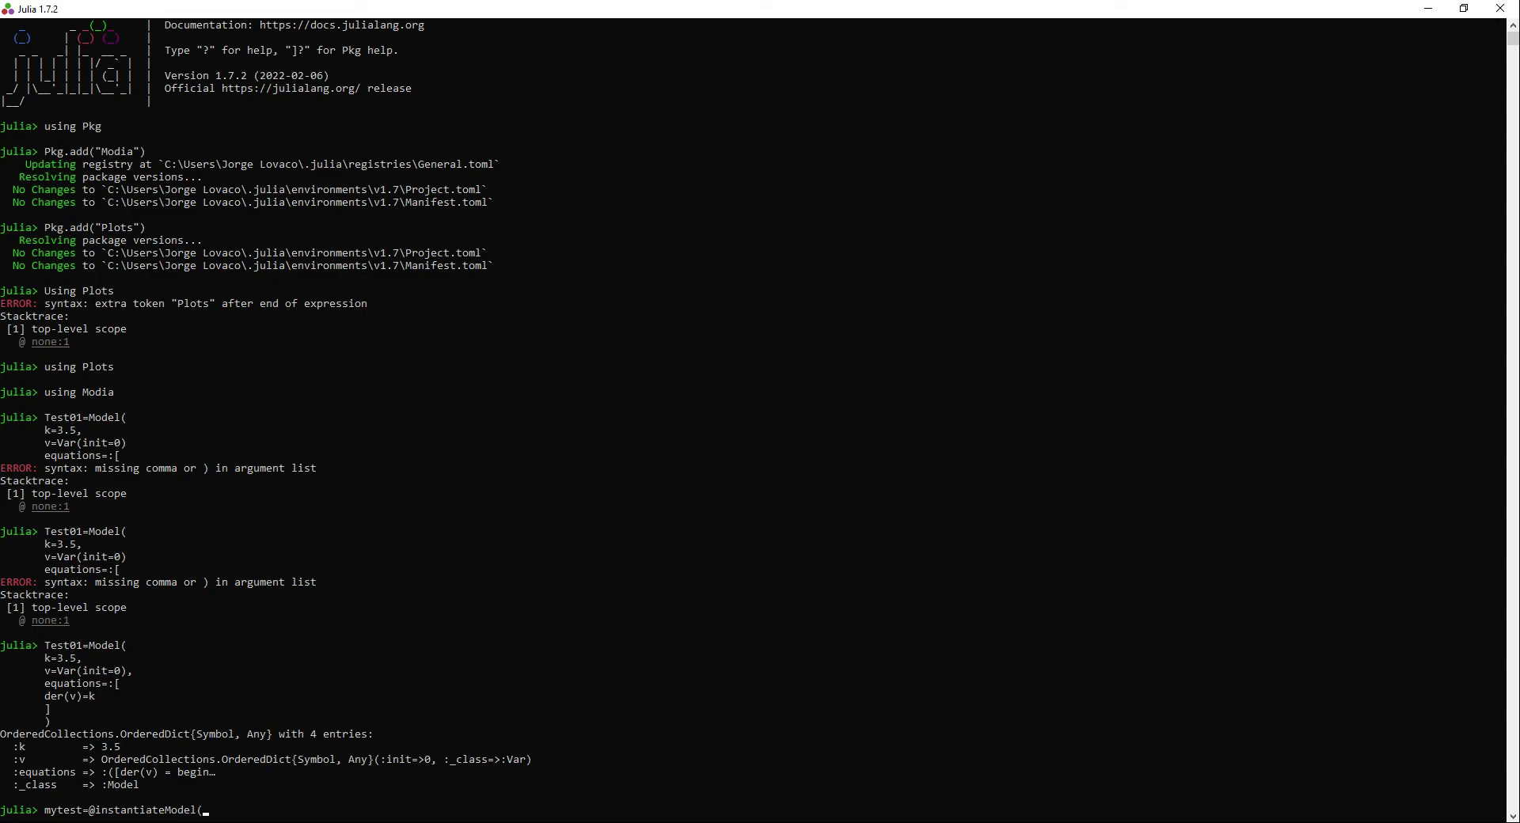
{"action": "type", "text": "Test01)"}
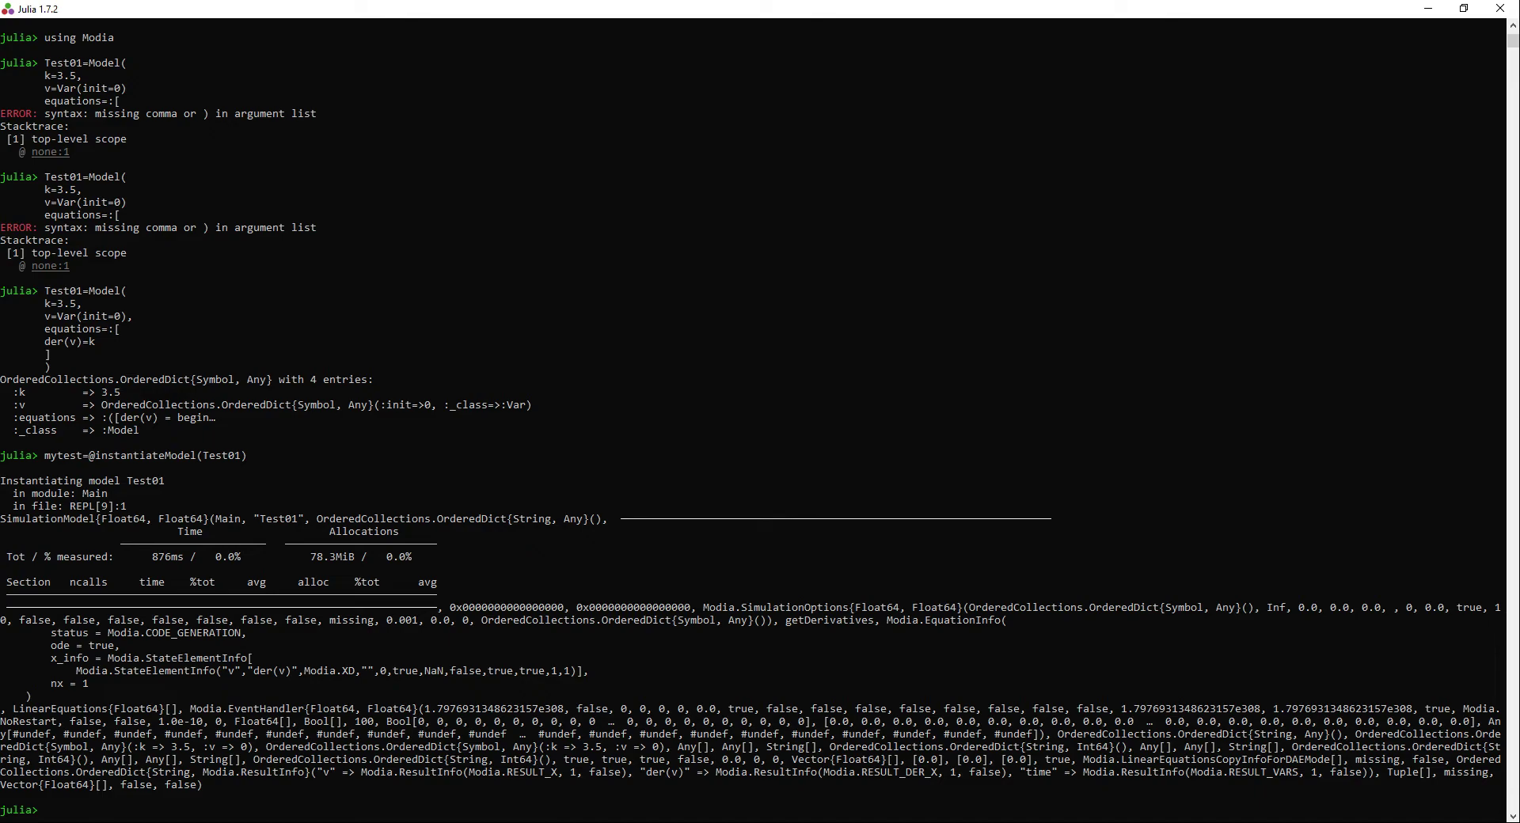
Step: Run result=simulate!(mytest, Tsit5(), stopTime=10.0u"s", log=true)
{"action": "type", "text": "result=simulat"}
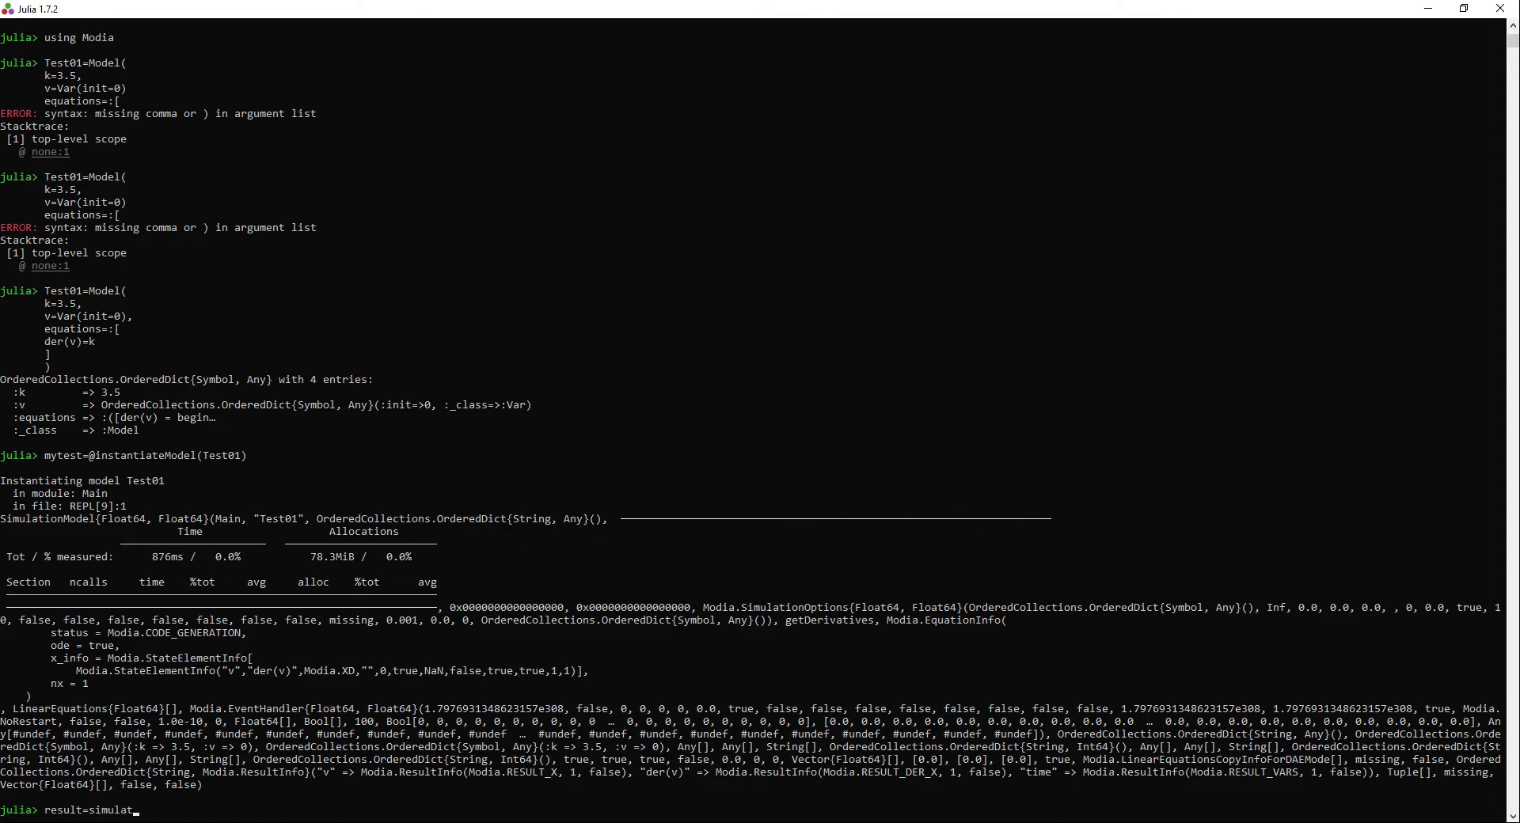
{"action": "type", "text": "e!("}
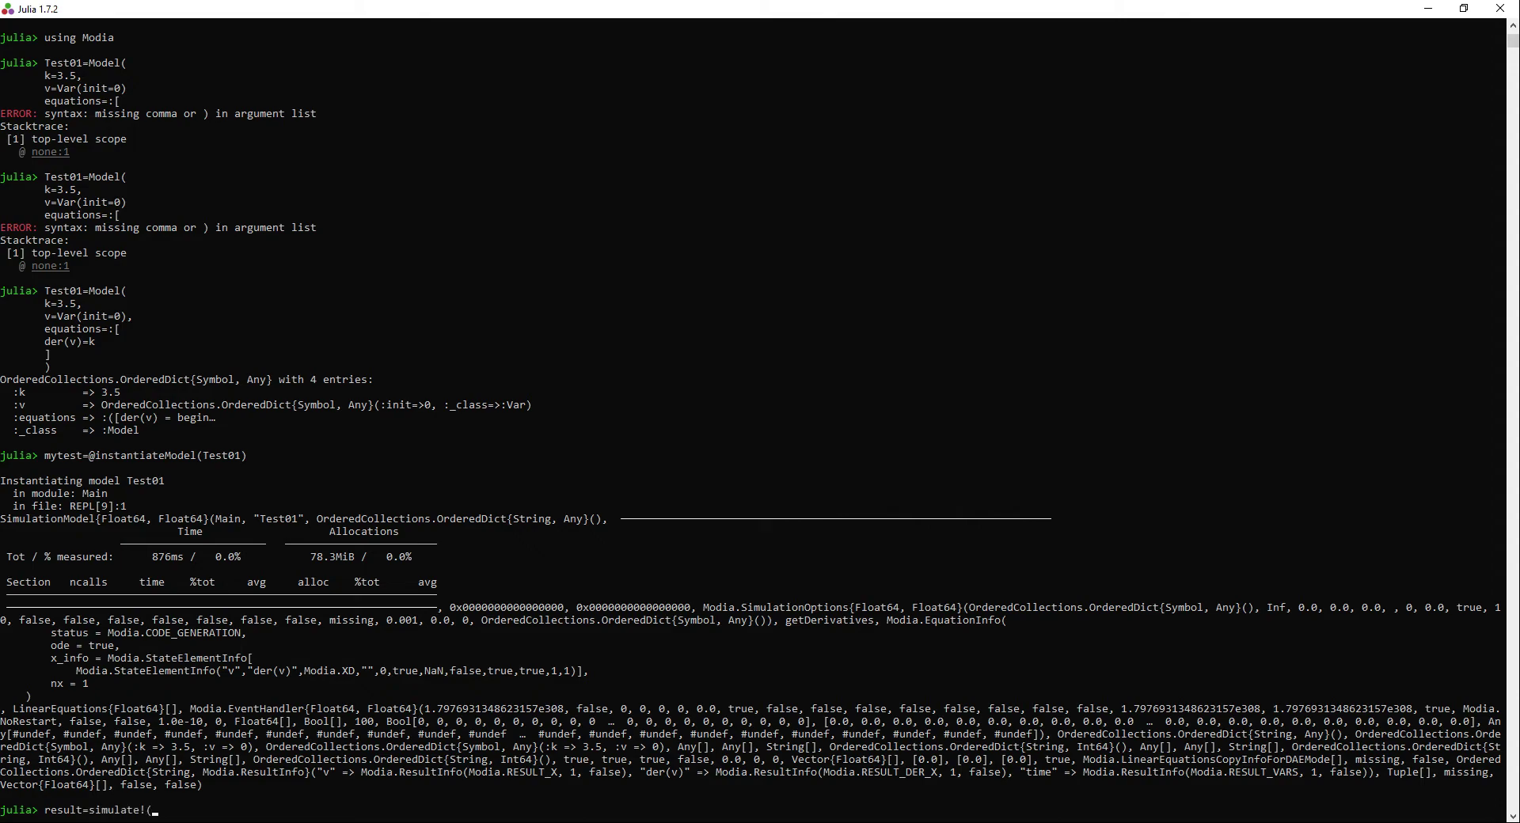
{"action": "type", "text": "myt"}
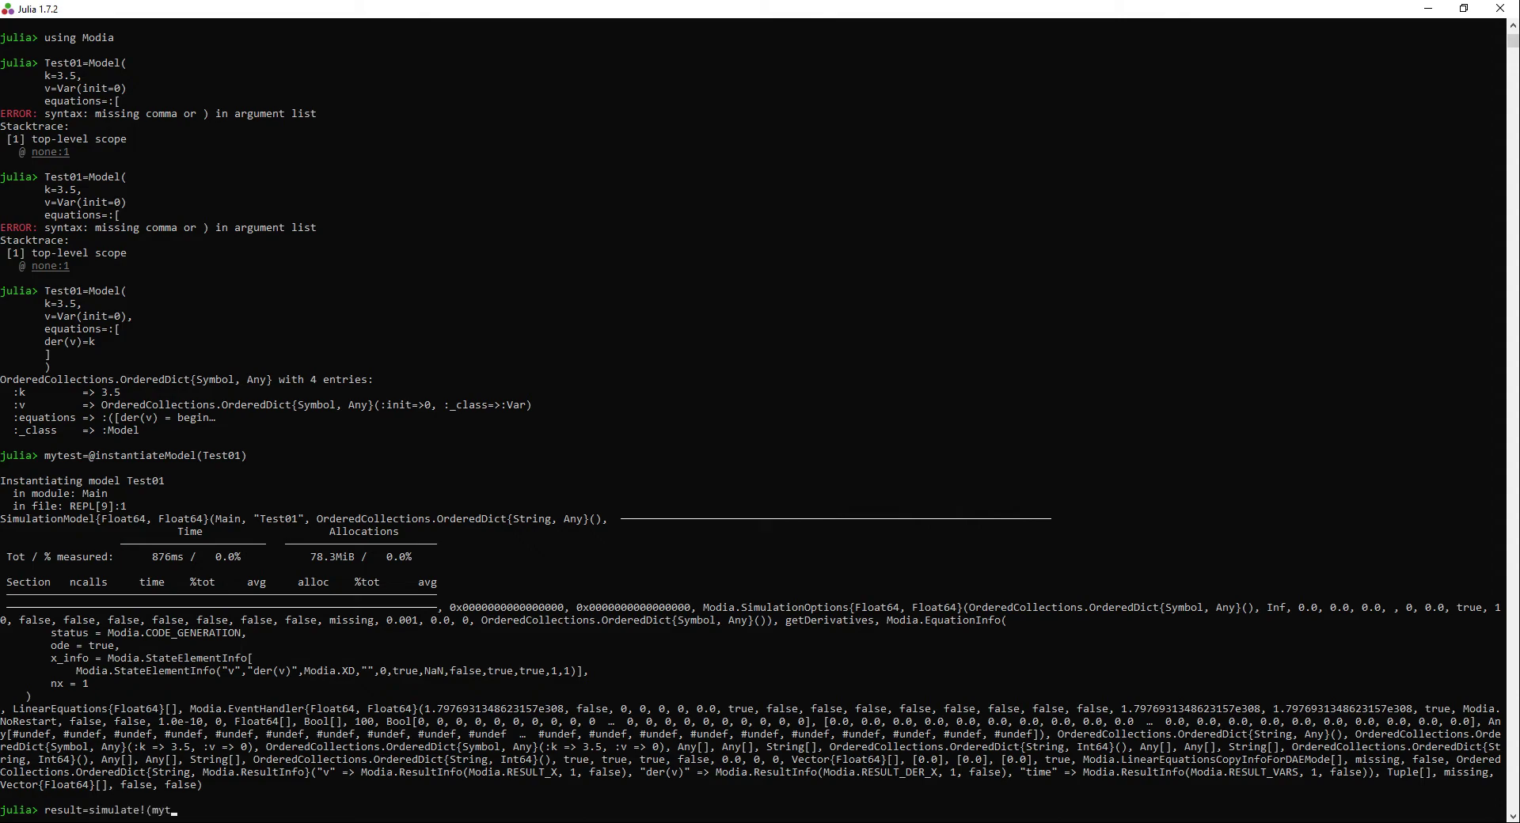
{"action": "type", "text": "1"}
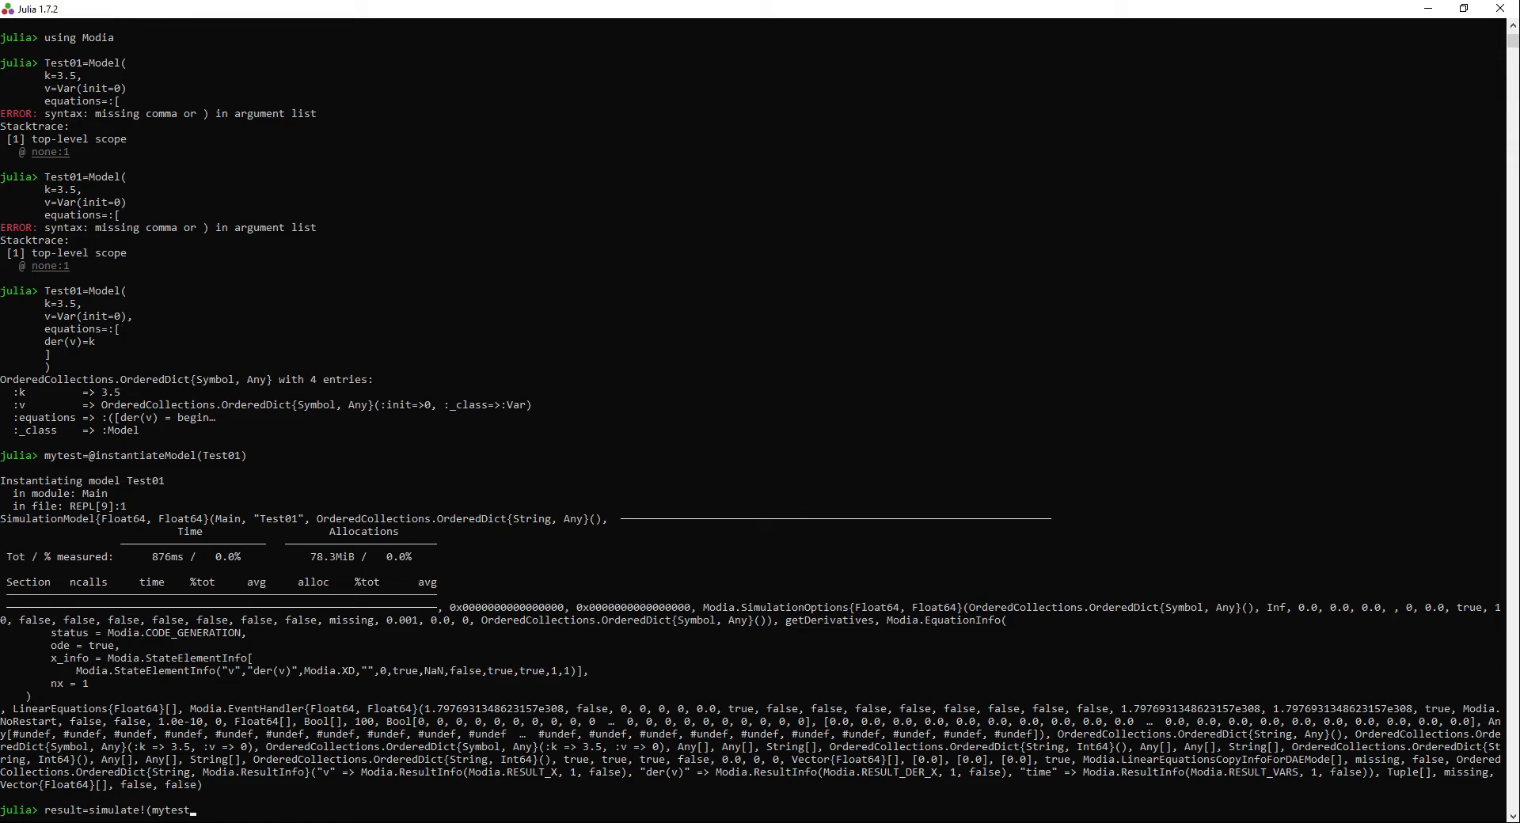
{"action": "type", "text": ","}
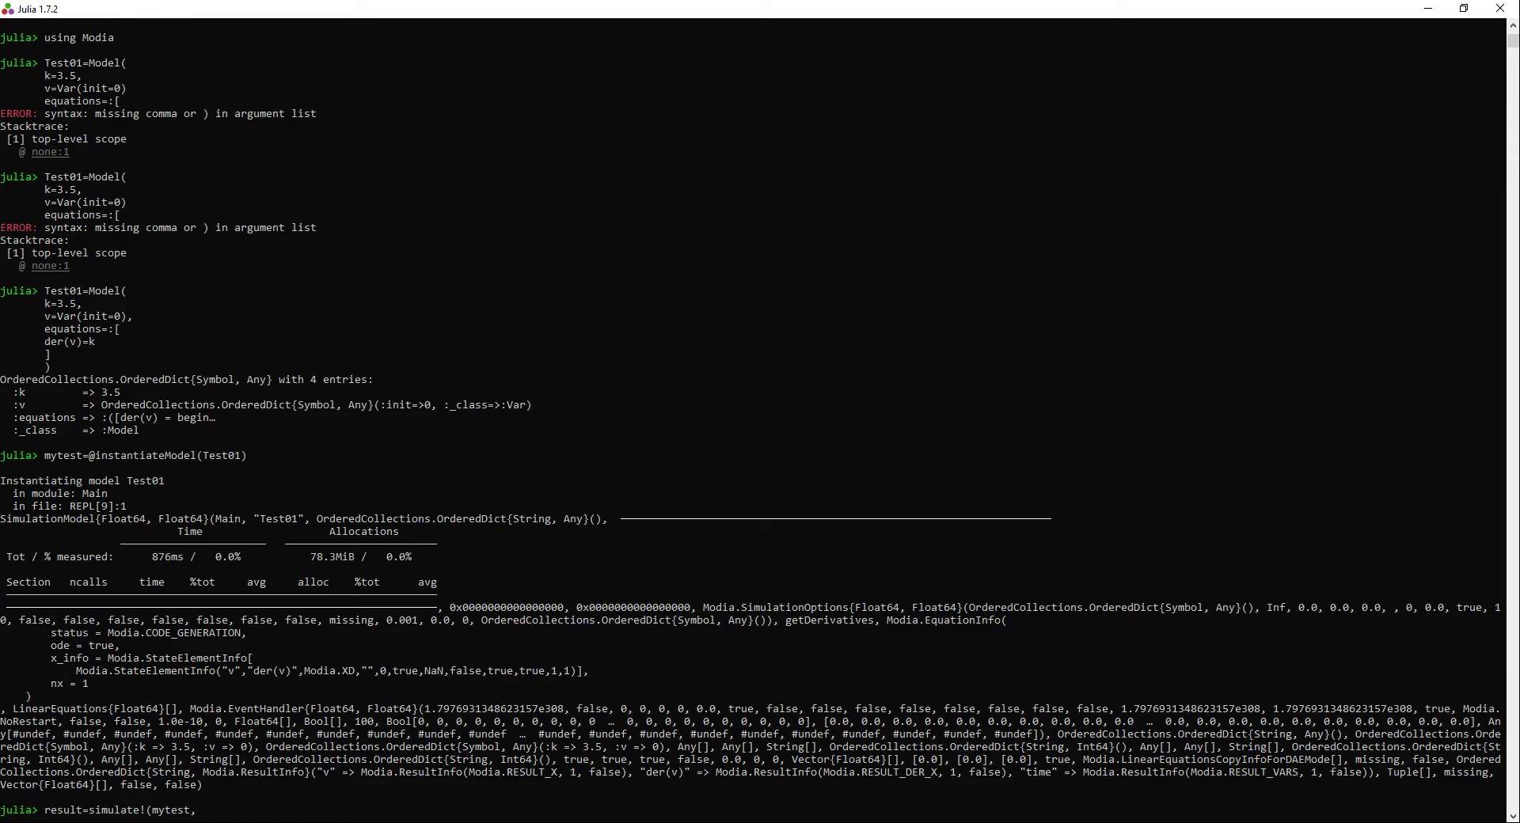
{"action": "type", "text": "Tsit"}
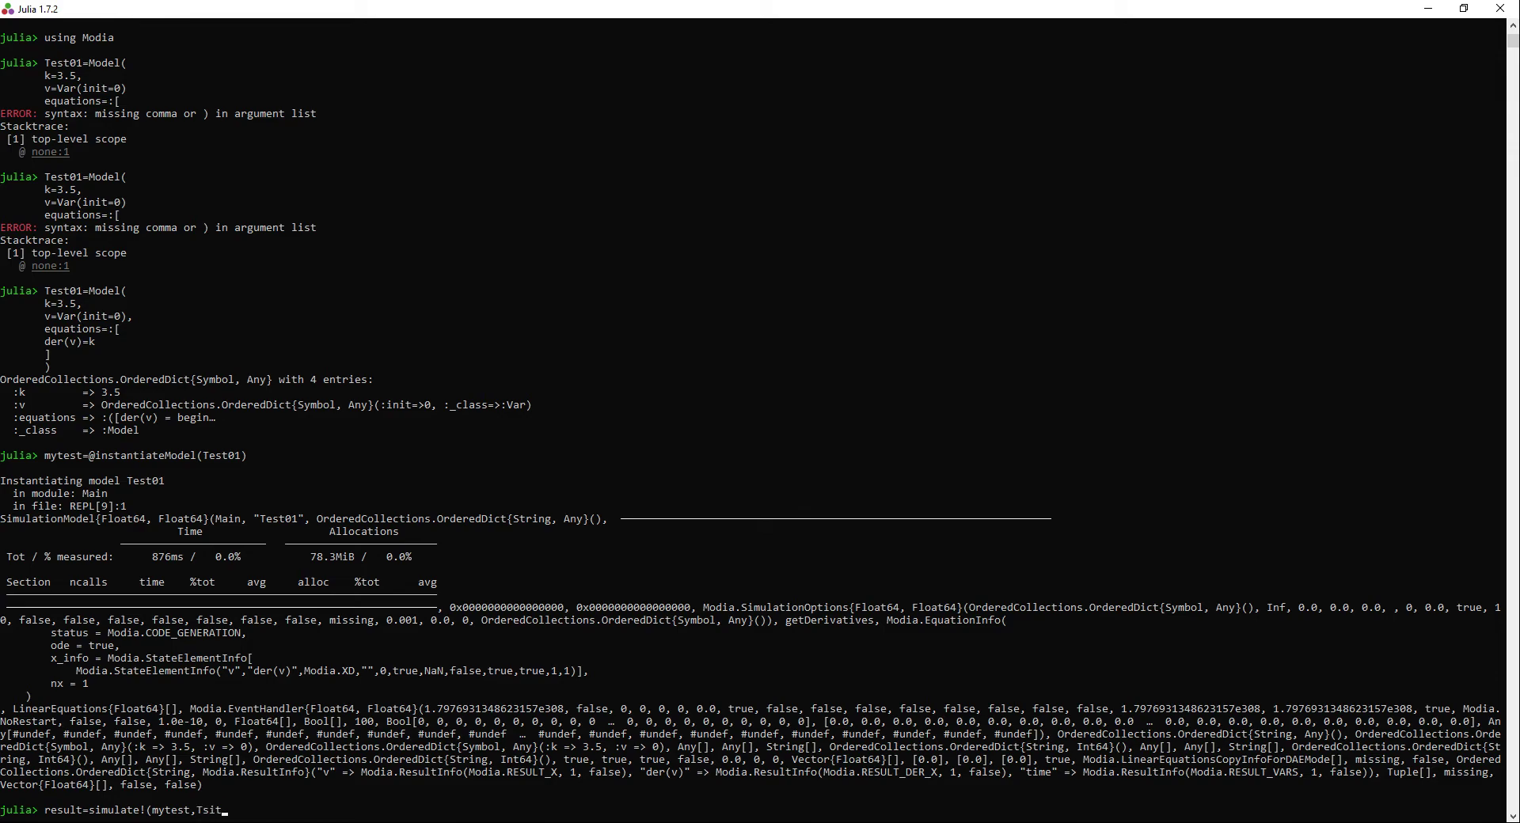
{"action": "type", "text": "5(),stopTime="}
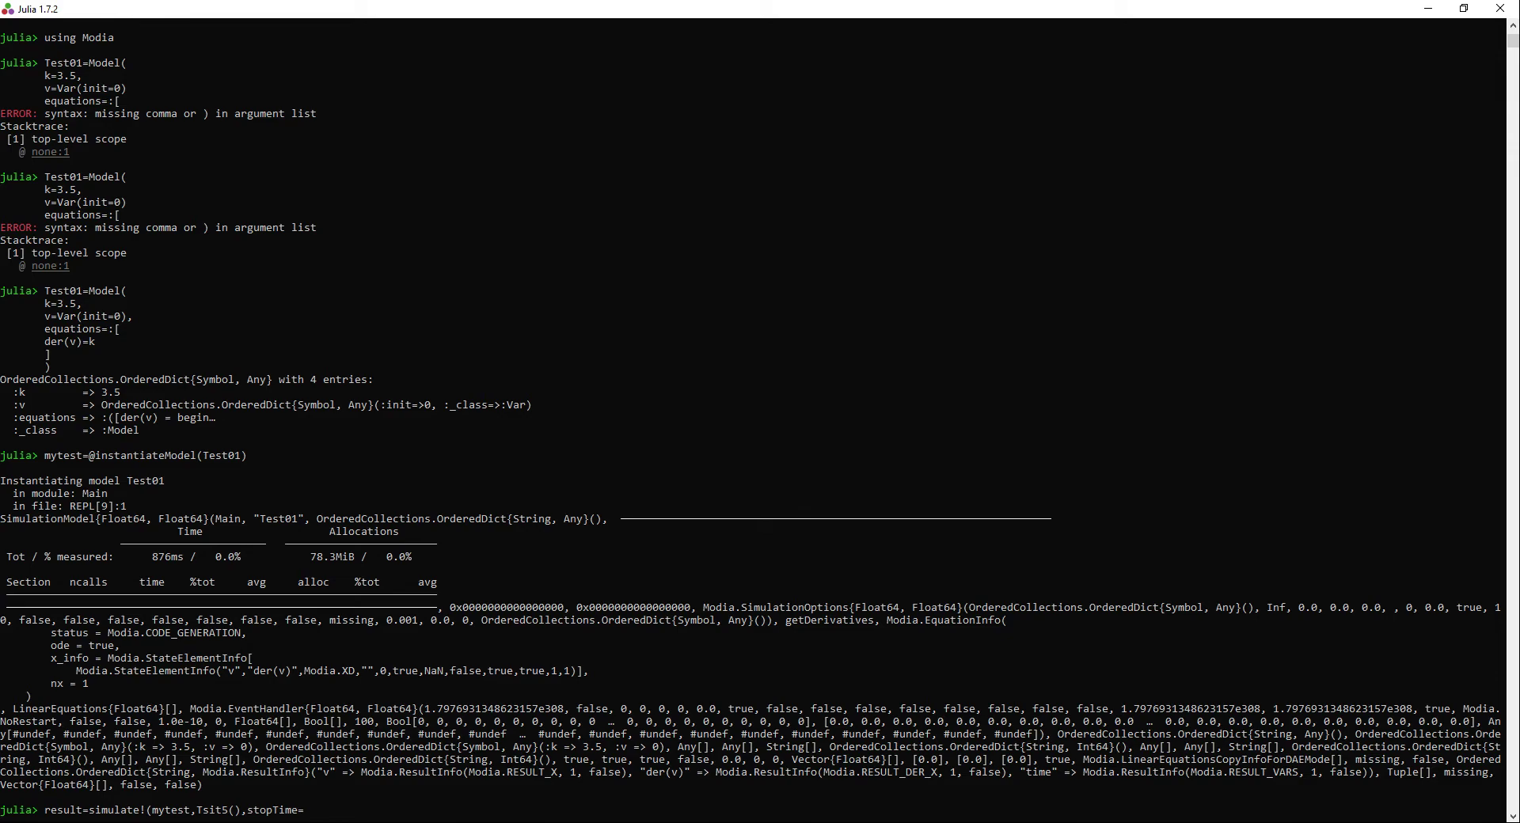
{"action": "type", "text": "10."}
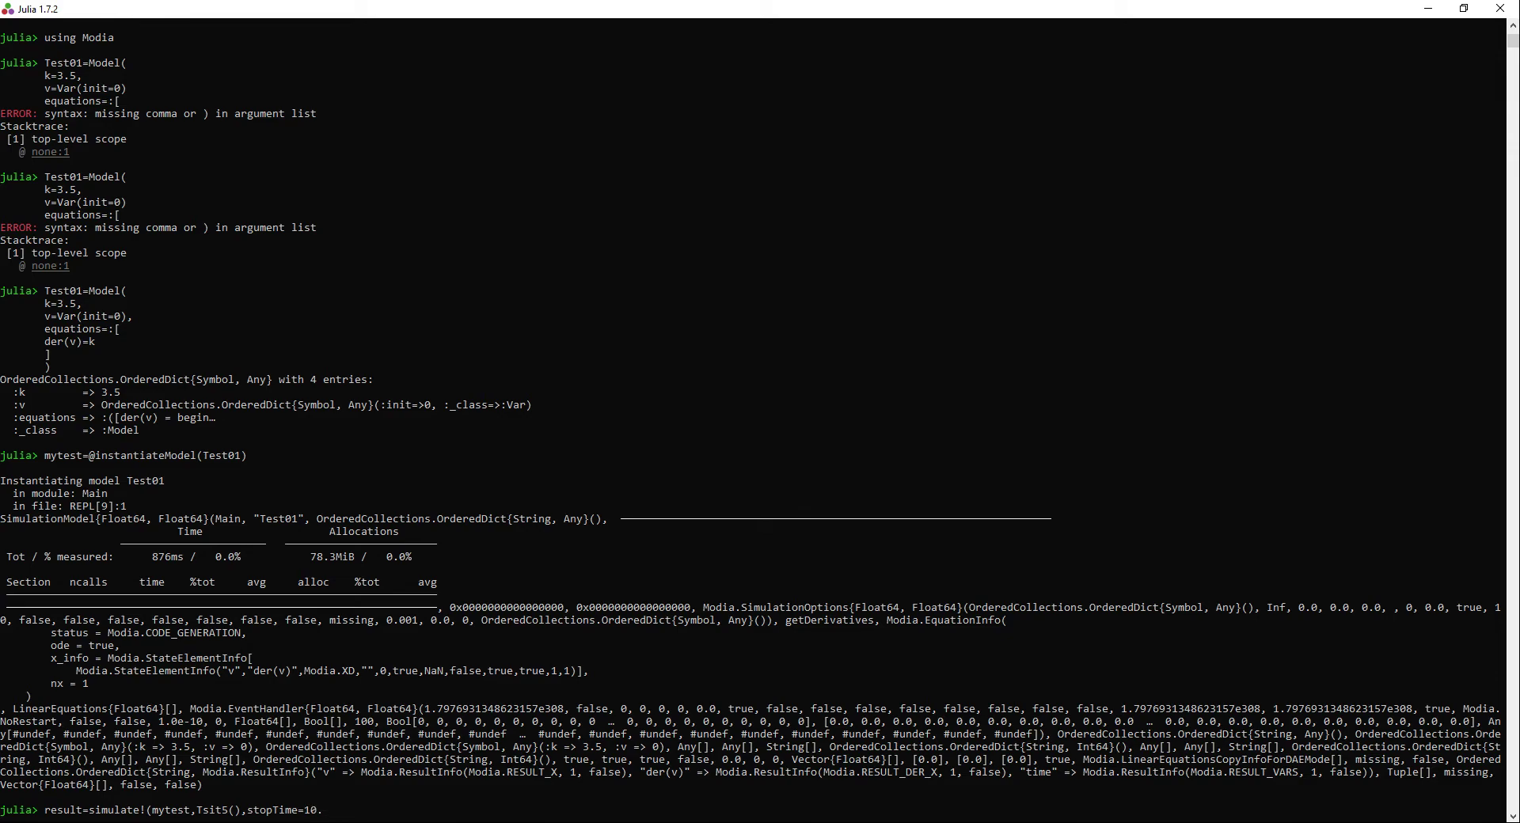
{"action": "type", "text": "u"}
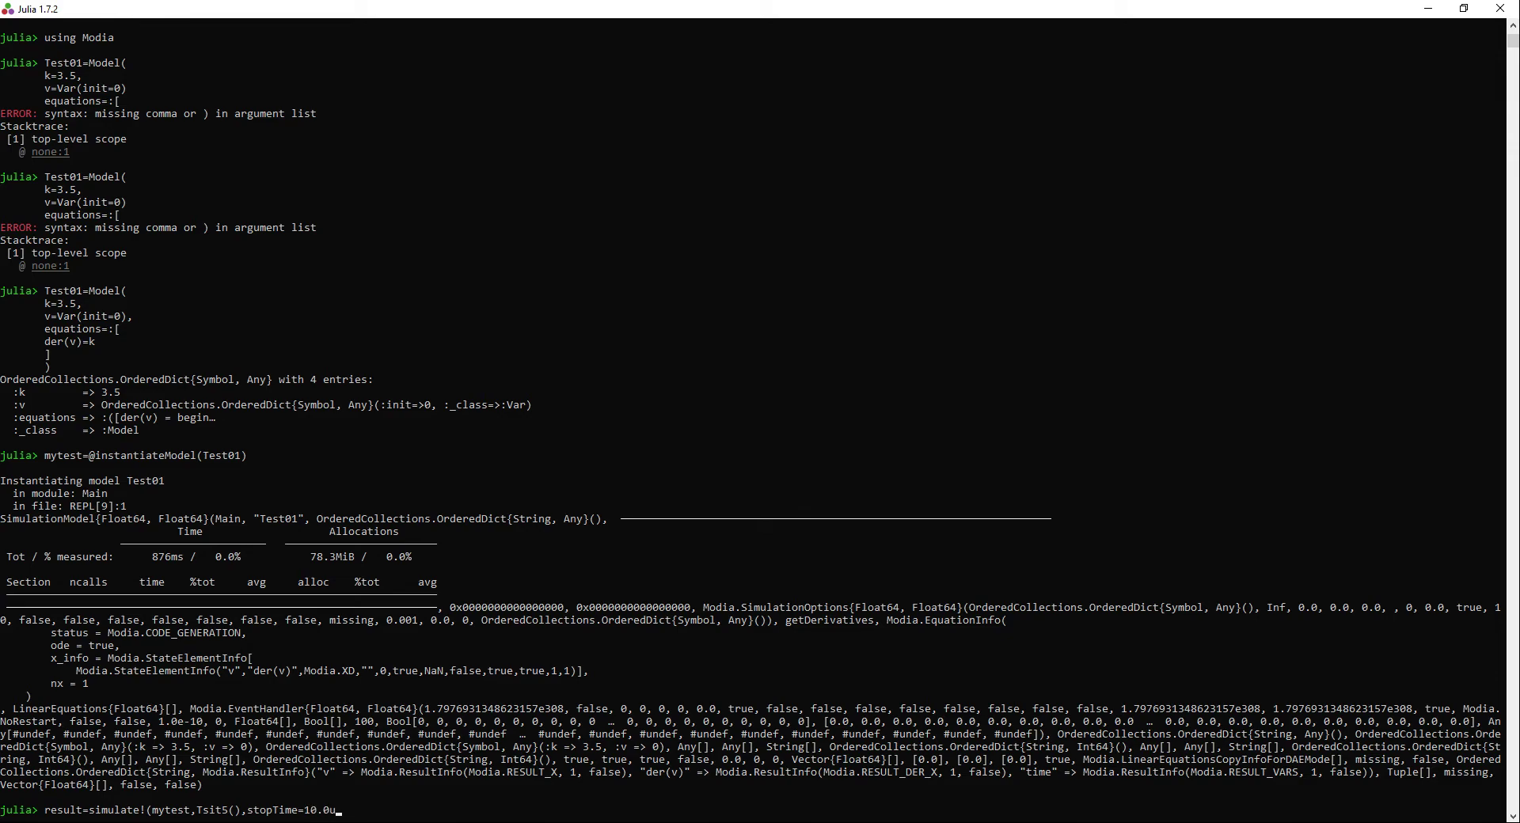
{"action": "type", "text": "s\","}
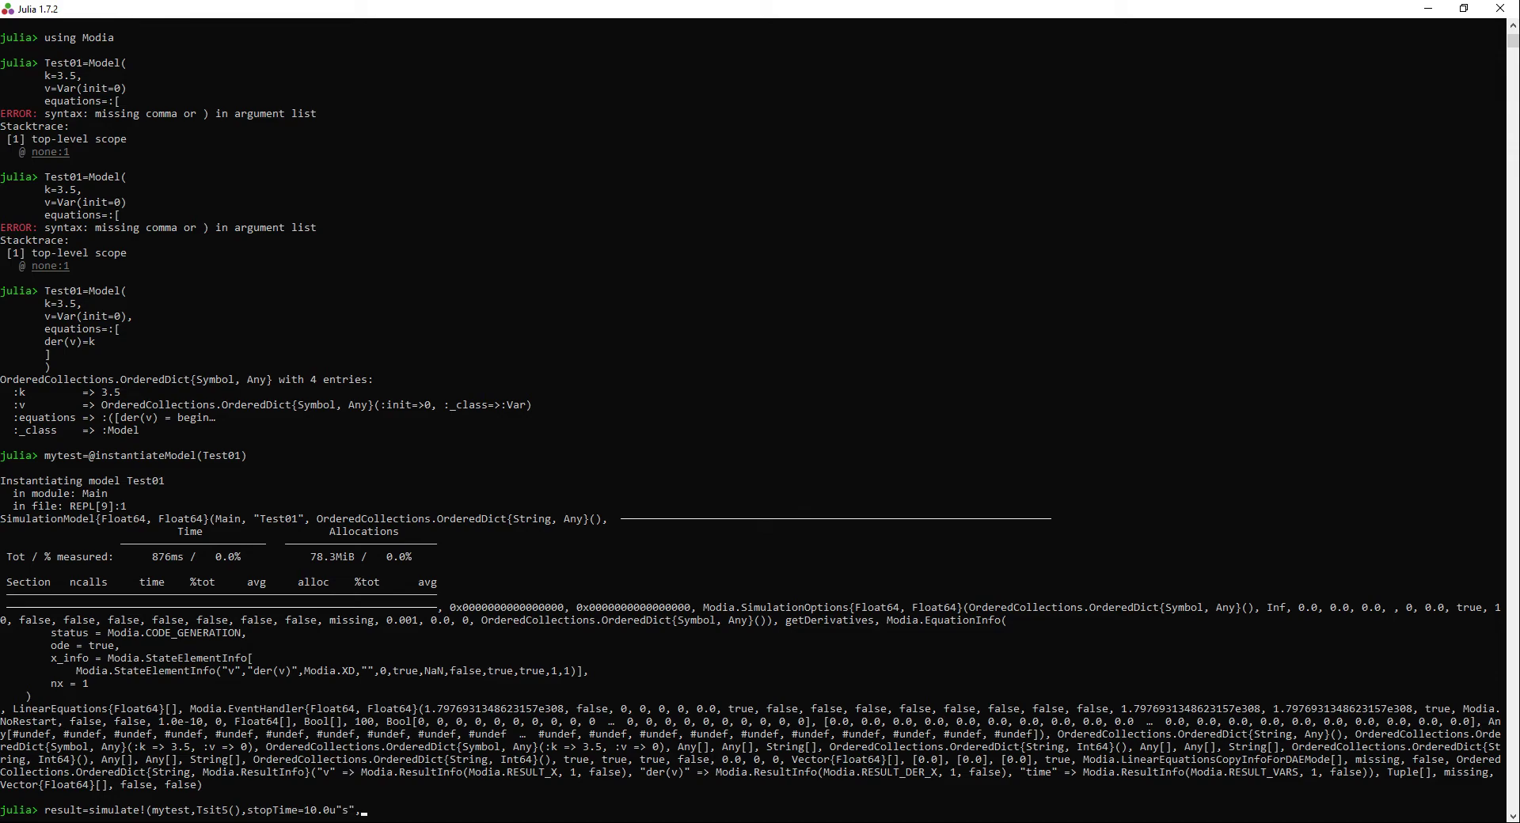
{"action": "type", "text": ",log="}
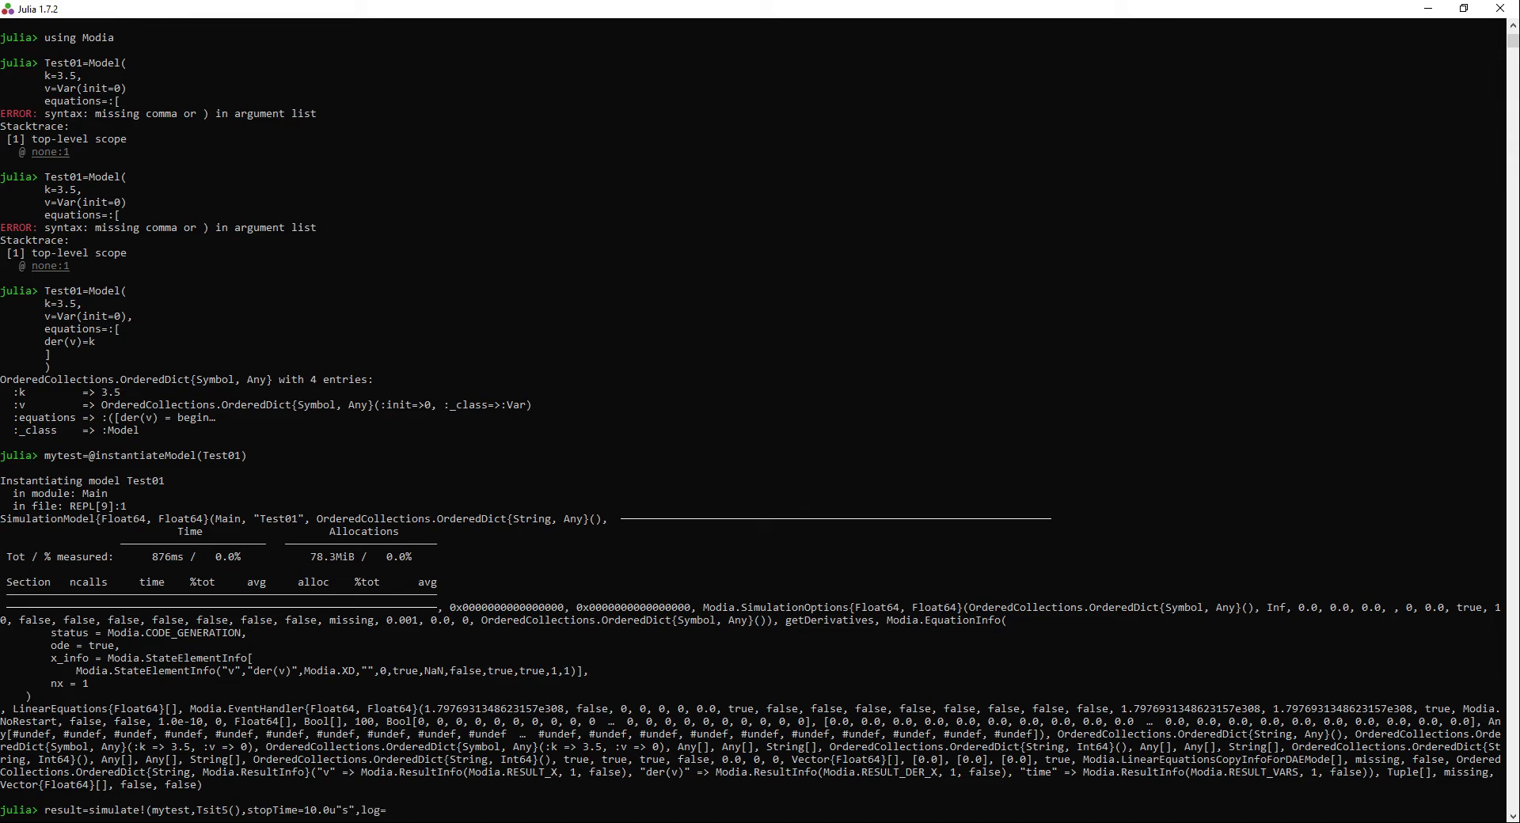
{"action": "type", "text": "true)"}
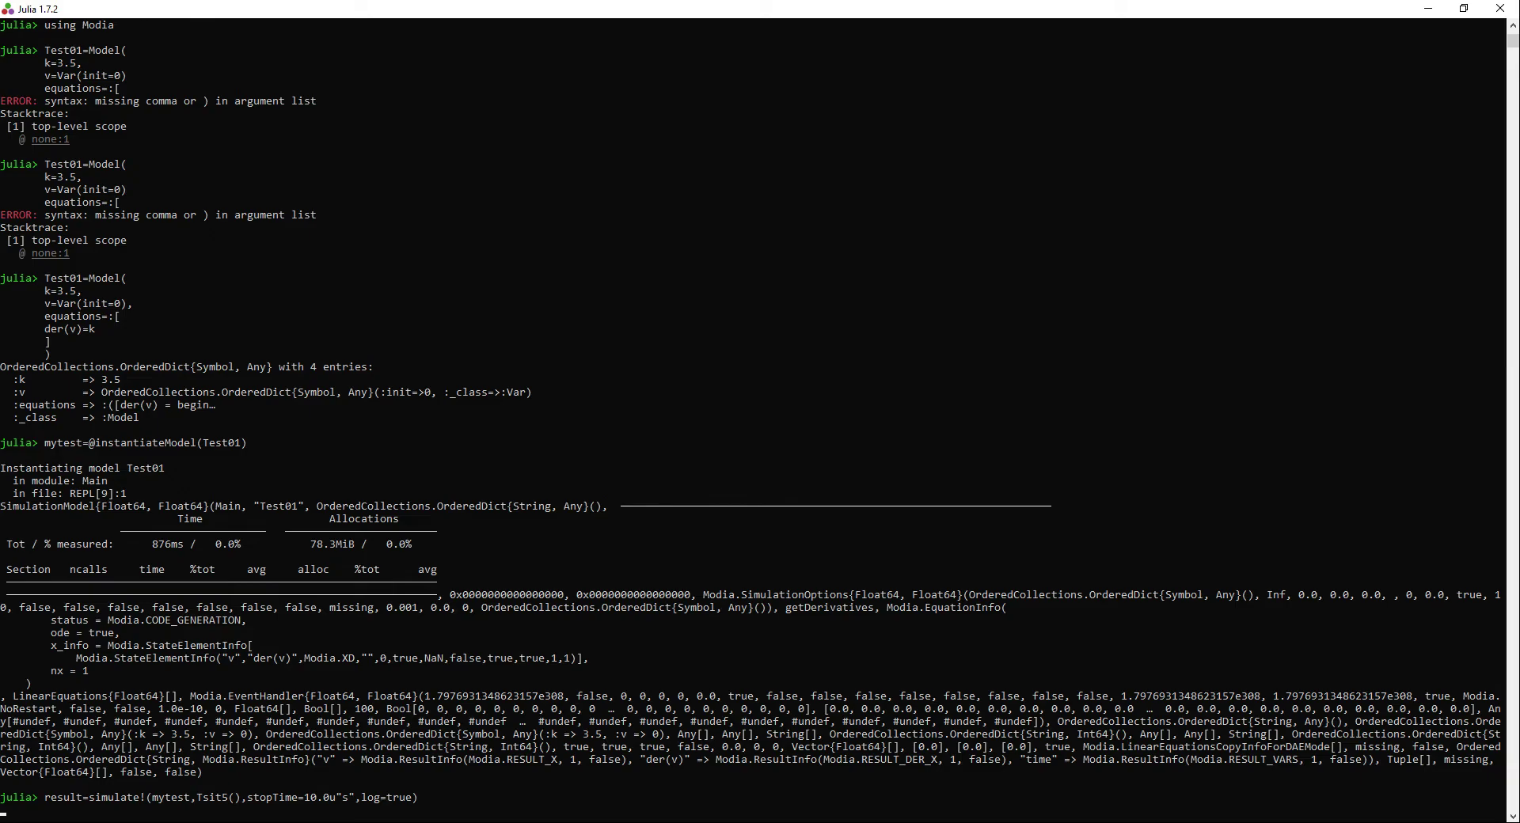
{"action": "key", "text": "enter"}
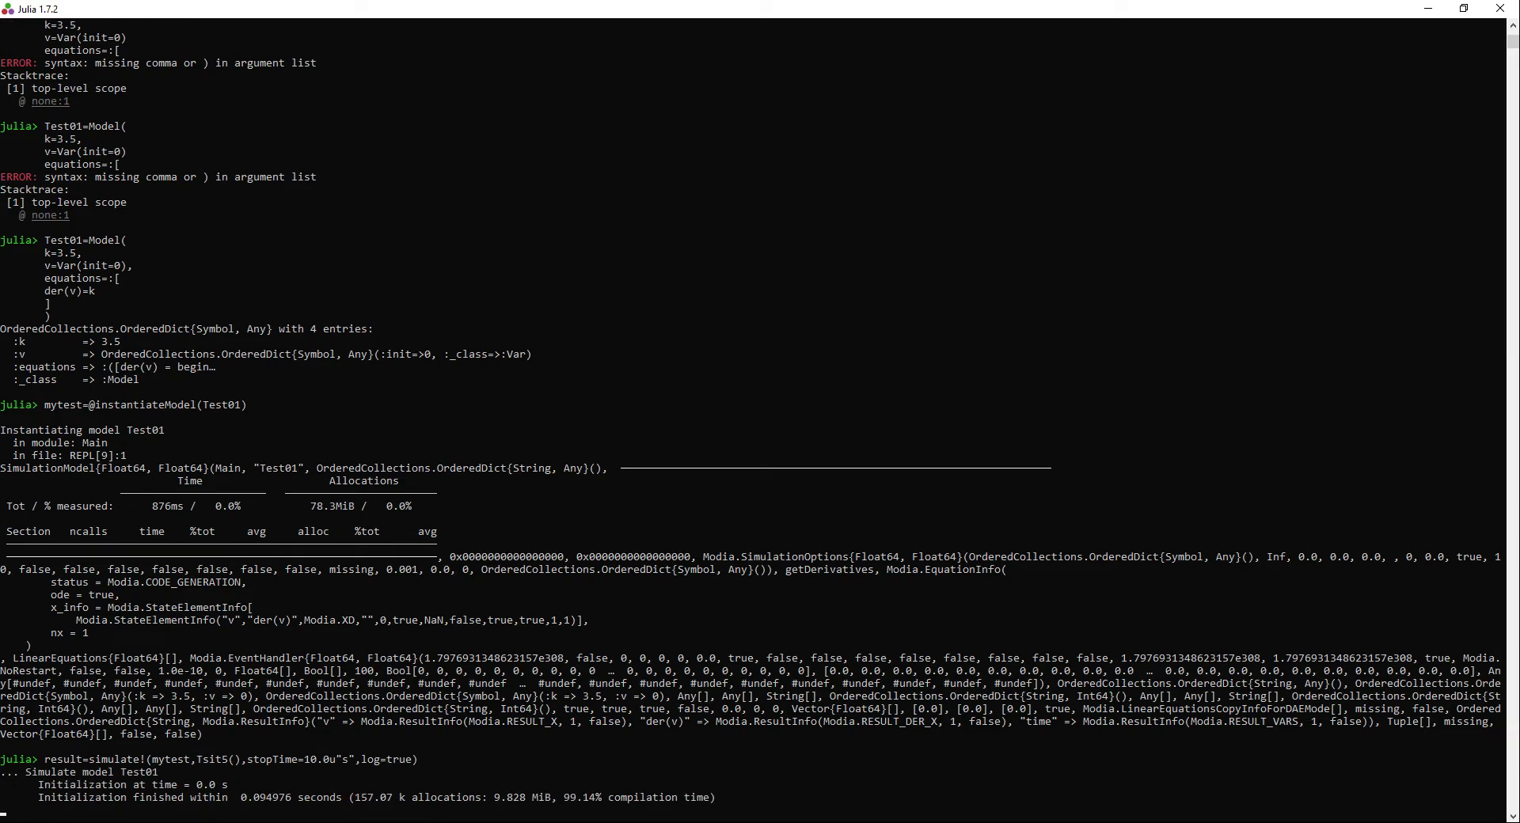
{"action": "key", "text": "Return"}
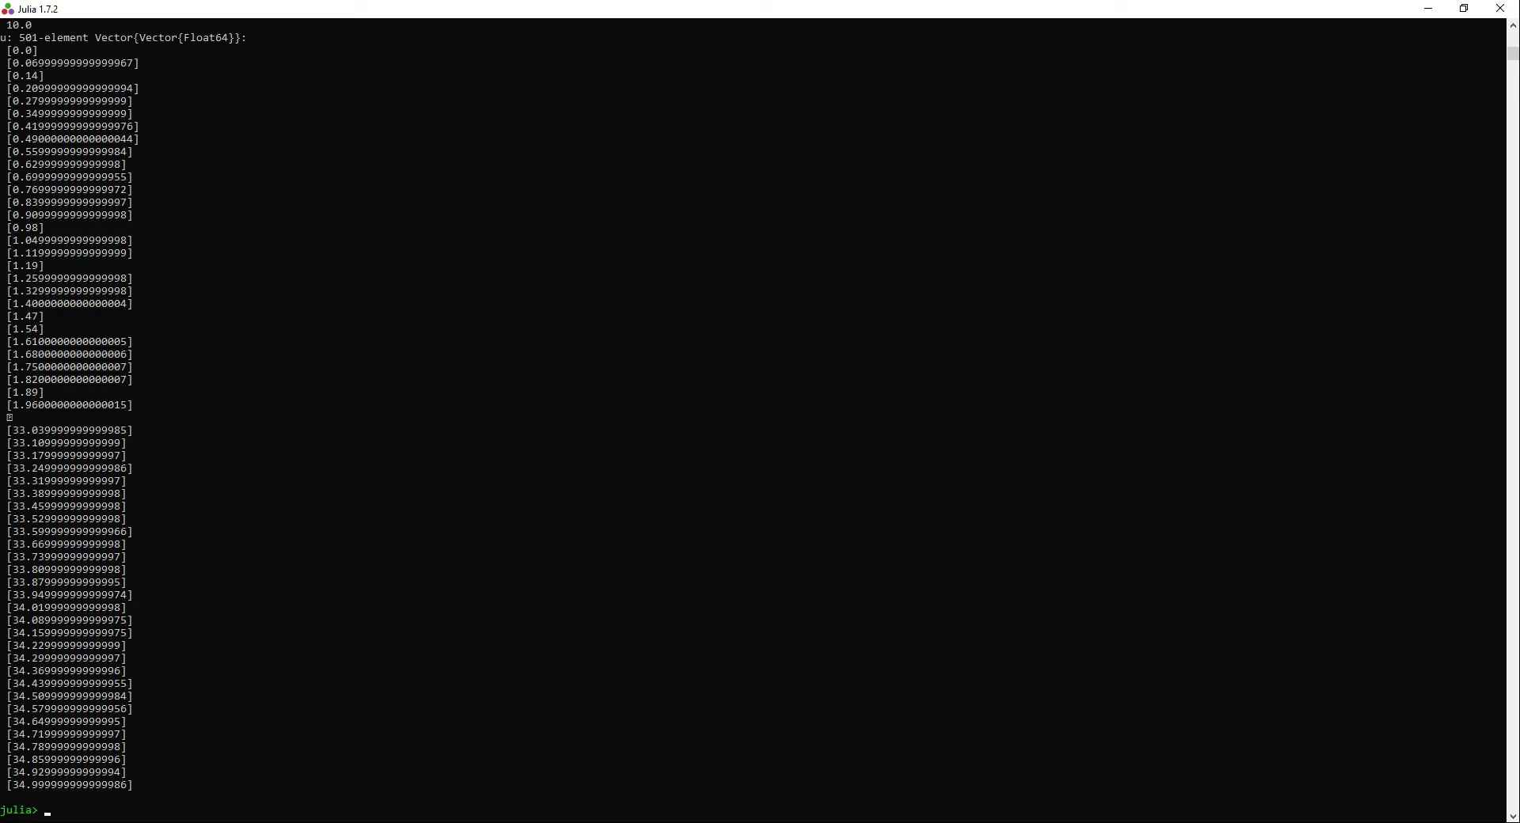
Step: Store result row 1 as vs and define the time range x starting at 0
{"action": "type", "text": "v"}
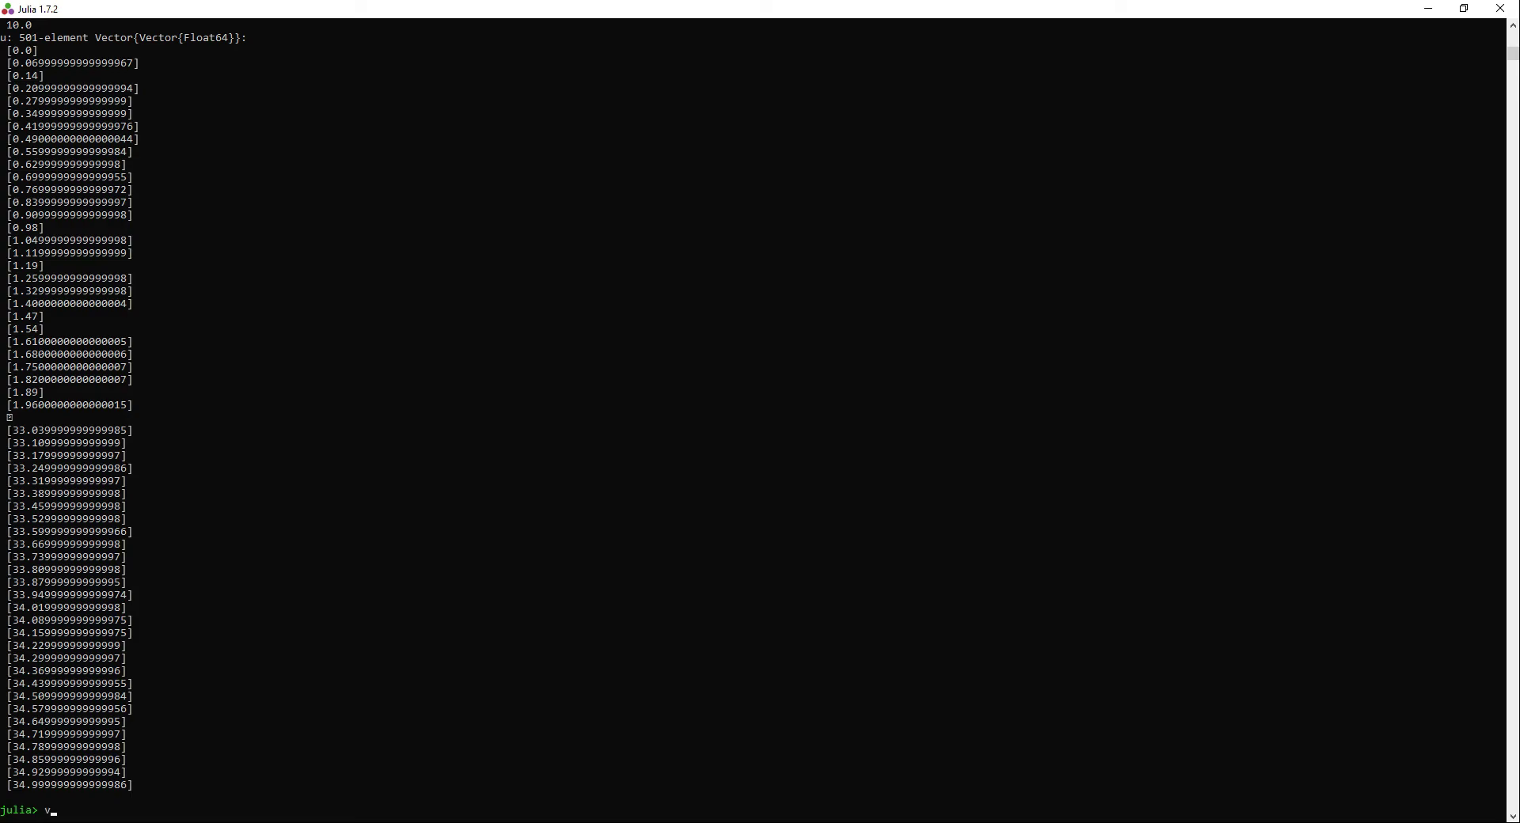
{"action": "type", "text": "s="}
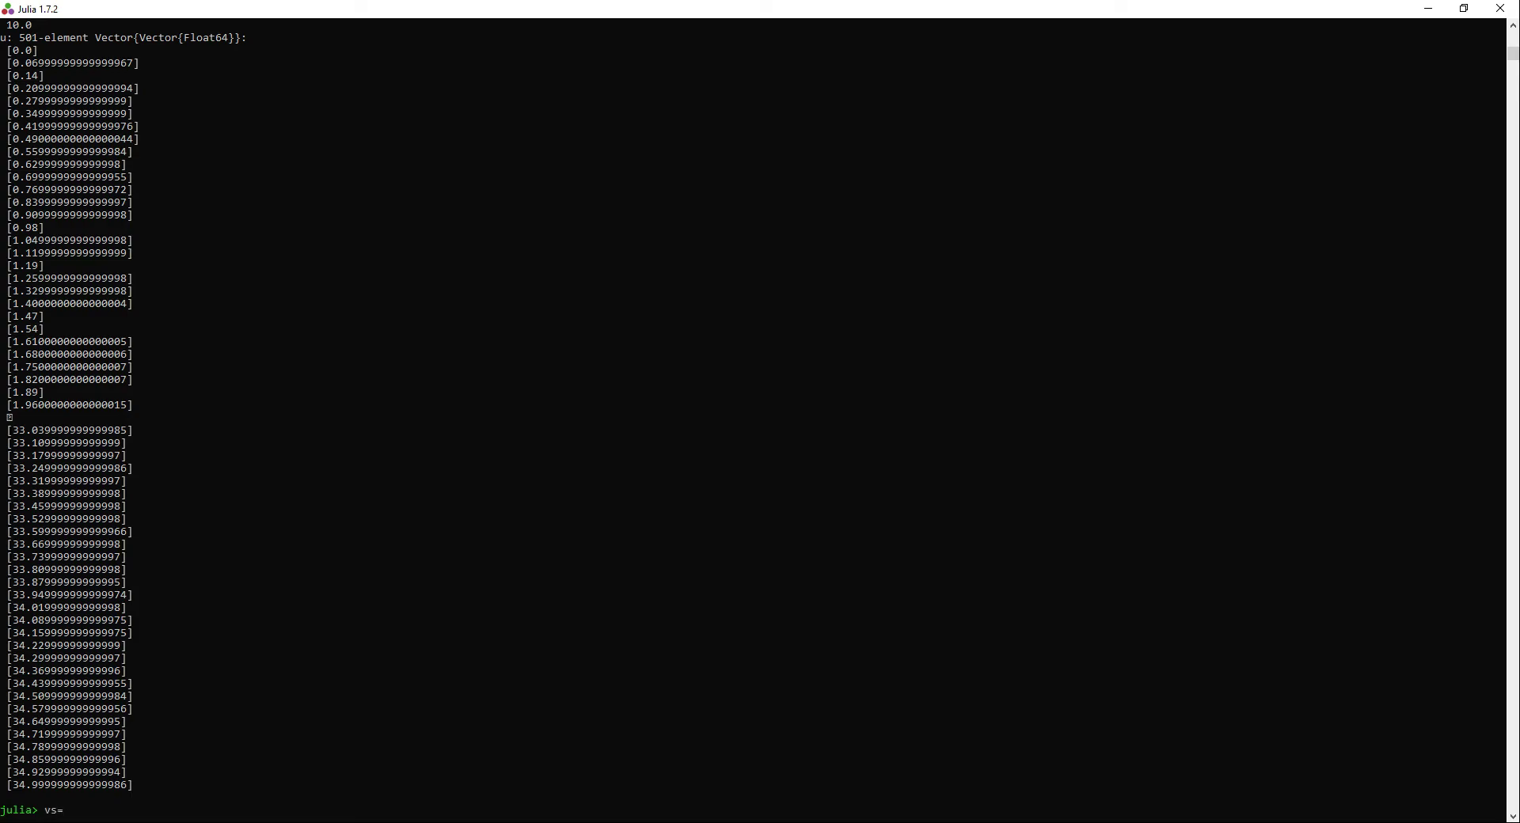
{"action": "type", "text": "result["}
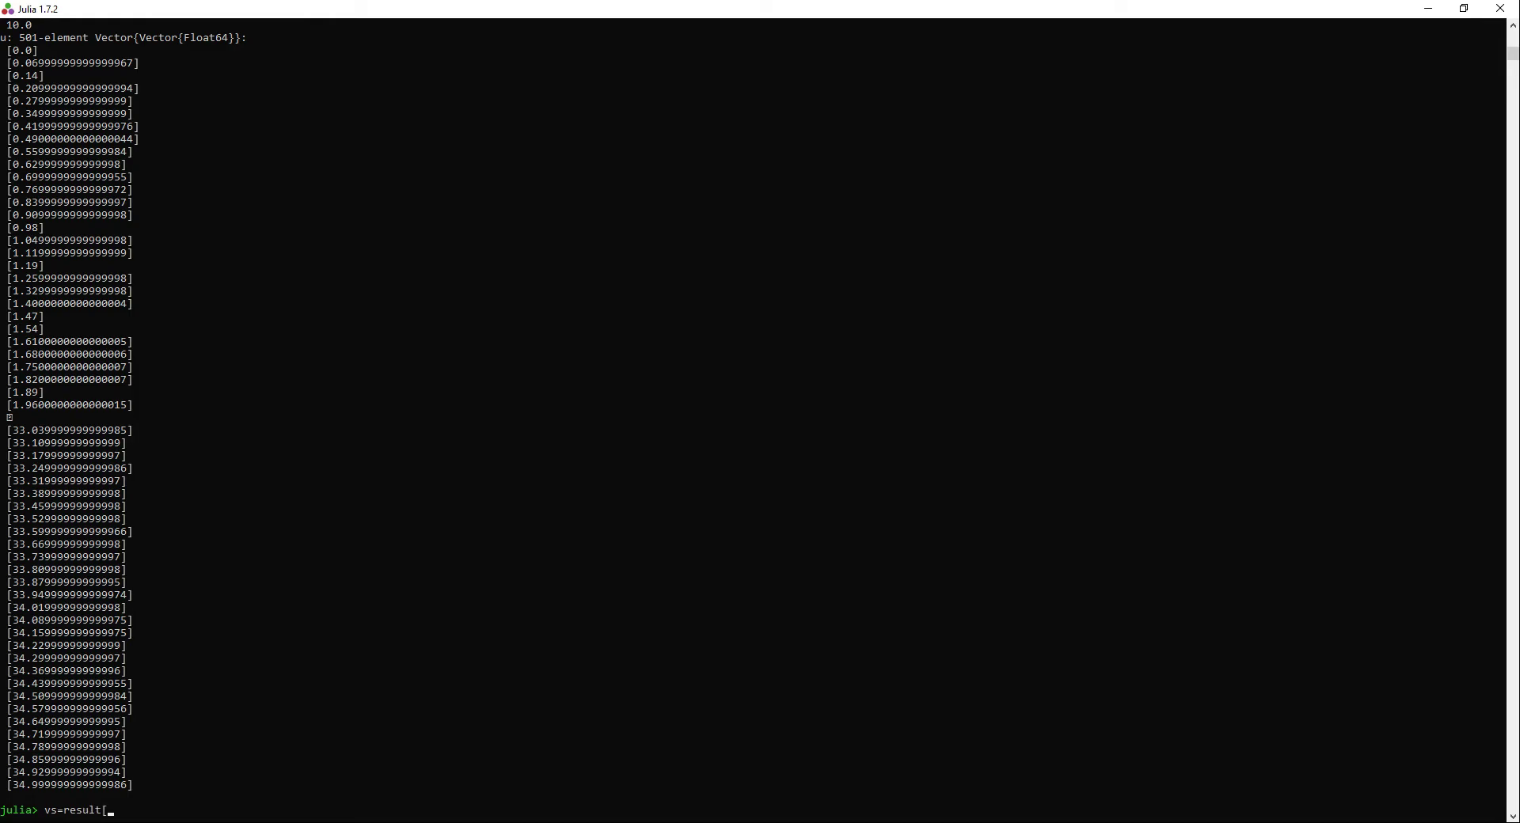
{"action": "type", "text": "1,:]"}
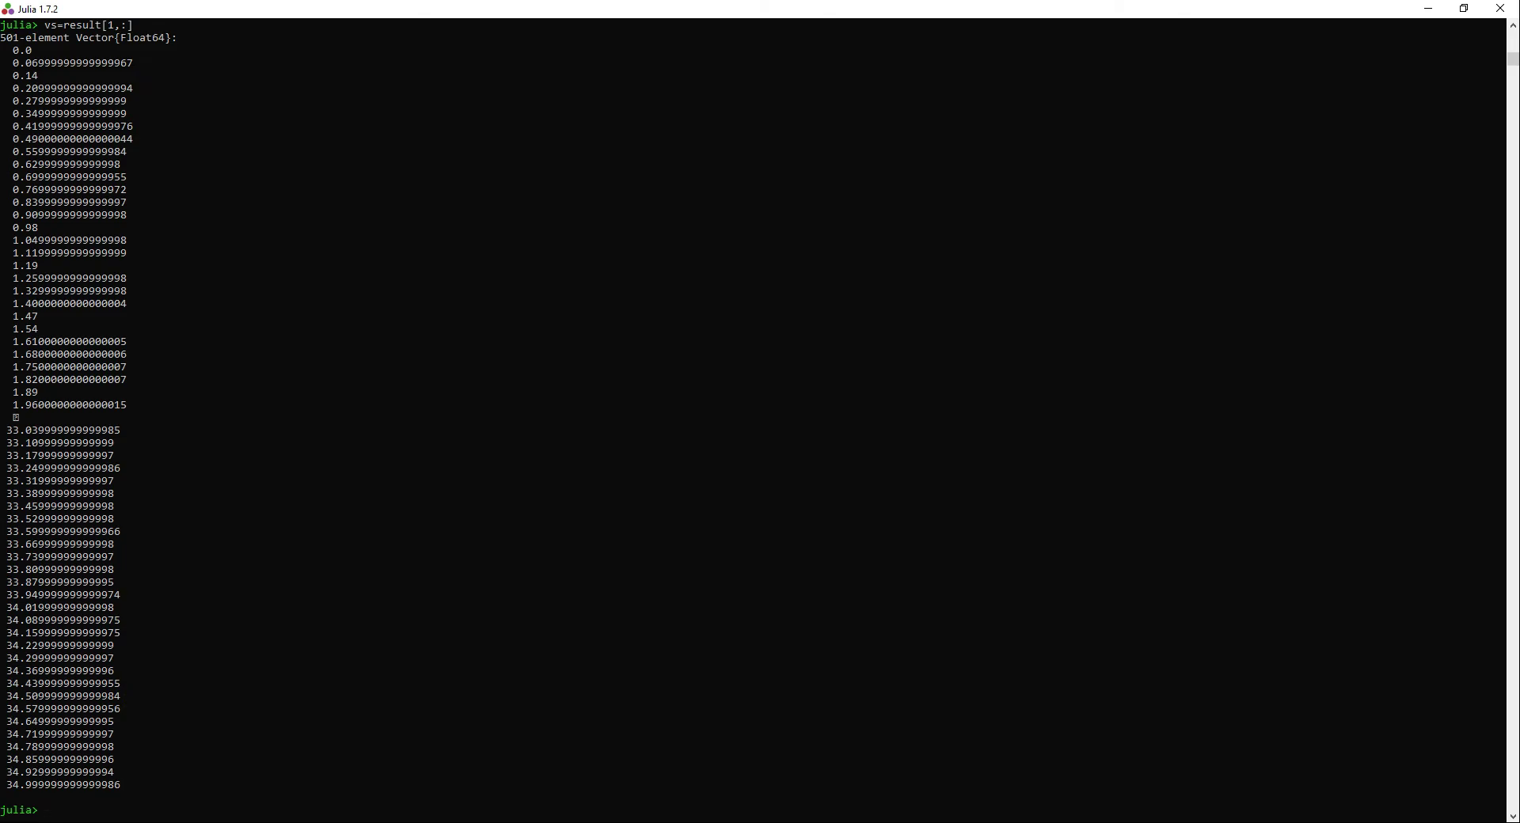
{"action": "type", "text": "x=0:0.02:10"}
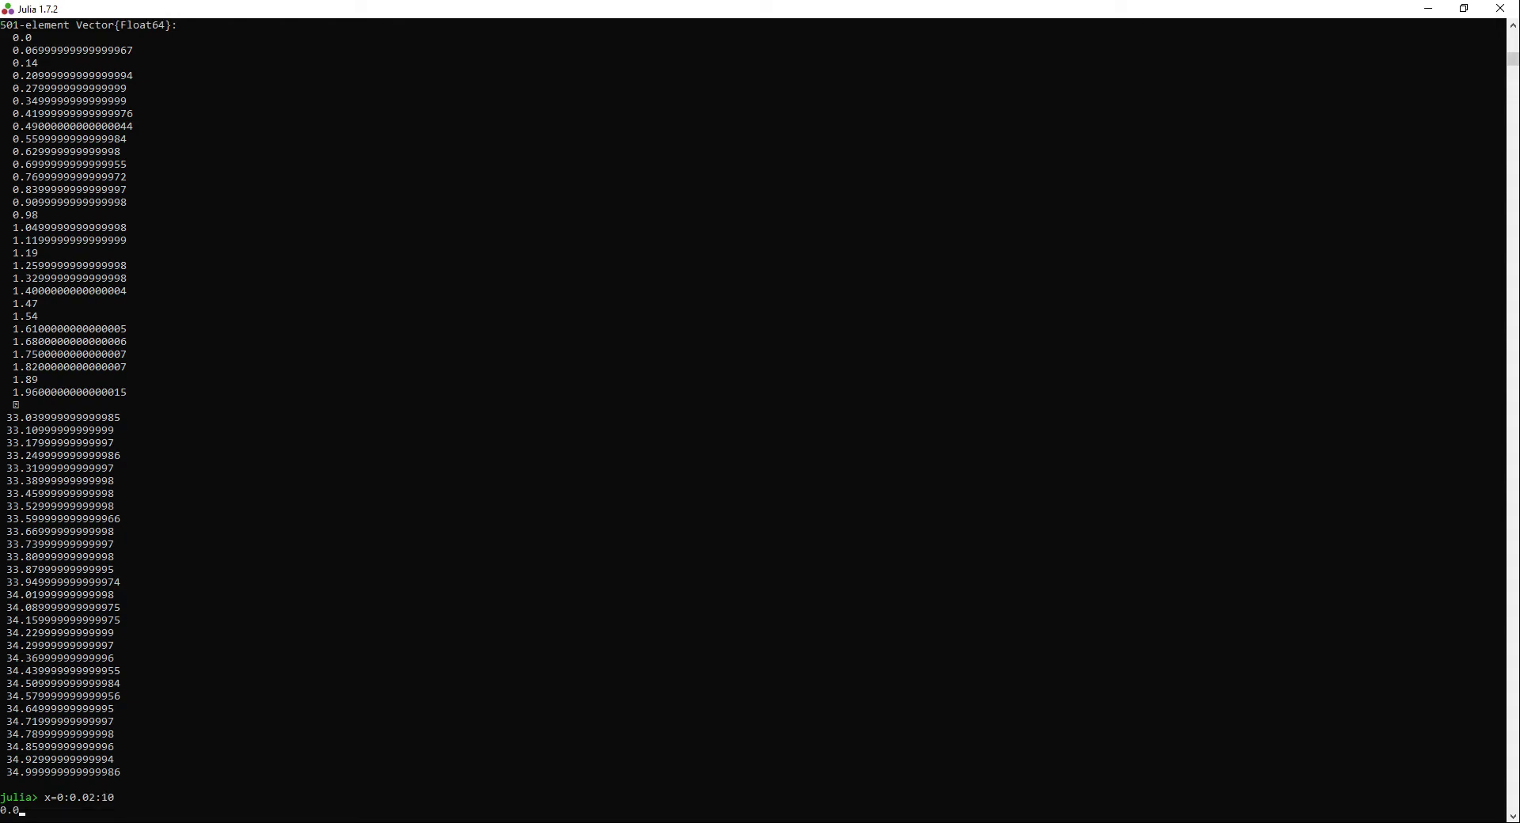
Step: Plot vs against x, then close the GKS QtTerm plot window
{"action": "type", "text": "plot()"}
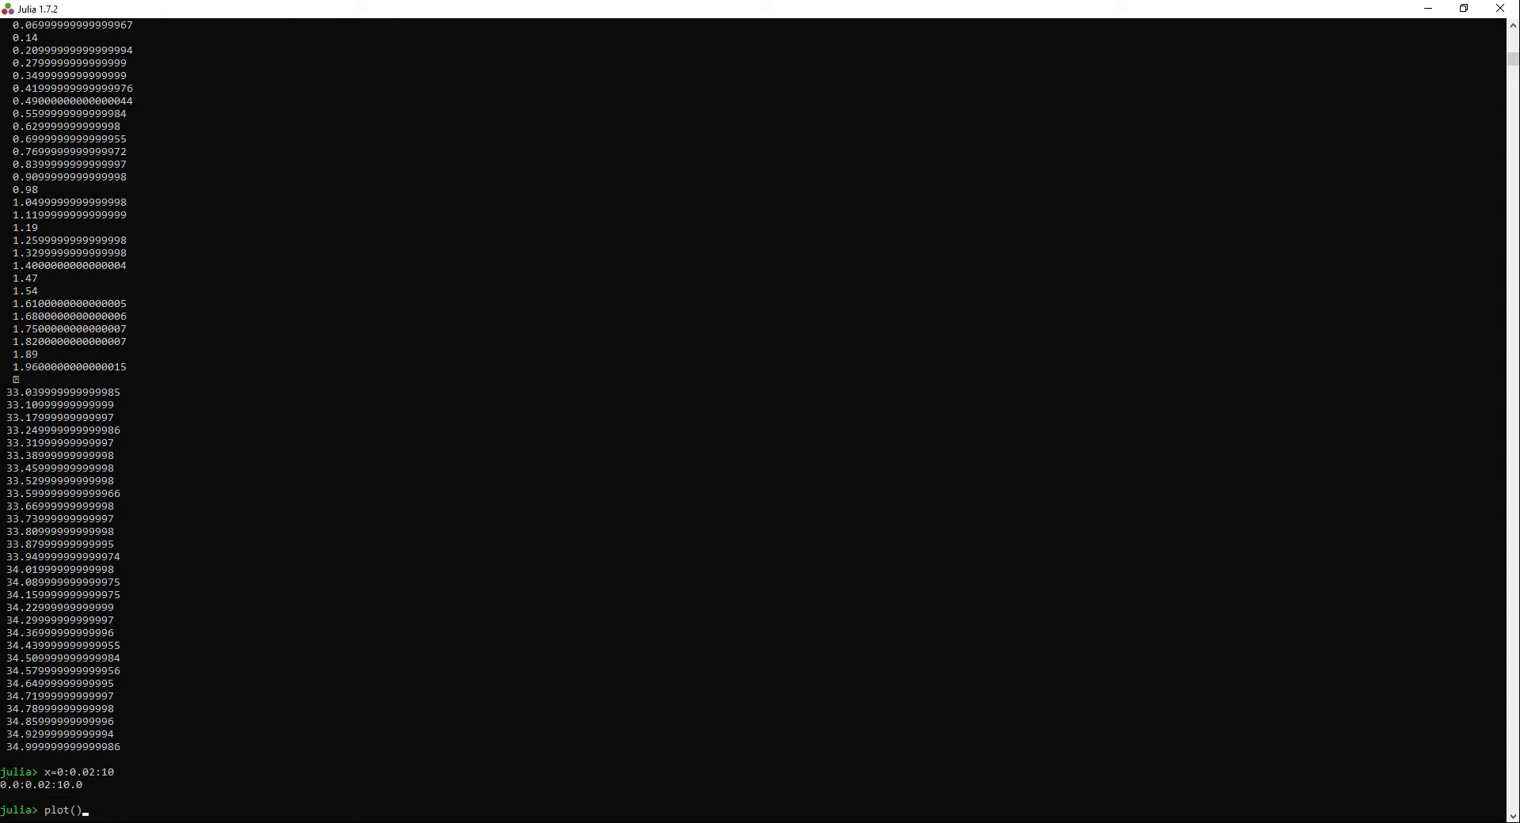
{"action": "type", "text": "x,y"}
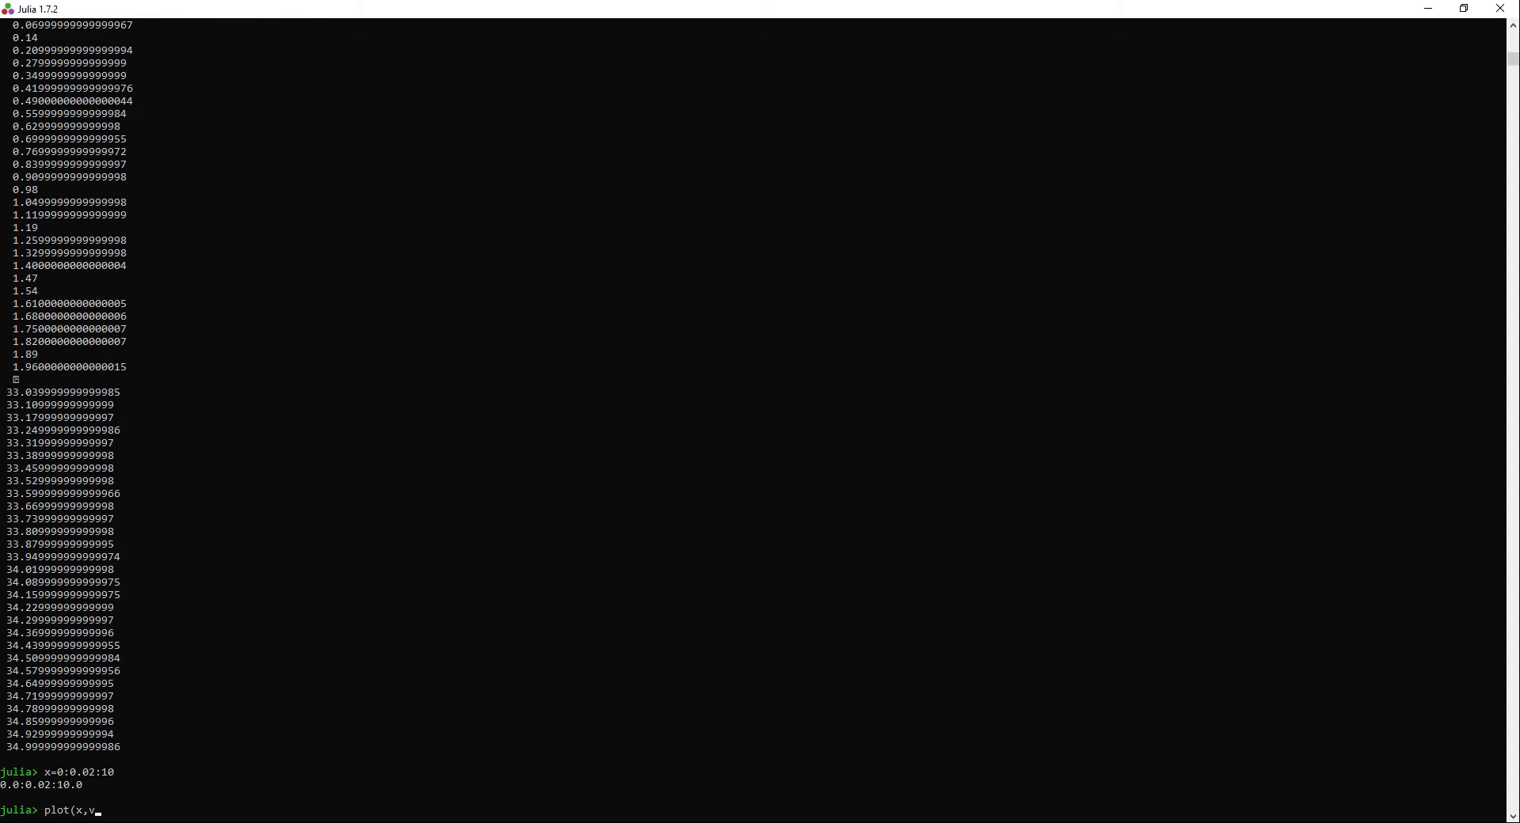
{"action": "type", "text": "s)"}
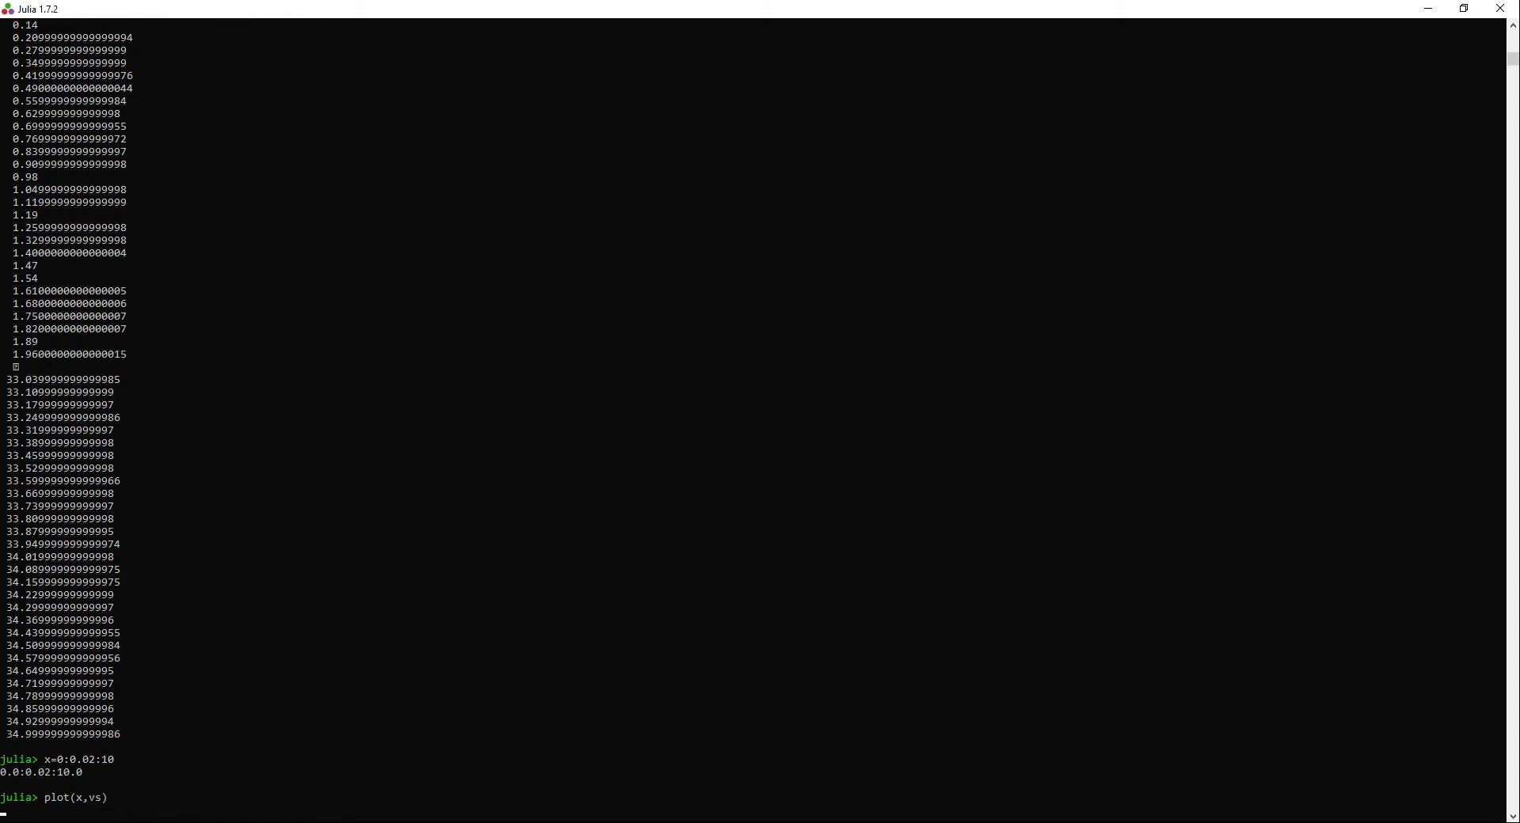
{"action": "key", "text": "enter"}
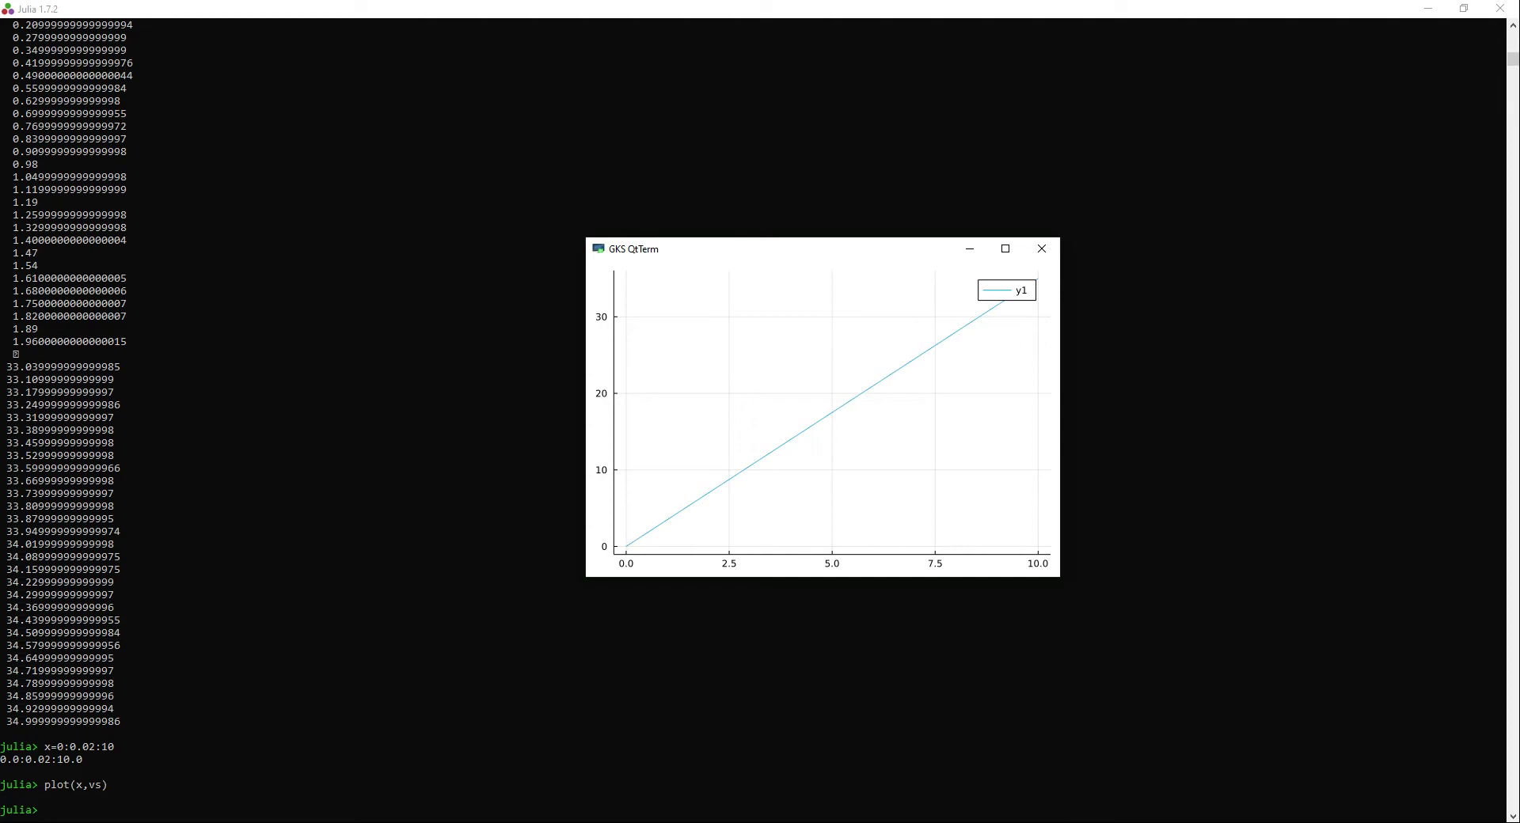
{"action": "mouse_move", "coordinate": [921, 322]}
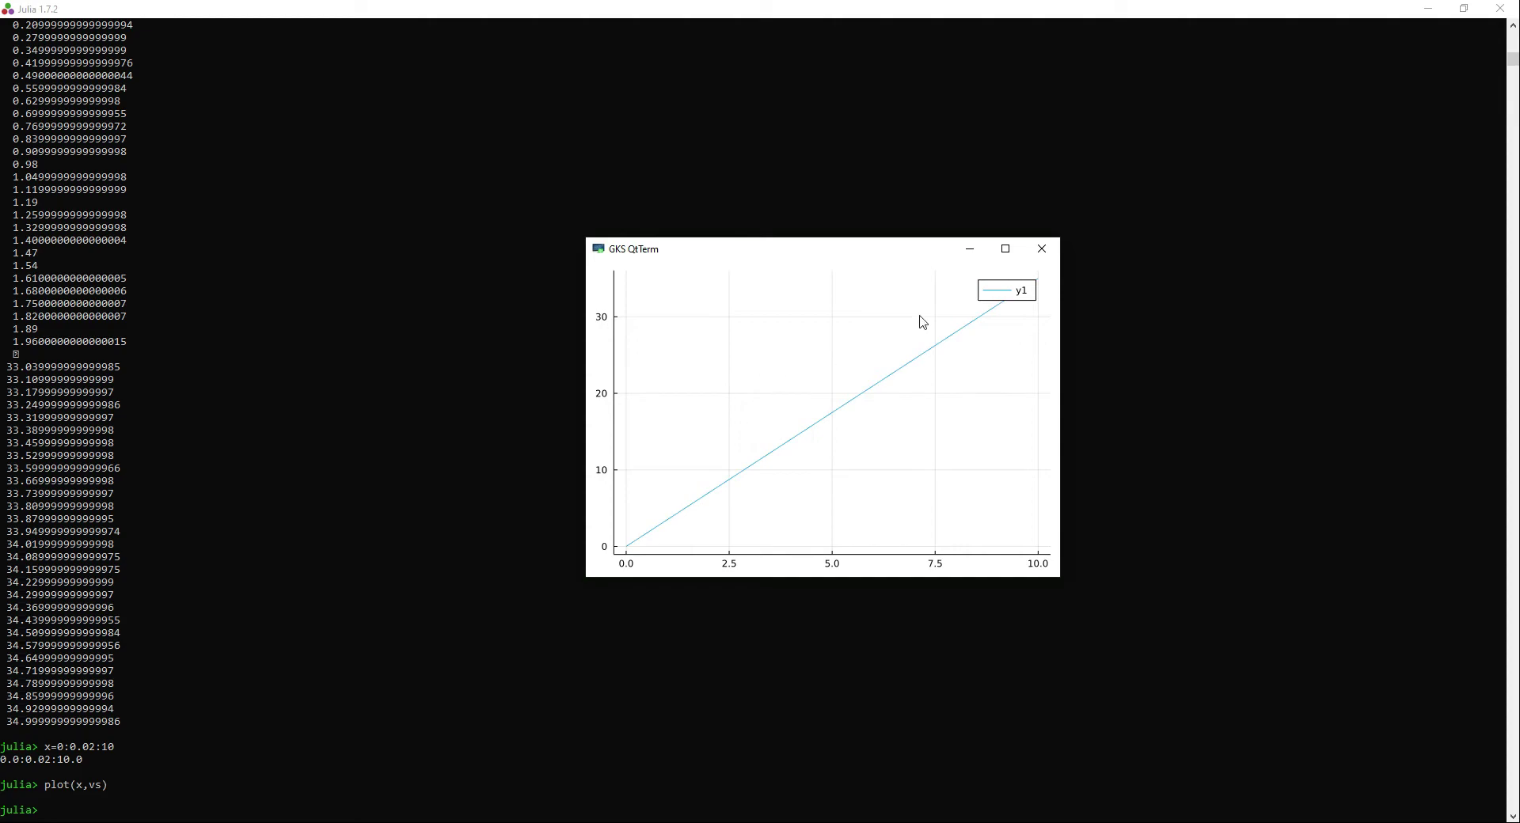
{"action": "left_click", "coordinate": [1041, 248]}
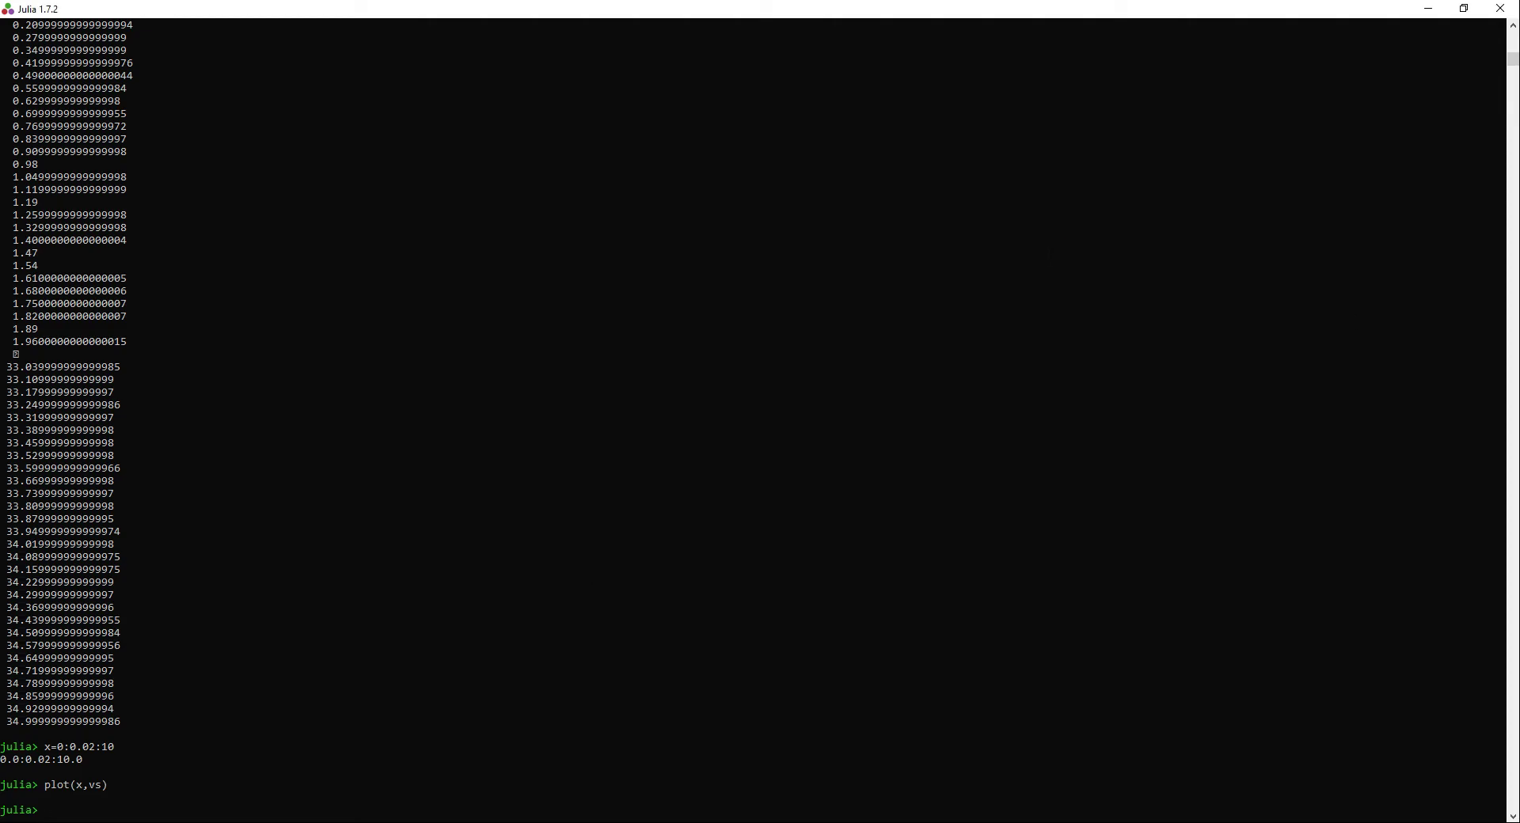
{"action": "mouse_move", "coordinate": [911, 297]}
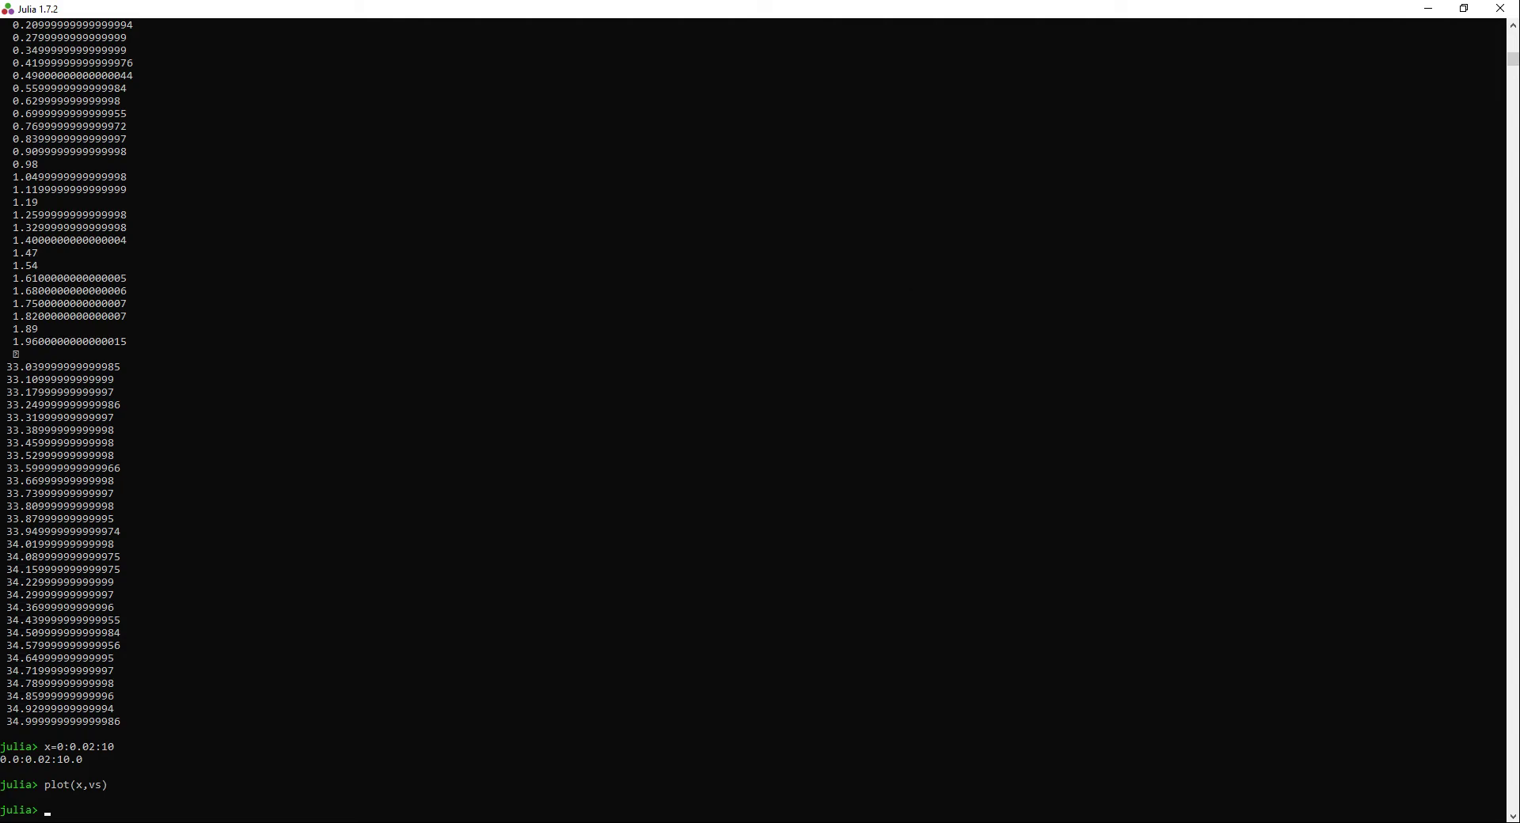
Step: Start Test02=Model with a=9.81 and variables v and s initialised to 0
{"action": "type", "text": "Test02"}
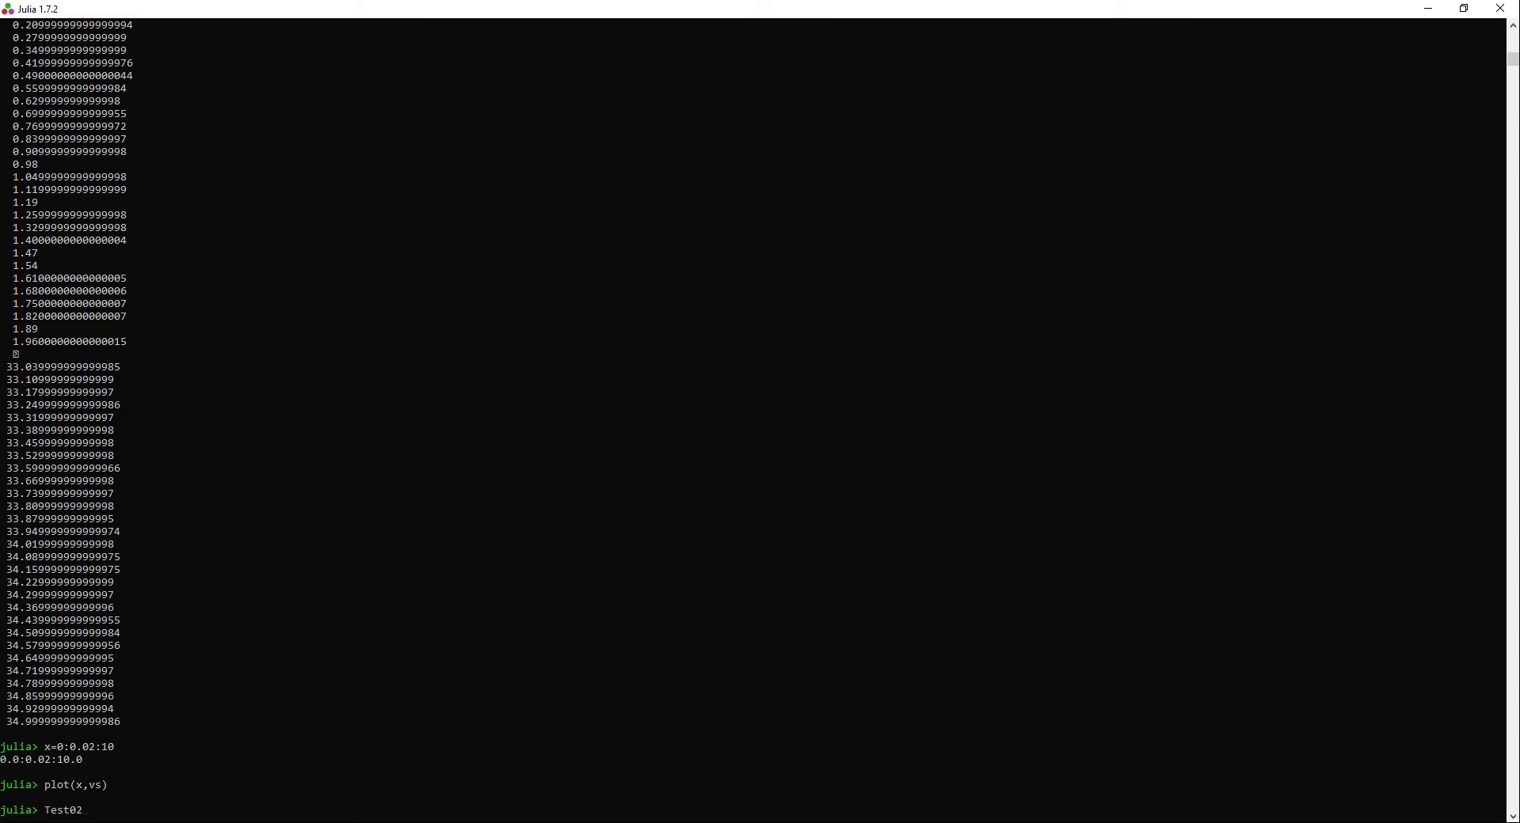
{"action": "type", "text": "=Model("}
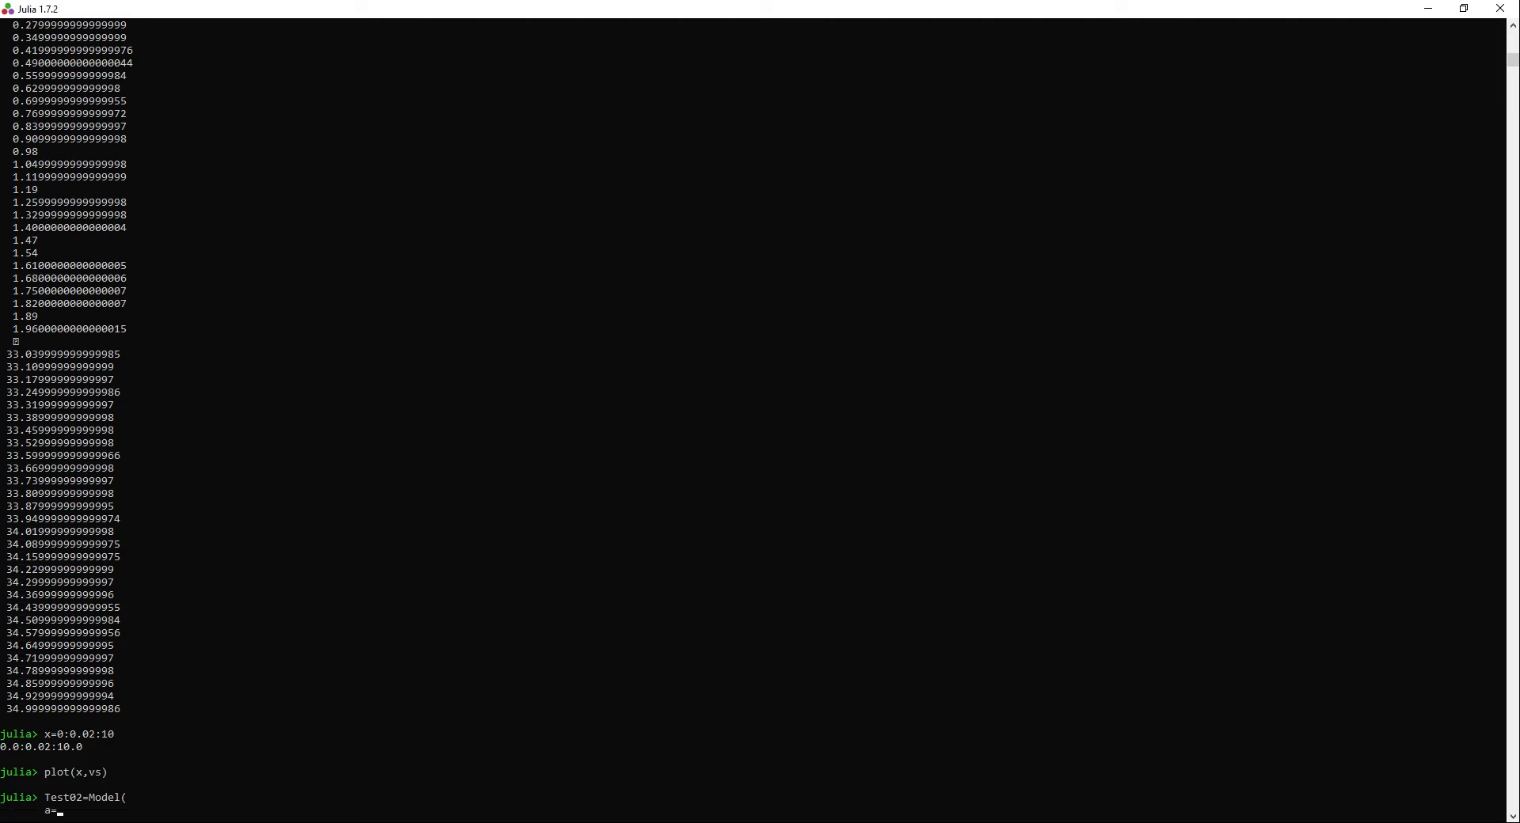
{"action": "type", "text": "9.81,"}
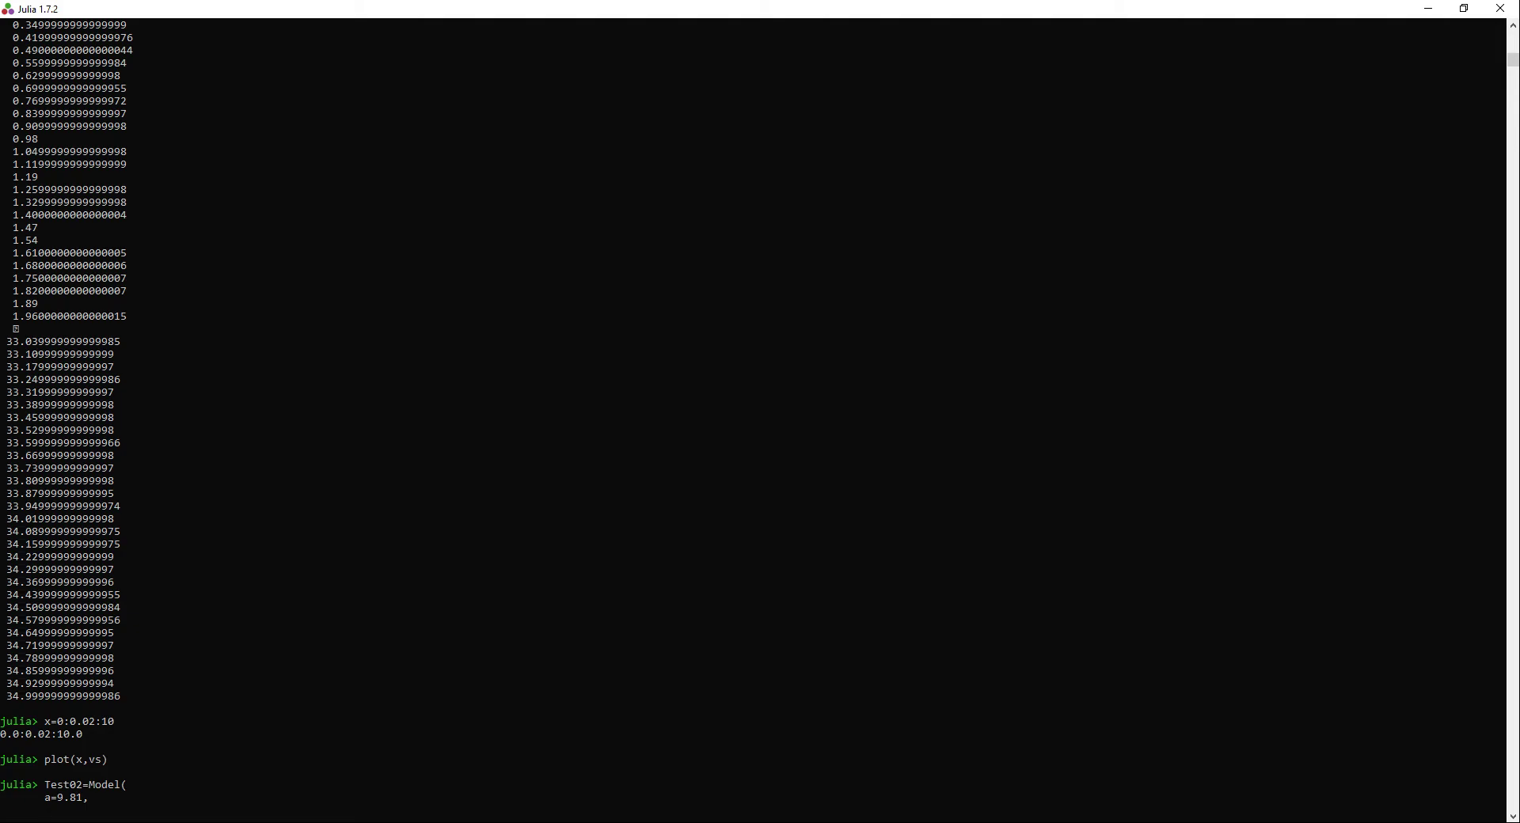
{"action": "type", "text": "v=Var(init=0),"}
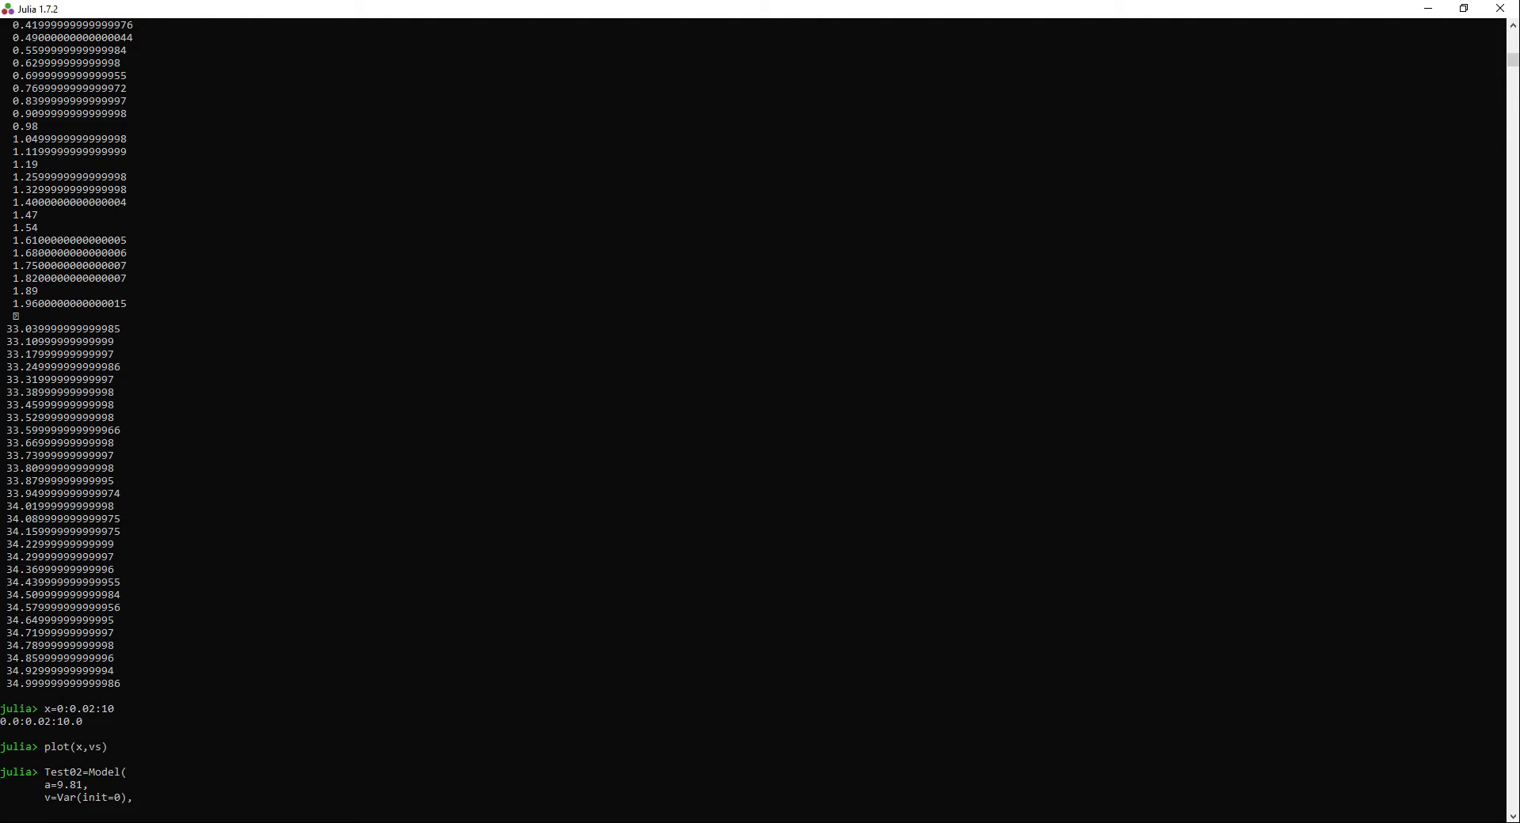
{"action": "type", "text": "s="}
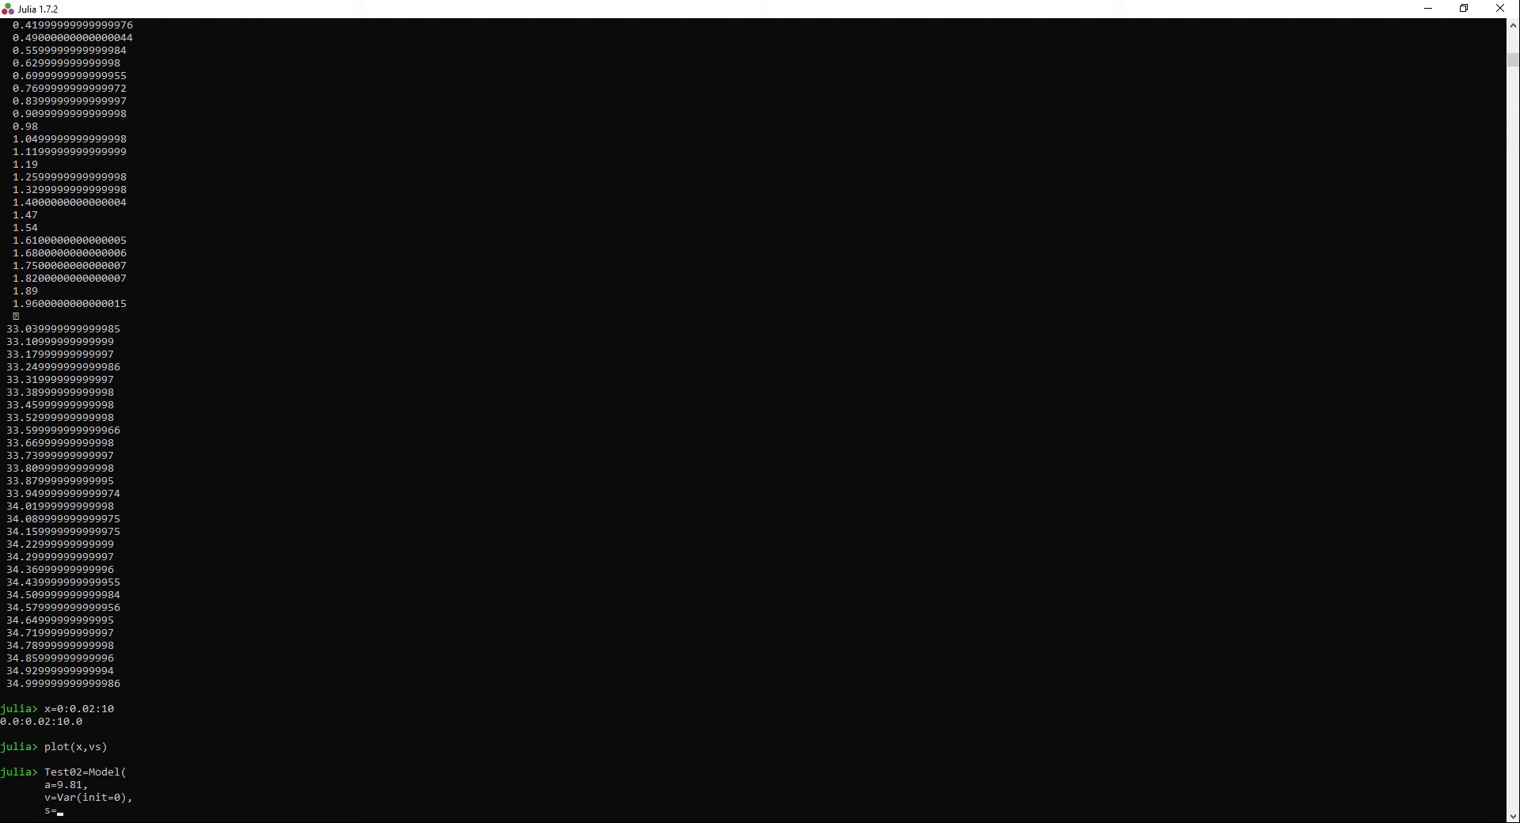
{"action": "type", "text": "Var(init="}
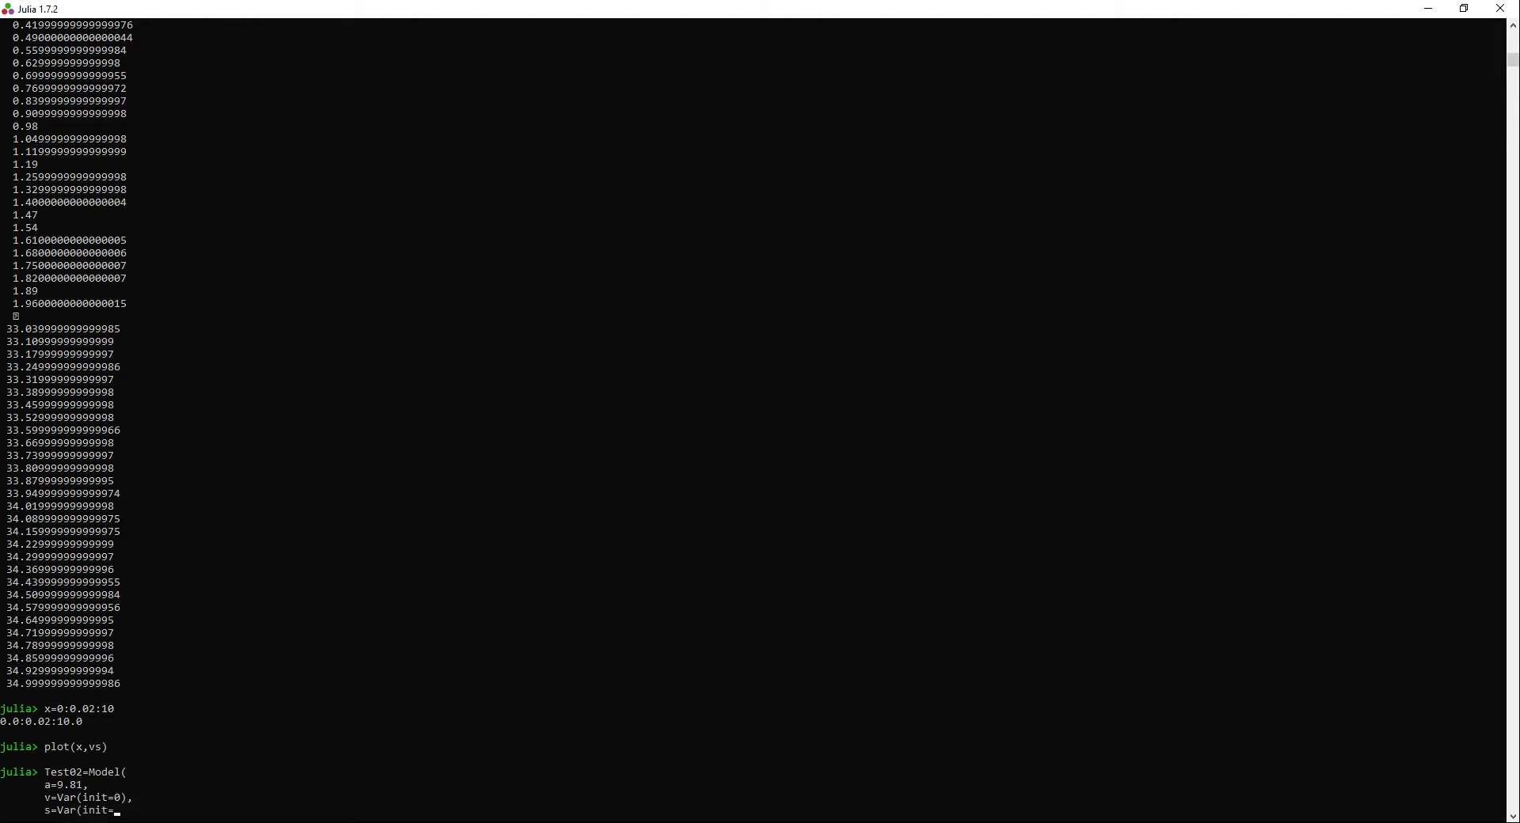
{"action": "type", "text": "0),"}
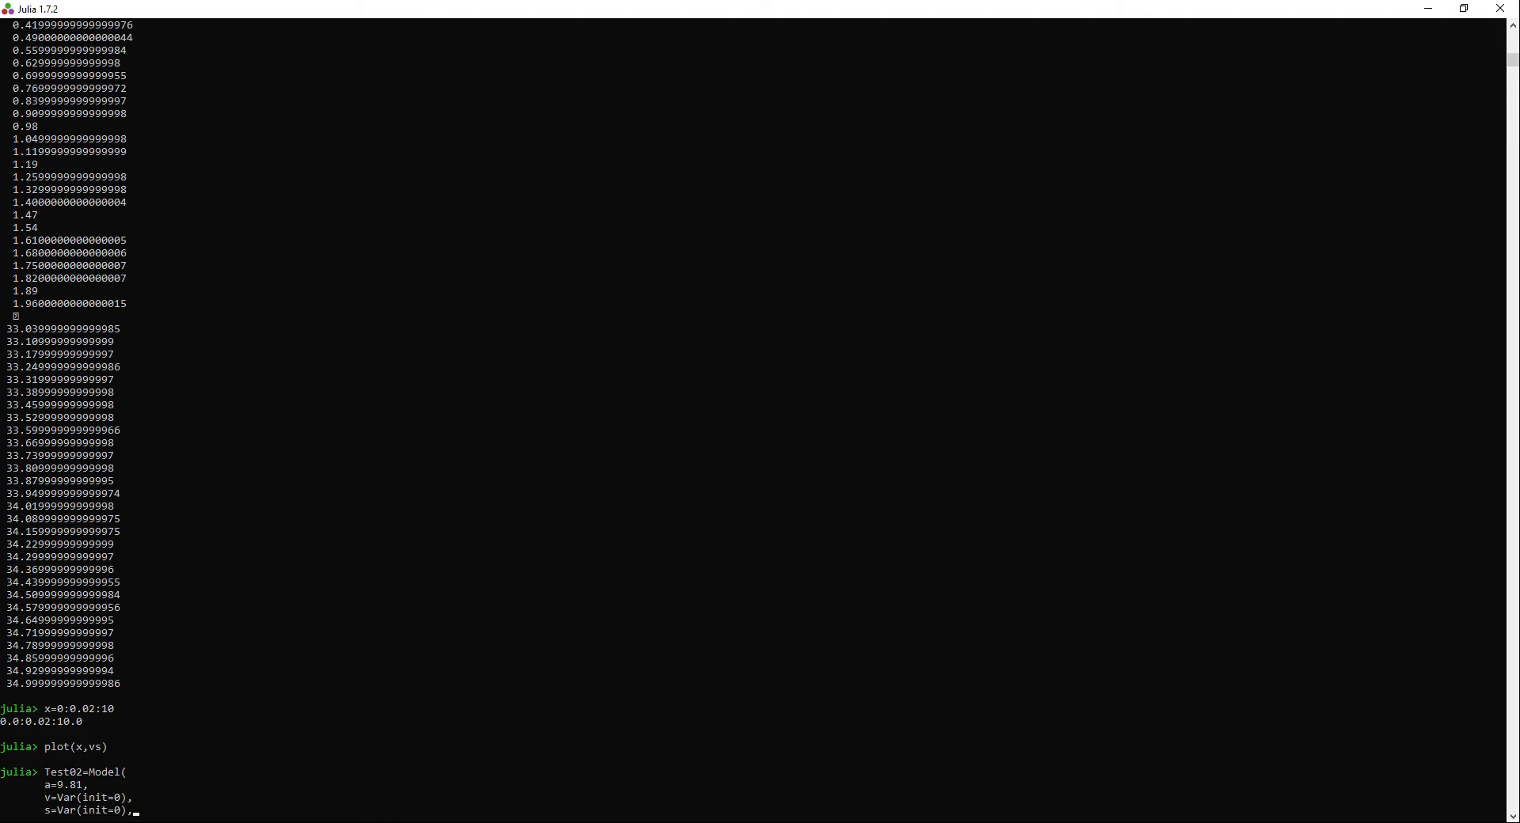
Step: Give Test02 the equations der(v)=a and der(s)=v
{"action": "type", "text": "equati"}
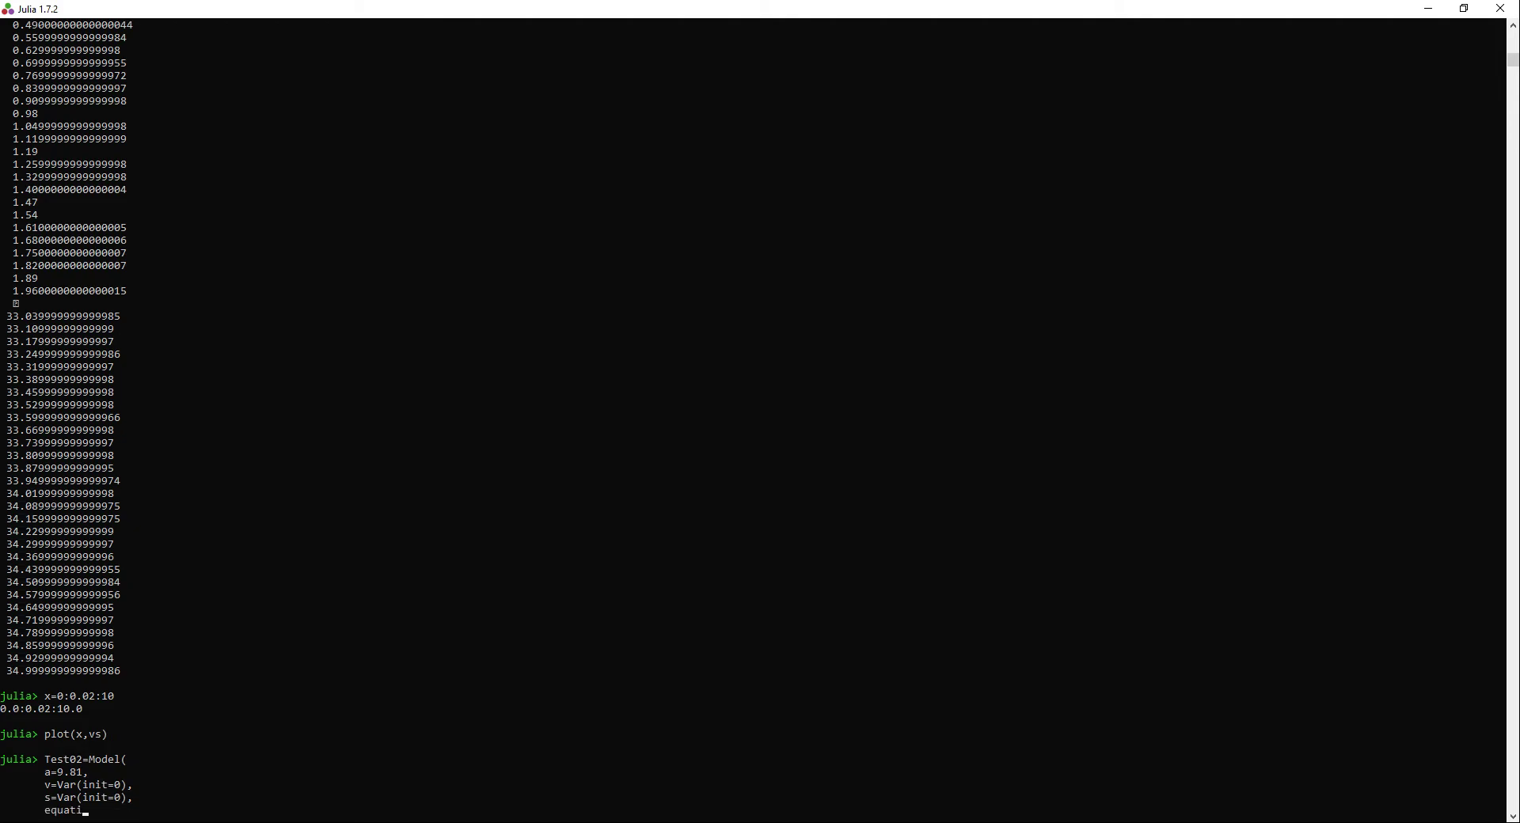
{"action": "type", "text": "ons=:["}
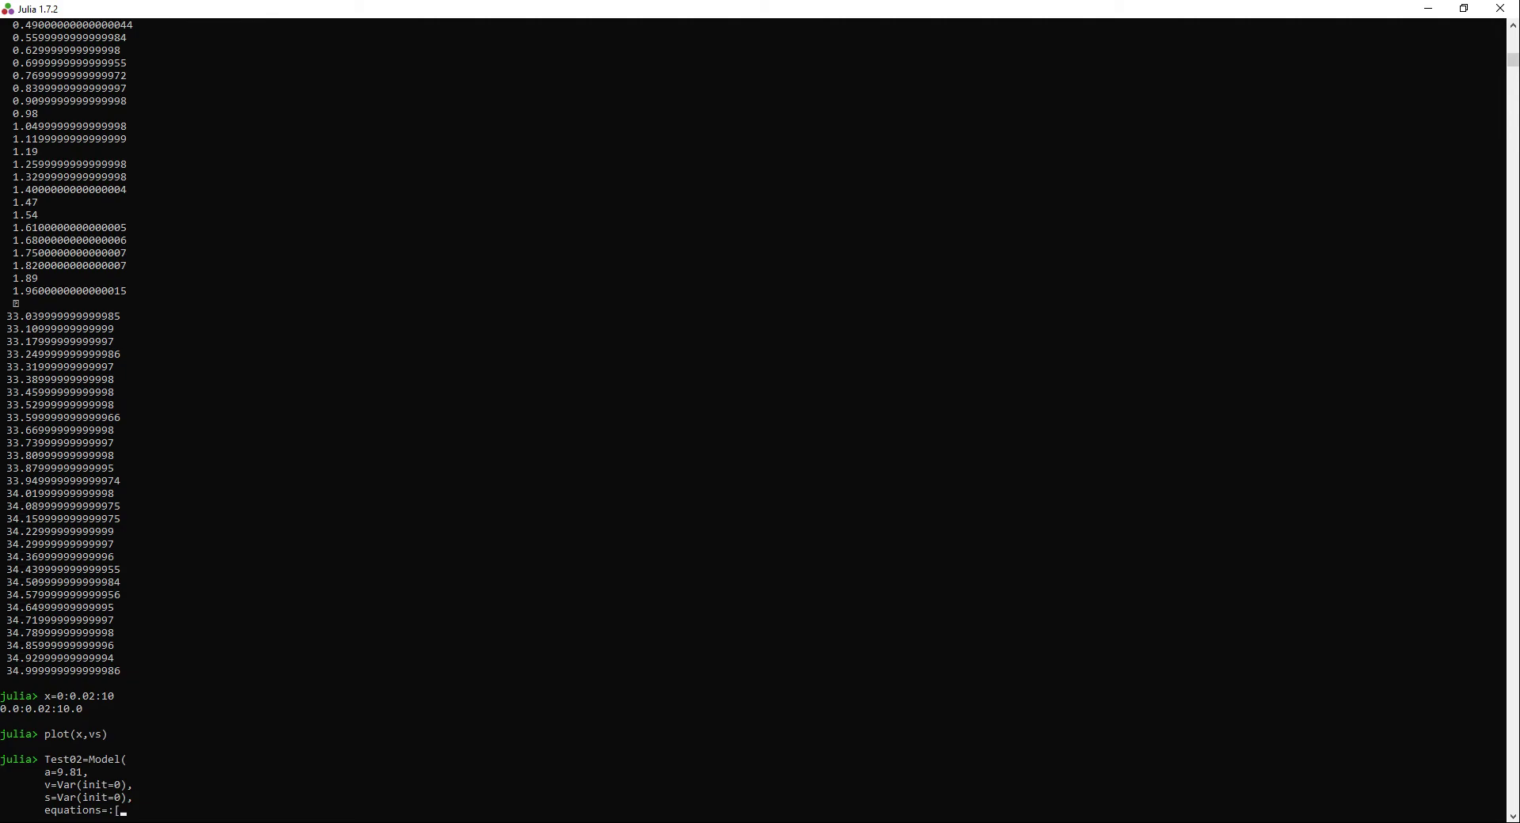
{"action": "type", "text": "der"}
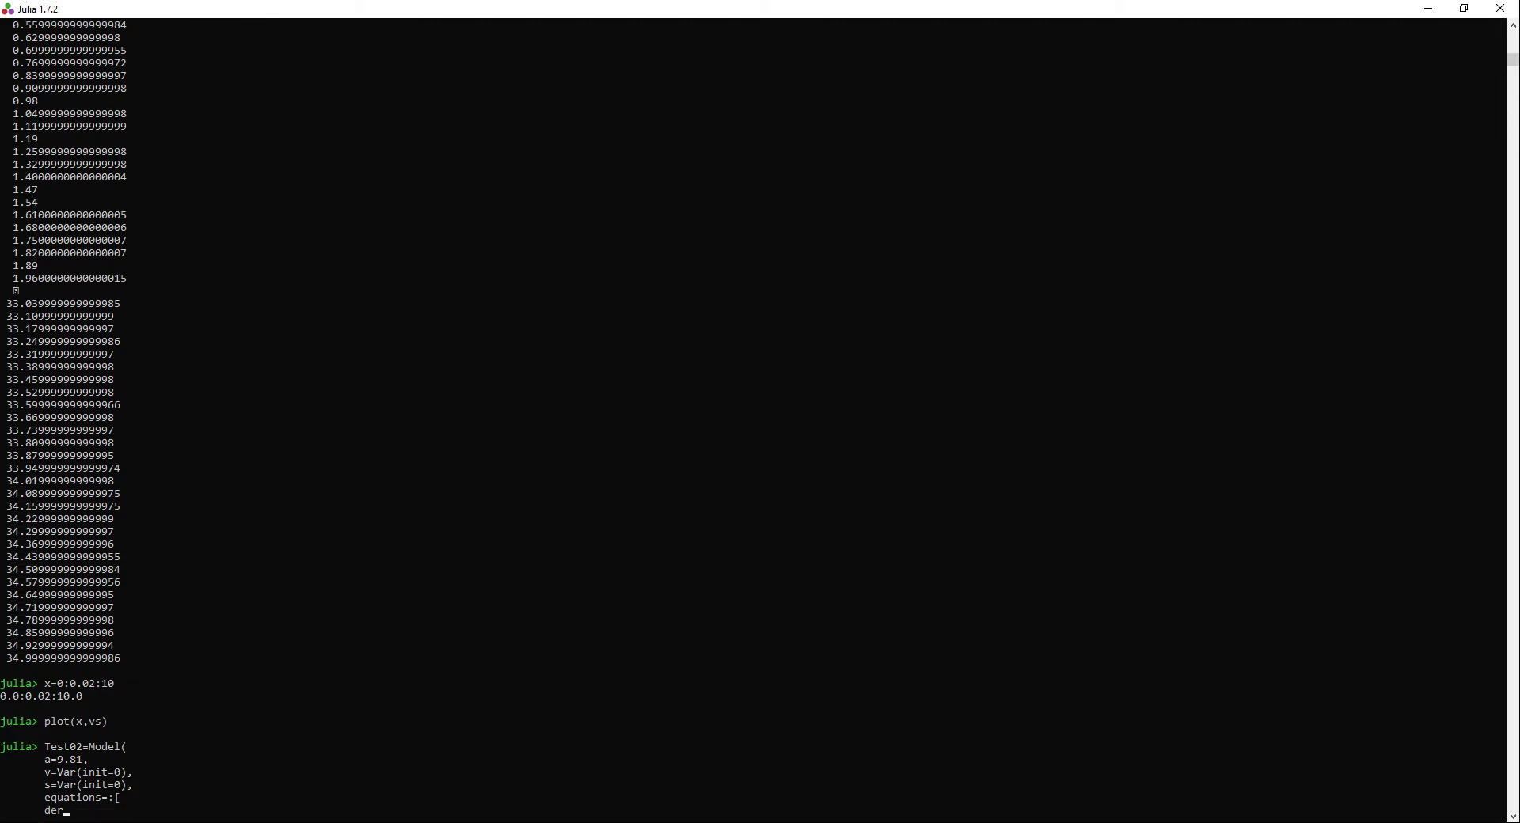
{"action": "type", "text": "(v)=a"}
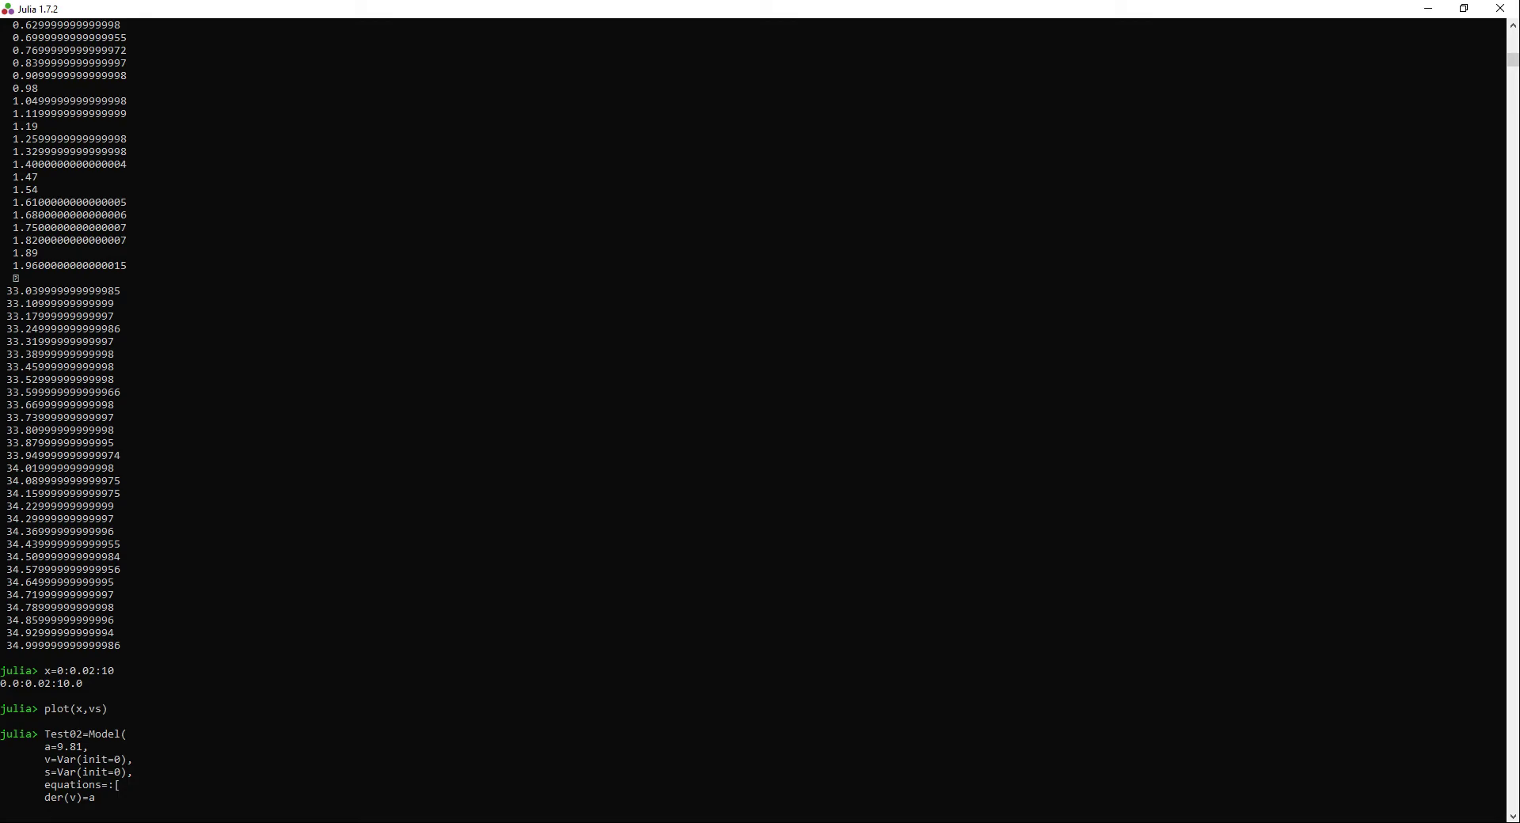
{"action": "type", "text": "der"}
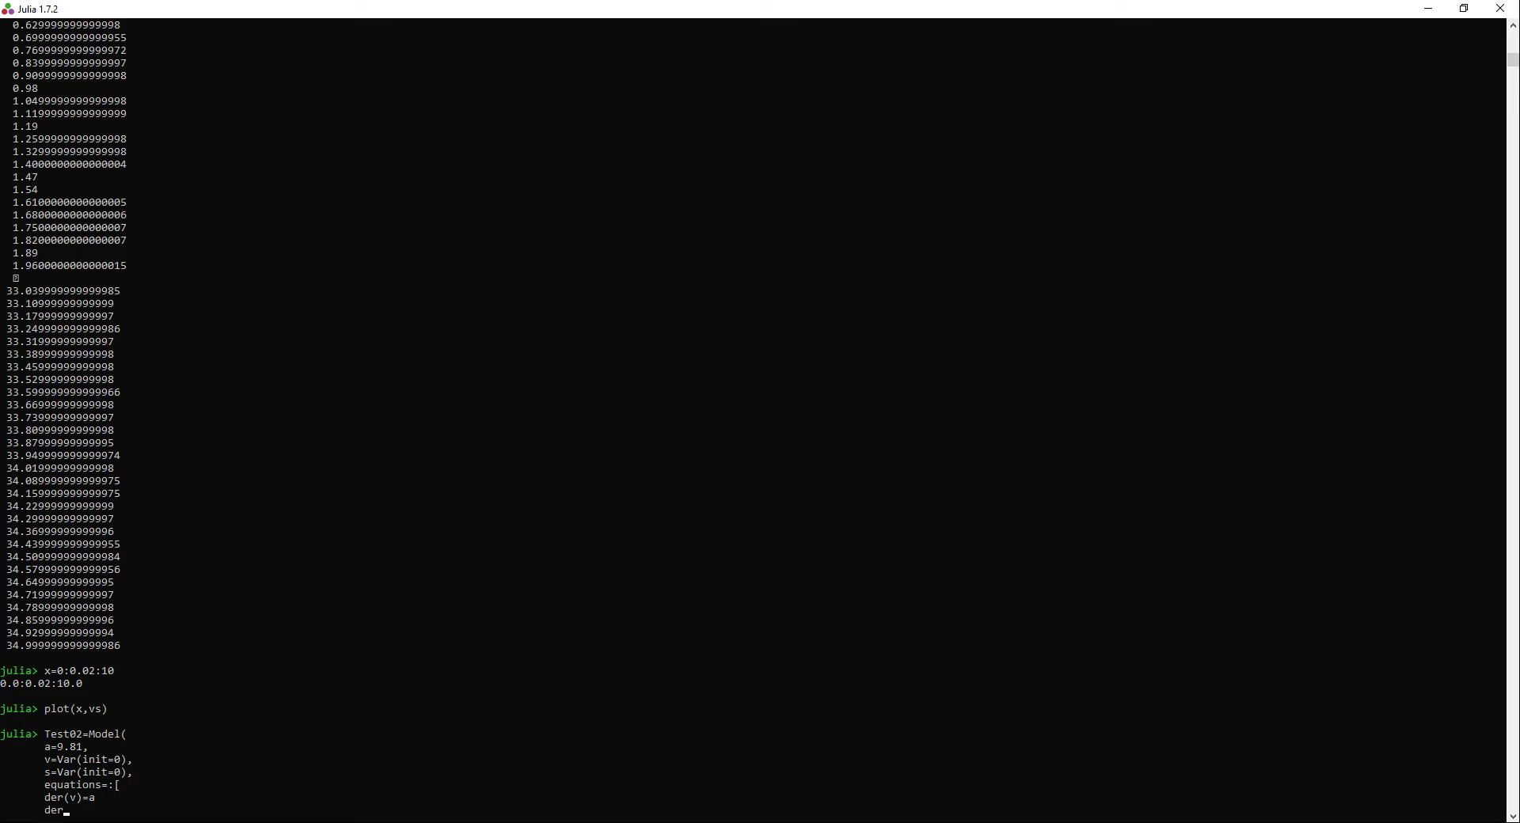
{"action": "type", "text": "(s)="}
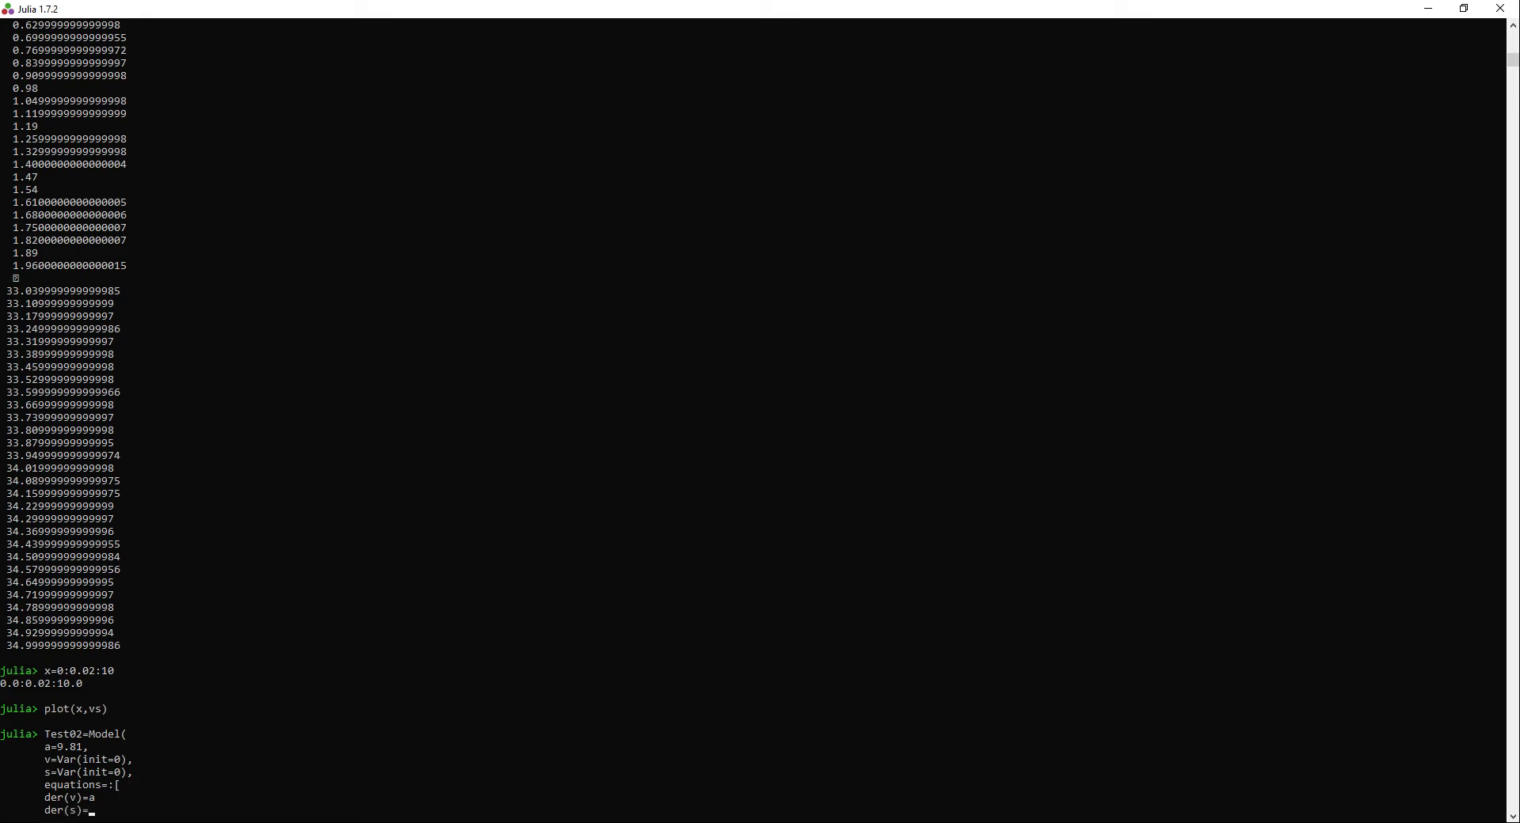
{"action": "type", "text": "v"}
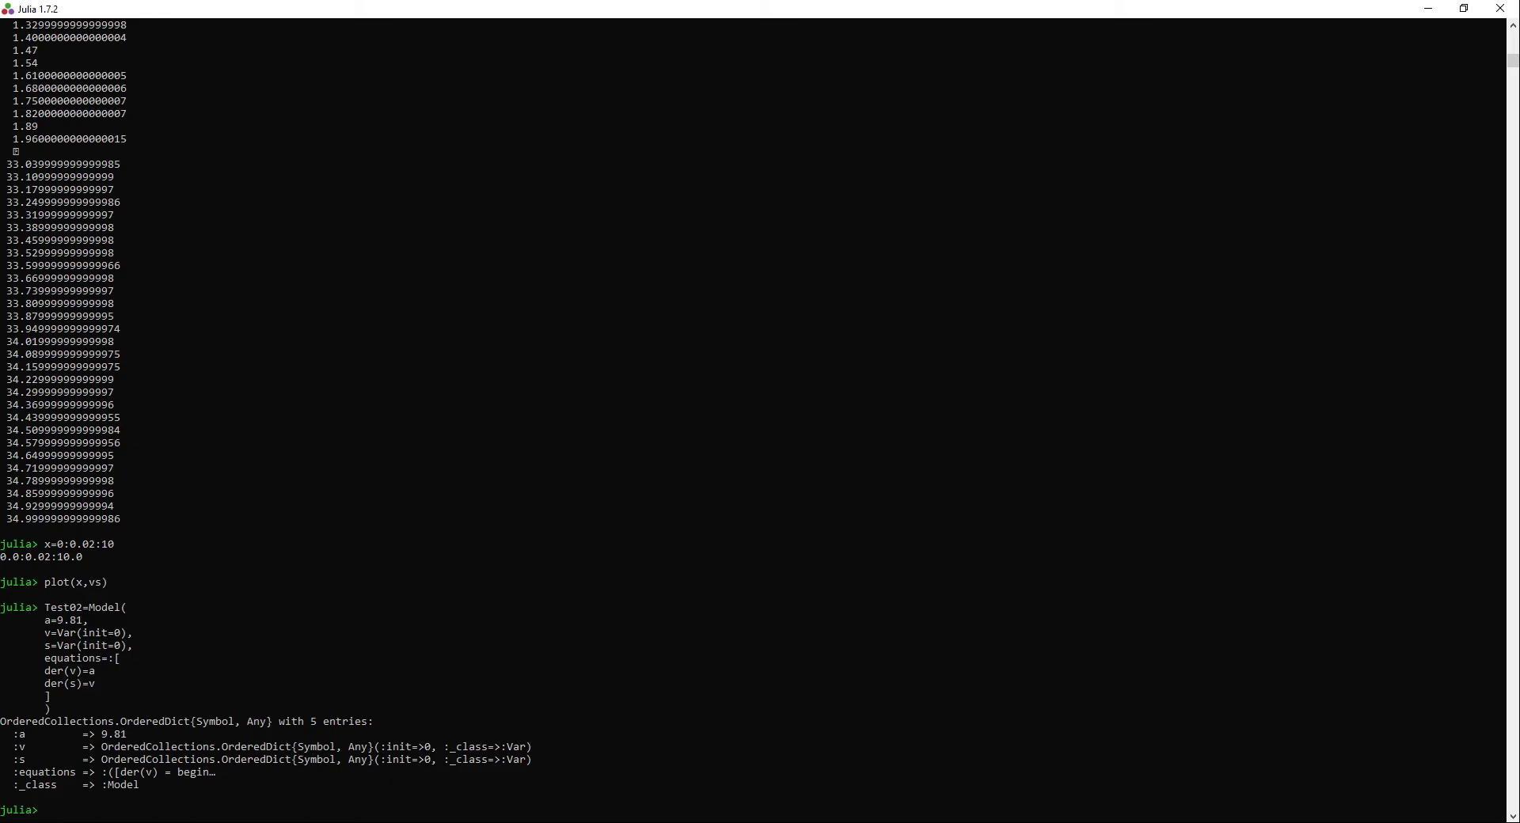
{"action": "type", "text": "mytest2"}
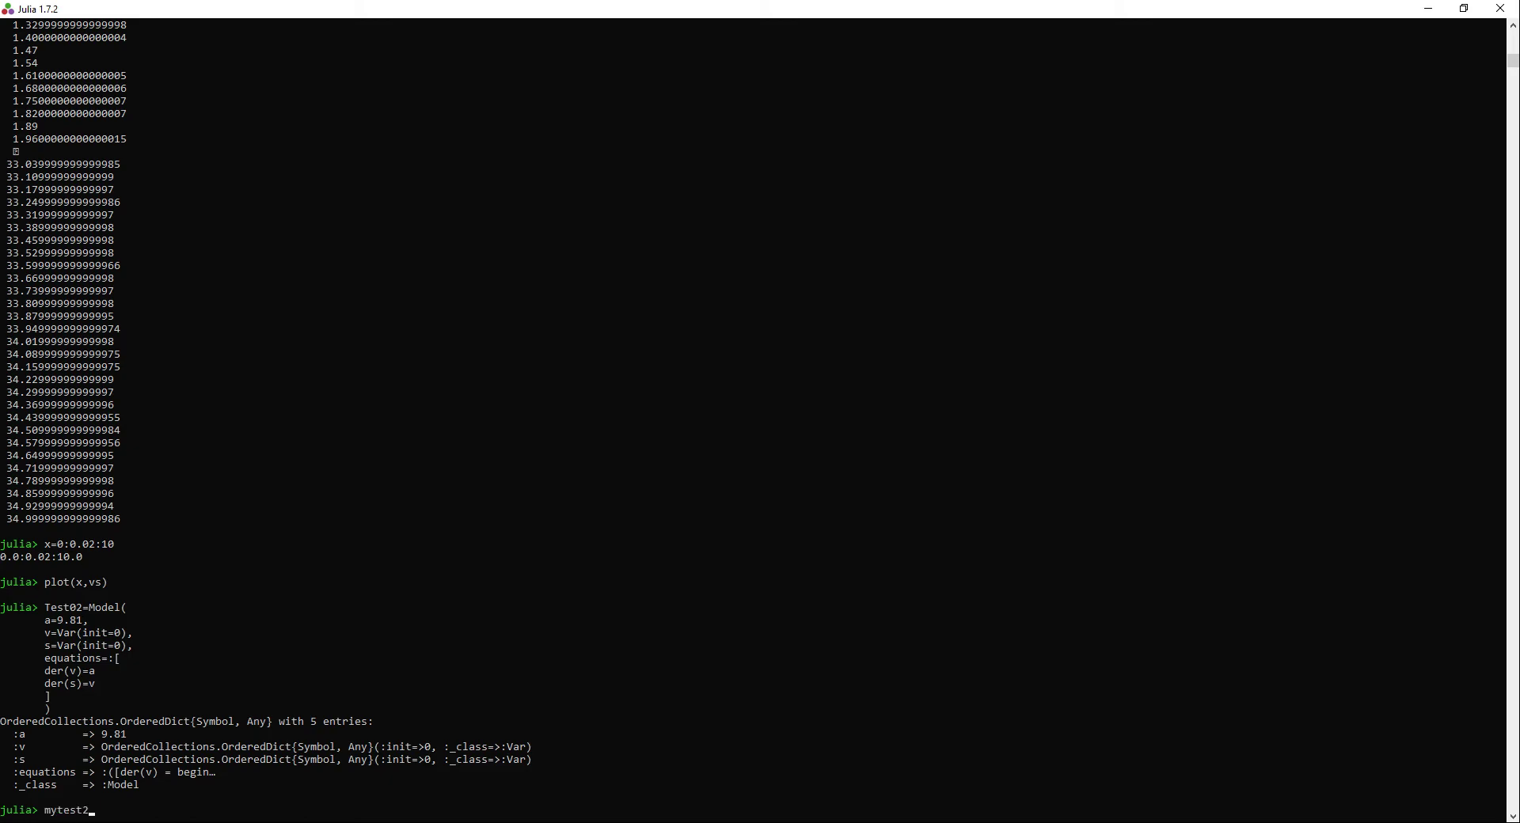
{"action": "type", "text": "@"}
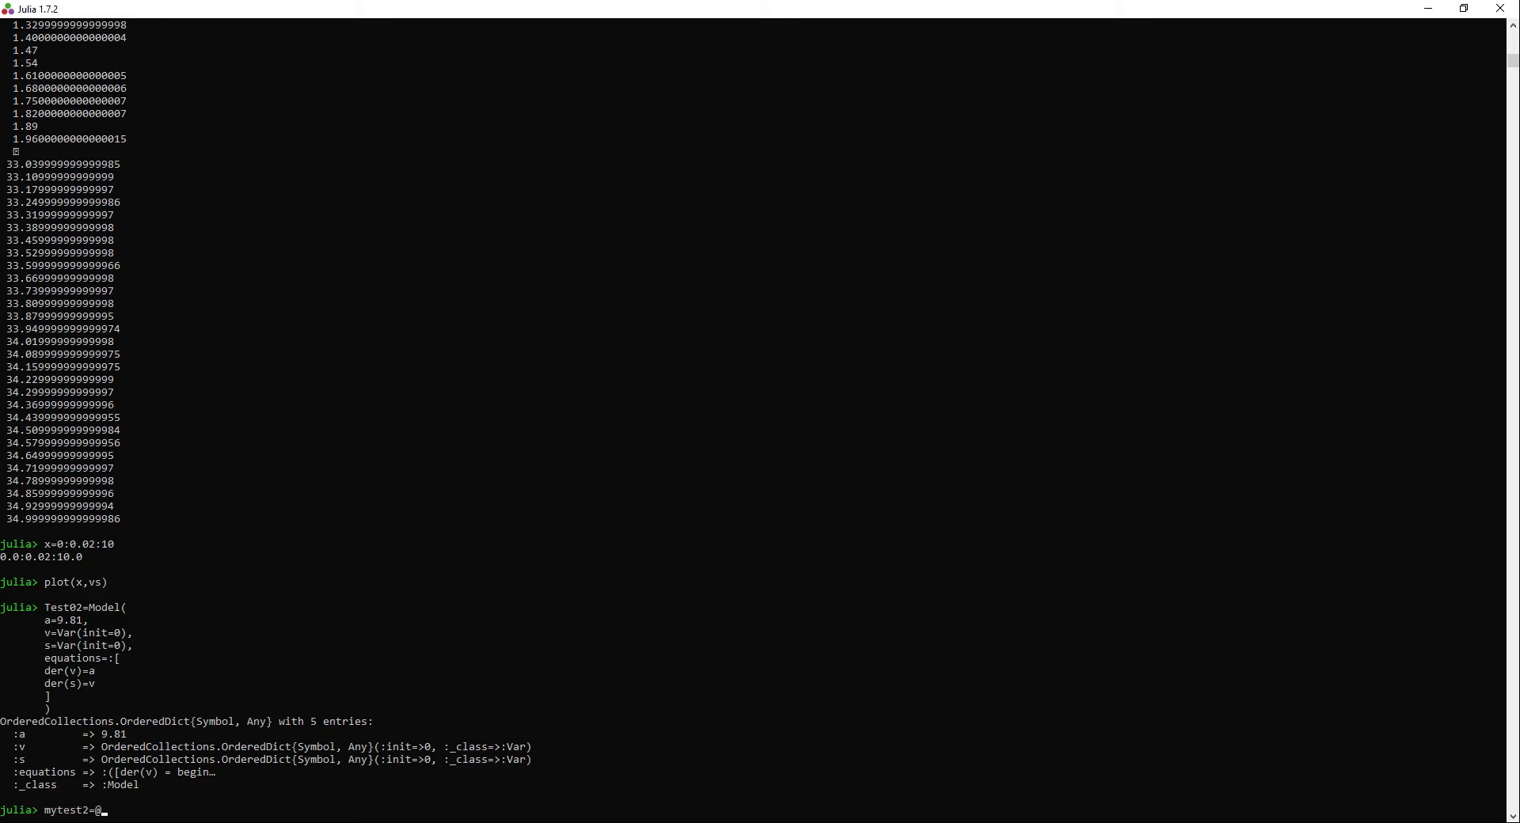
{"action": "type", "text": "instantiate"}
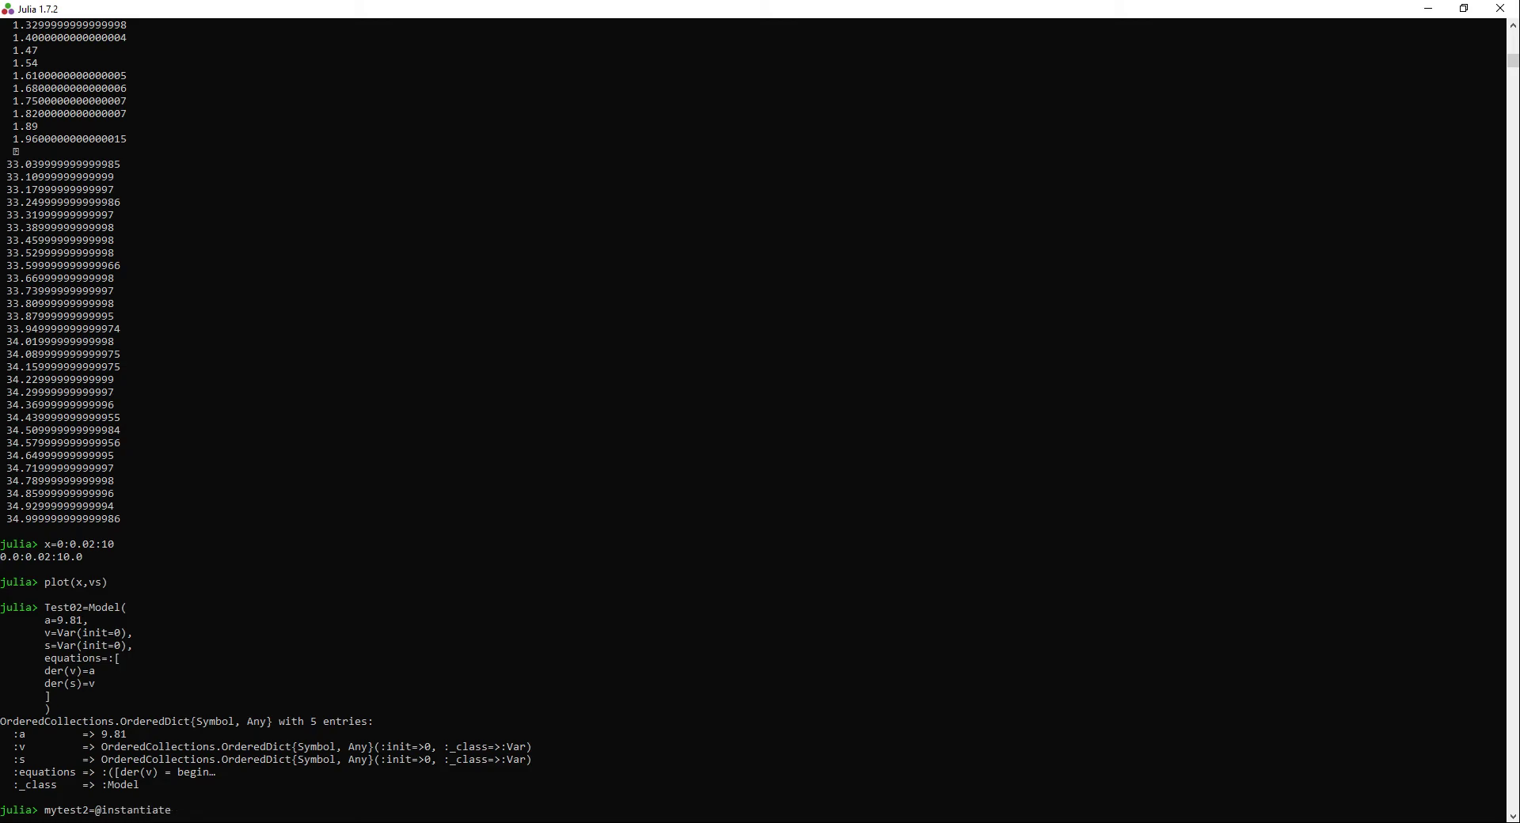
{"action": "type", "text": "Model(Test02)"}
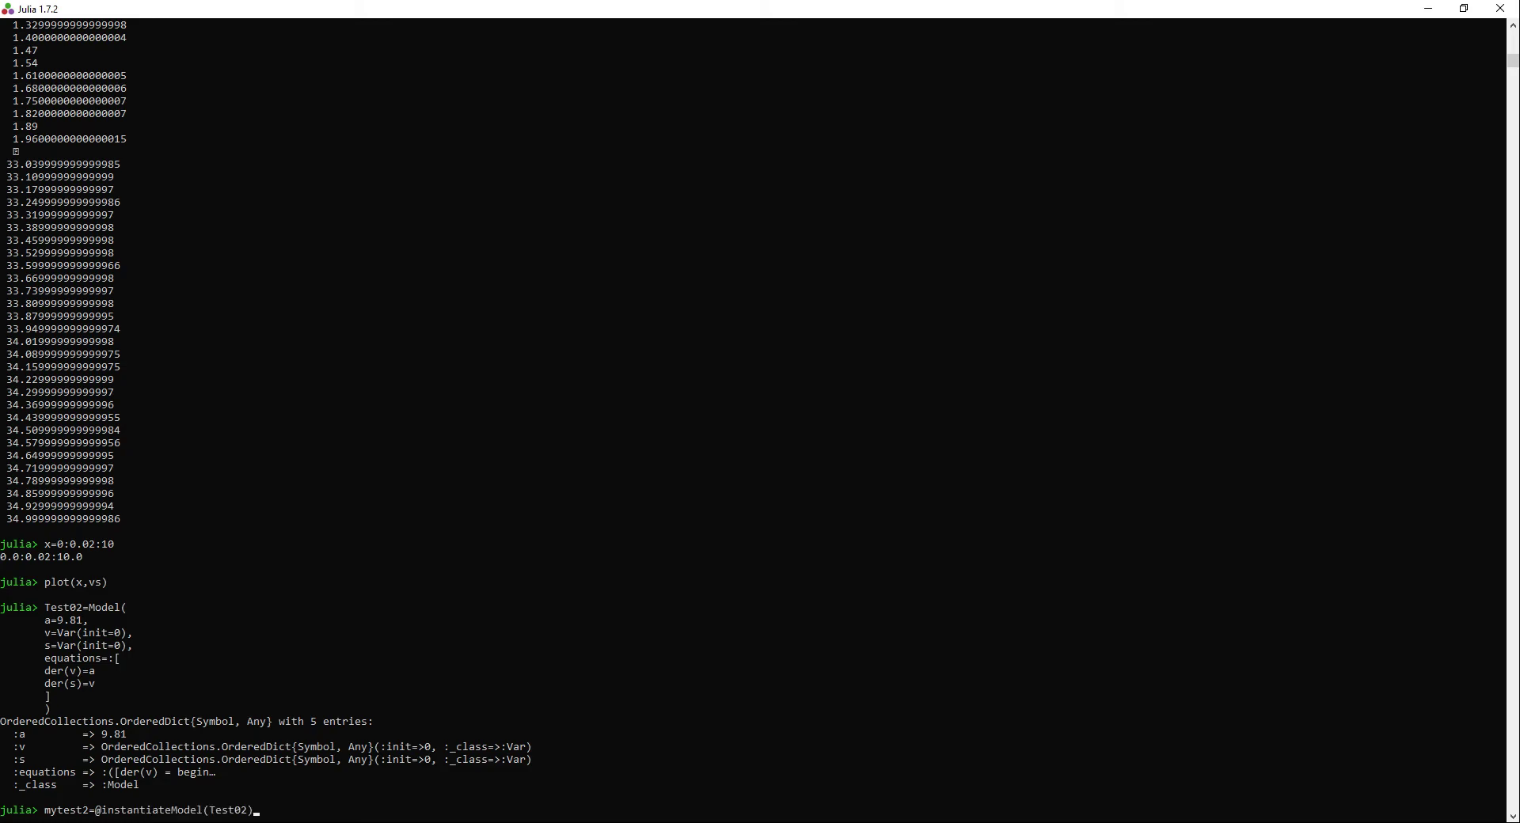
{"action": "key", "text": "enter"}
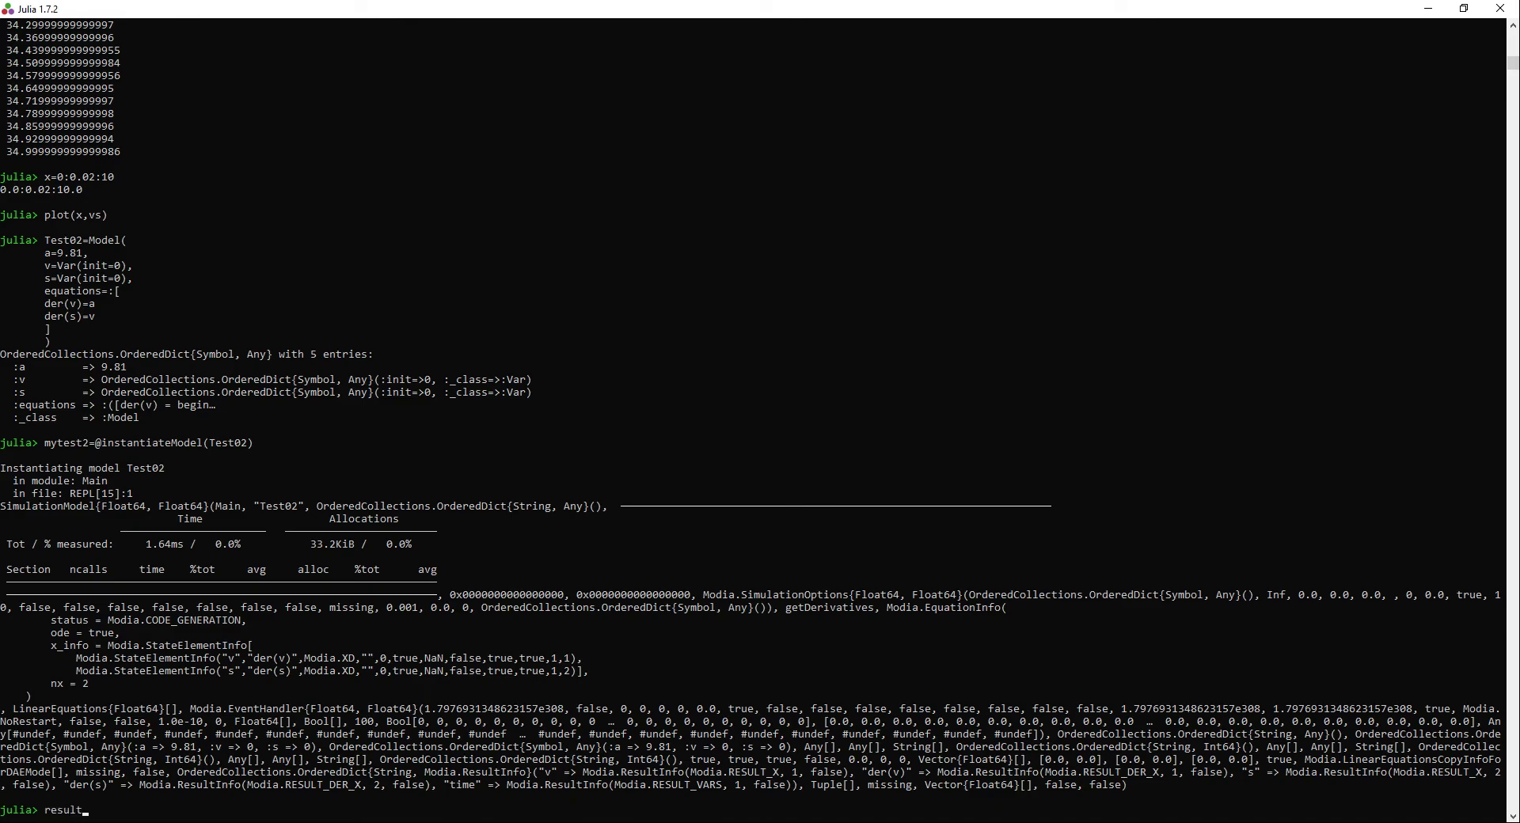
Step: Simulate mytest2 into result2 with Tsit5, stopTime 10.0 s and log=true
{"action": "type", "text": "2="}
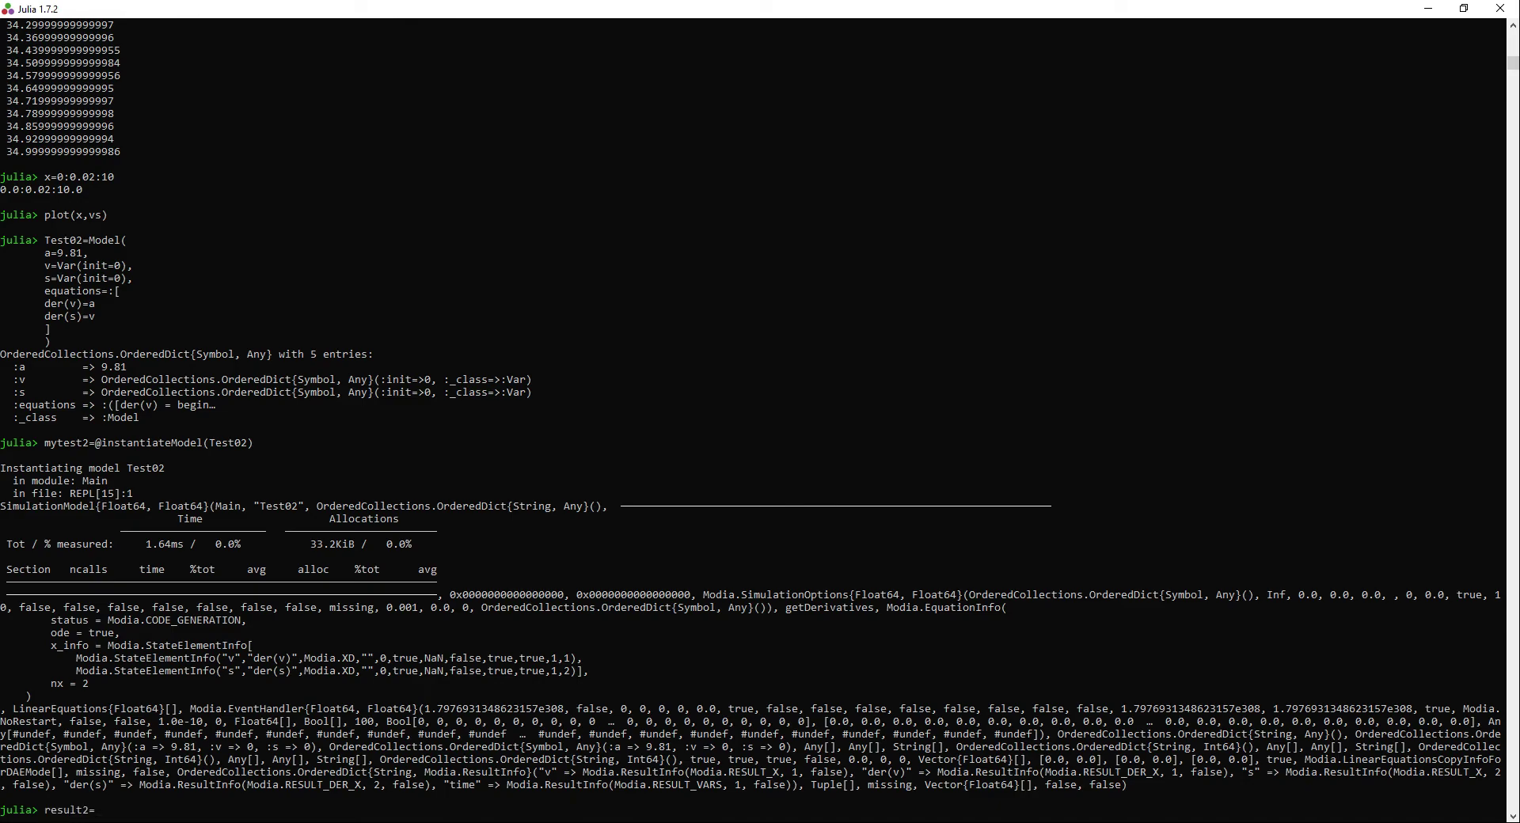
{"action": "type", "text": "simulate"}
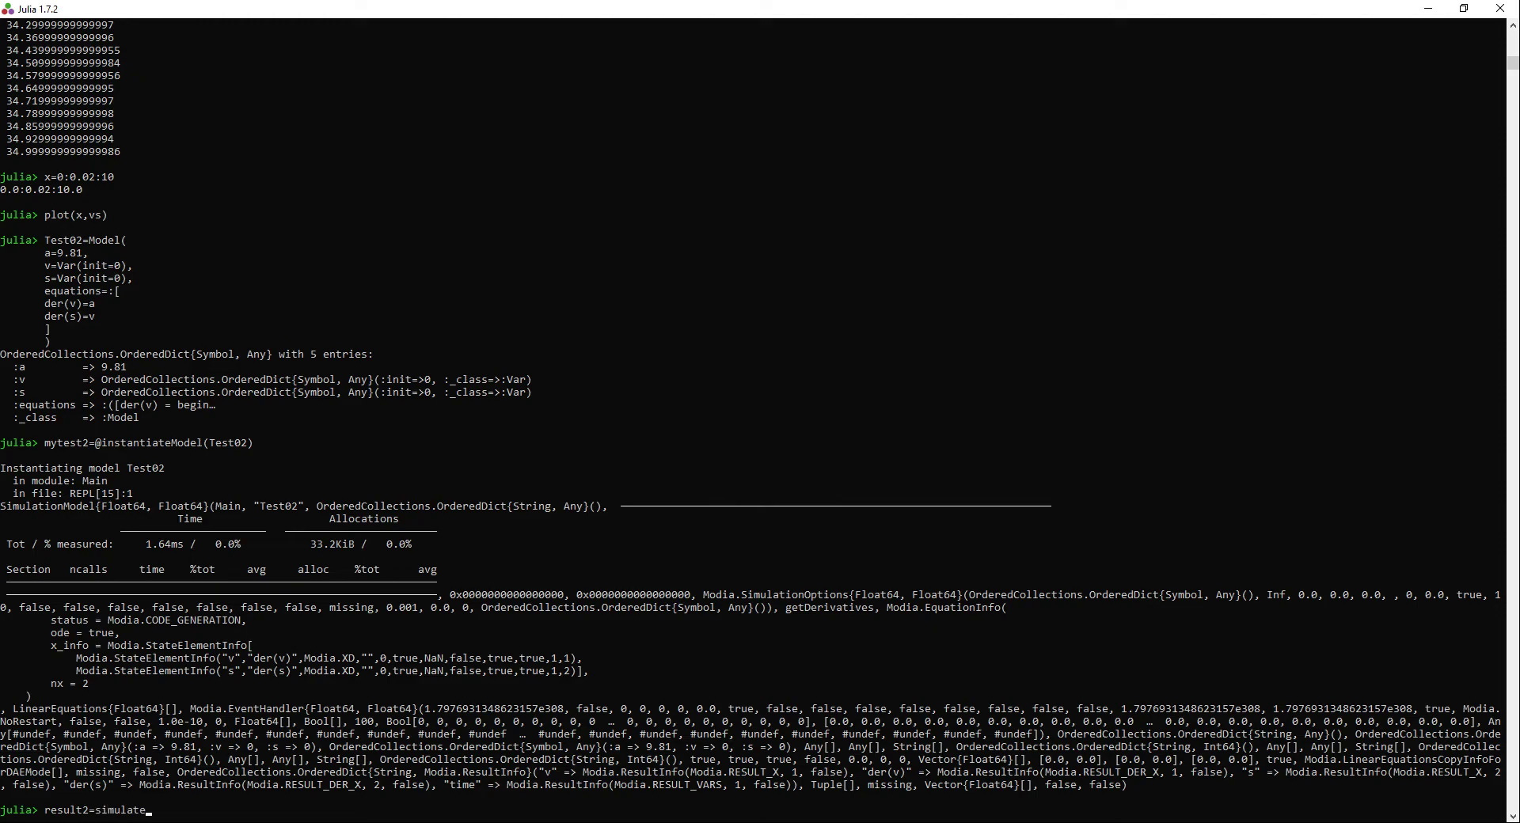
{"action": "type", "text": "!(mytest"}
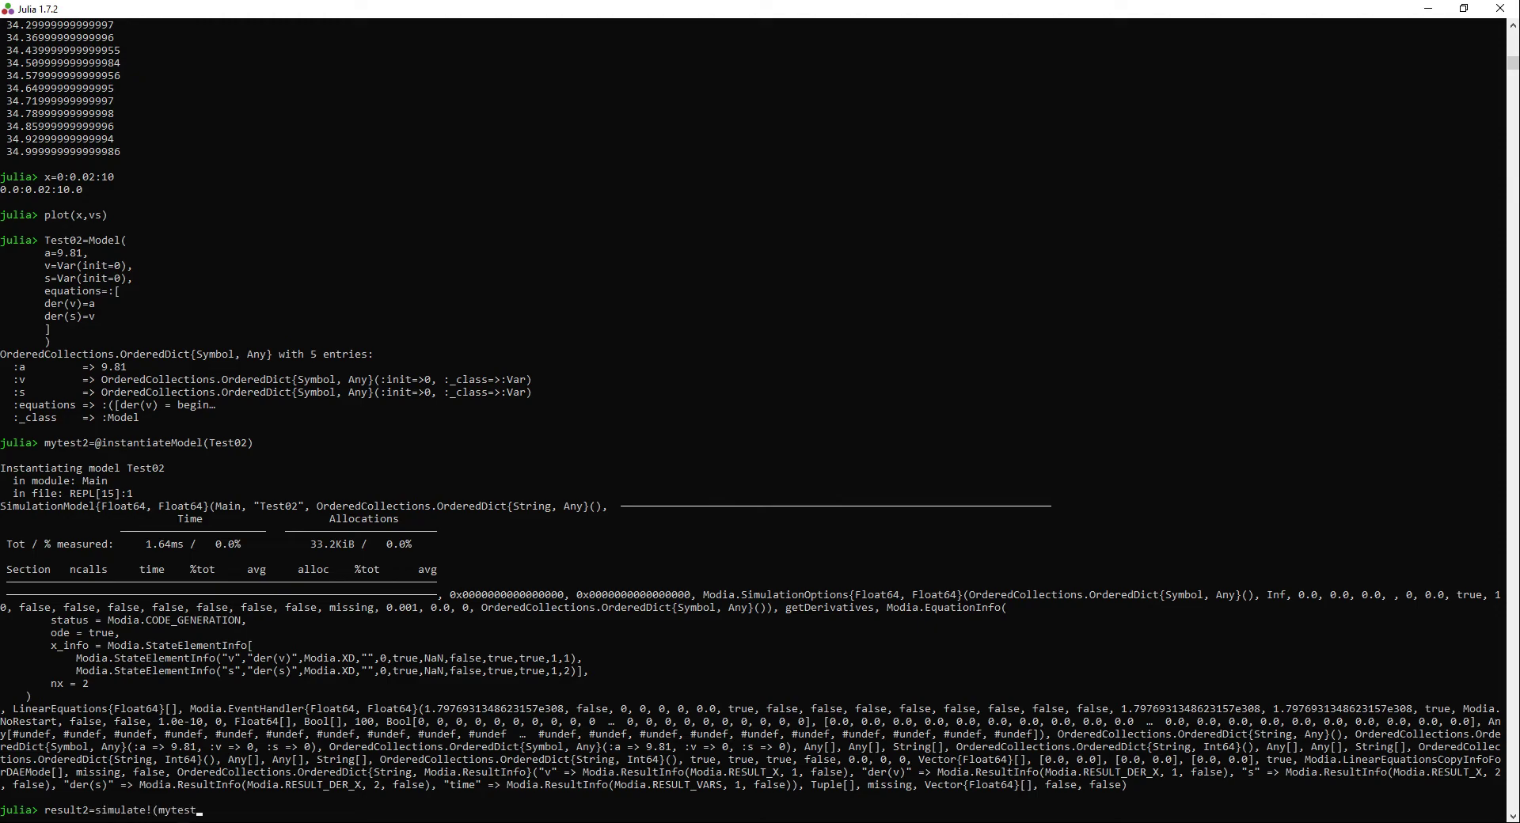
{"action": "type", "text": "T"}
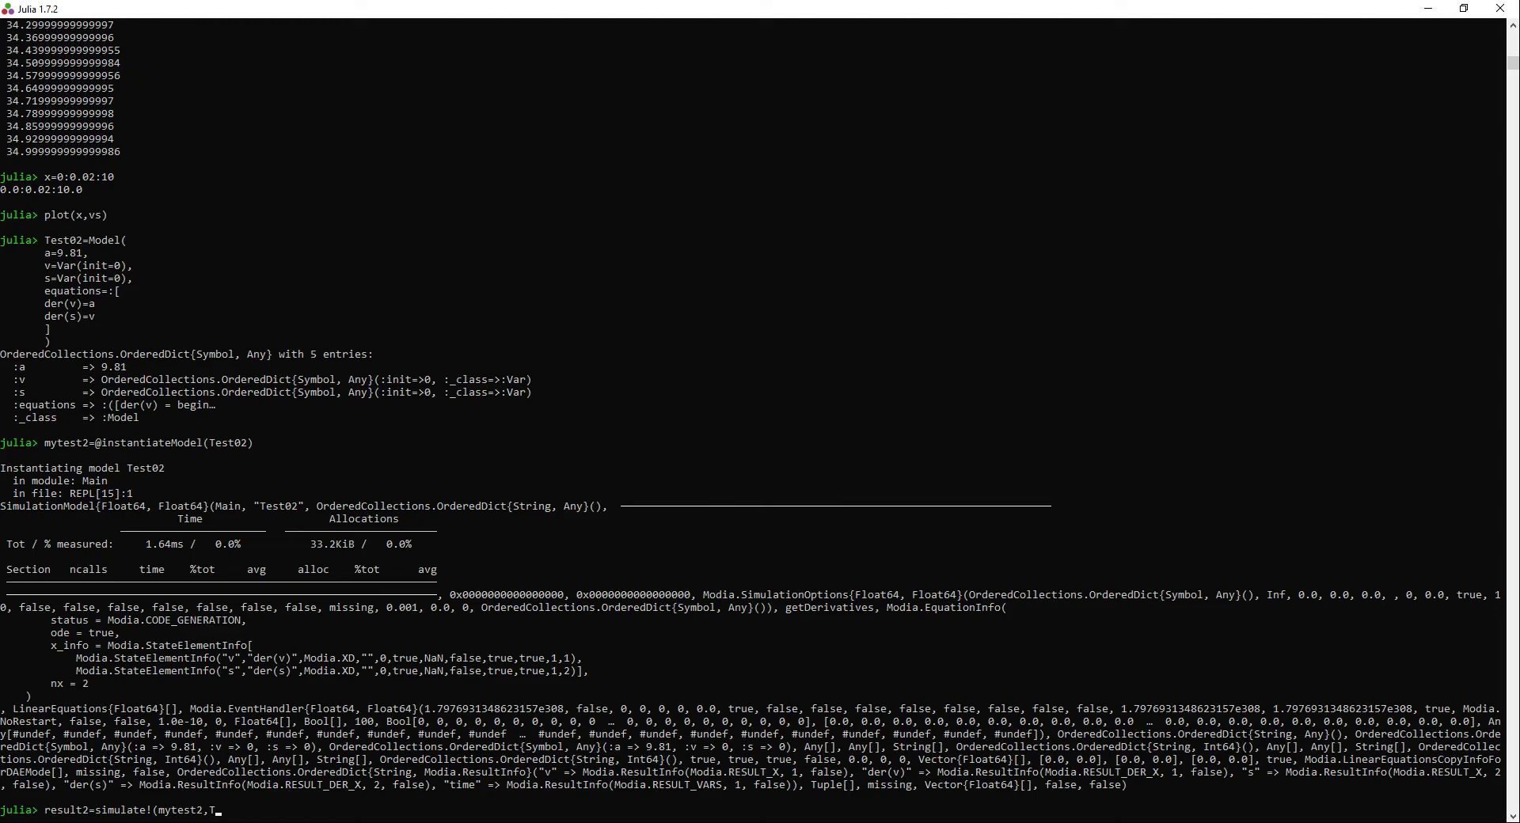
{"action": "type", "text": "sit5("}
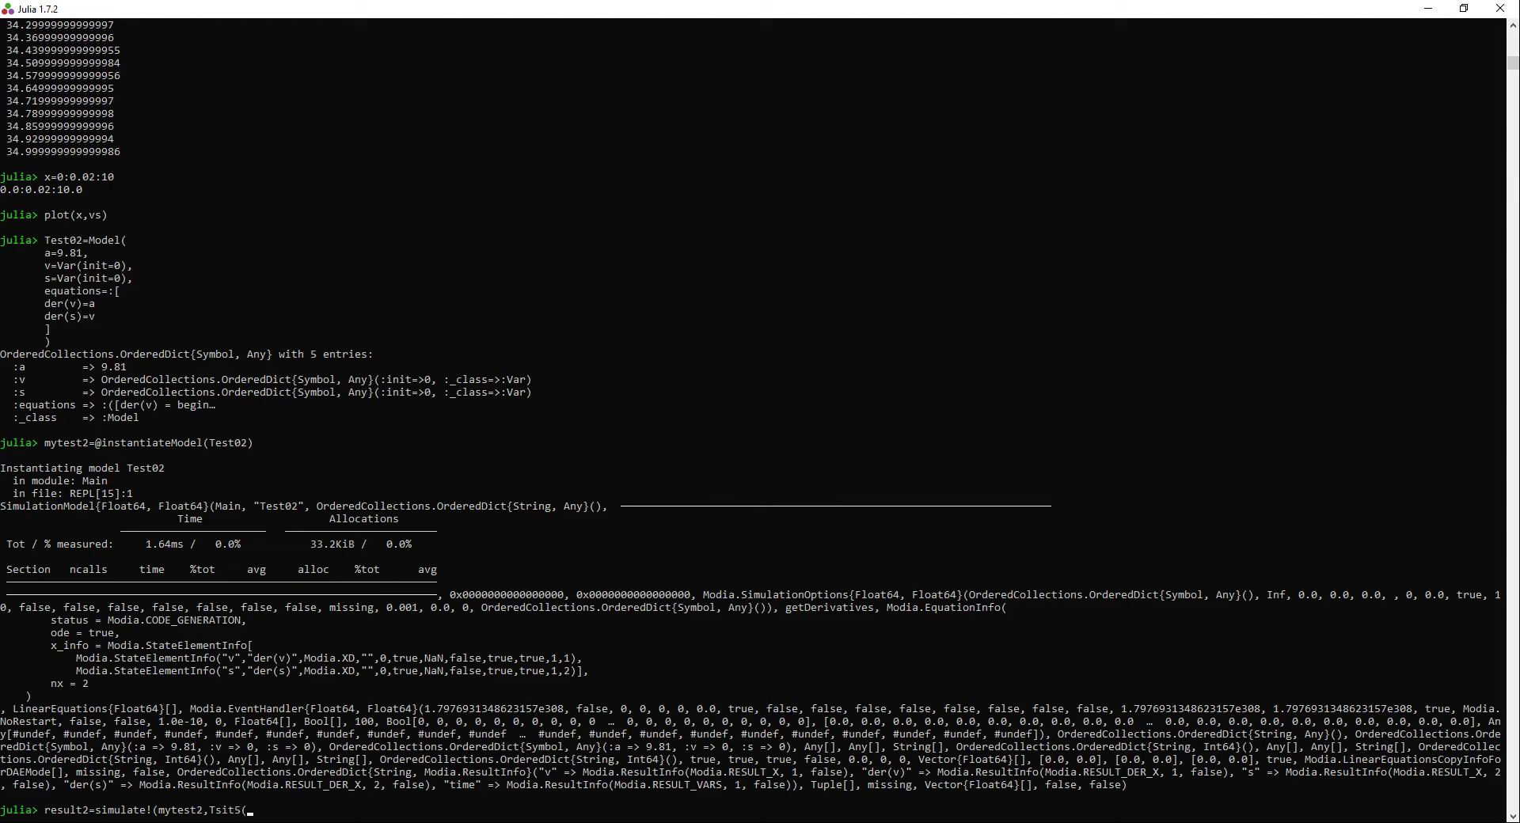
{"action": "type", "text": ",stopTim"}
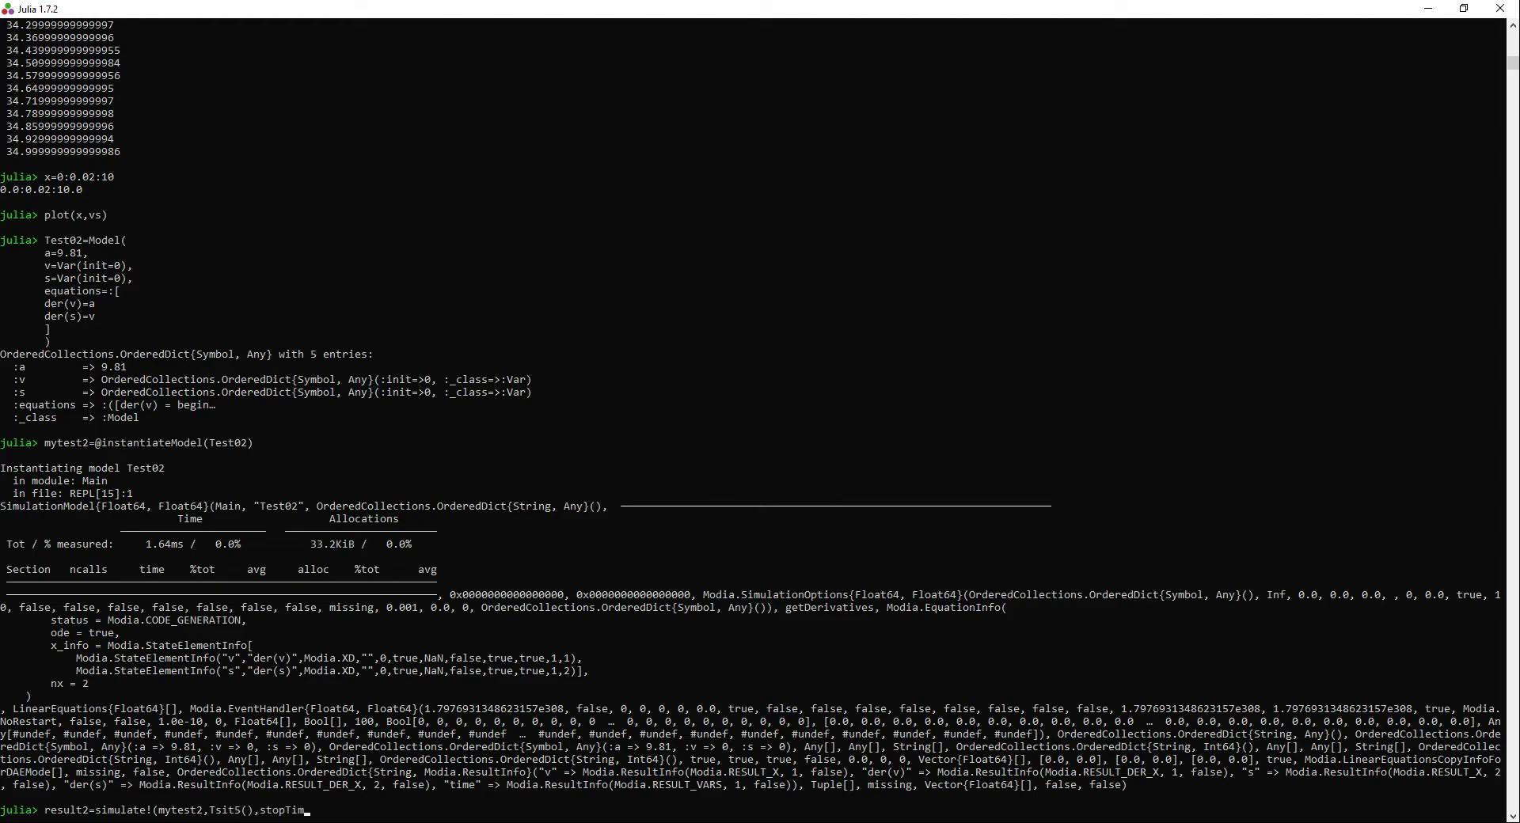
{"action": "type", "text": "10.0u\"s"}
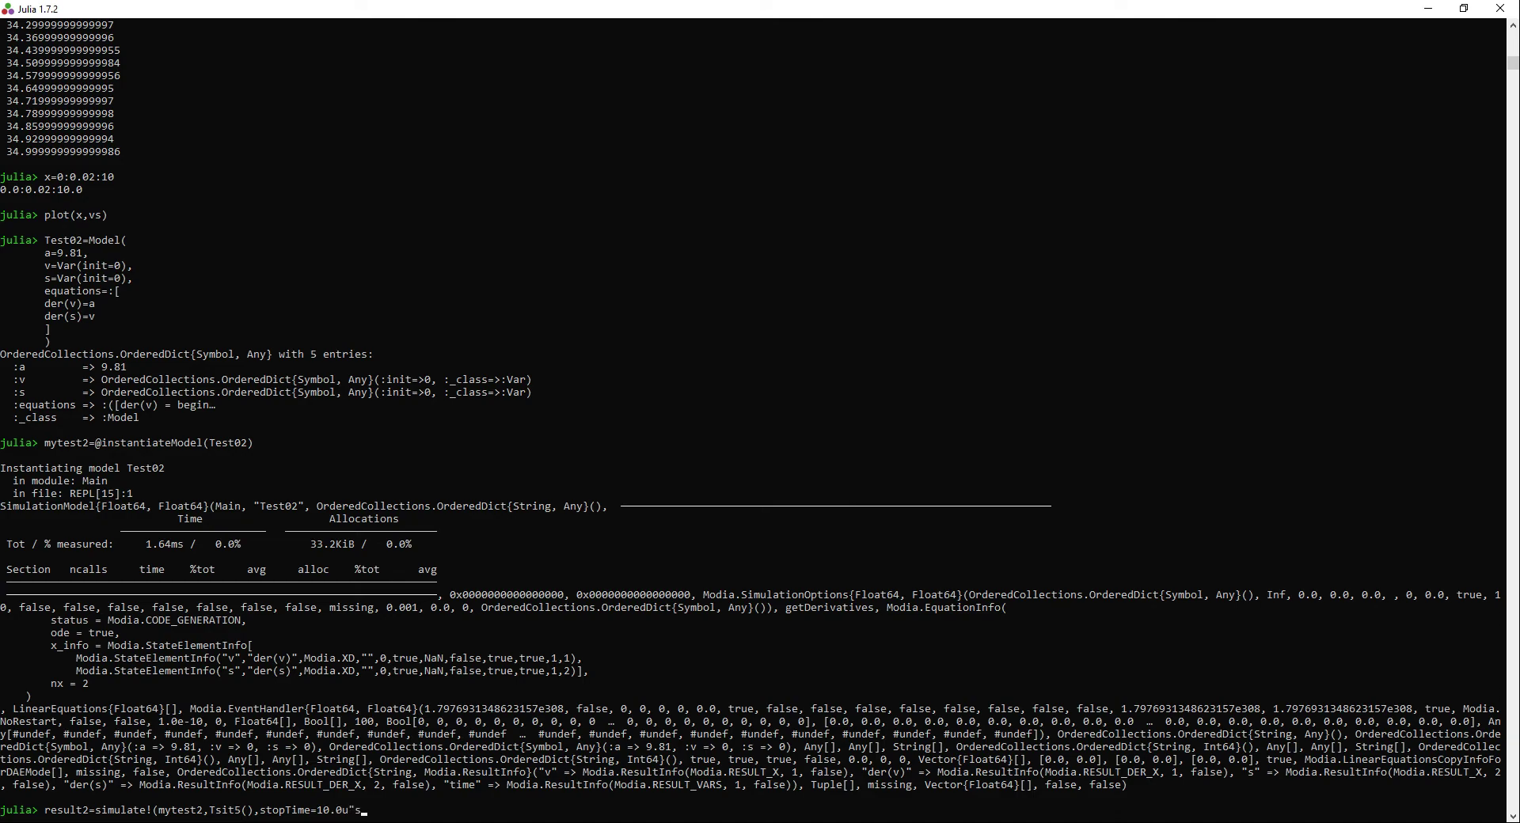
{"action": "type", "text": ",log=tru"}
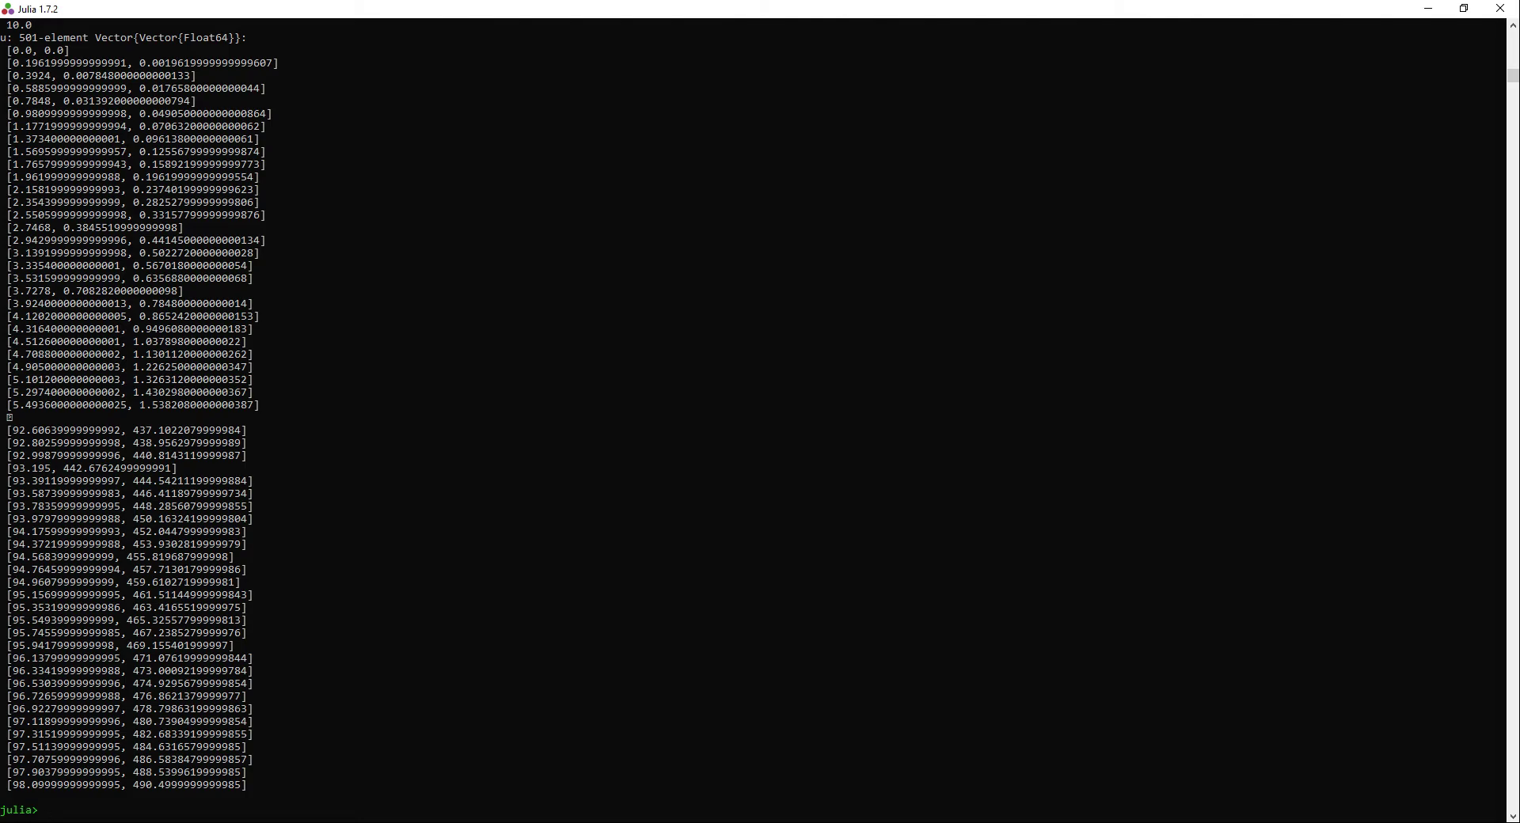
Step: Store result2 rows 1 and 2 as vel and ss
{"action": "type", "text": "vel="}
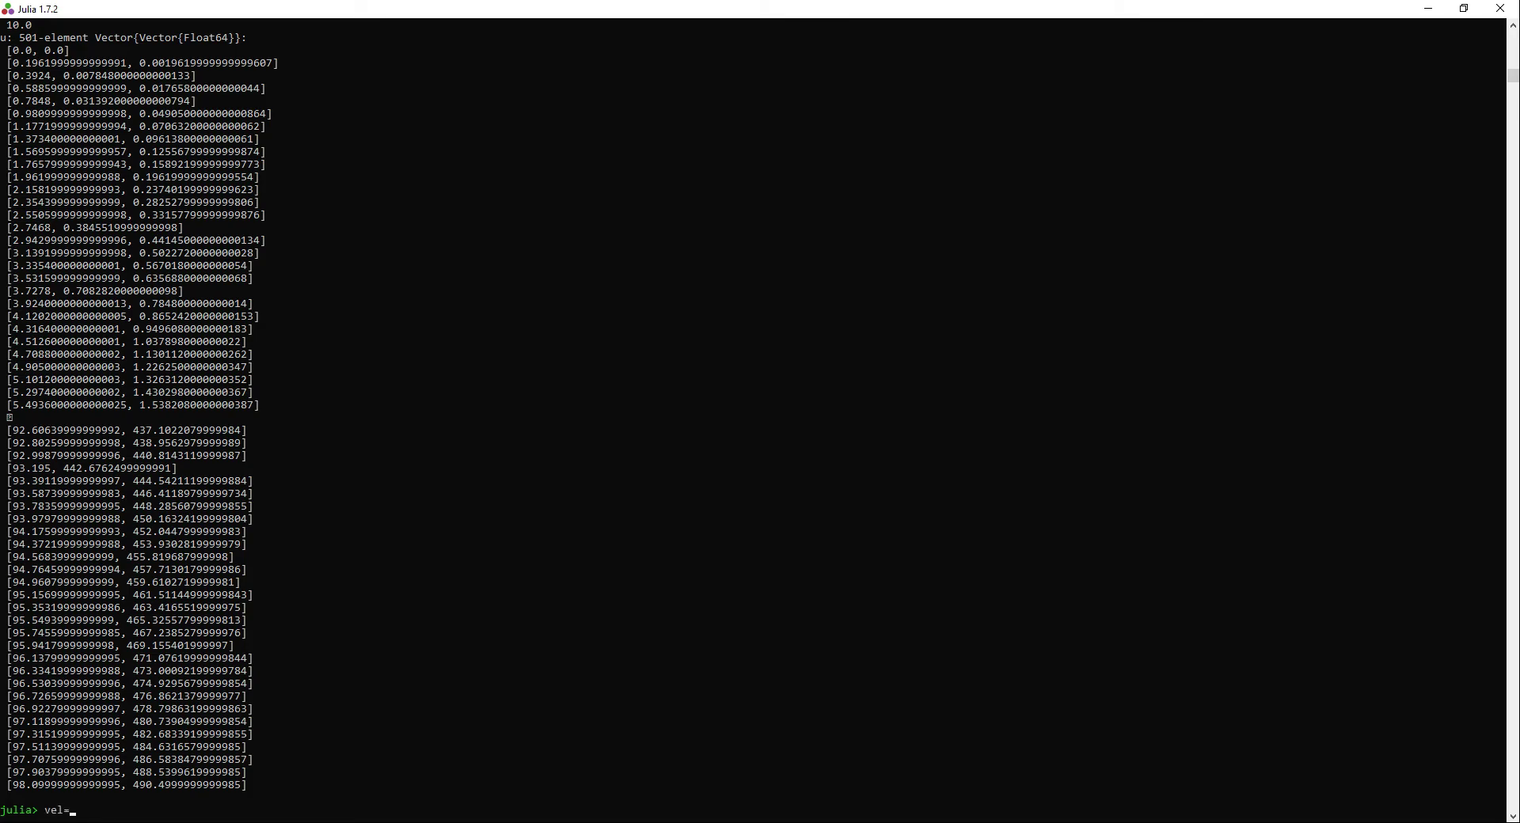
{"action": "type", "text": "result"}
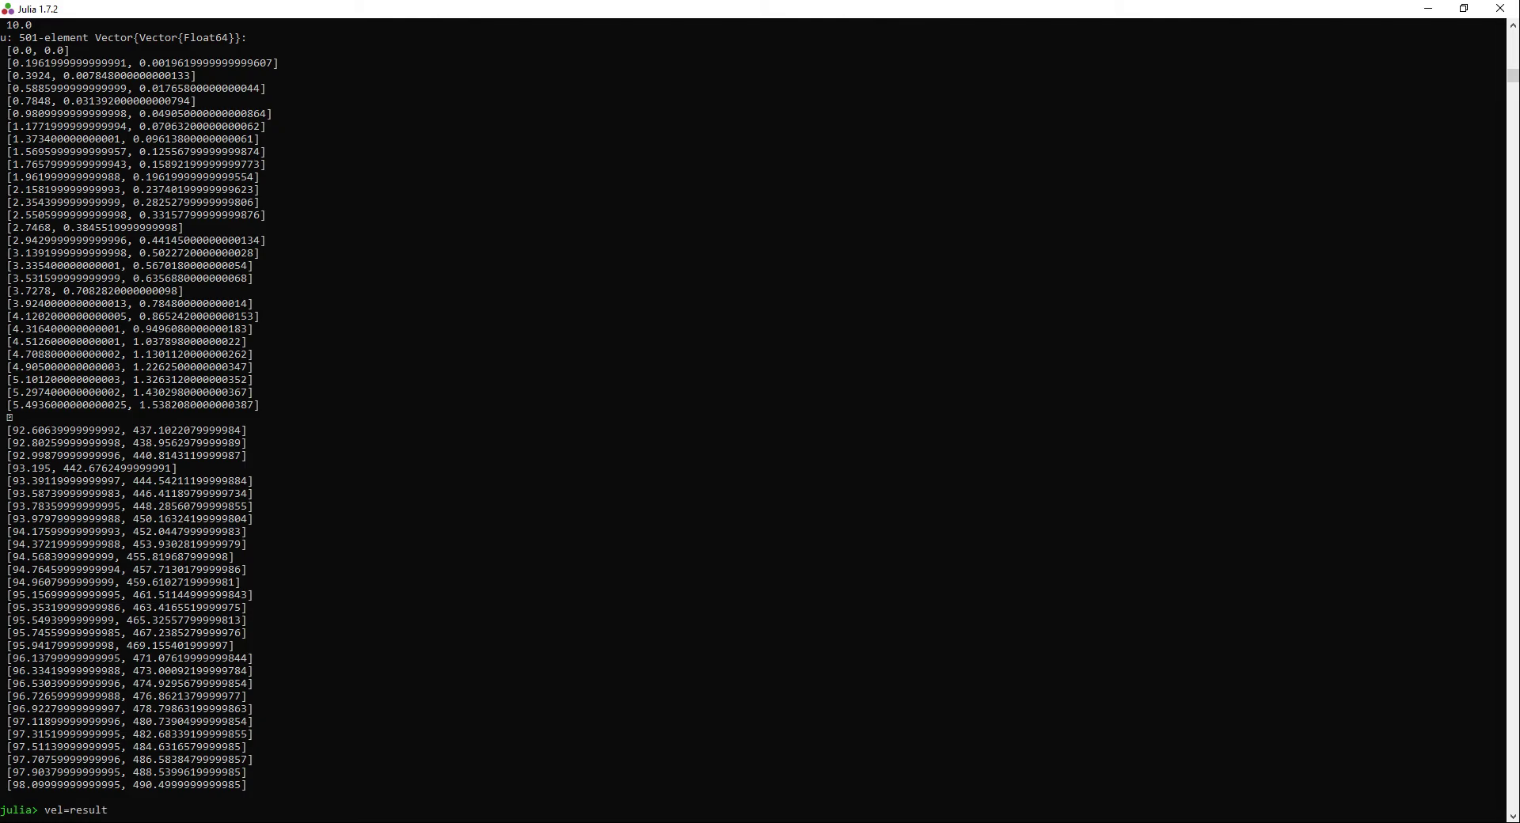
{"action": "type", "text": "2"}
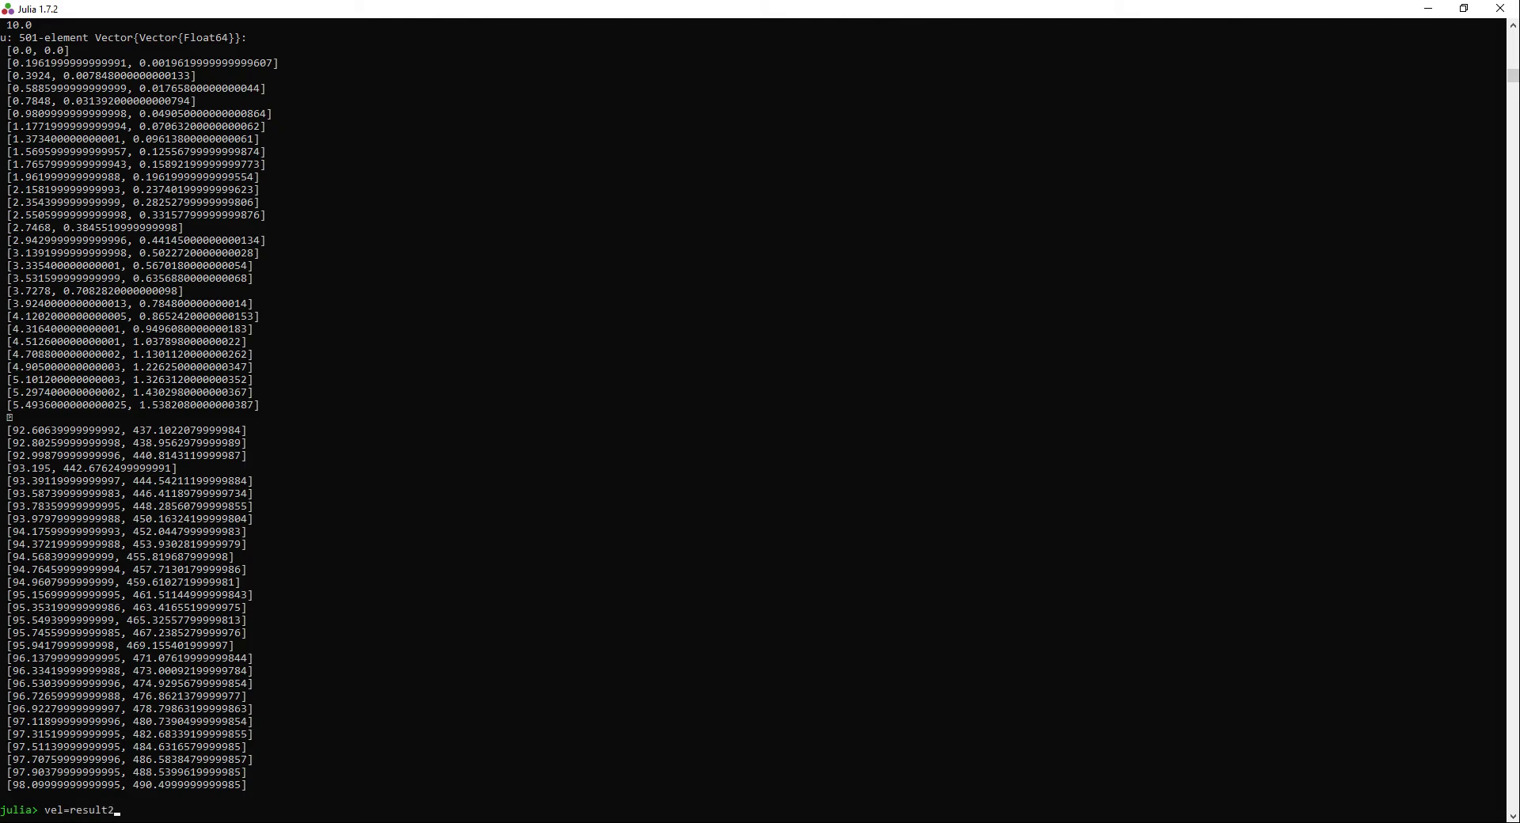
{"action": "type", "text": "[1,:"}
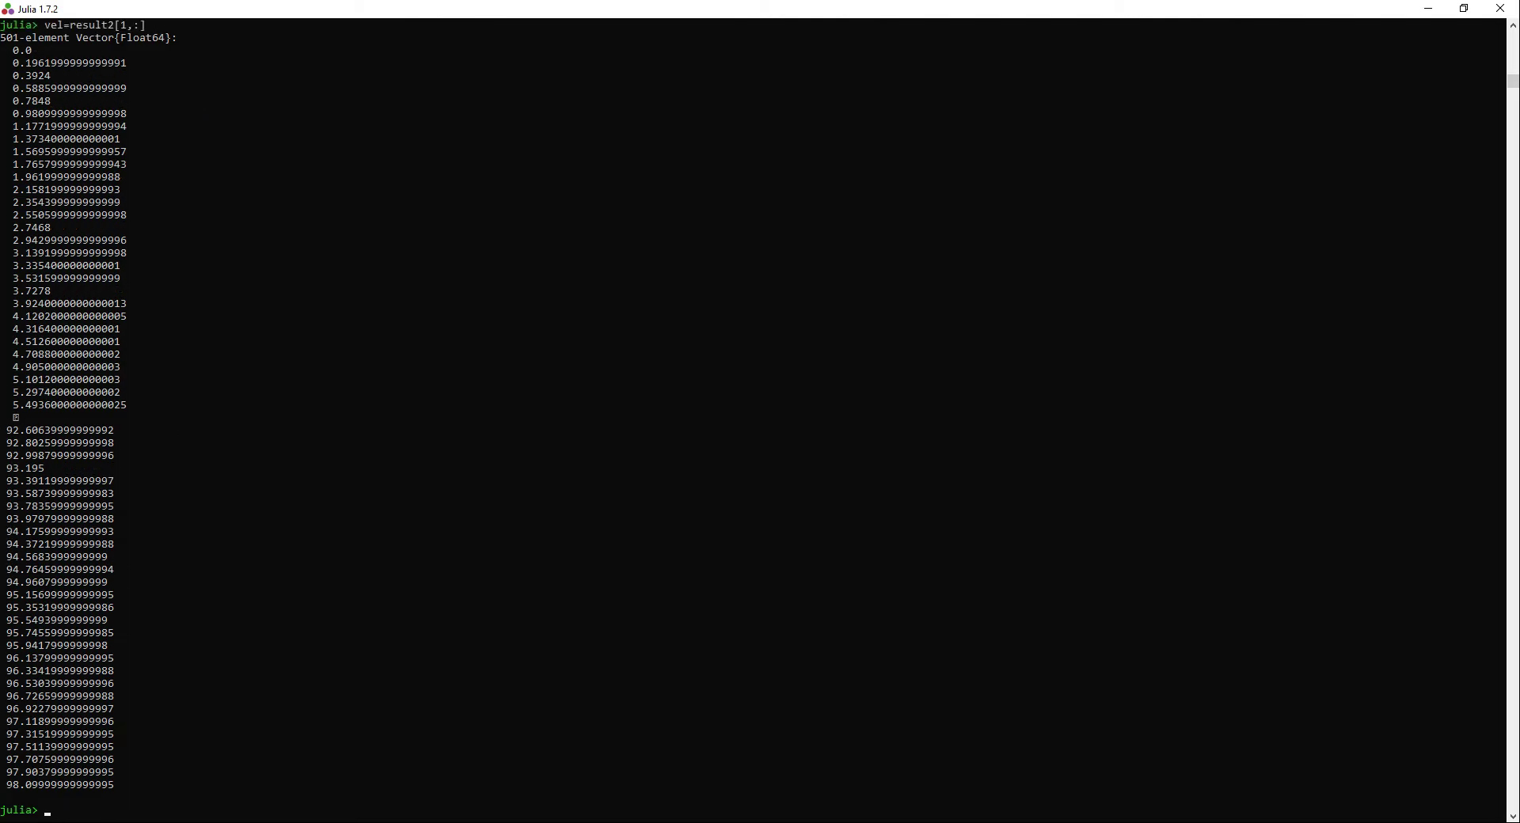
{"action": "type", "text": "ss"}
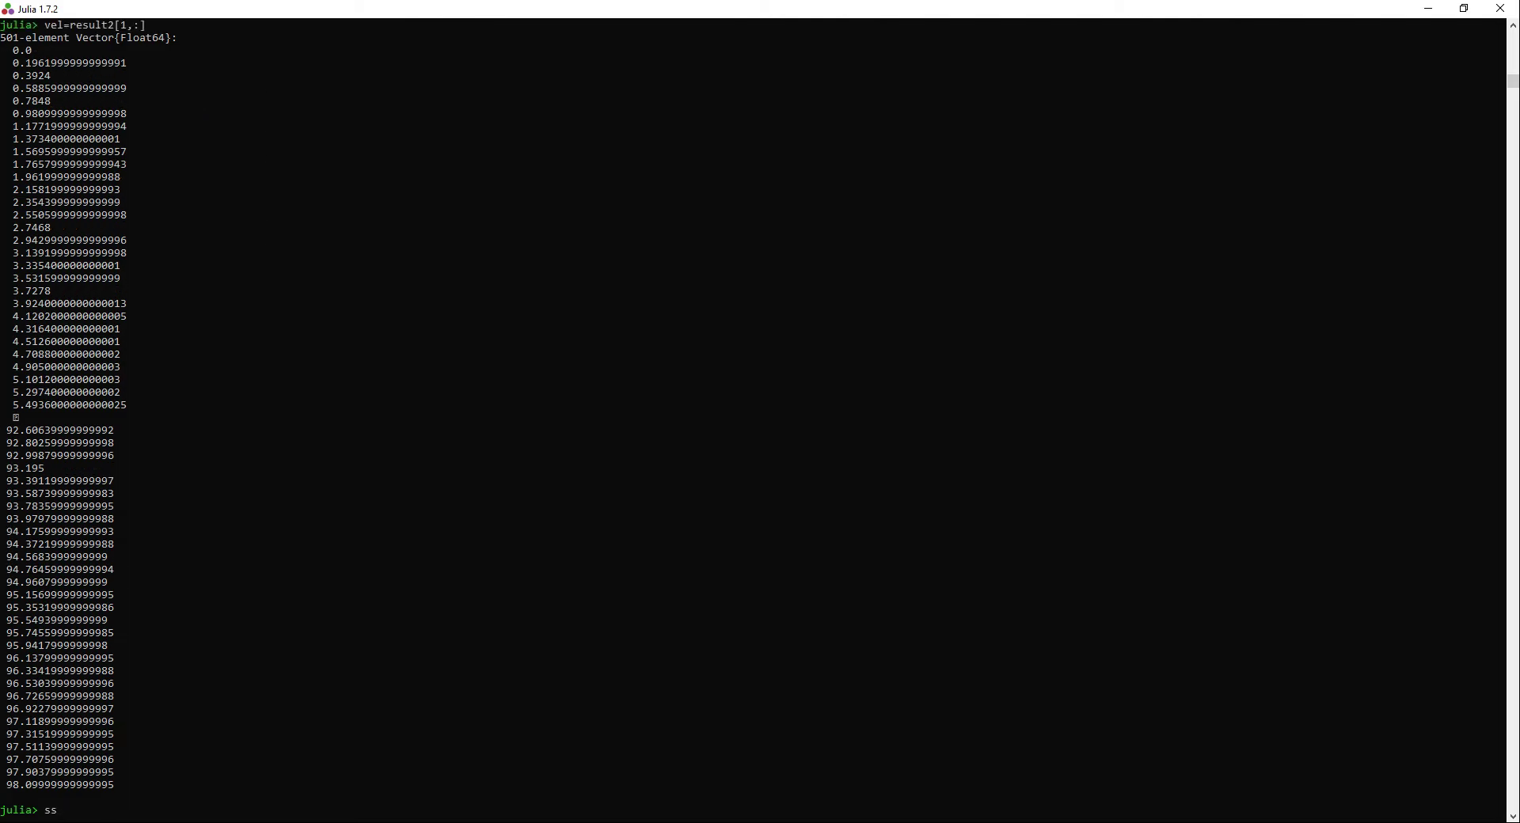
{"action": "type", "text": "="}
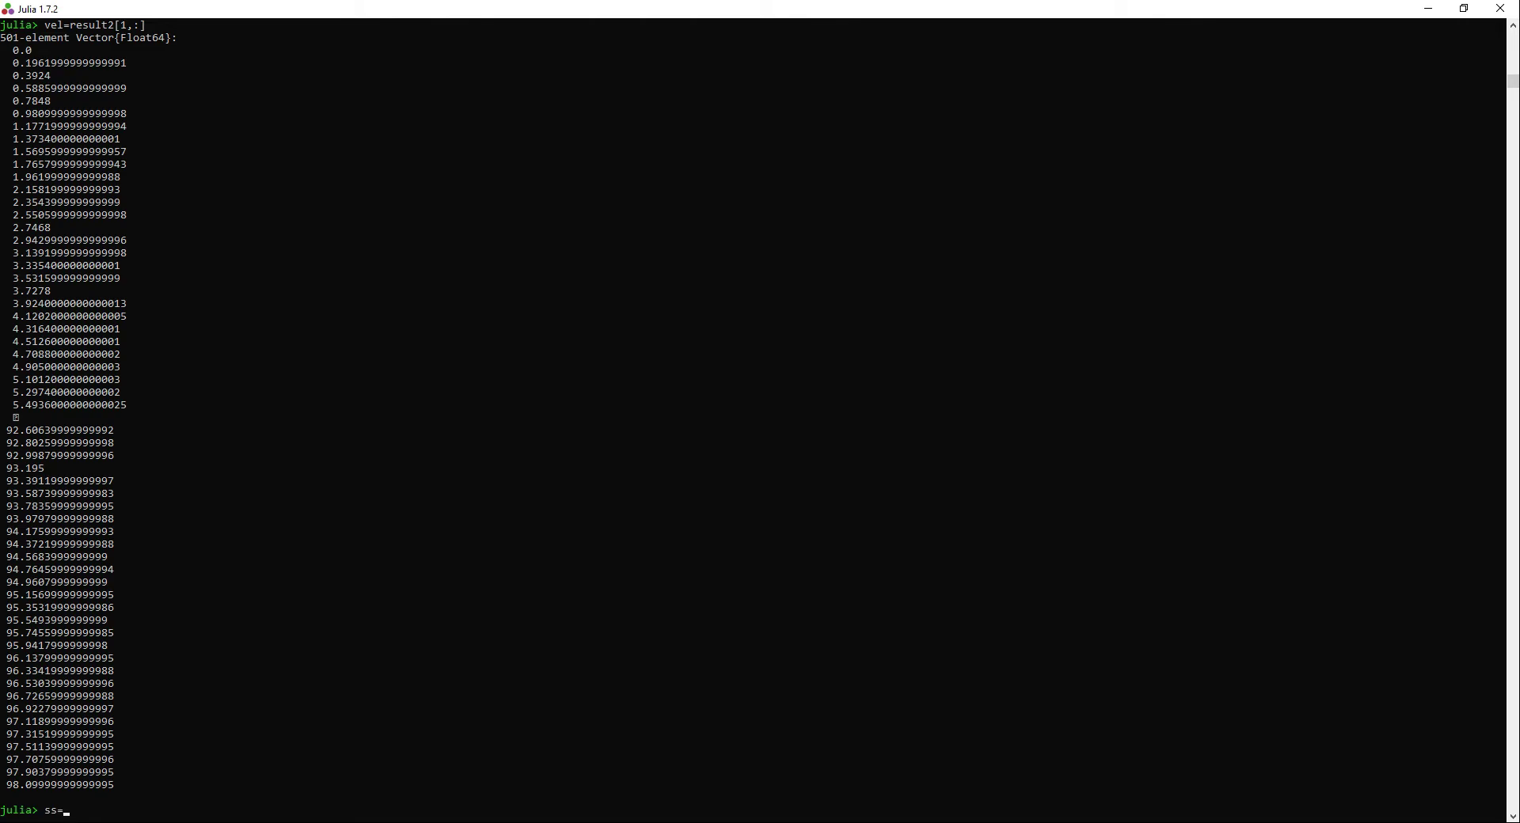
{"action": "type", "text": "result2["}
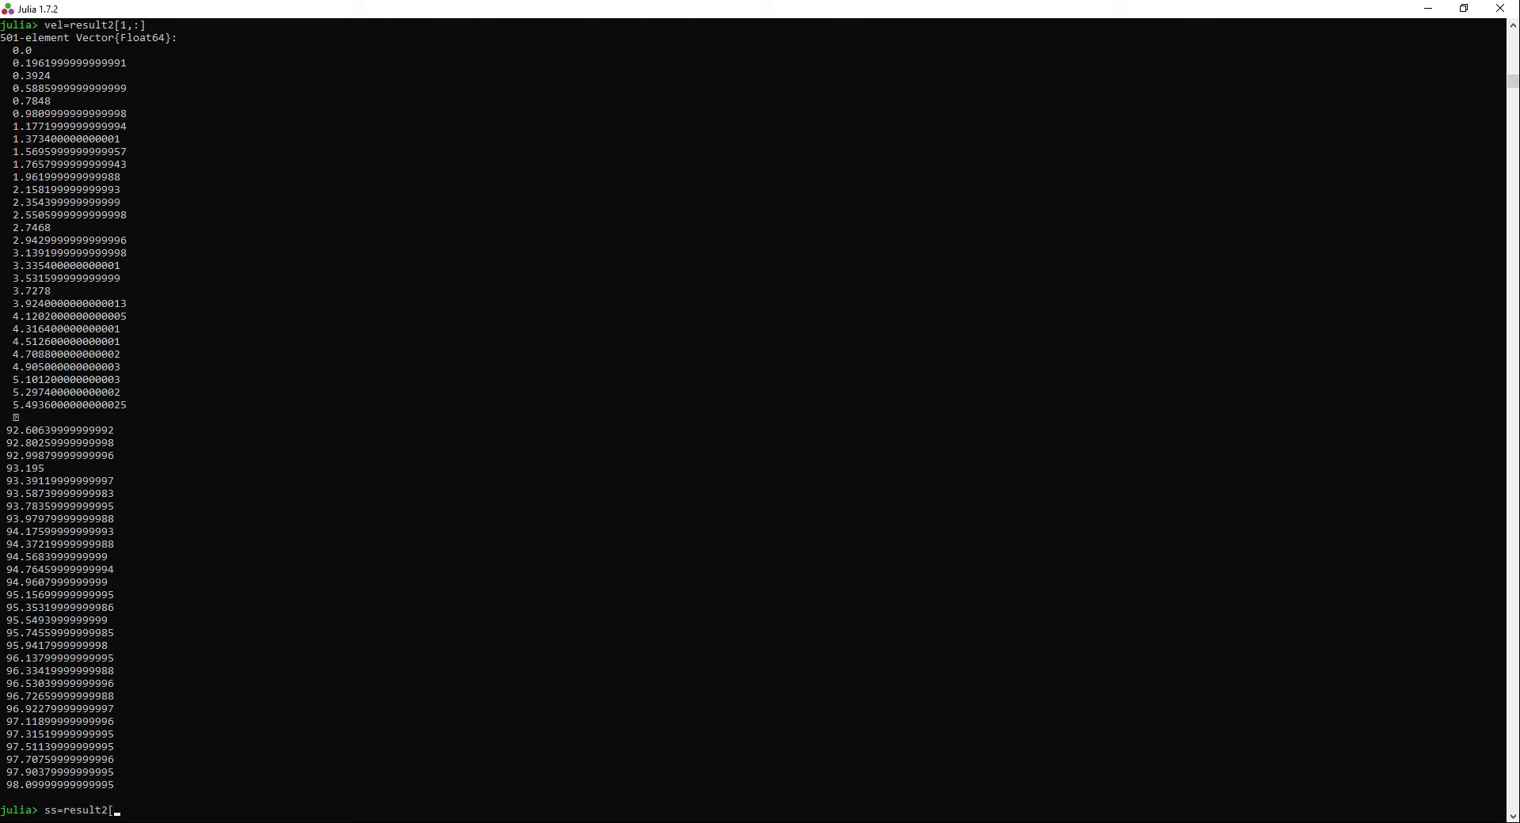
{"action": "type", "text": "2,:"}
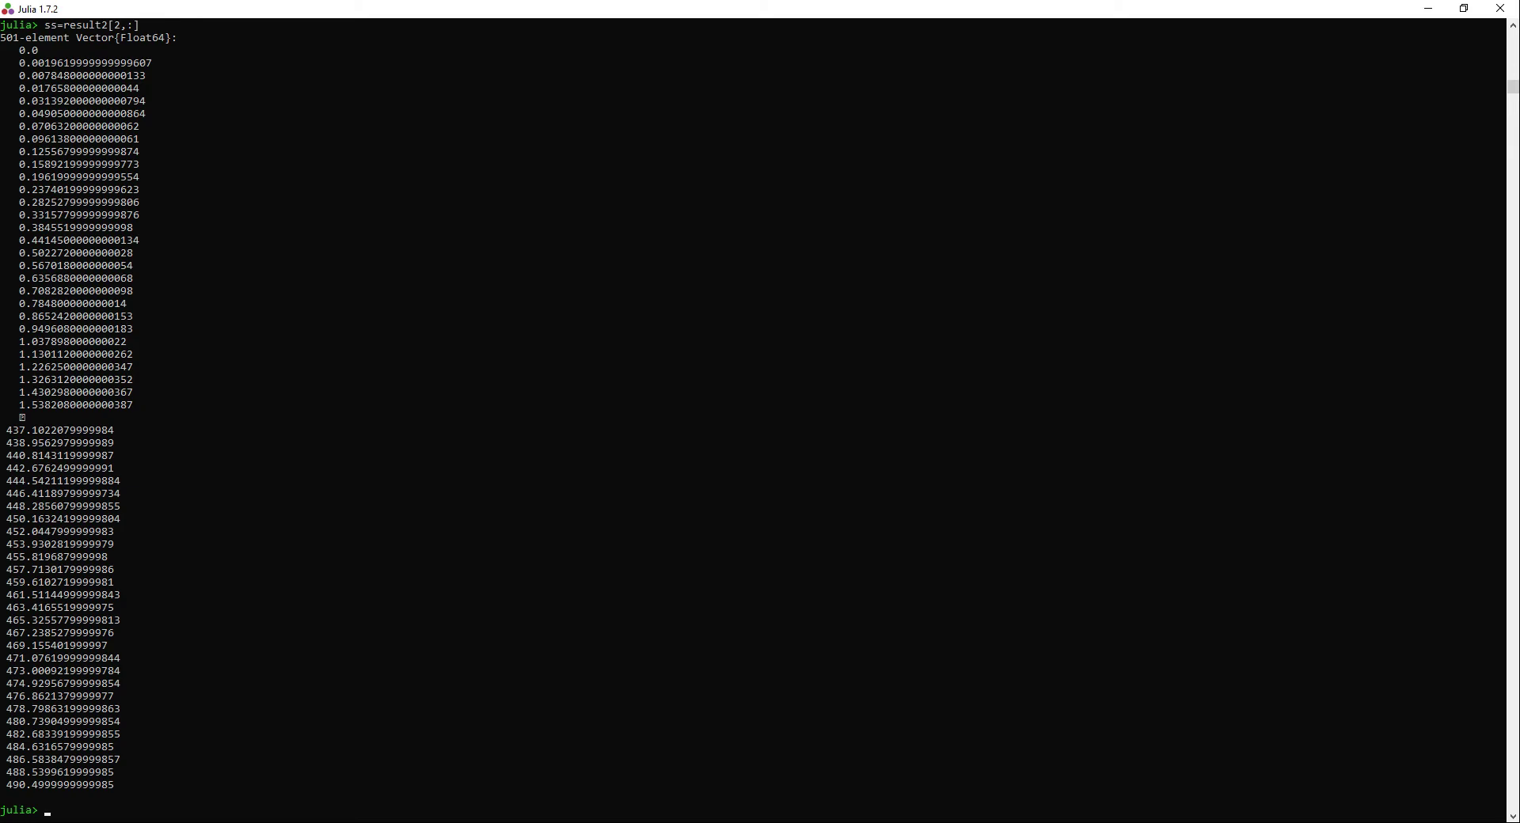
Step: Define the time range x=0:0.02:10
{"action": "type", "text": "x=0"}
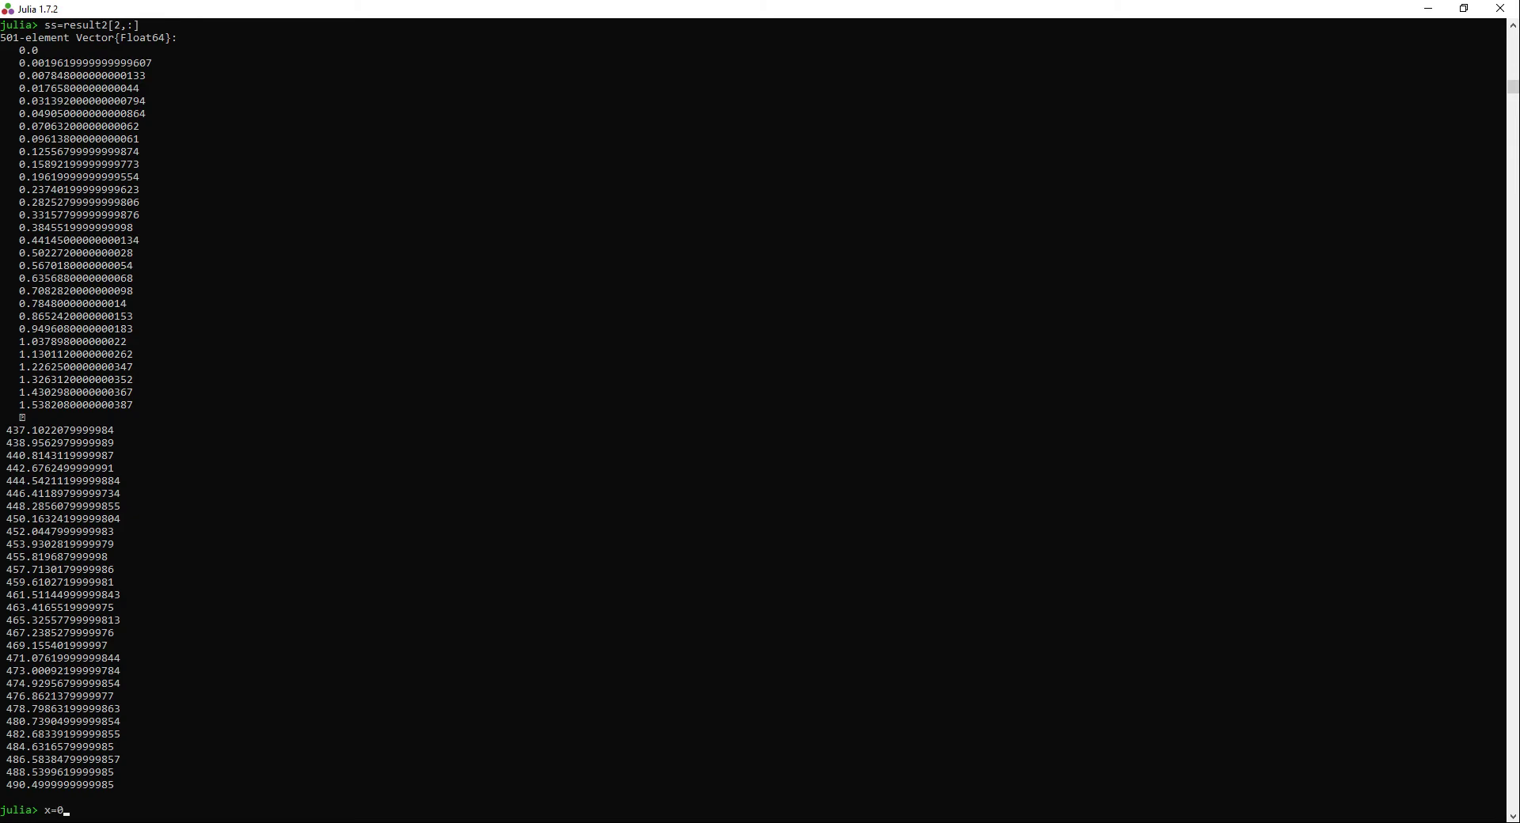
{"action": "type", "text": ":"}
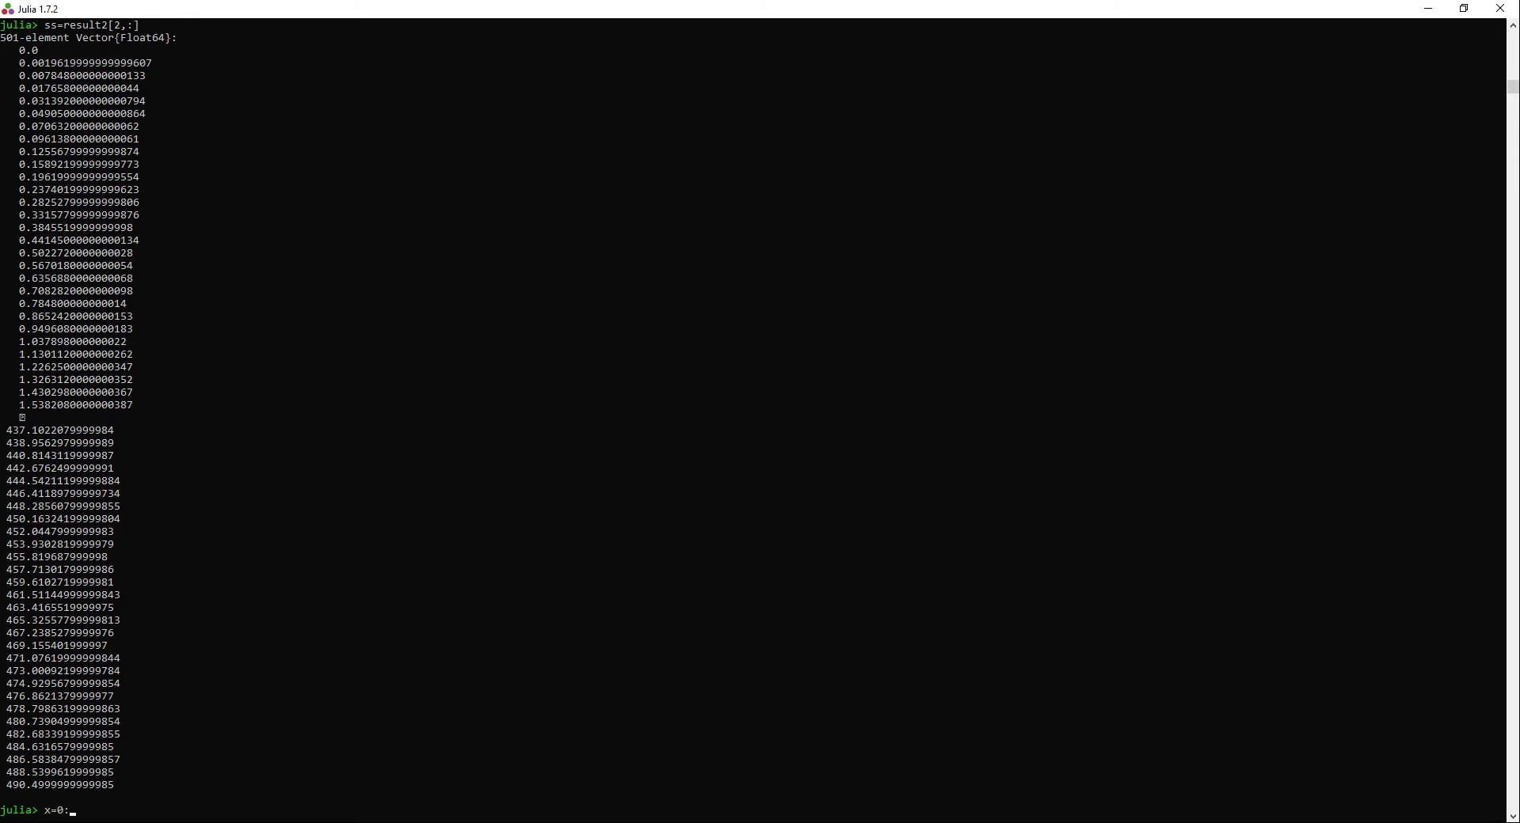
{"action": "type", "text": "0.02:"}
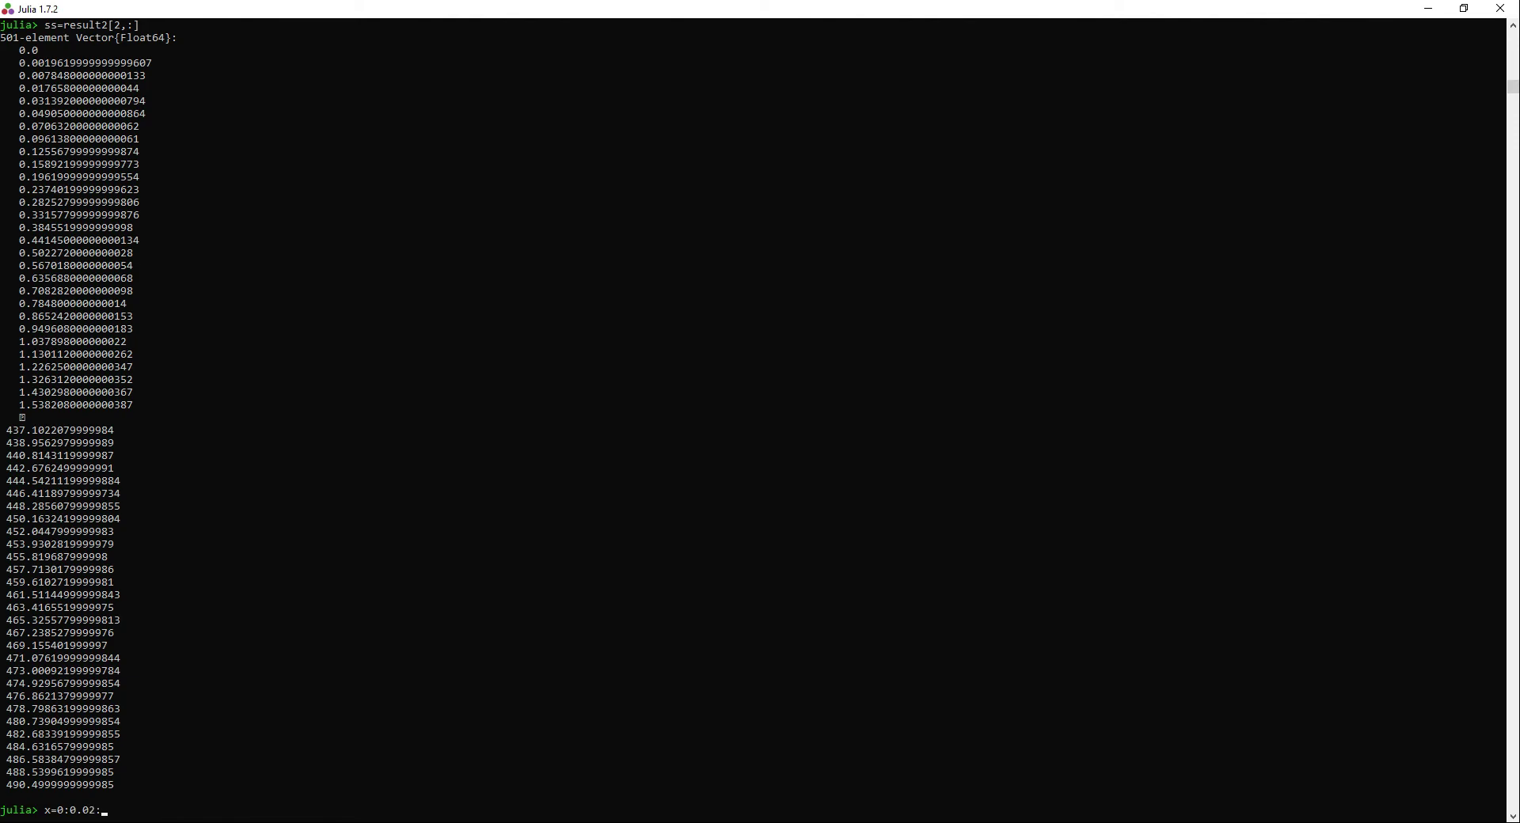
{"action": "type", "text": "10"}
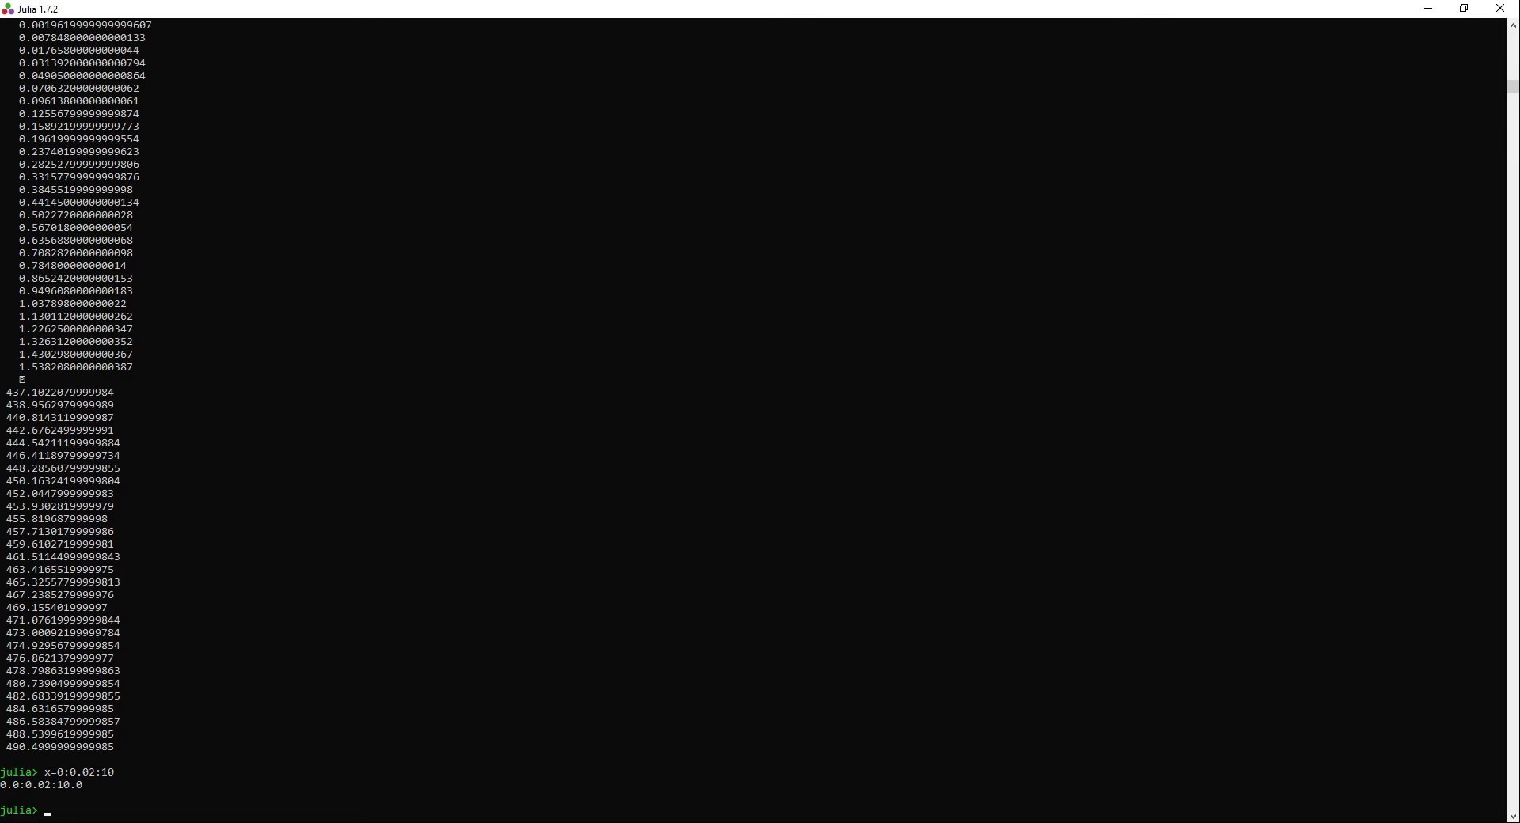
Step: Plot vs against x and close the plot window
{"action": "type", "text": "plot("}
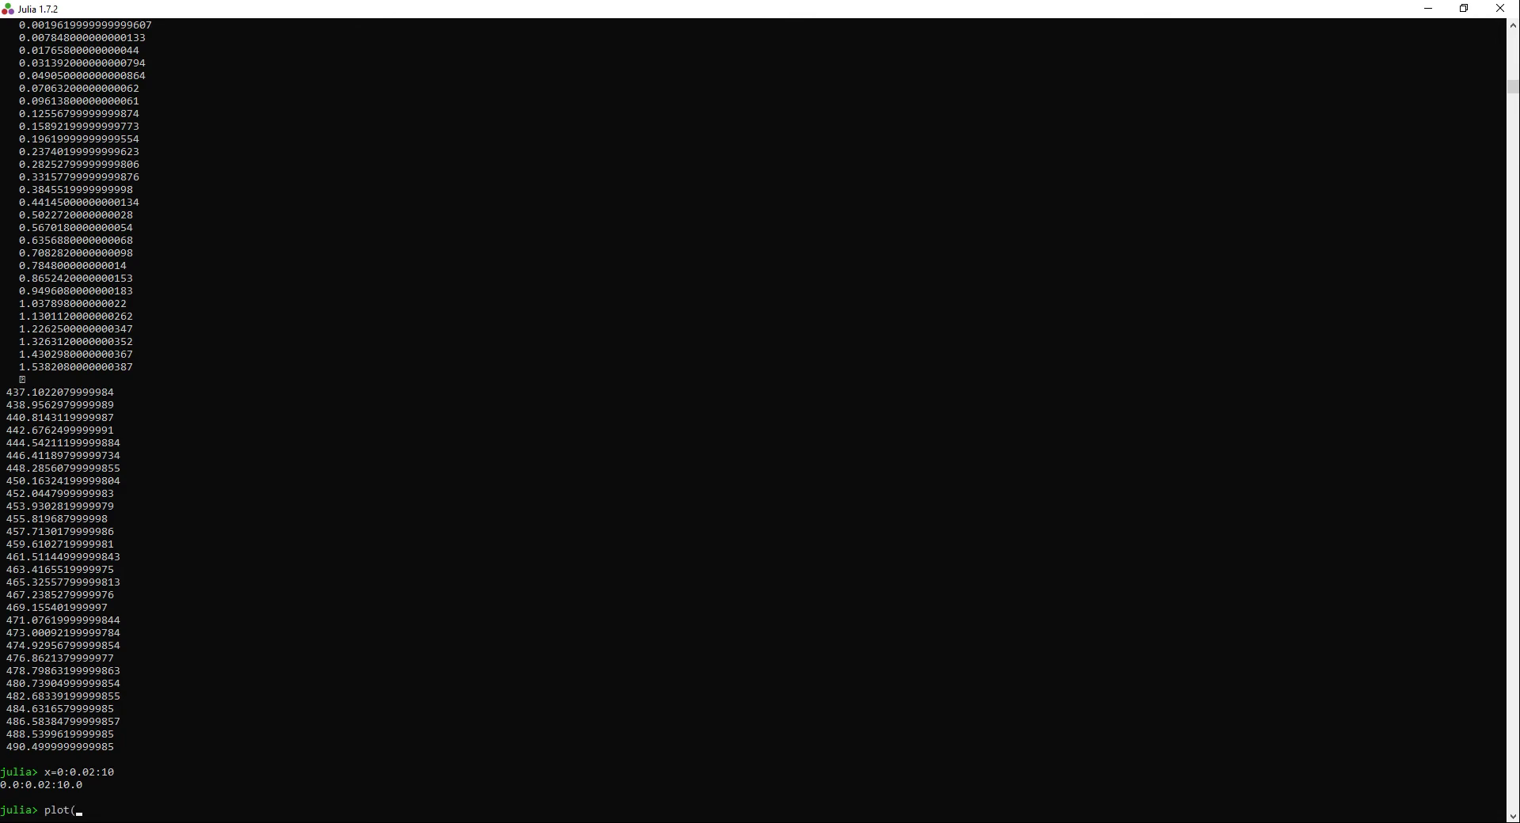
{"action": "type", "text": "x,vs)"}
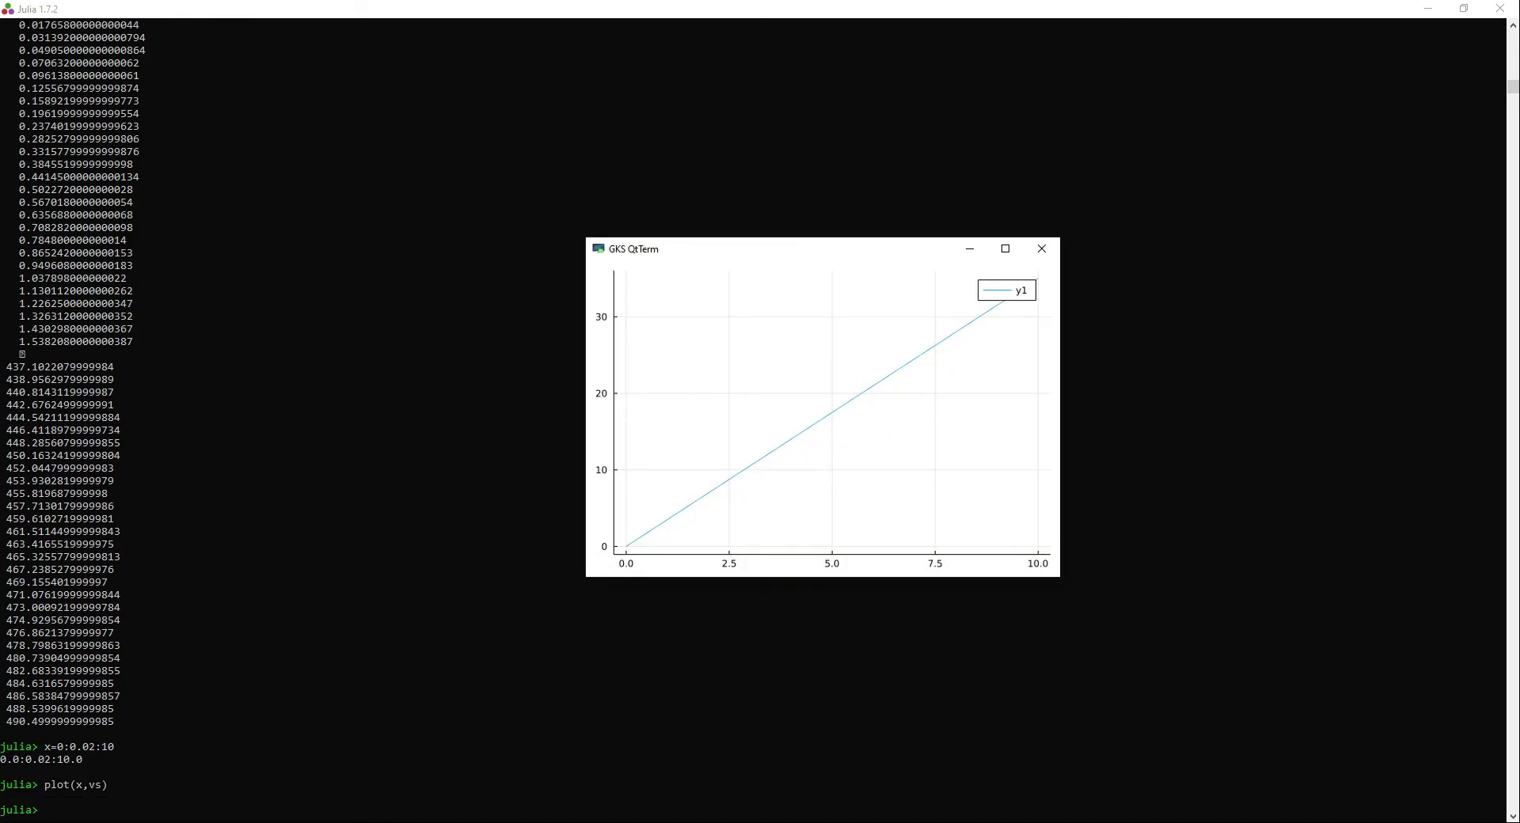
{"action": "left_click", "coordinate": [1041, 249]}
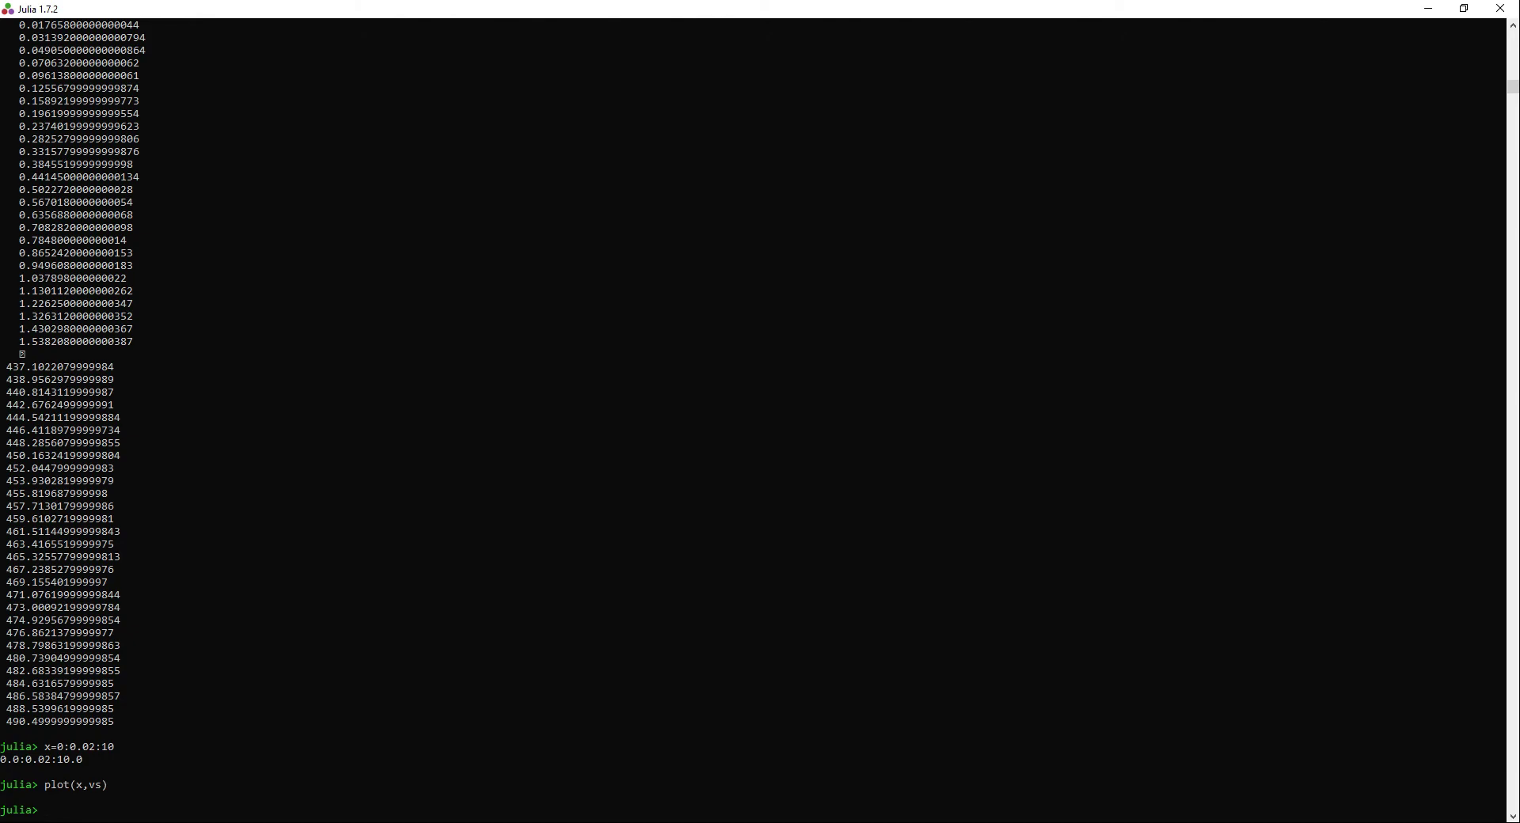
Step: Plot vel against x and close the Test02 velocity plot window
{"action": "type", "text": "plot(x,vel"}
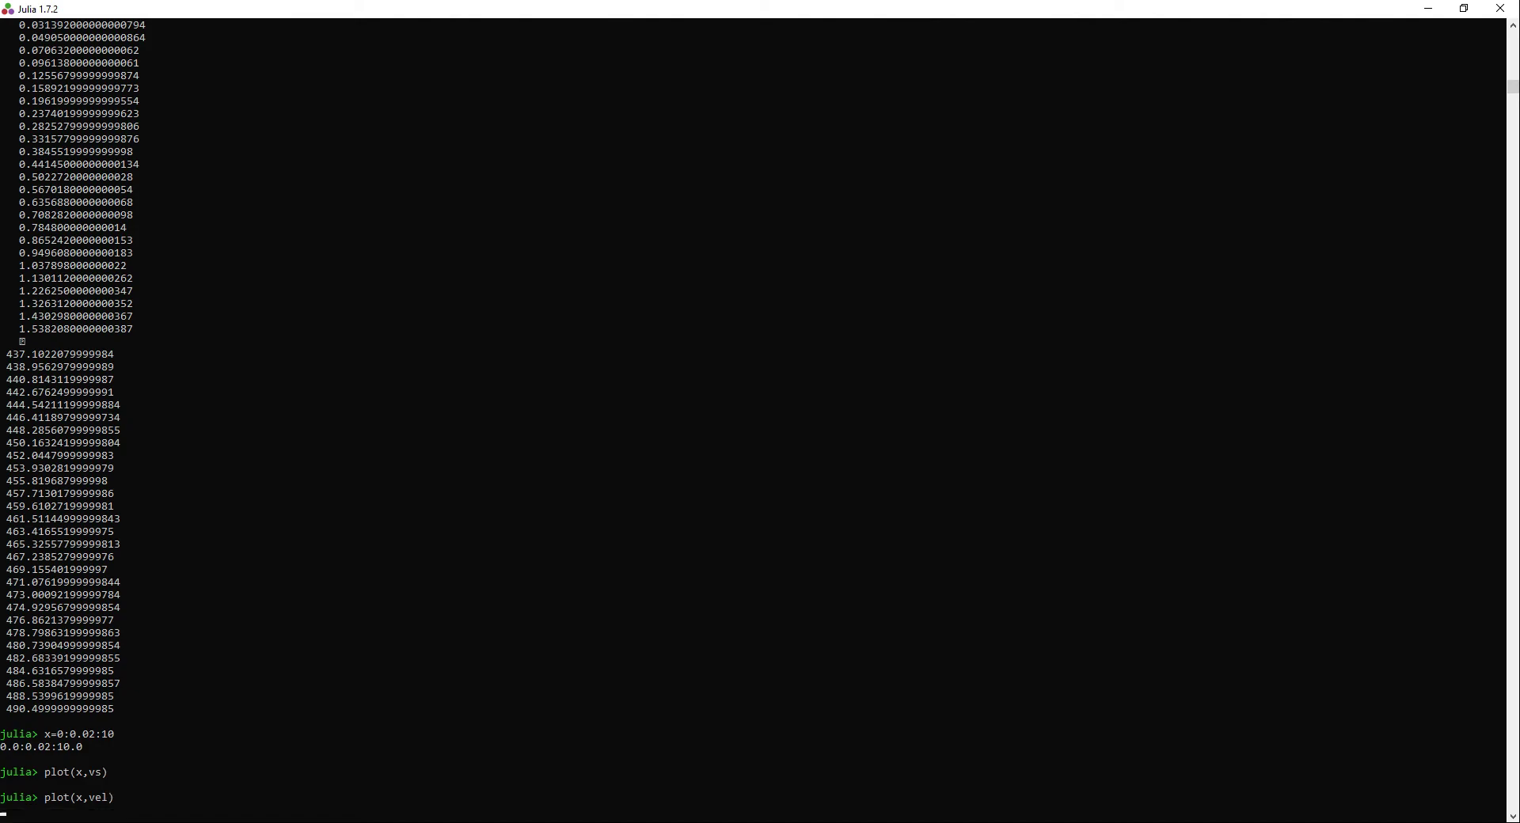
{"action": "key", "text": "enter"}
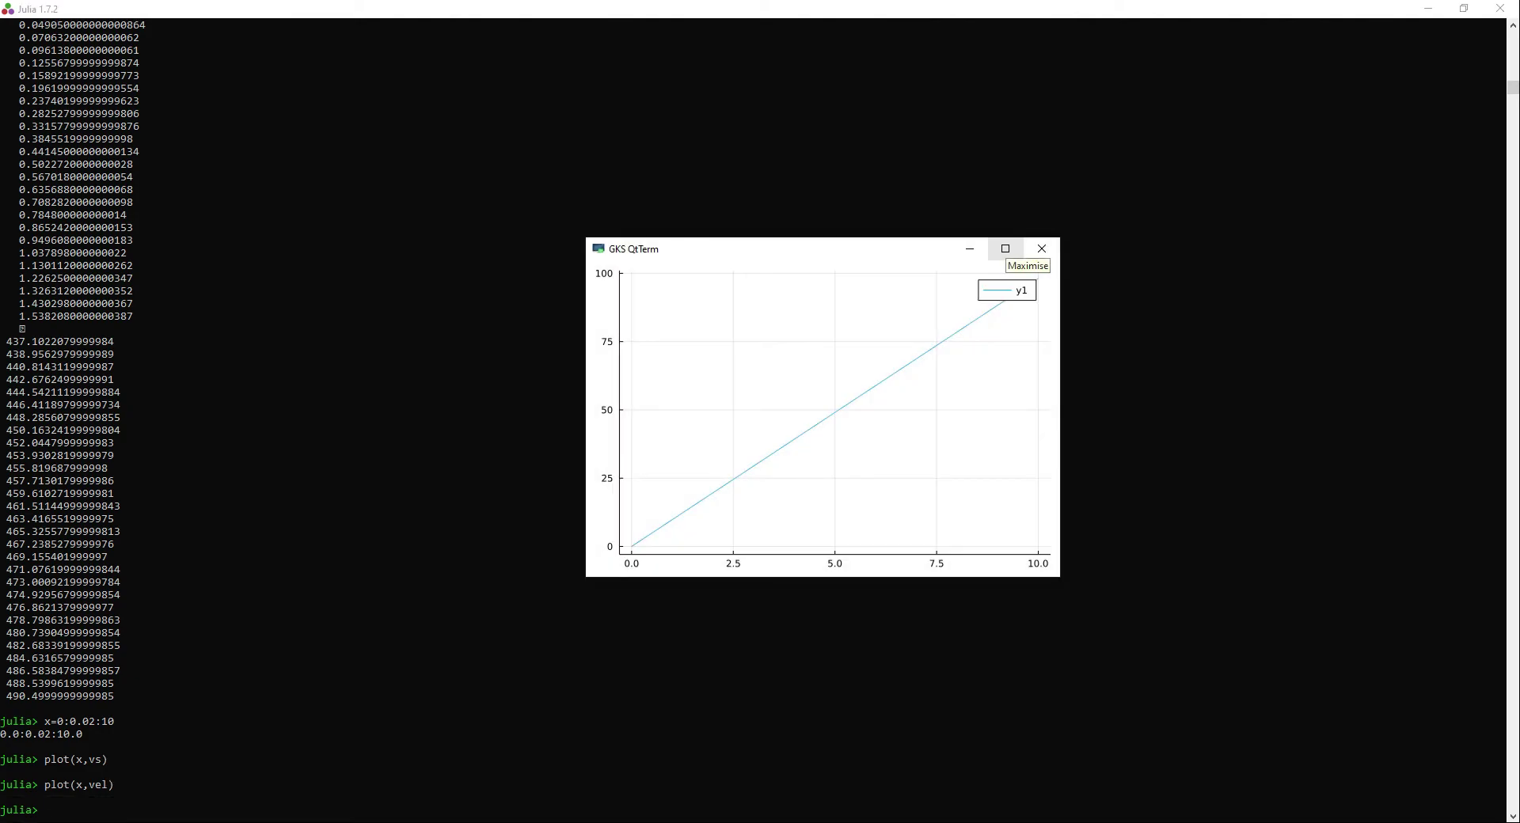
{"action": "mouse_move", "coordinate": [1018, 268]}
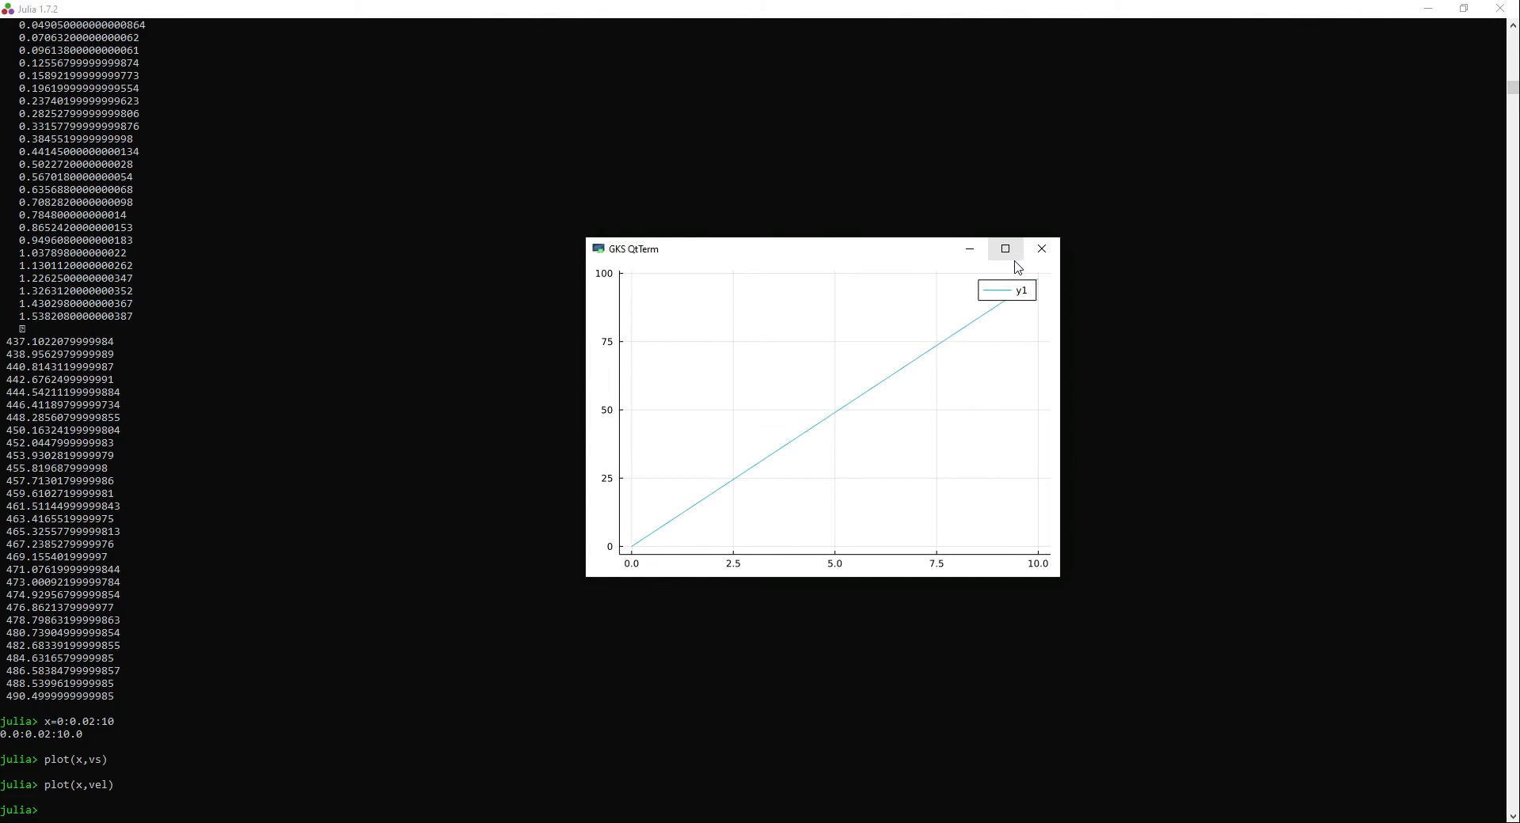
{"action": "left_click", "coordinate": [1041, 248]}
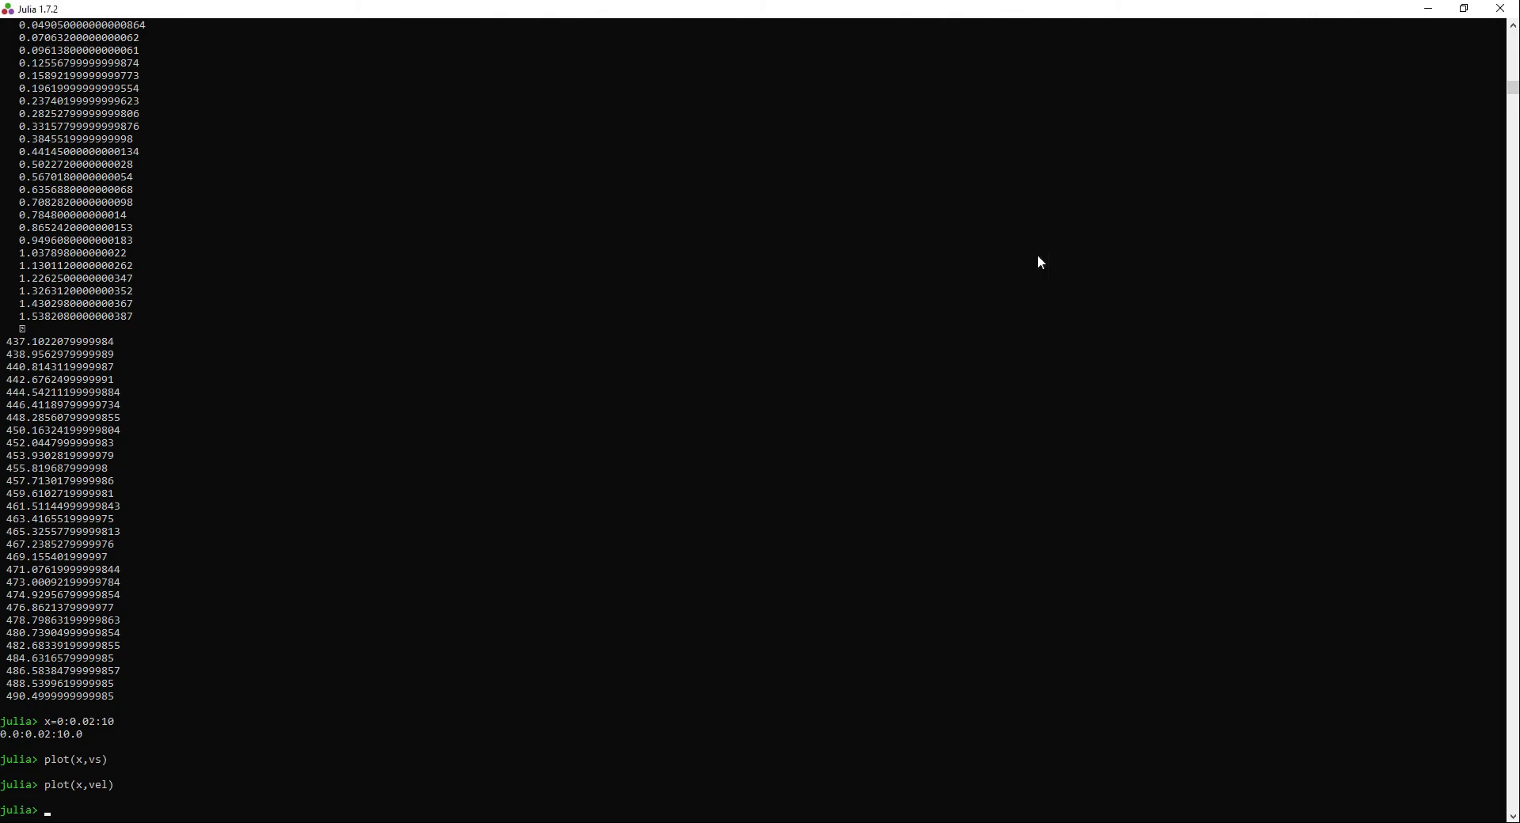
Step: Overlay the distance ss on the velocity plot with plot!(x,ss), then close the plot window
{"action": "type", "text": "plot"}
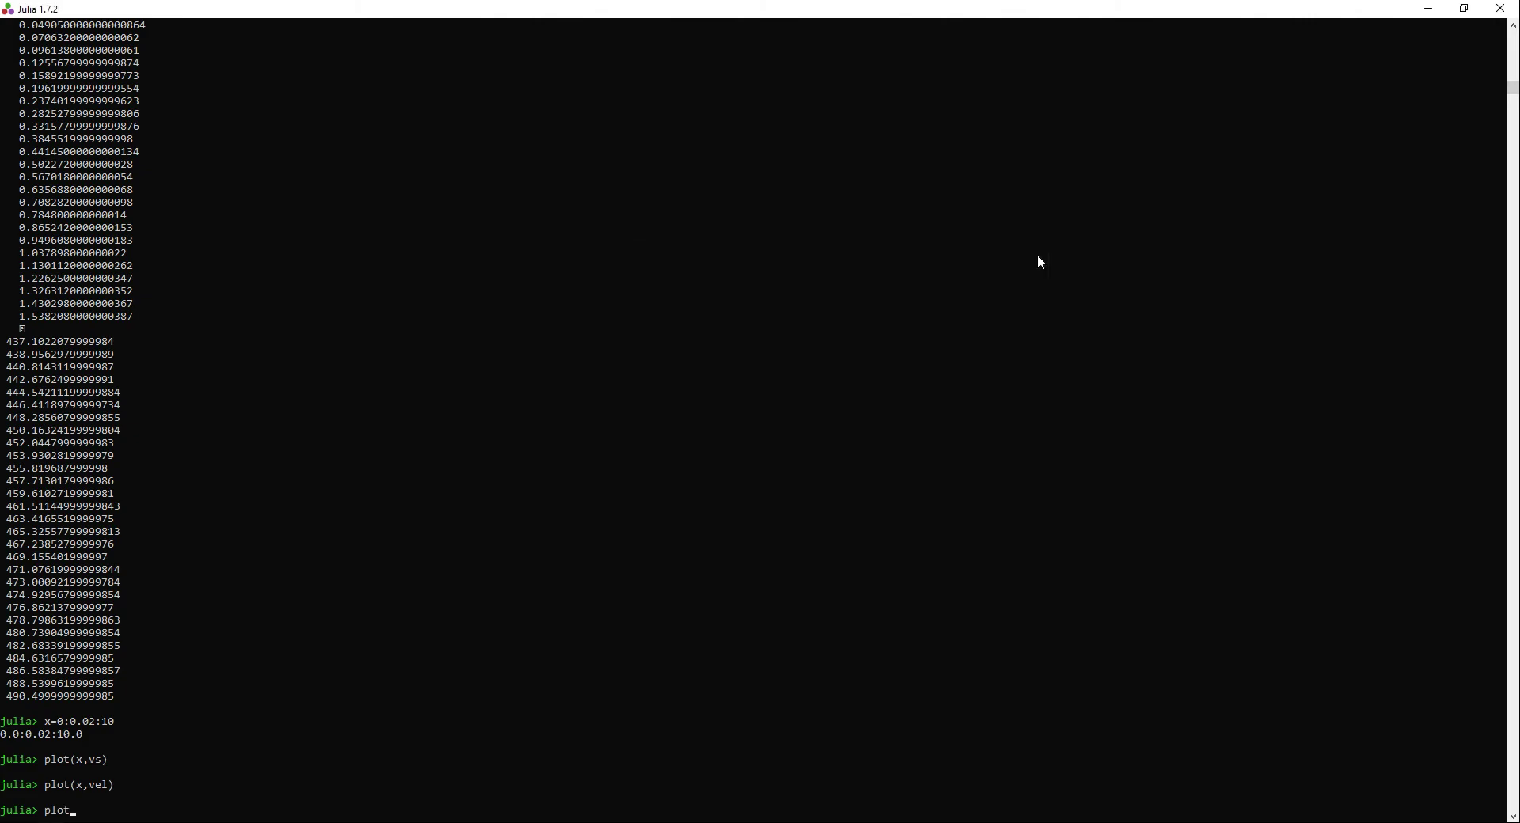
{"action": "type", "text": "!("}
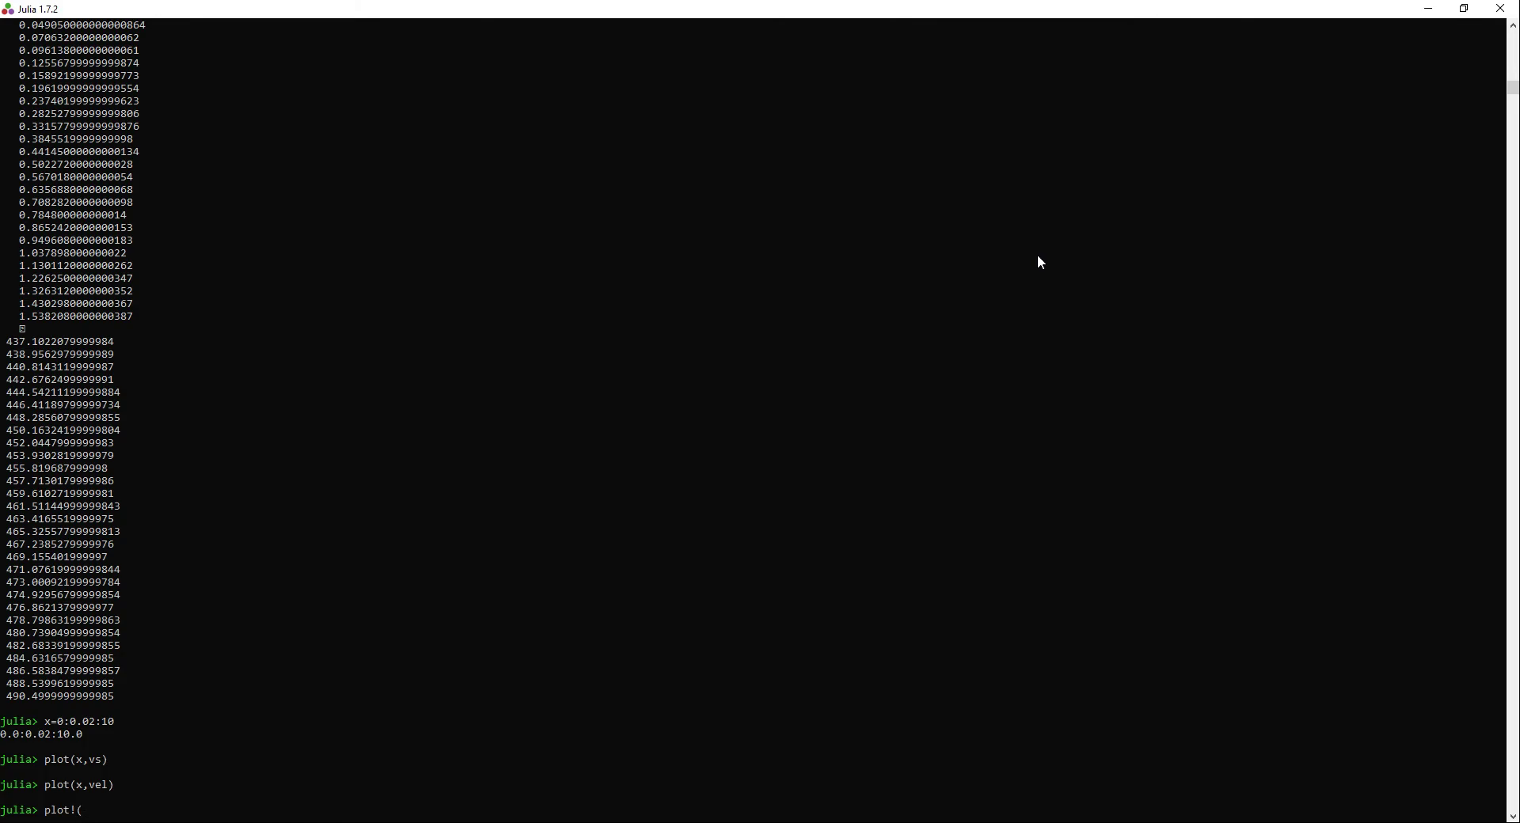
{"action": "type", "text": "x,ss"}
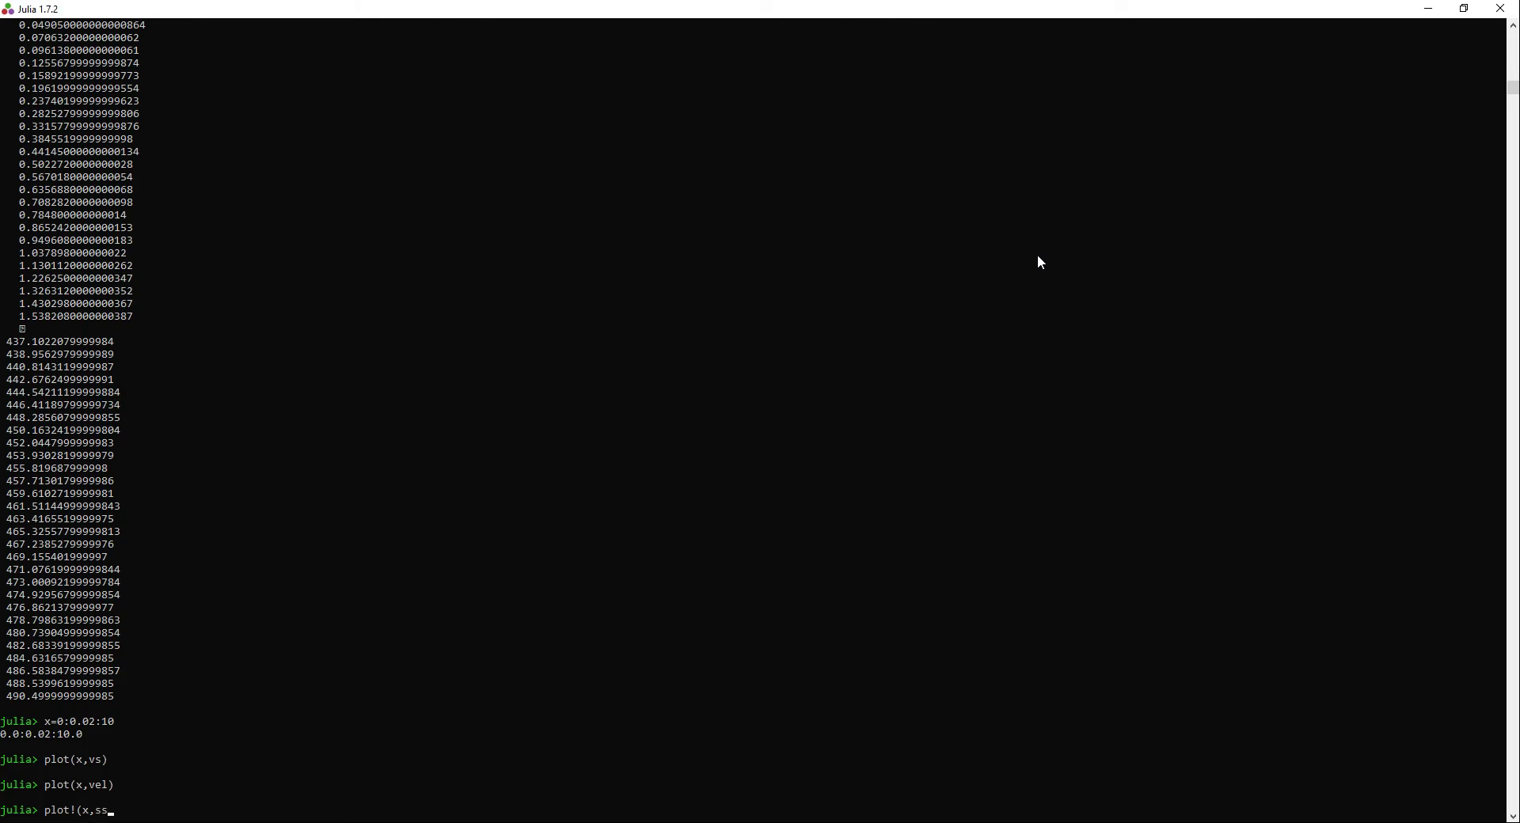
{"action": "type", "text": ")"}
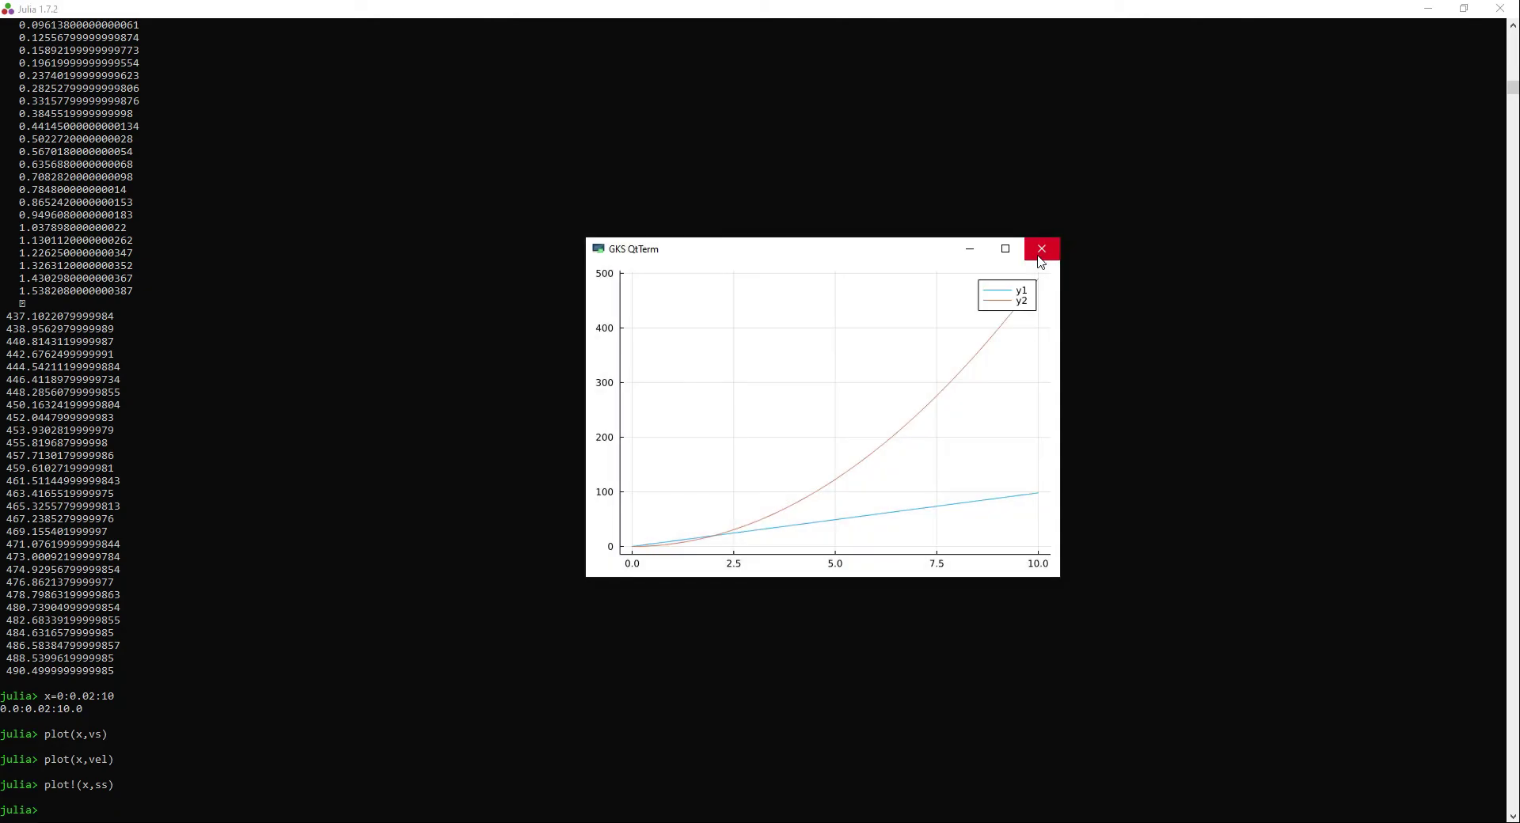
{"action": "mouse_move", "coordinate": [1041, 250]}
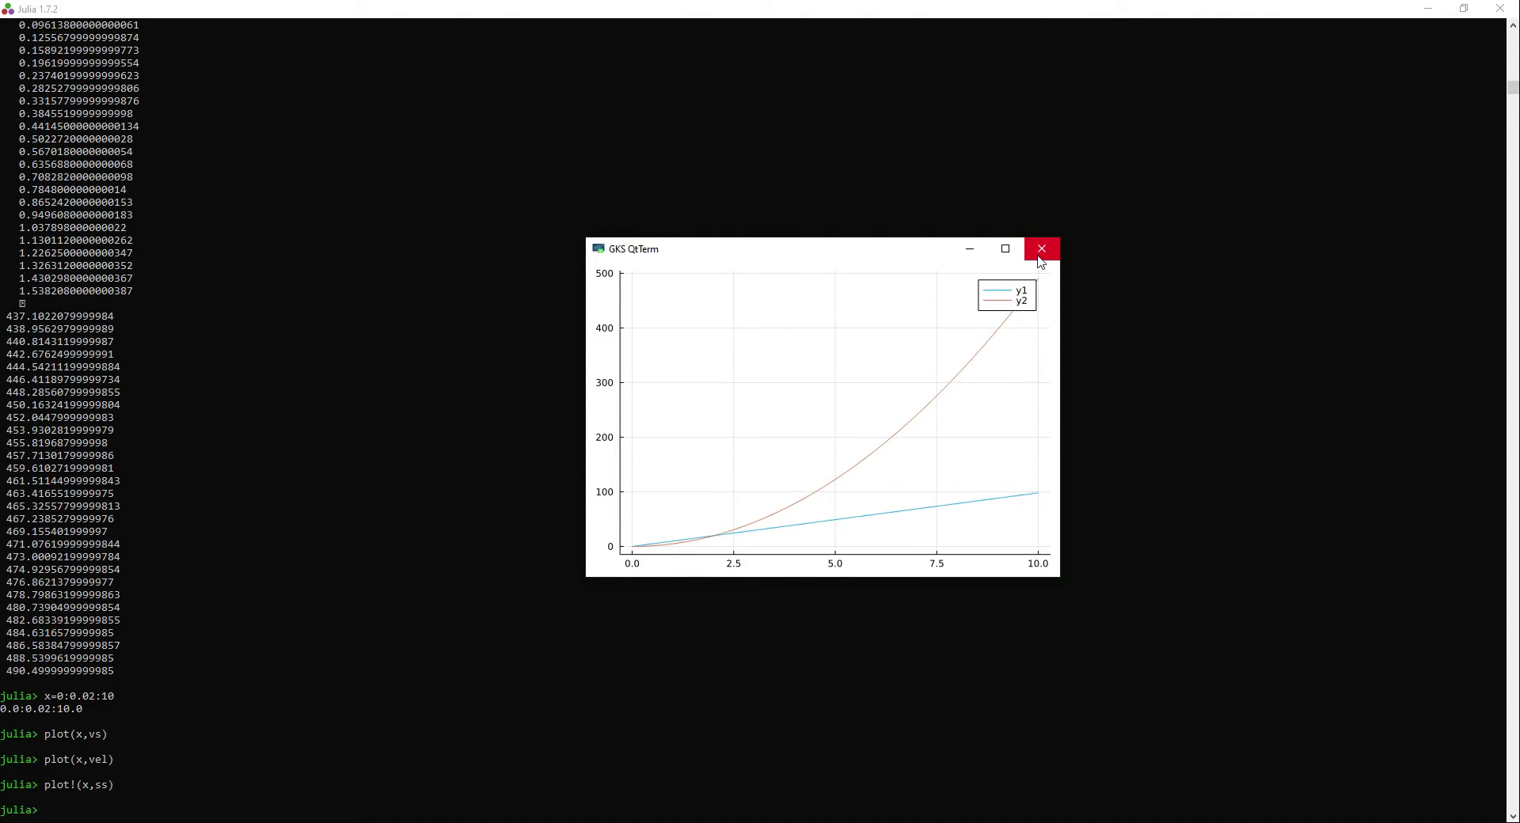
{"action": "left_click", "coordinate": [1041, 249]}
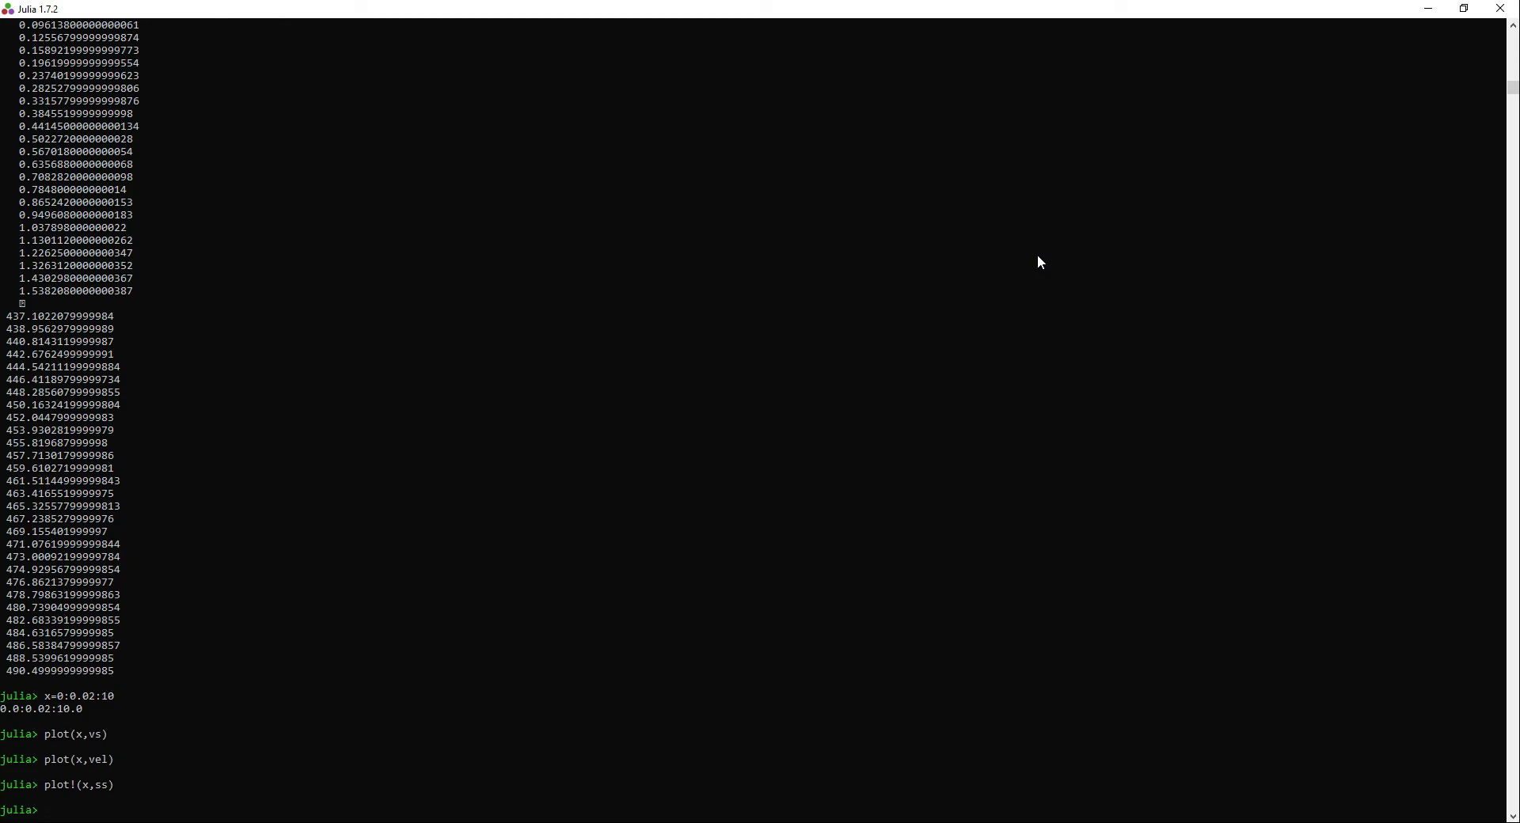
Step: Begin the Test03 Model with a=9.81 and variables v and s initialized to 0
{"action": "type", "text": "Test"}
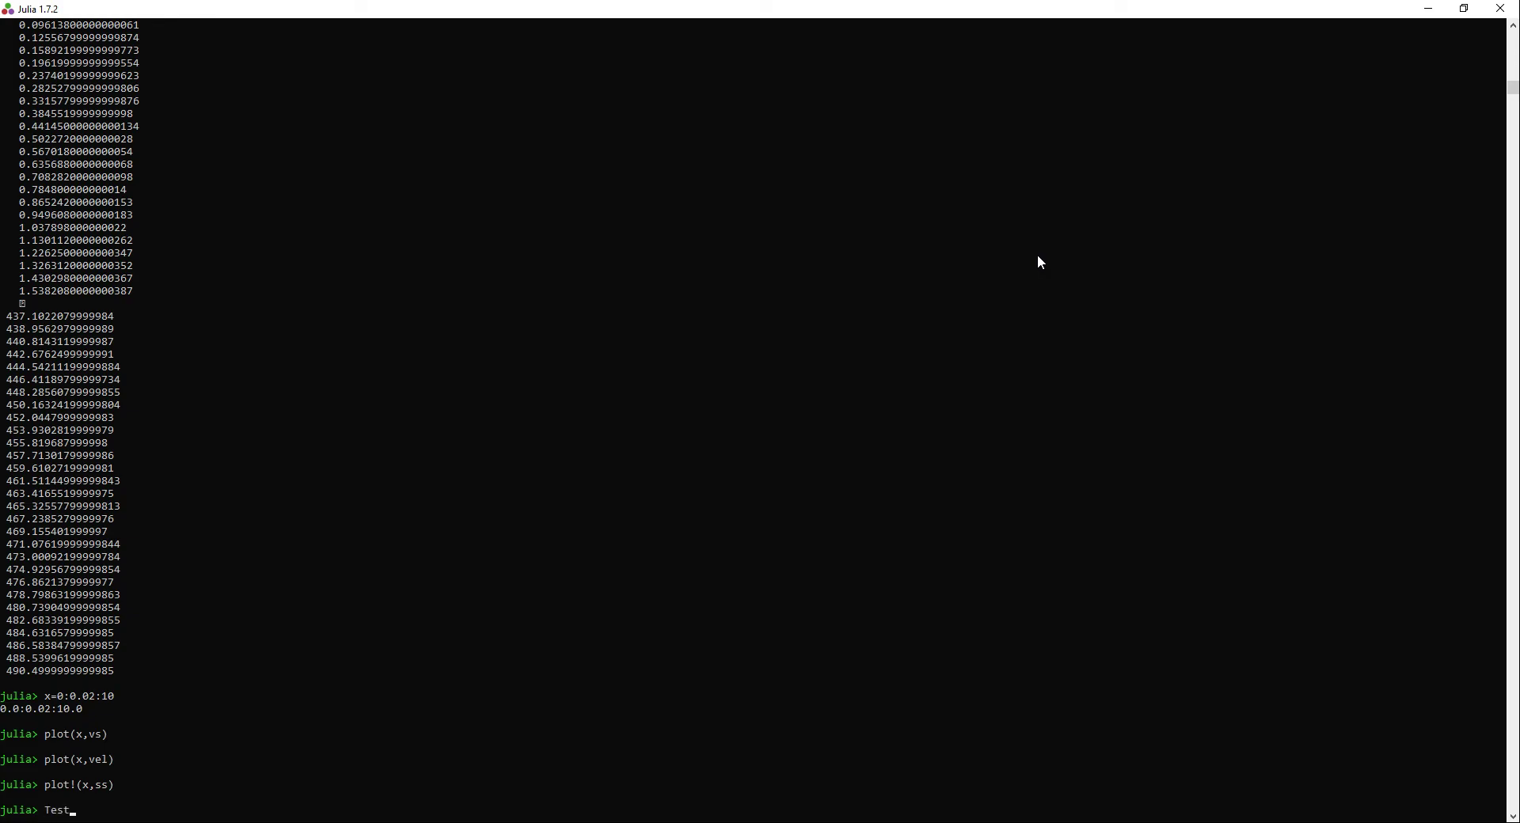
{"action": "type", "text": "03="}
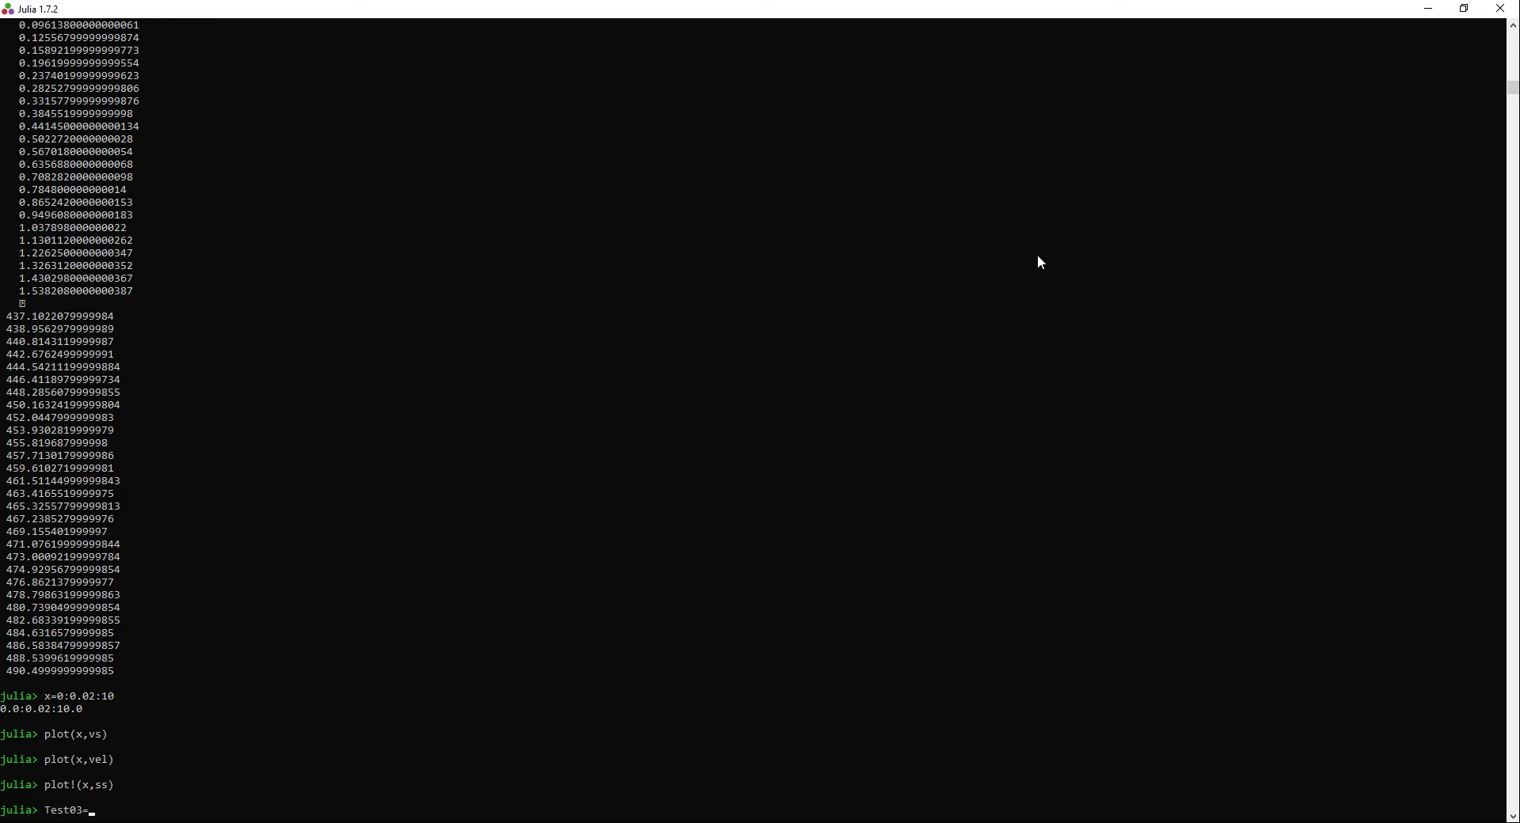
{"action": "type", "text": "Model("}
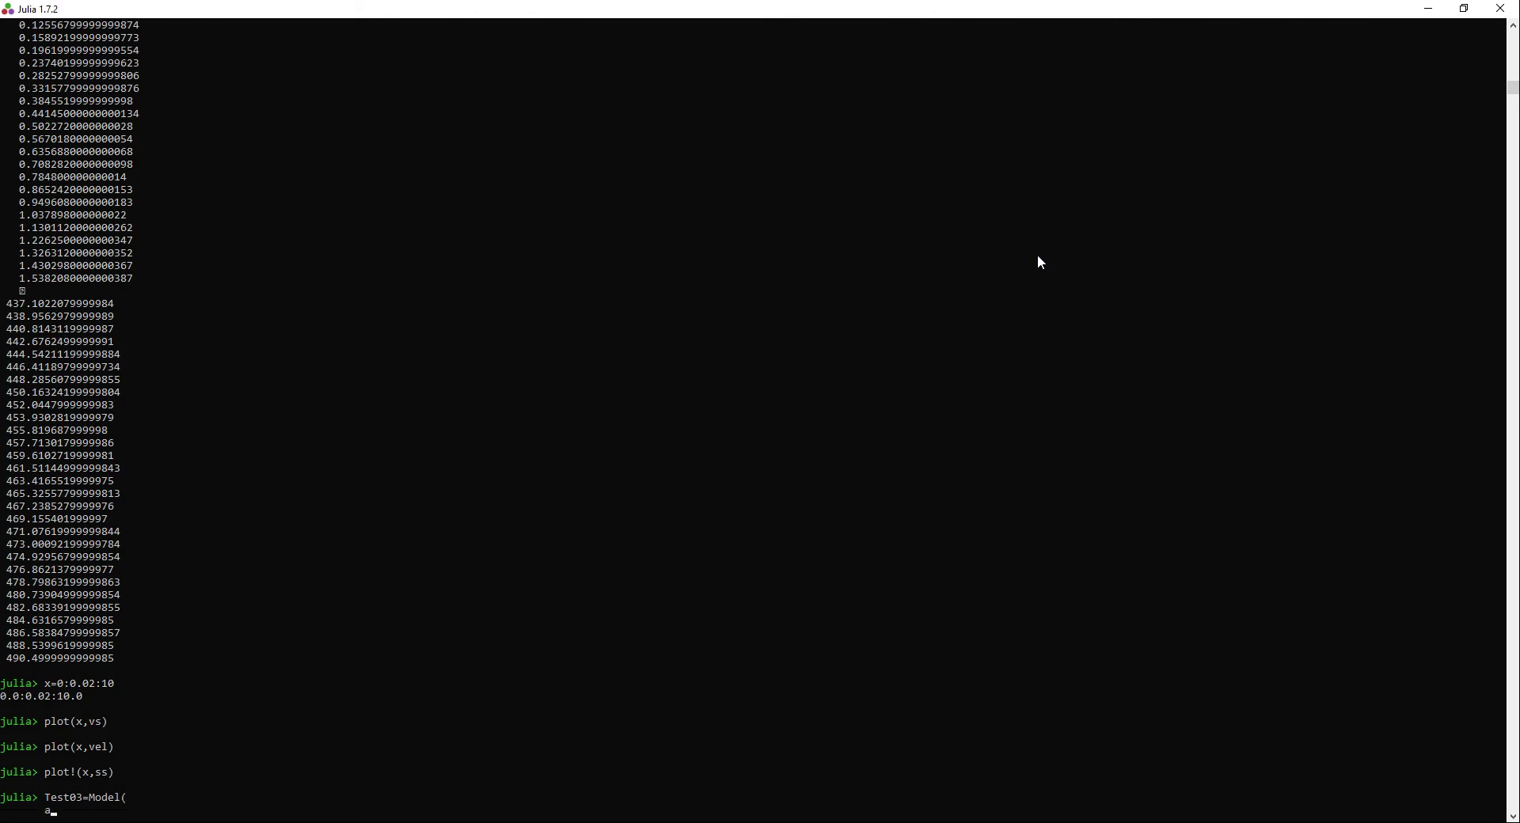
{"action": "type", "text": "=9.81,"}
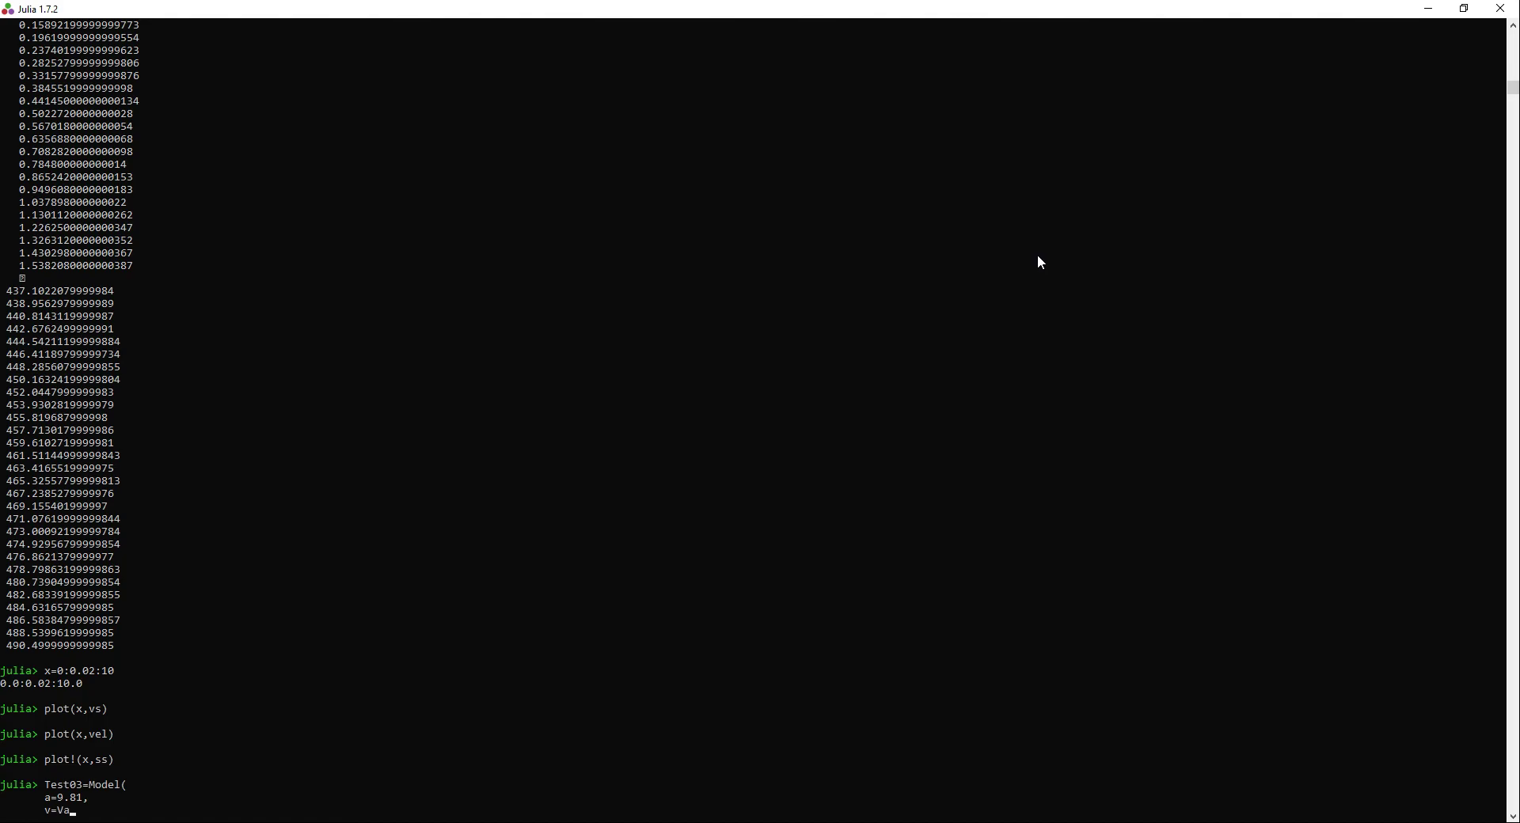
{"action": "type", "text": "r(init=0),"}
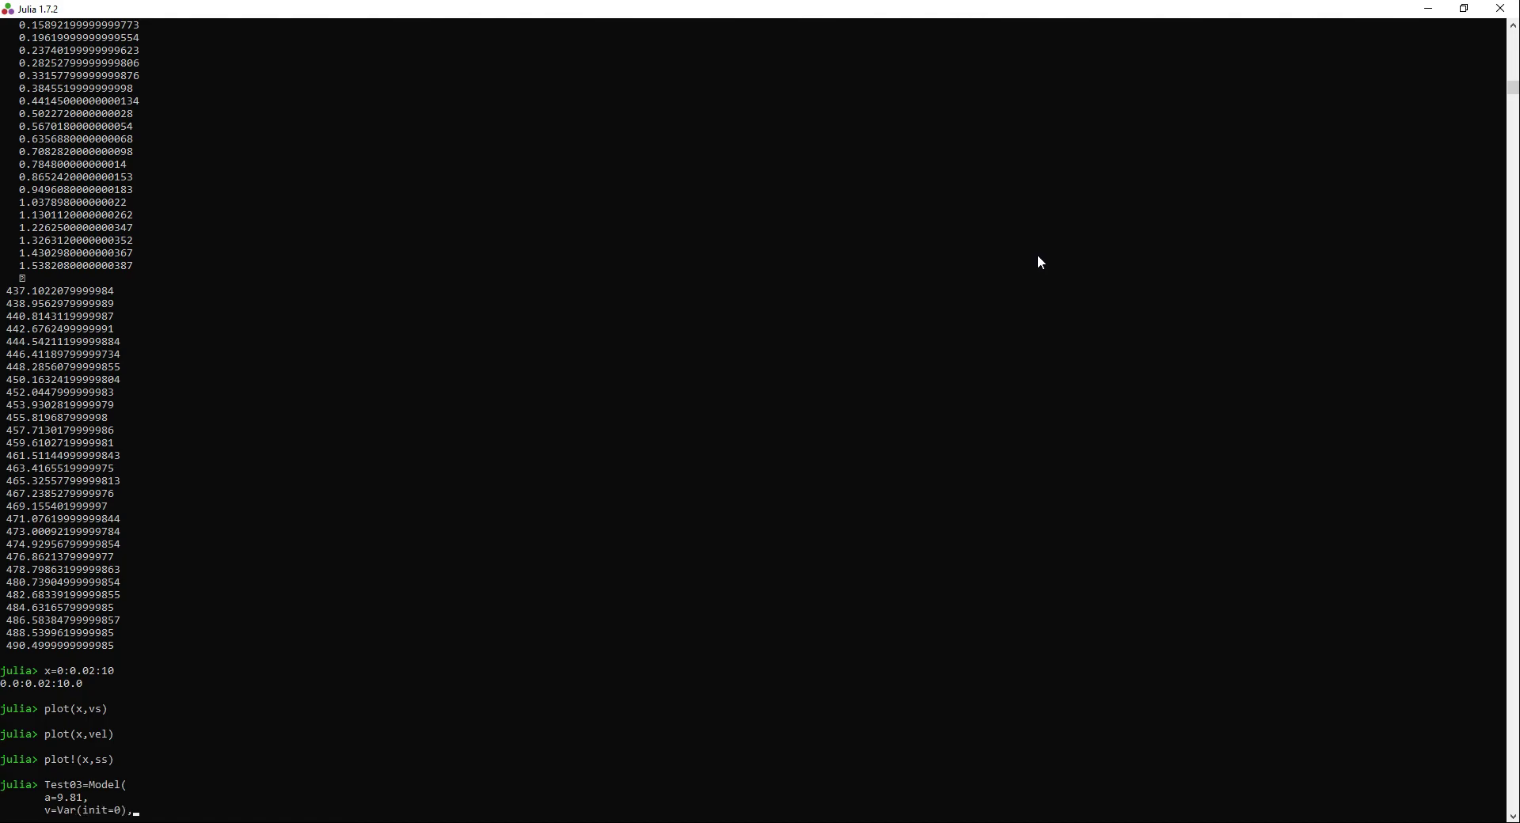
{"action": "type", "text": "s"}
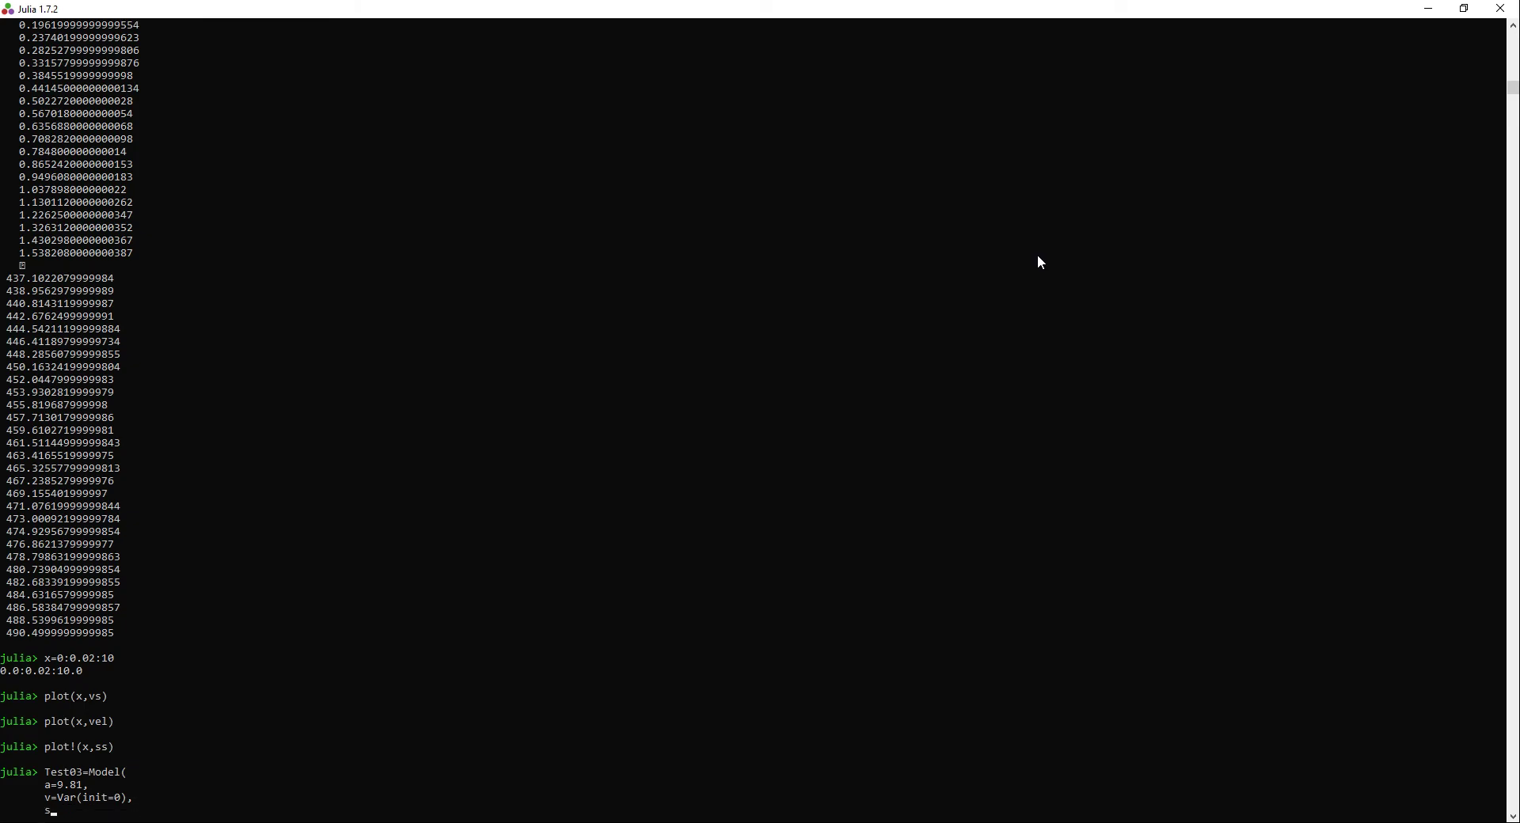
{"action": "type", "text": "=Var(i"}
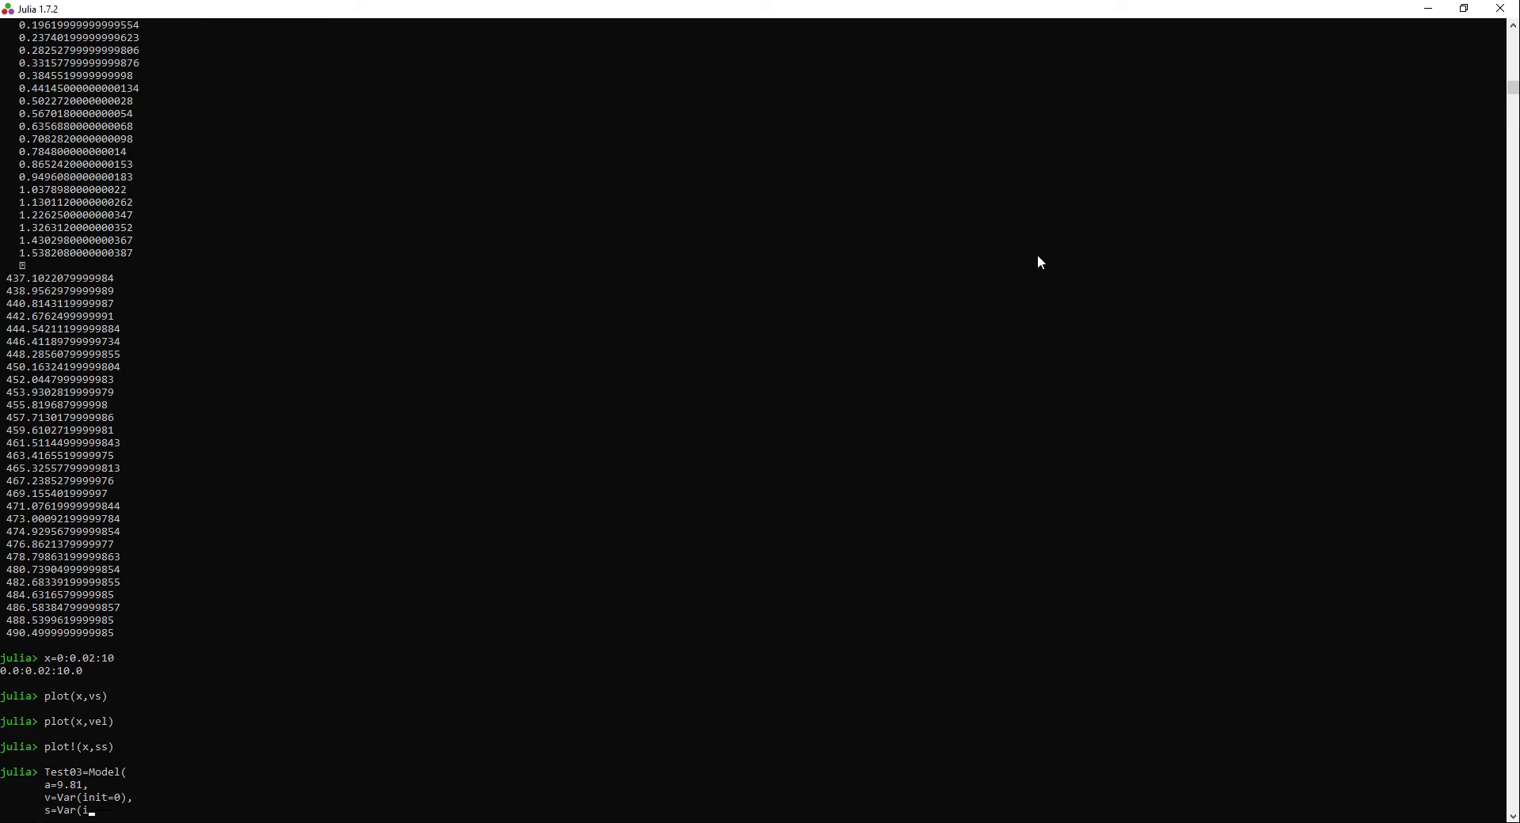
{"action": "type", "text": "nit=0)"}
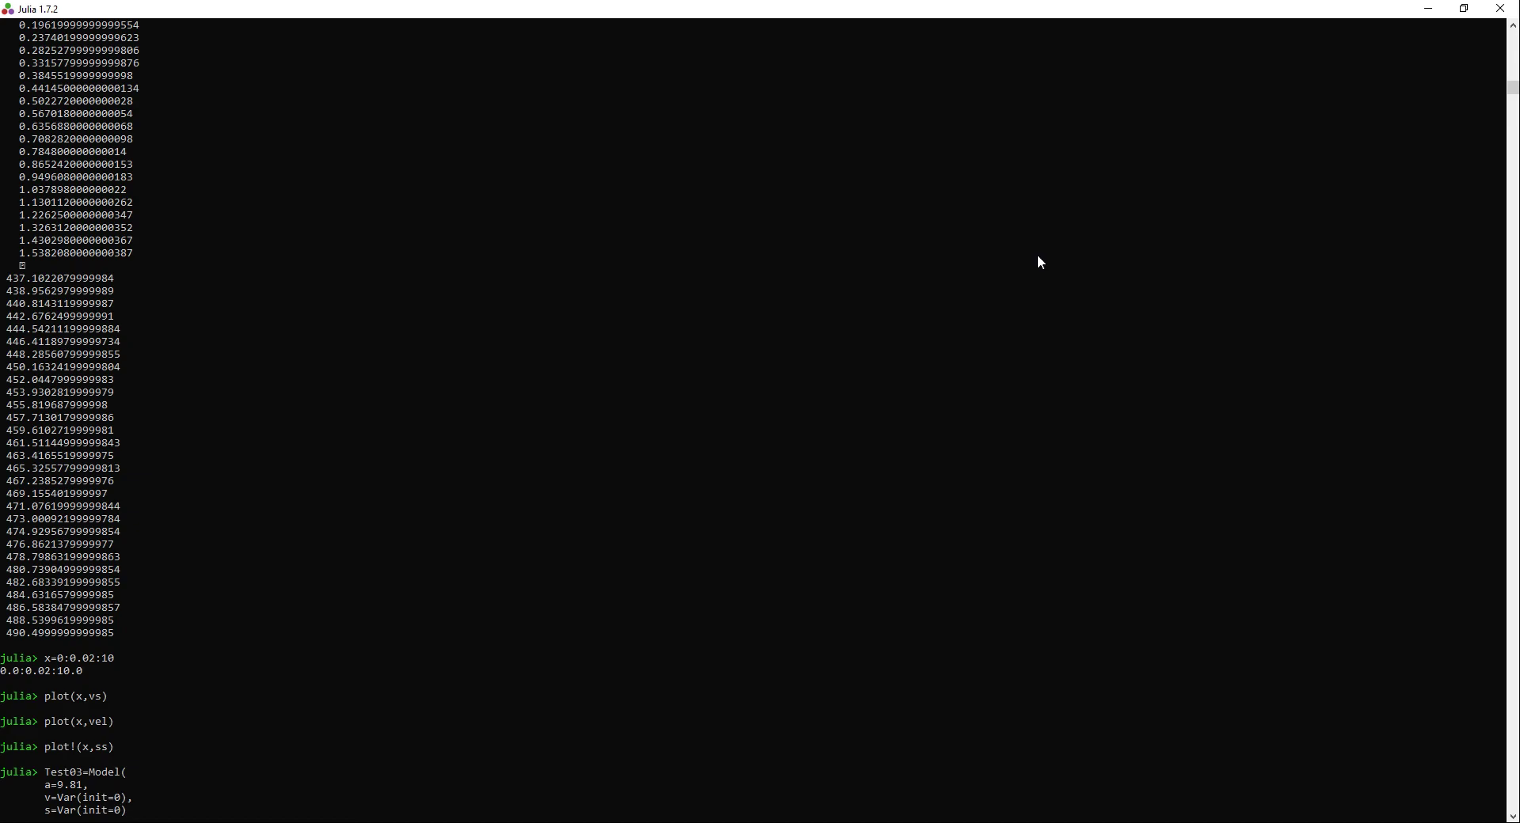
Step: Add equations der(v)=time and der(s)=v and submit the Test03 definition
{"action": "type", "text": "equ"}
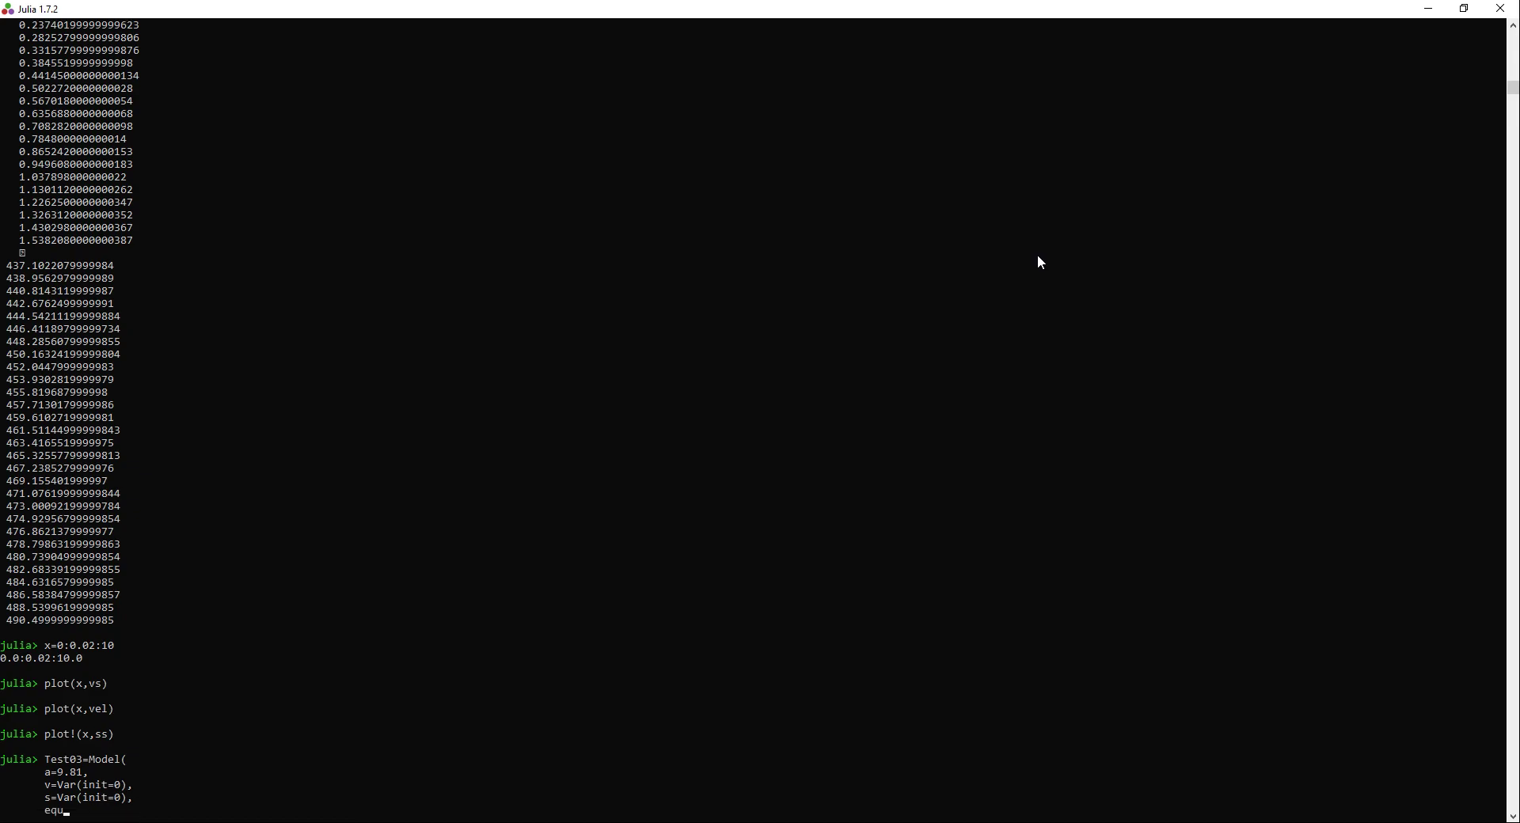
{"action": "type", "text": "ations="}
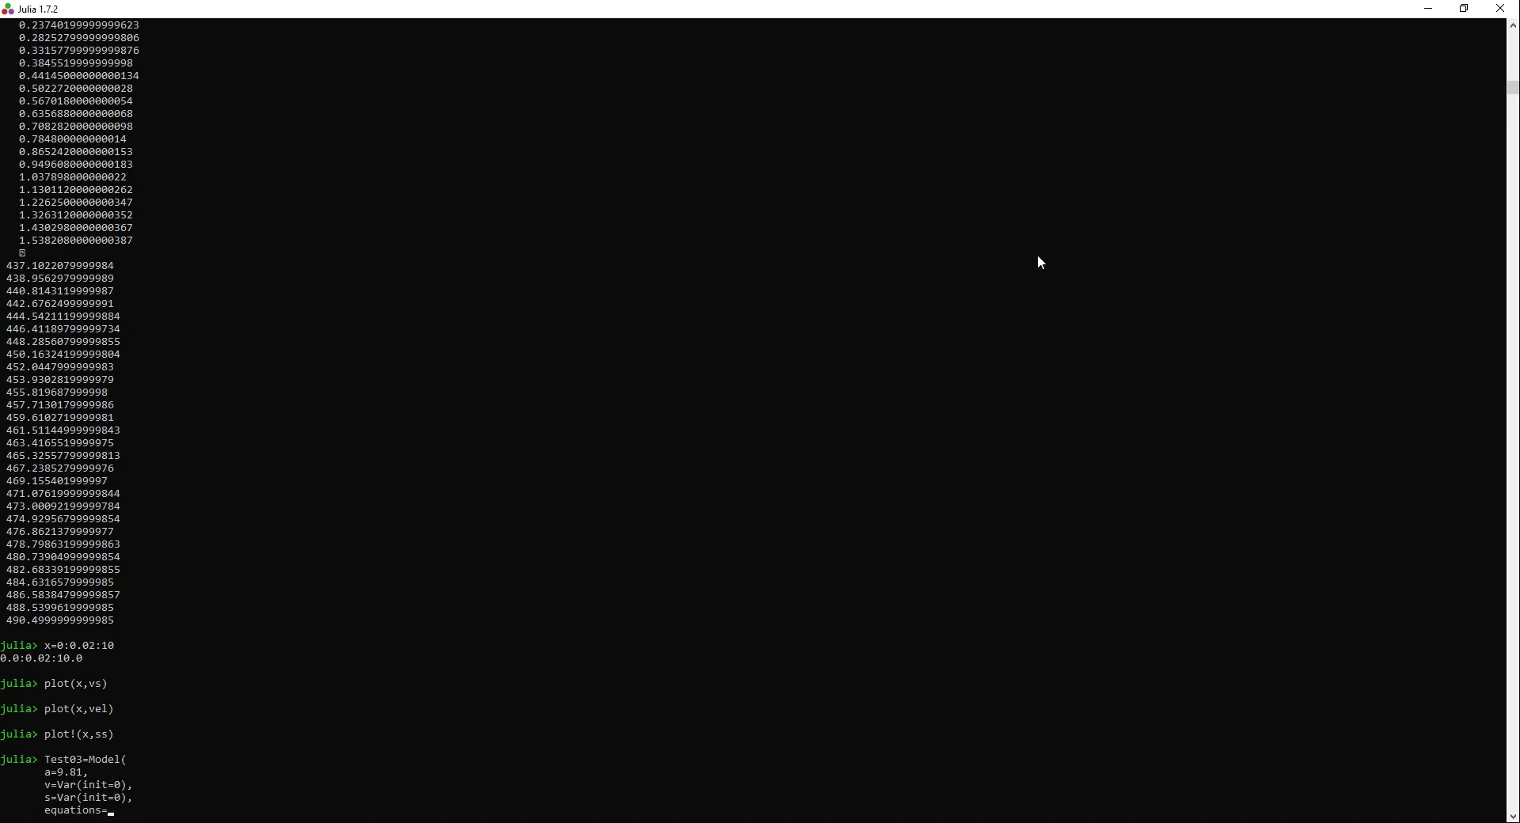
{"action": "type", "text": ":["}
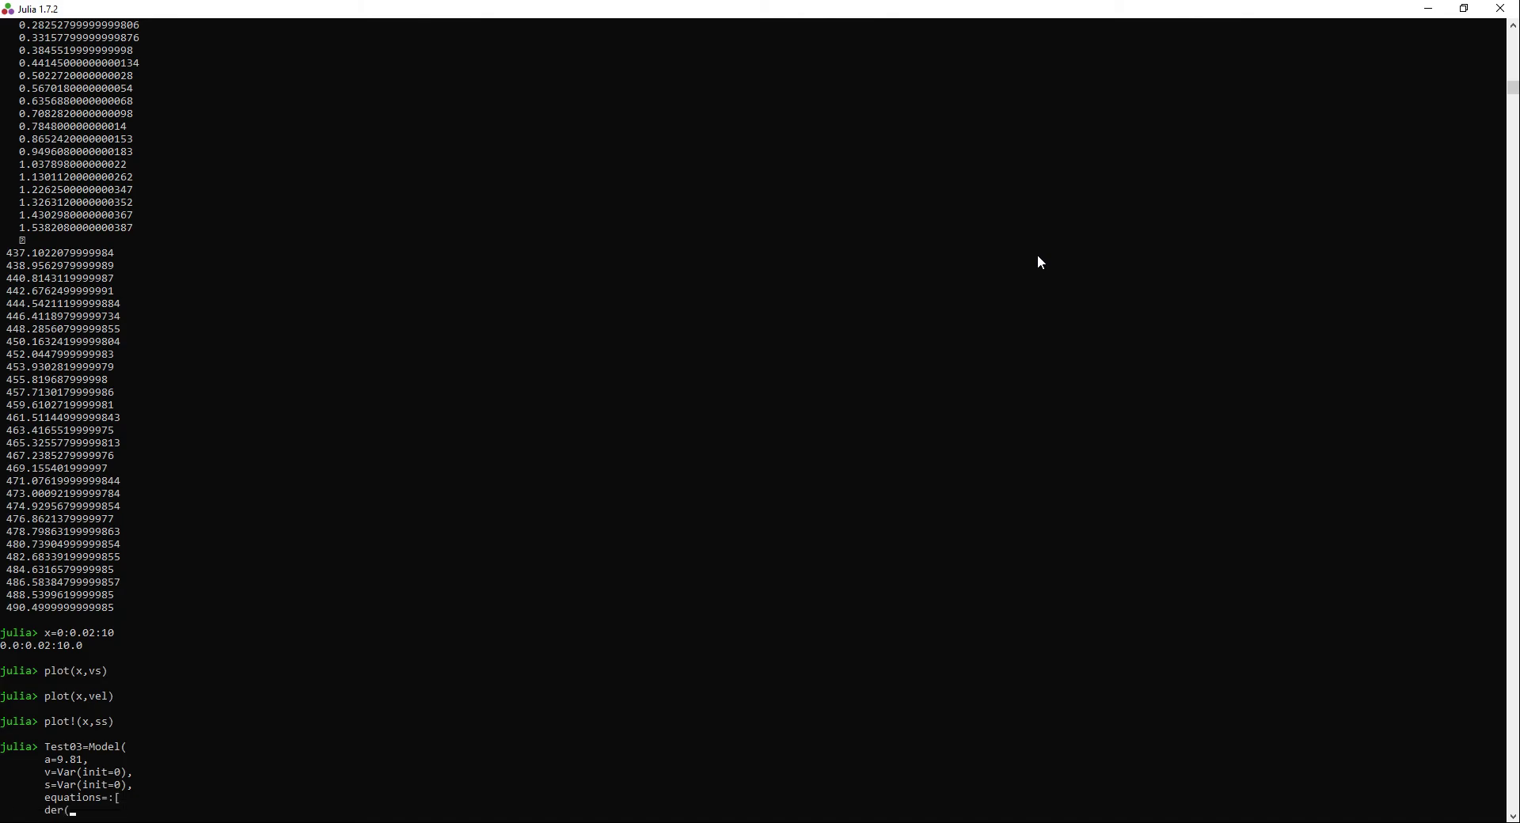
{"action": "type", "text": "(v)=time"}
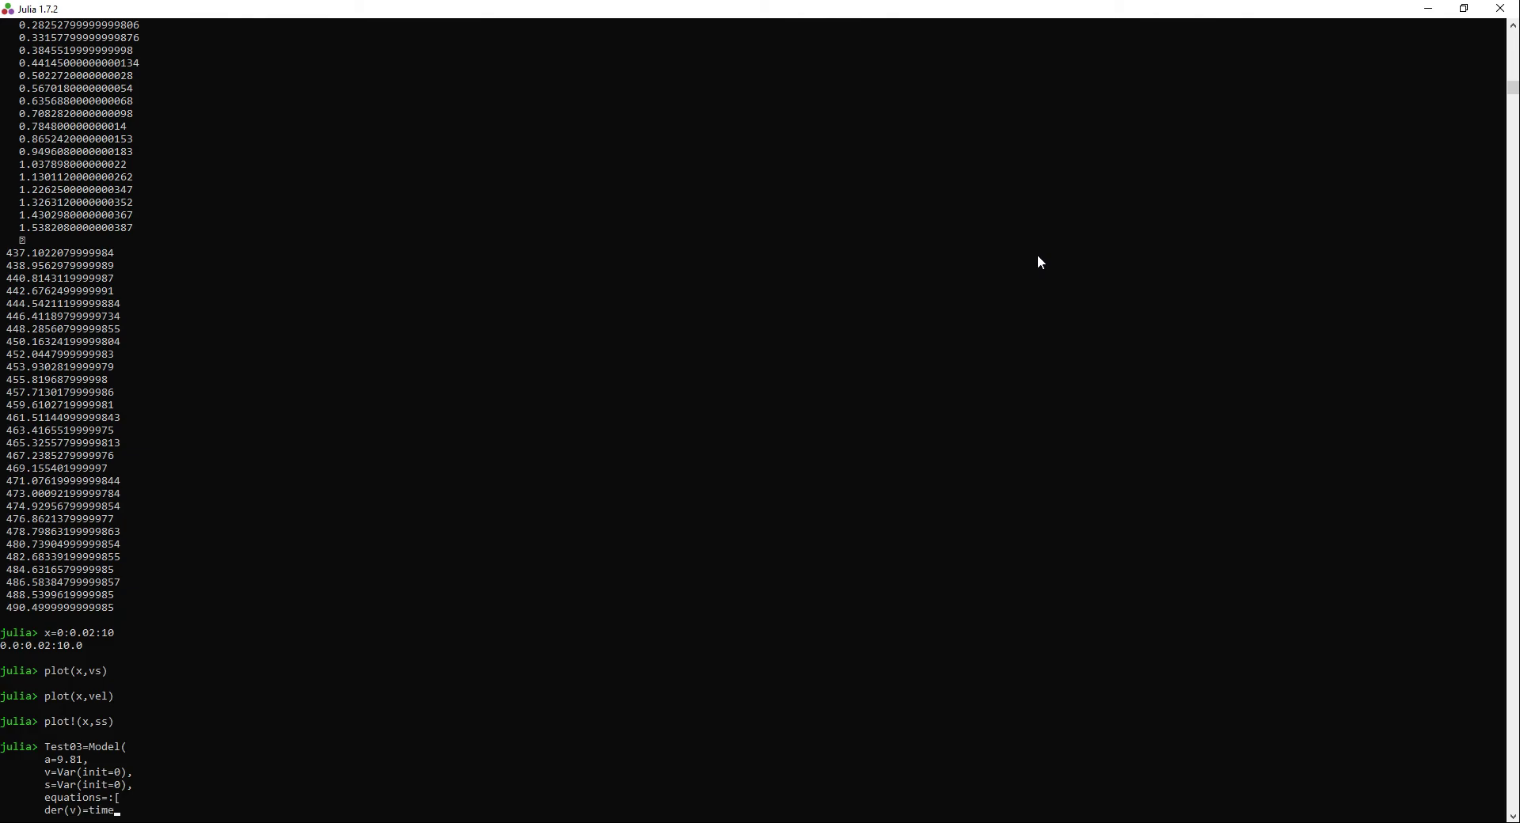
{"action": "type", "text": "der(s"}
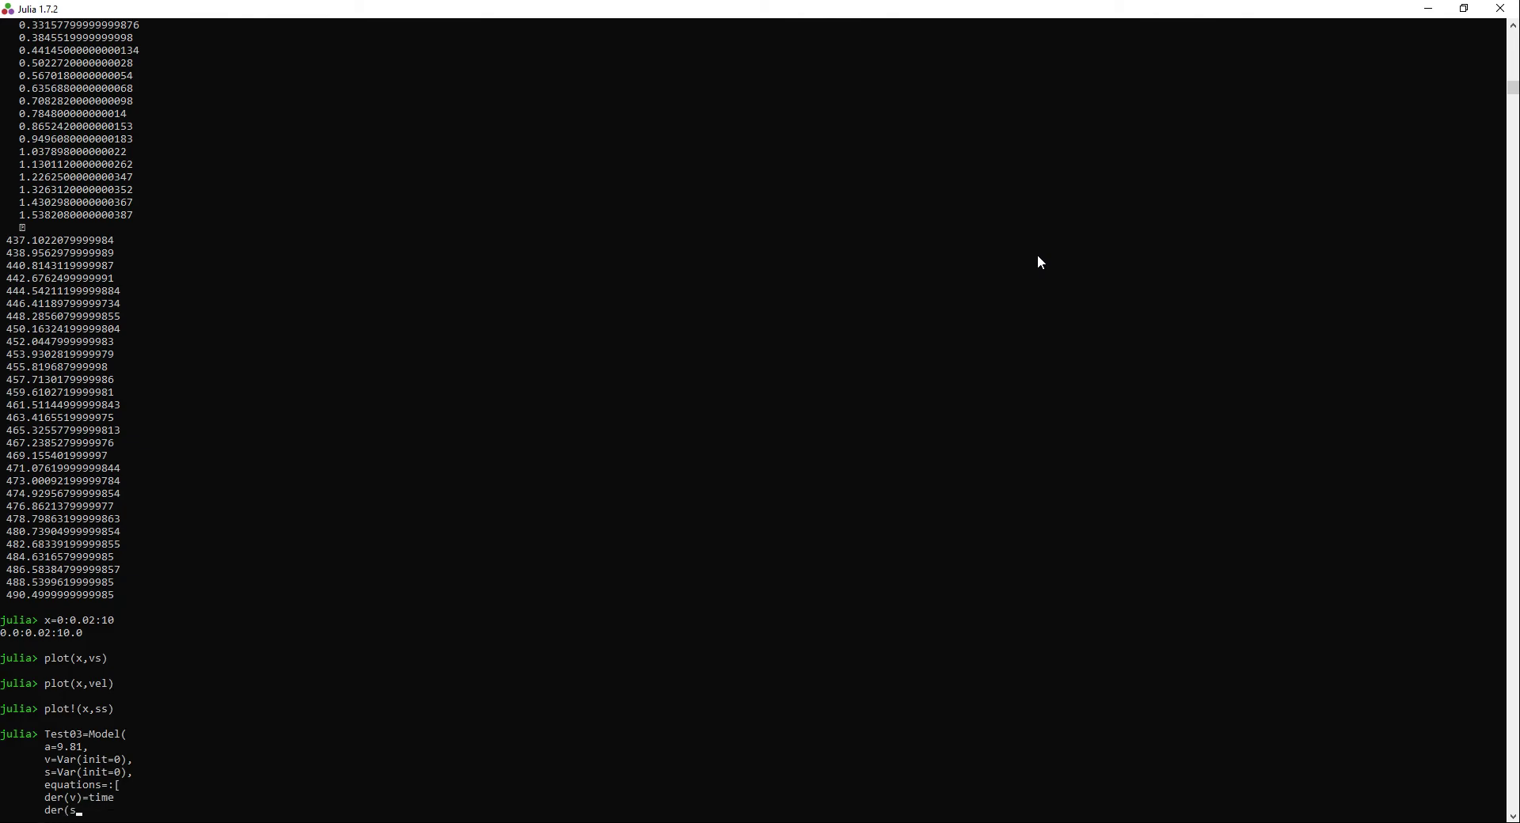
{"action": "type", "text": "=V"}
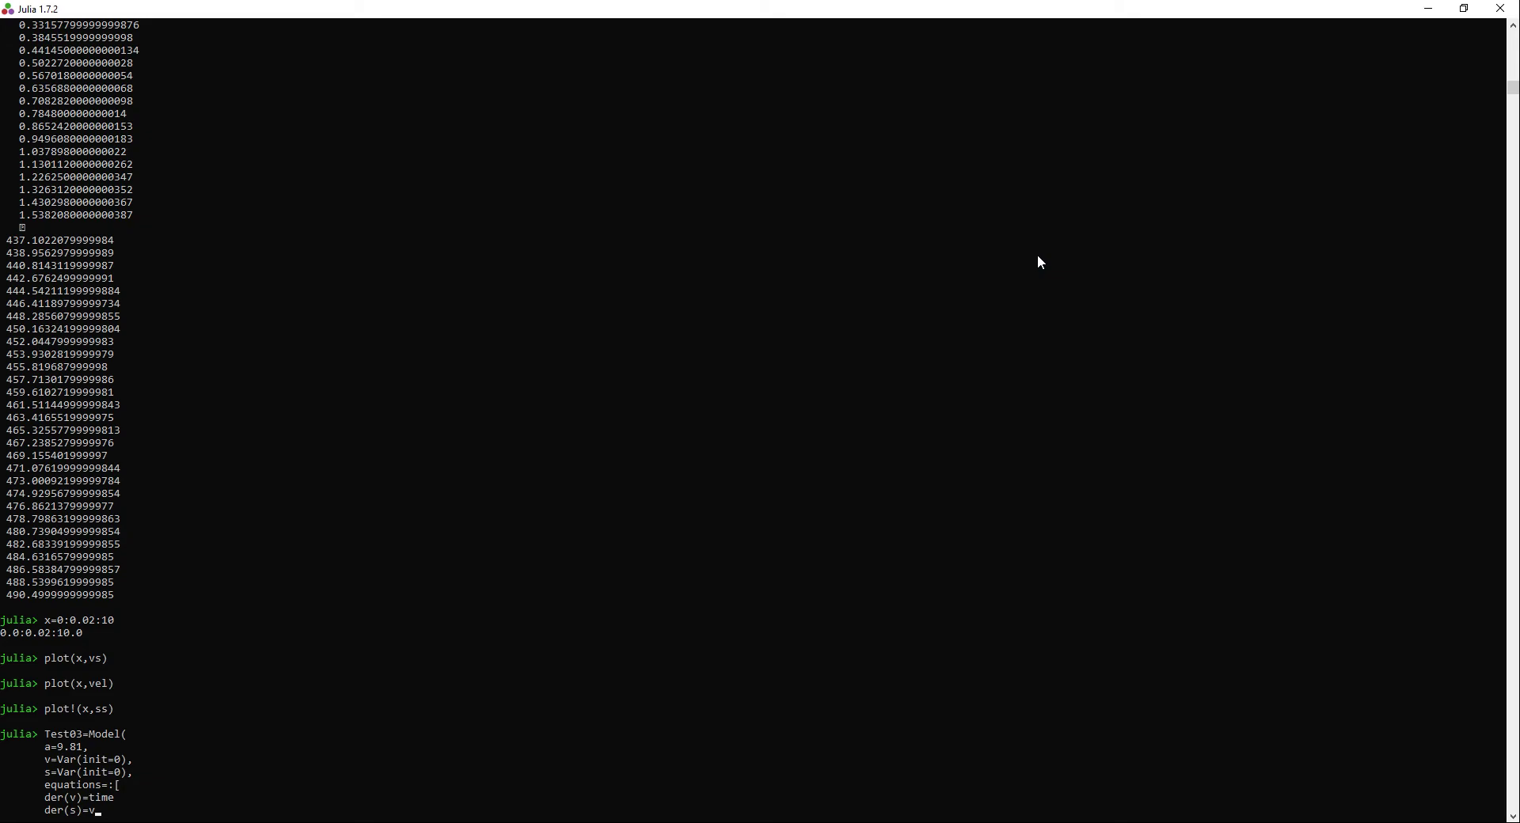
{"action": "key", "text": "enter"}
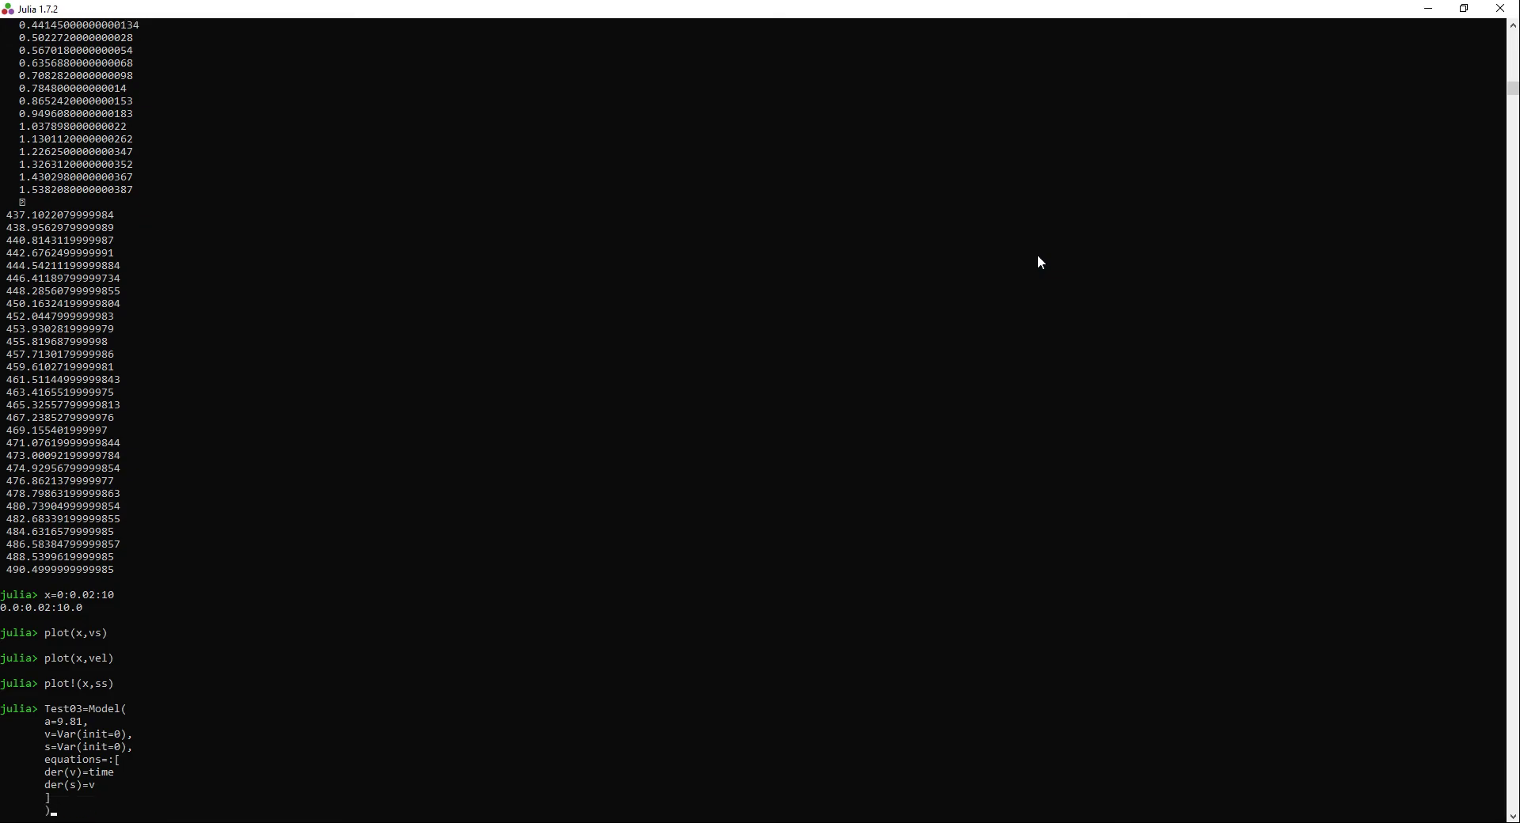
{"action": "key", "text": "enter"}
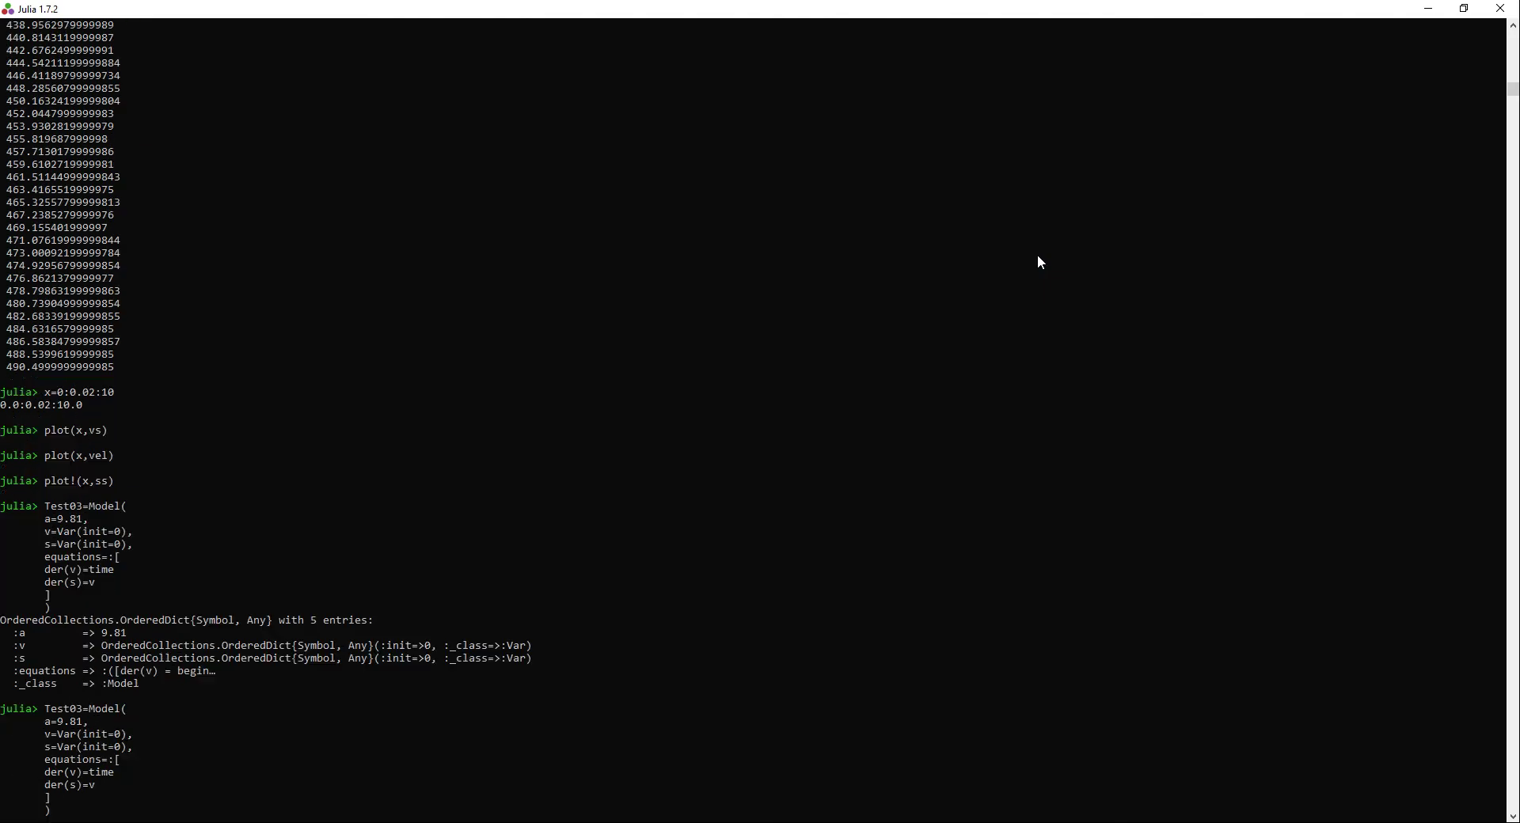
Step: Instantiate Test03 as mytest3, simulate it to 10 s, and extract velocity with vs=result3[1,:]
{"action": "type", "text": "result2=simulate!(mytest2,Tsit5(),stopTime=10.0u\"s\",log=true)"}
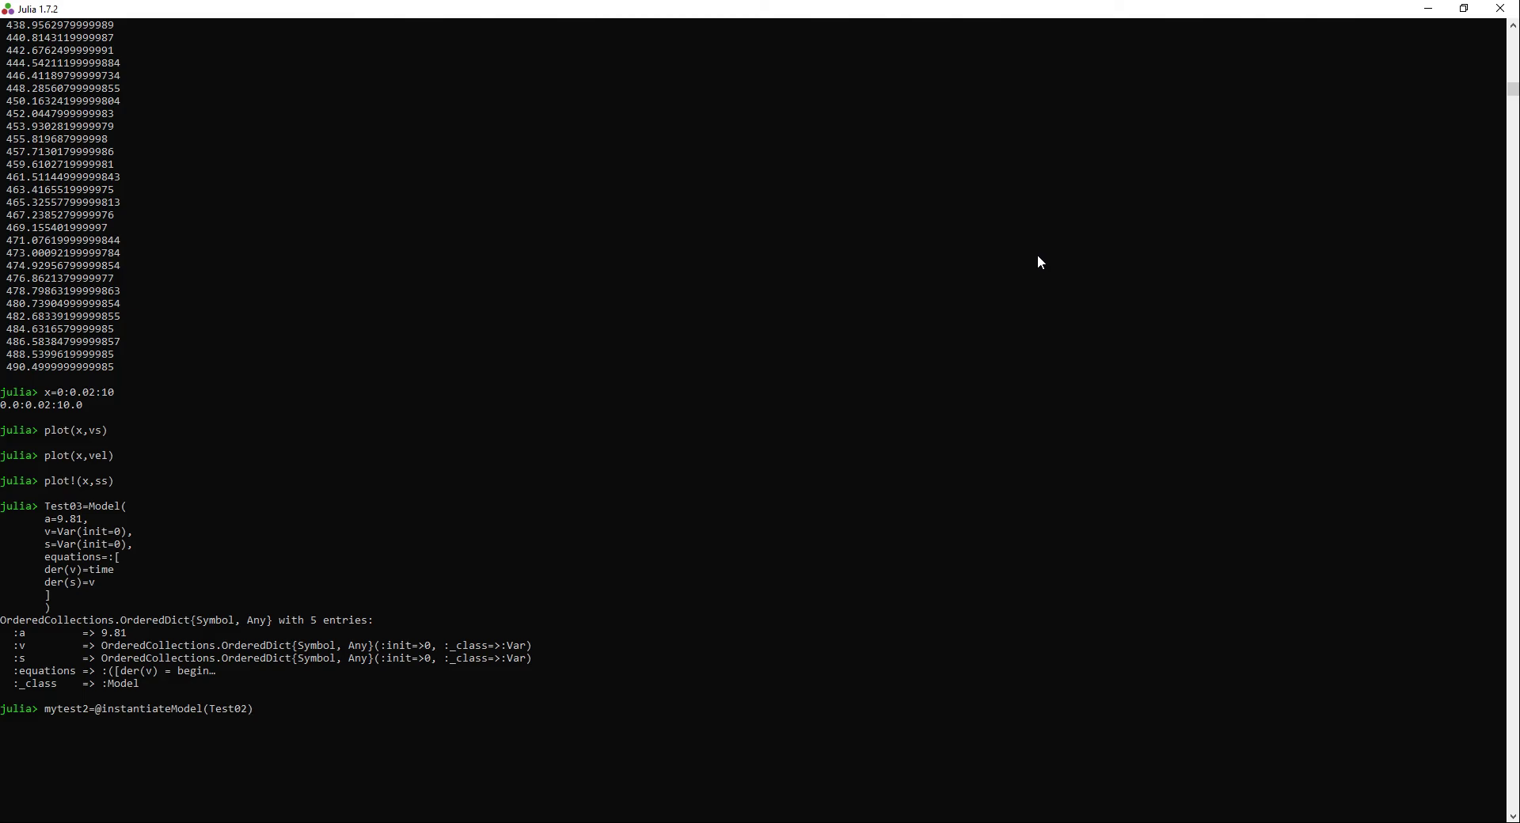
{"action": "type", "text": "mytest3=@instantiateModel(Test03)"}
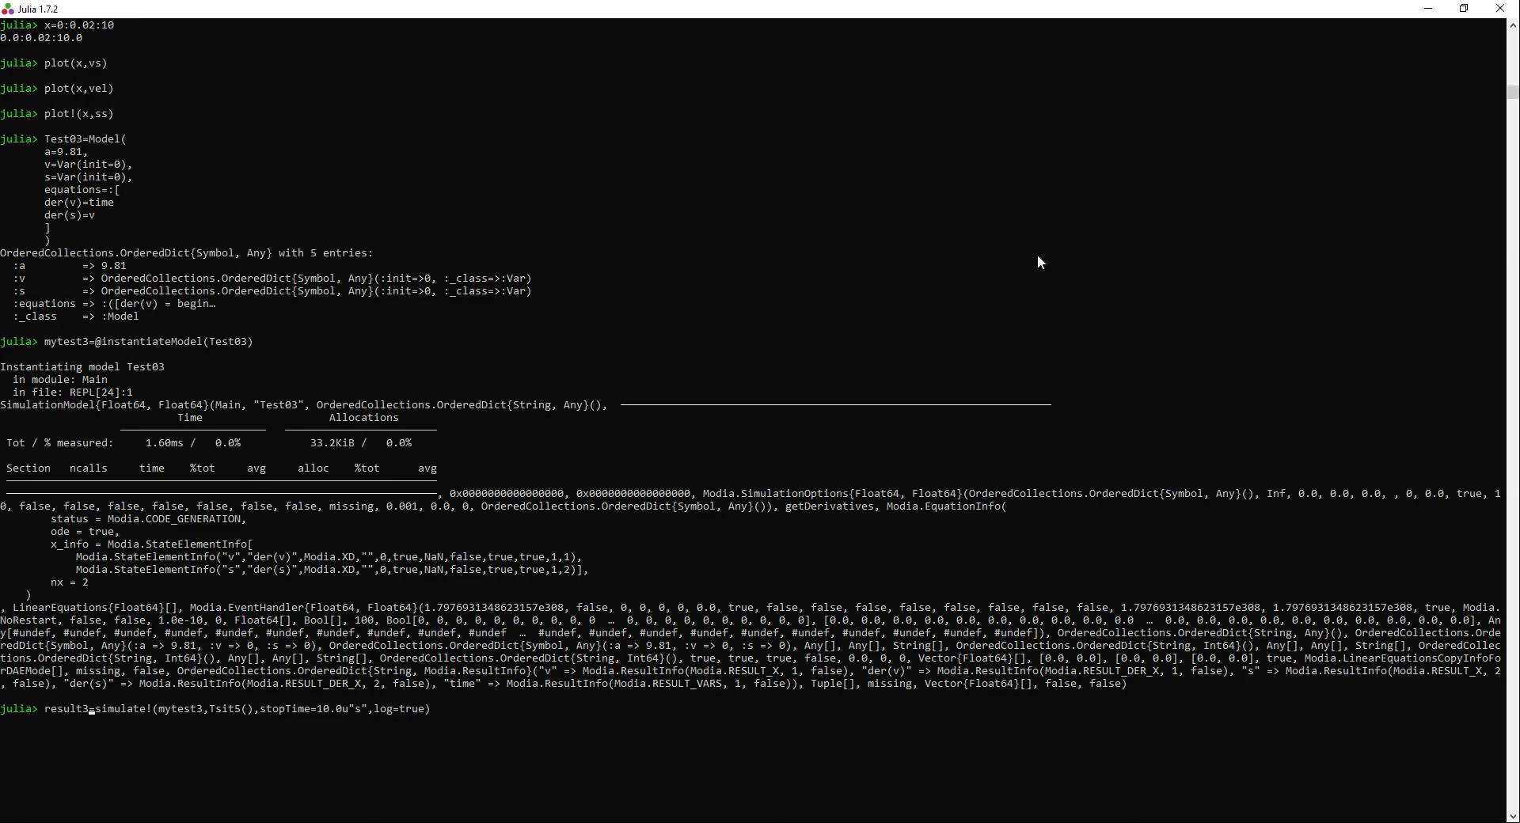
{"action": "key", "text": "enter"}
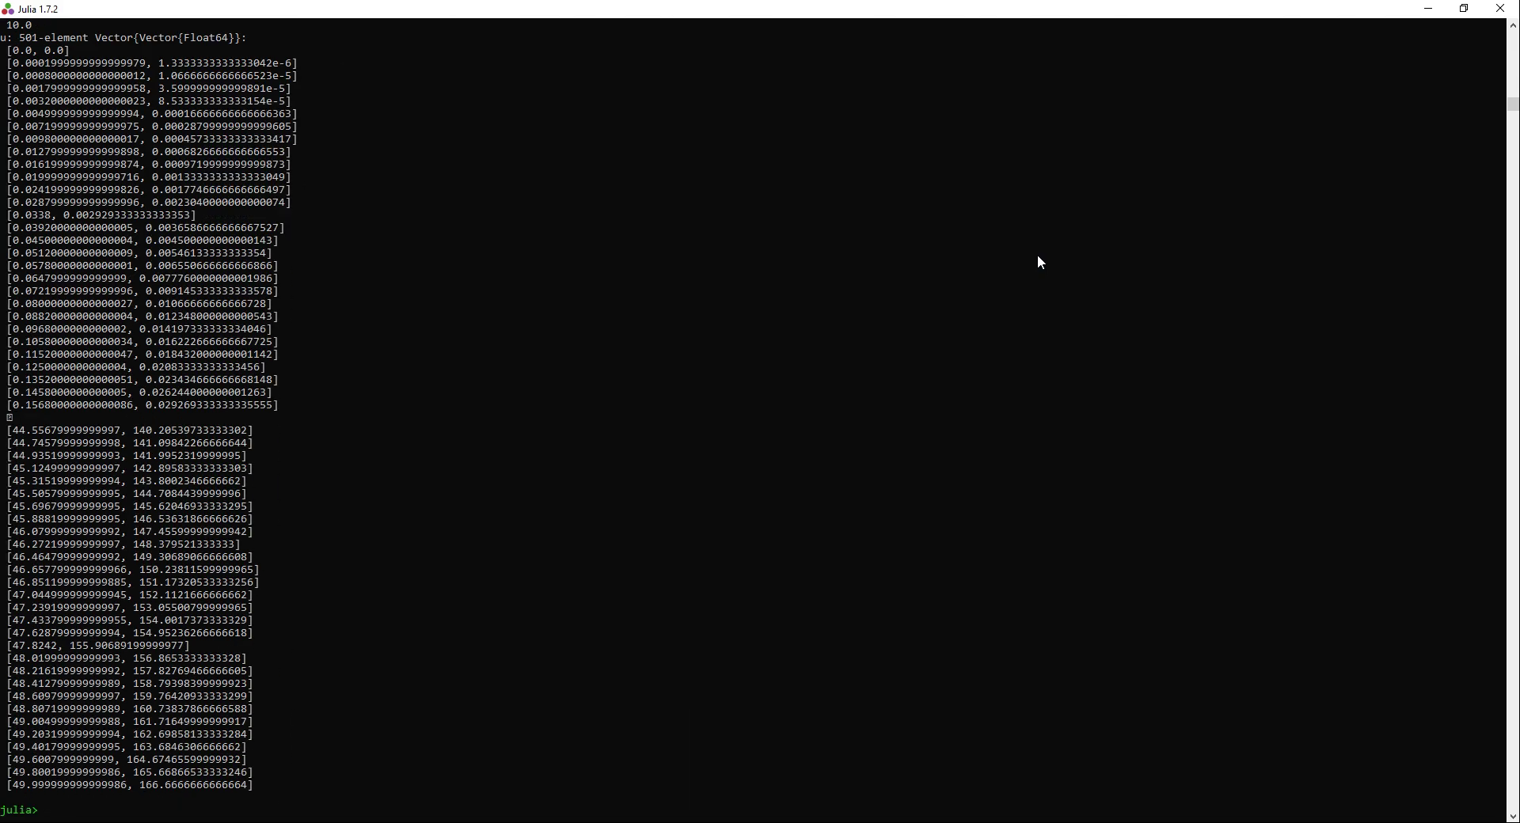
{"action": "type", "text": "vs=result3"}
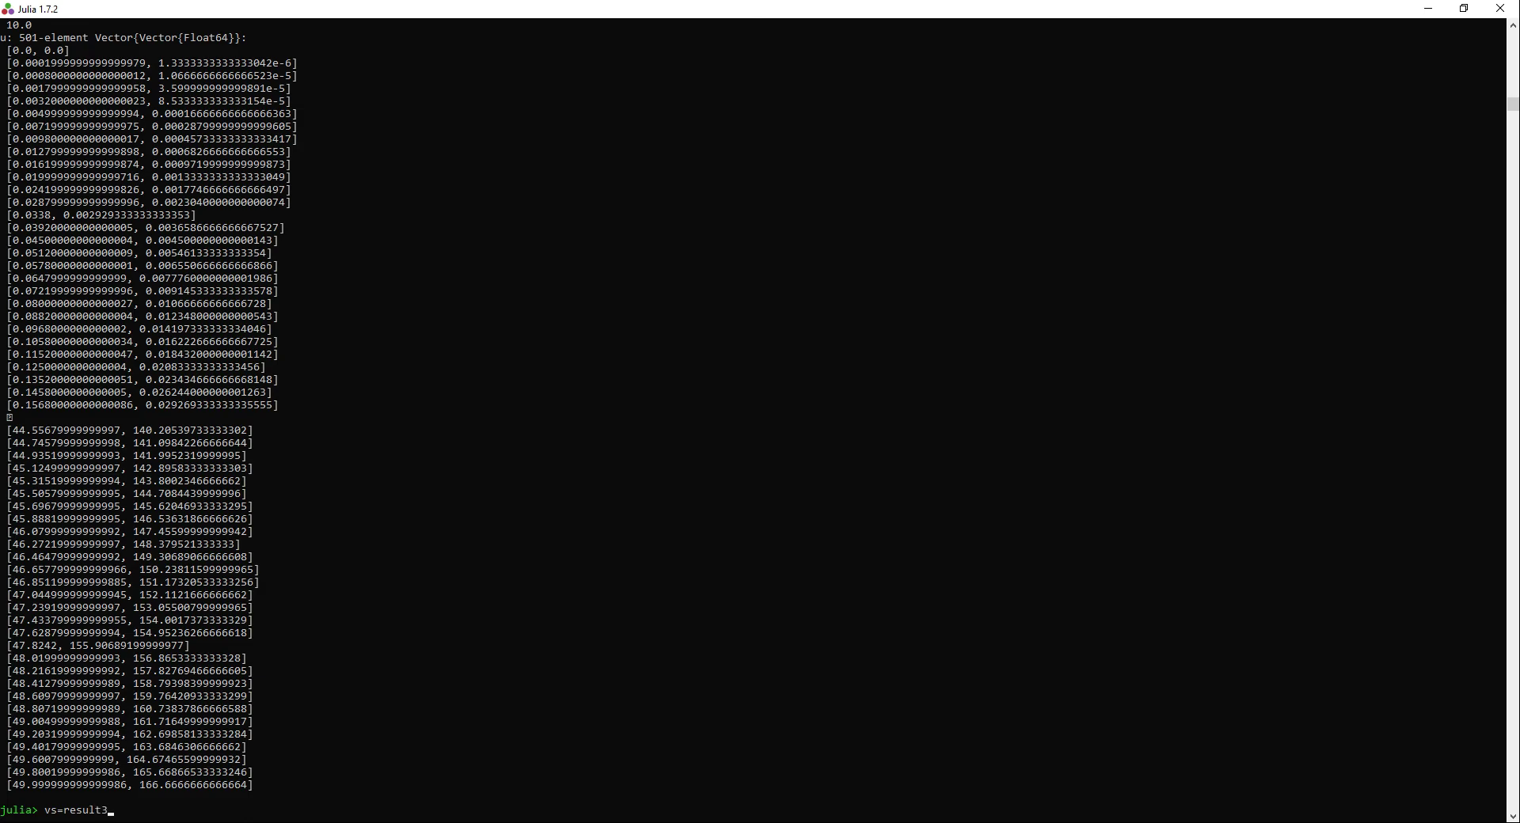
{"action": "type", "text": "[1,:]"}
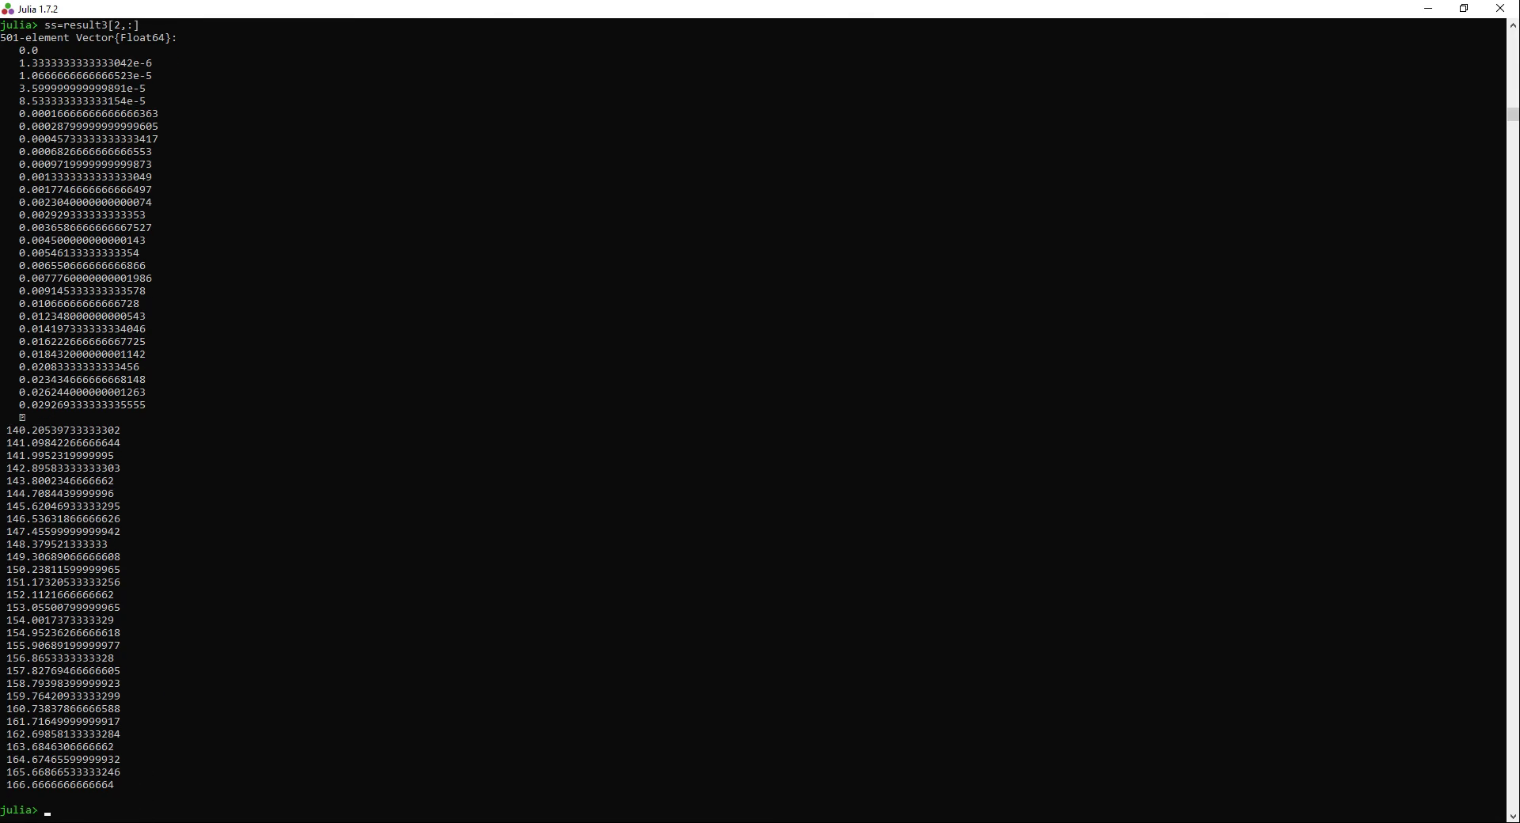
Step: Plot Test03 velocity vs against x, close that plot, and type plot!(x,ss)
{"action": "type", "text": "plot(x,vs"}
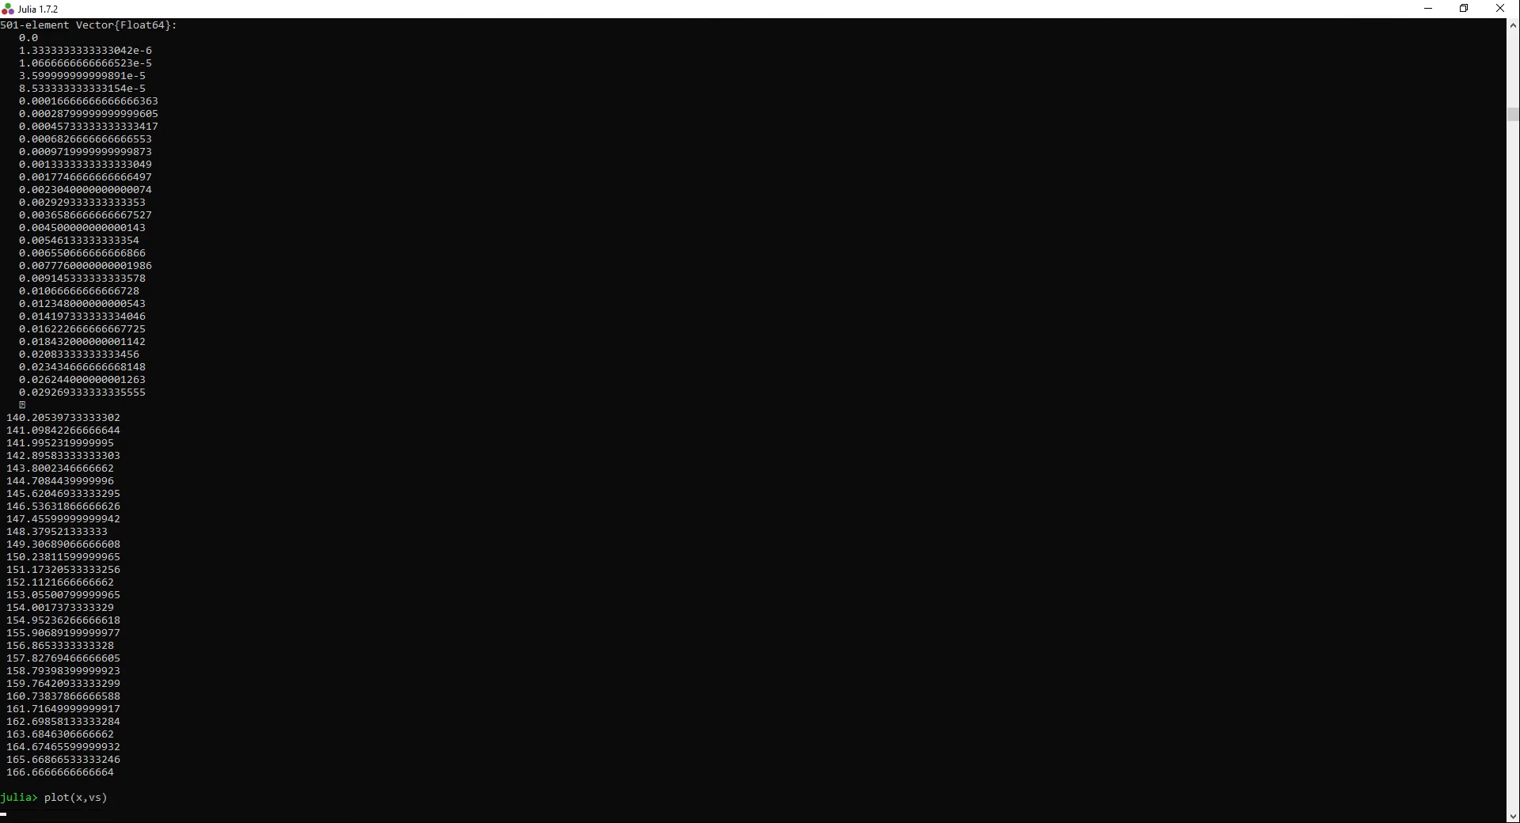
{"action": "key", "text": "enter"}
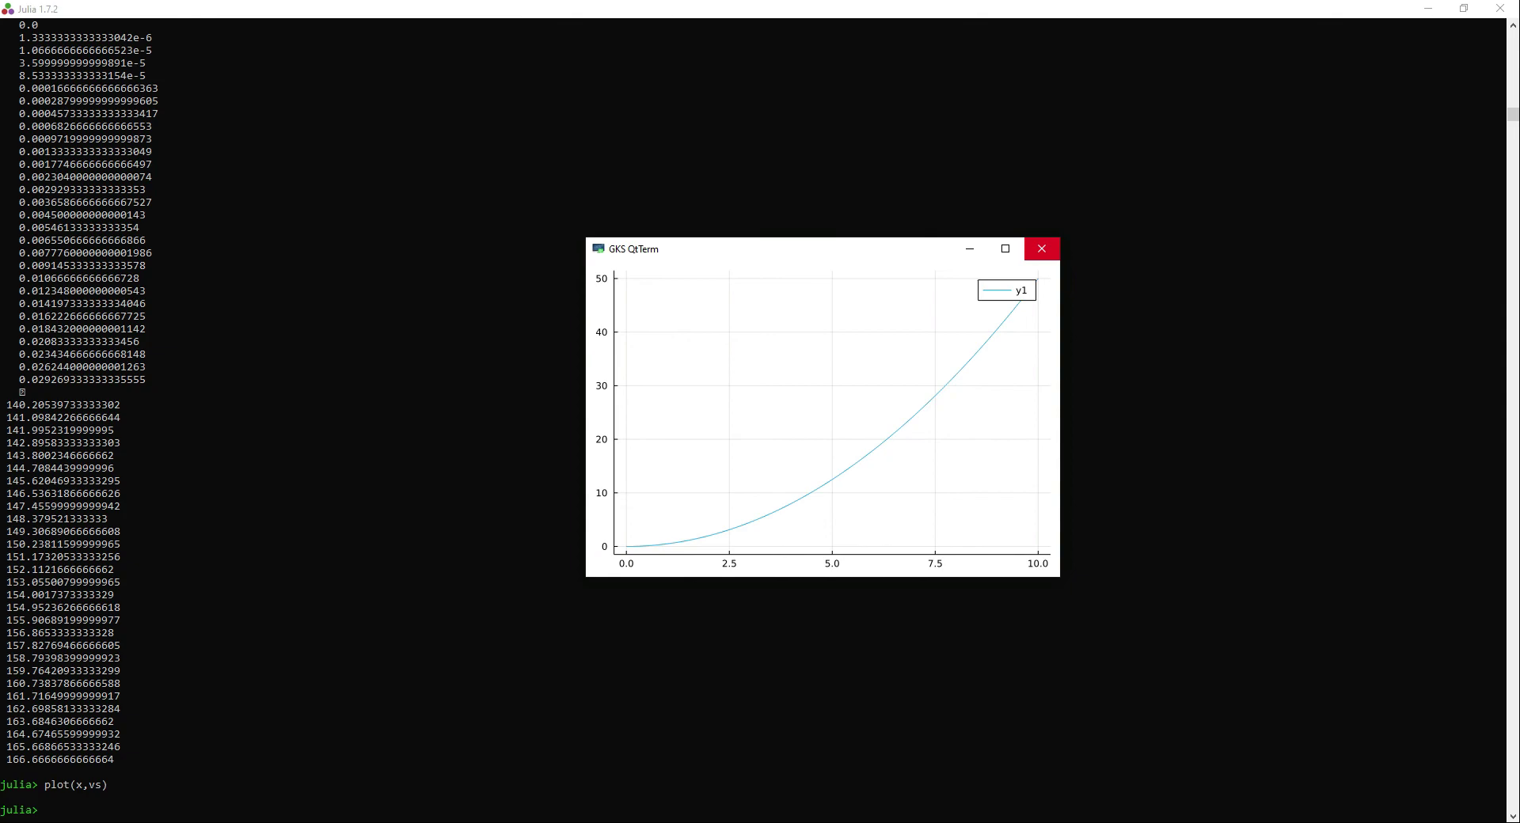
{"action": "left_click", "coordinate": [1041, 249]}
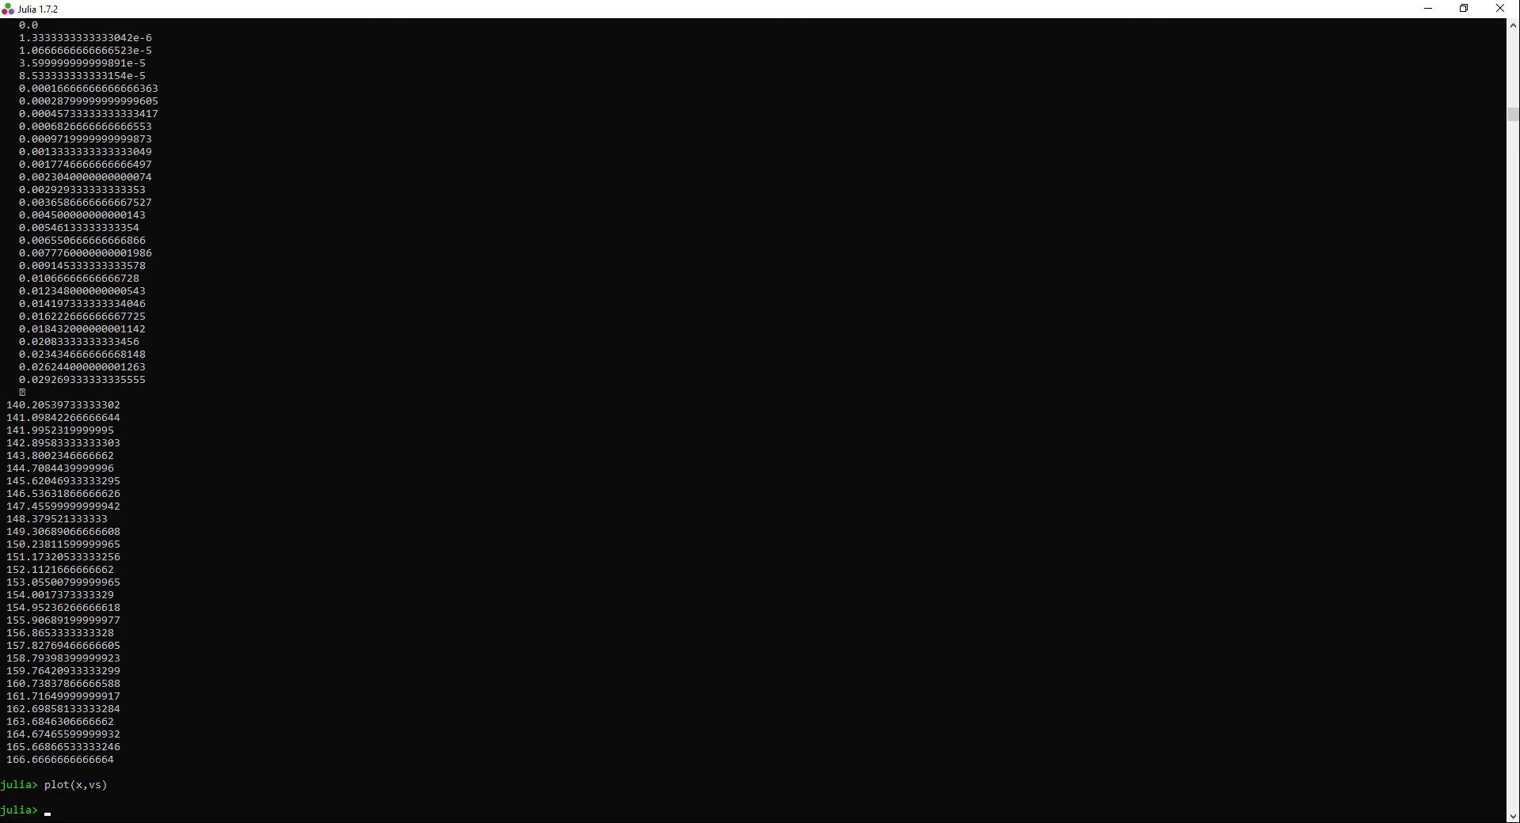
{"action": "type", "text": "plot!(x"}
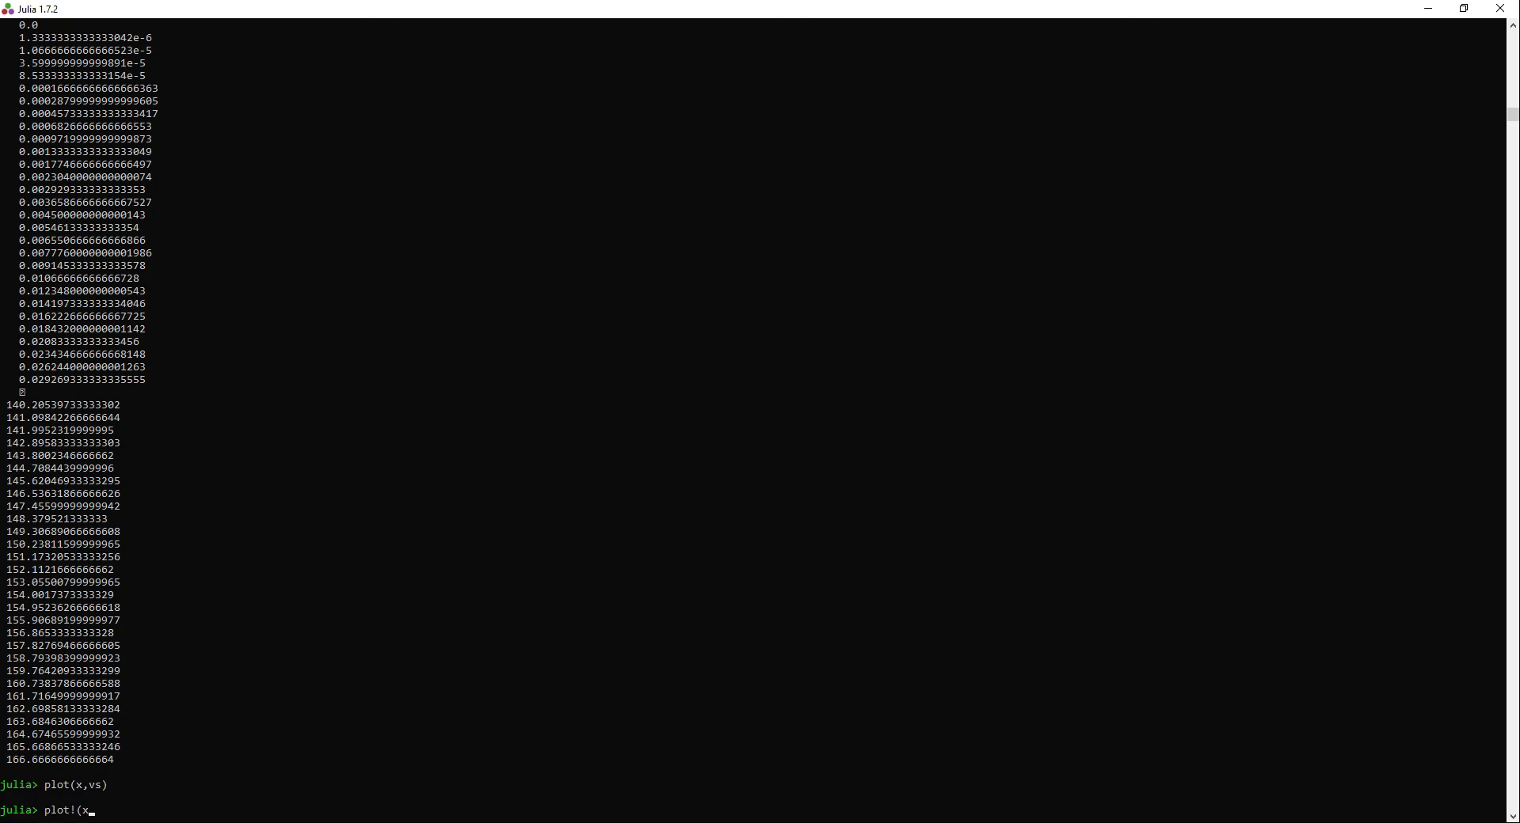
{"action": "type", "text": "ss)"}
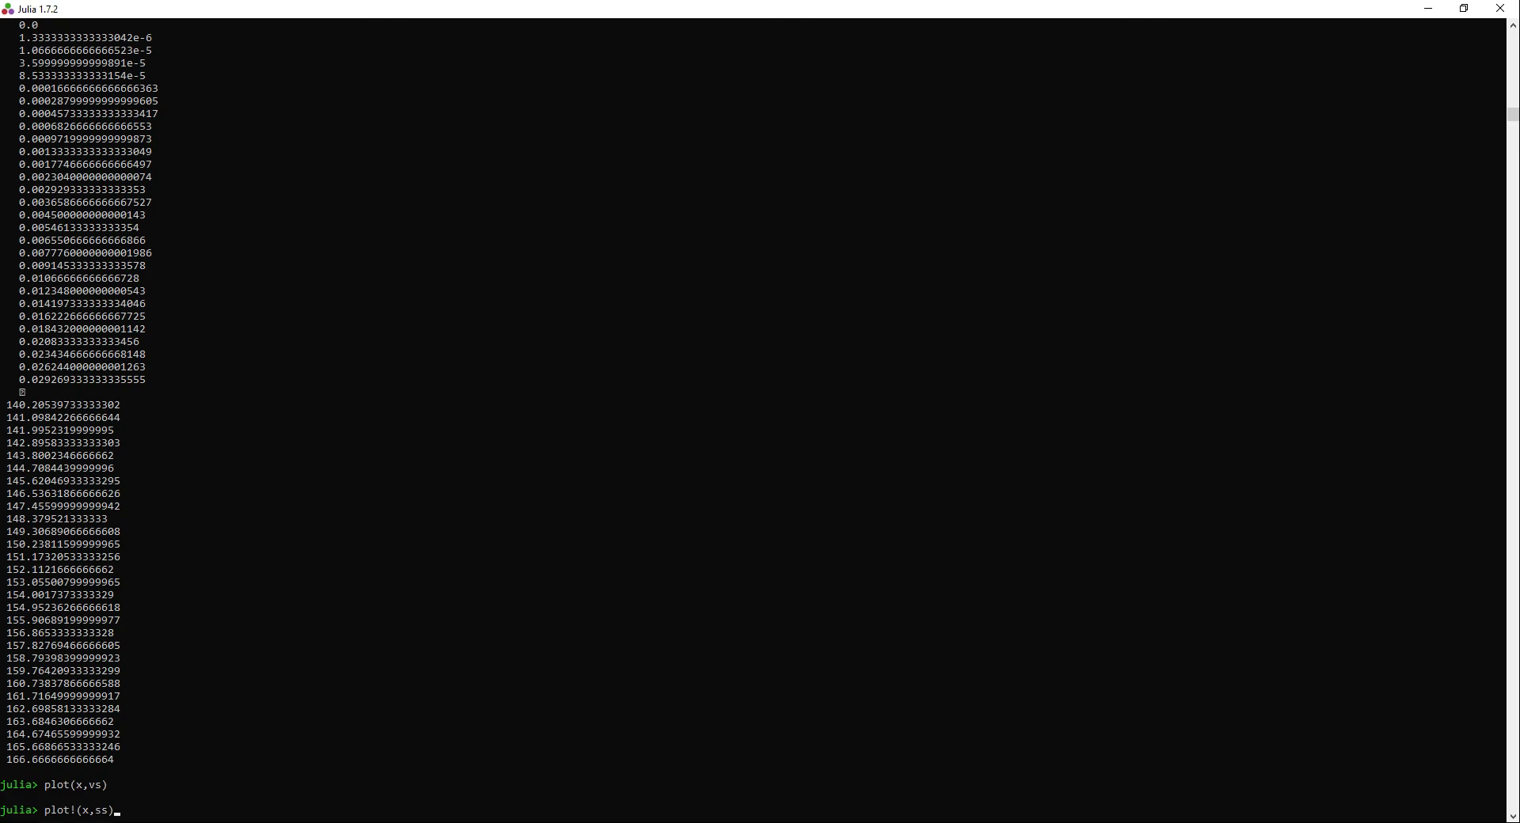